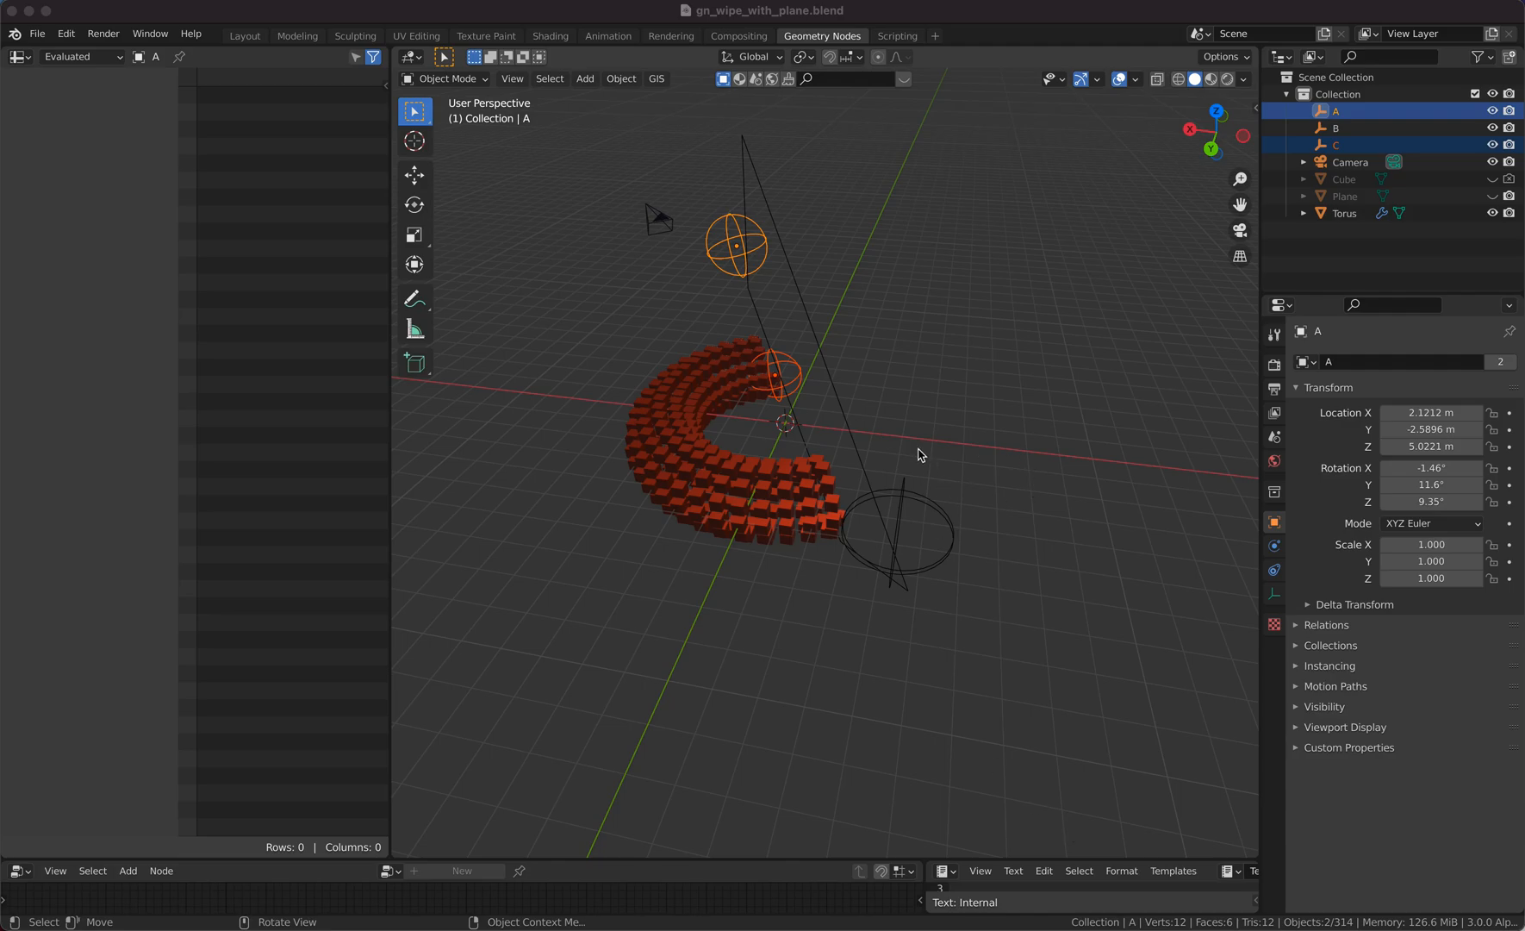
{"action": "mouse_move", "coordinate": [759, 259]}
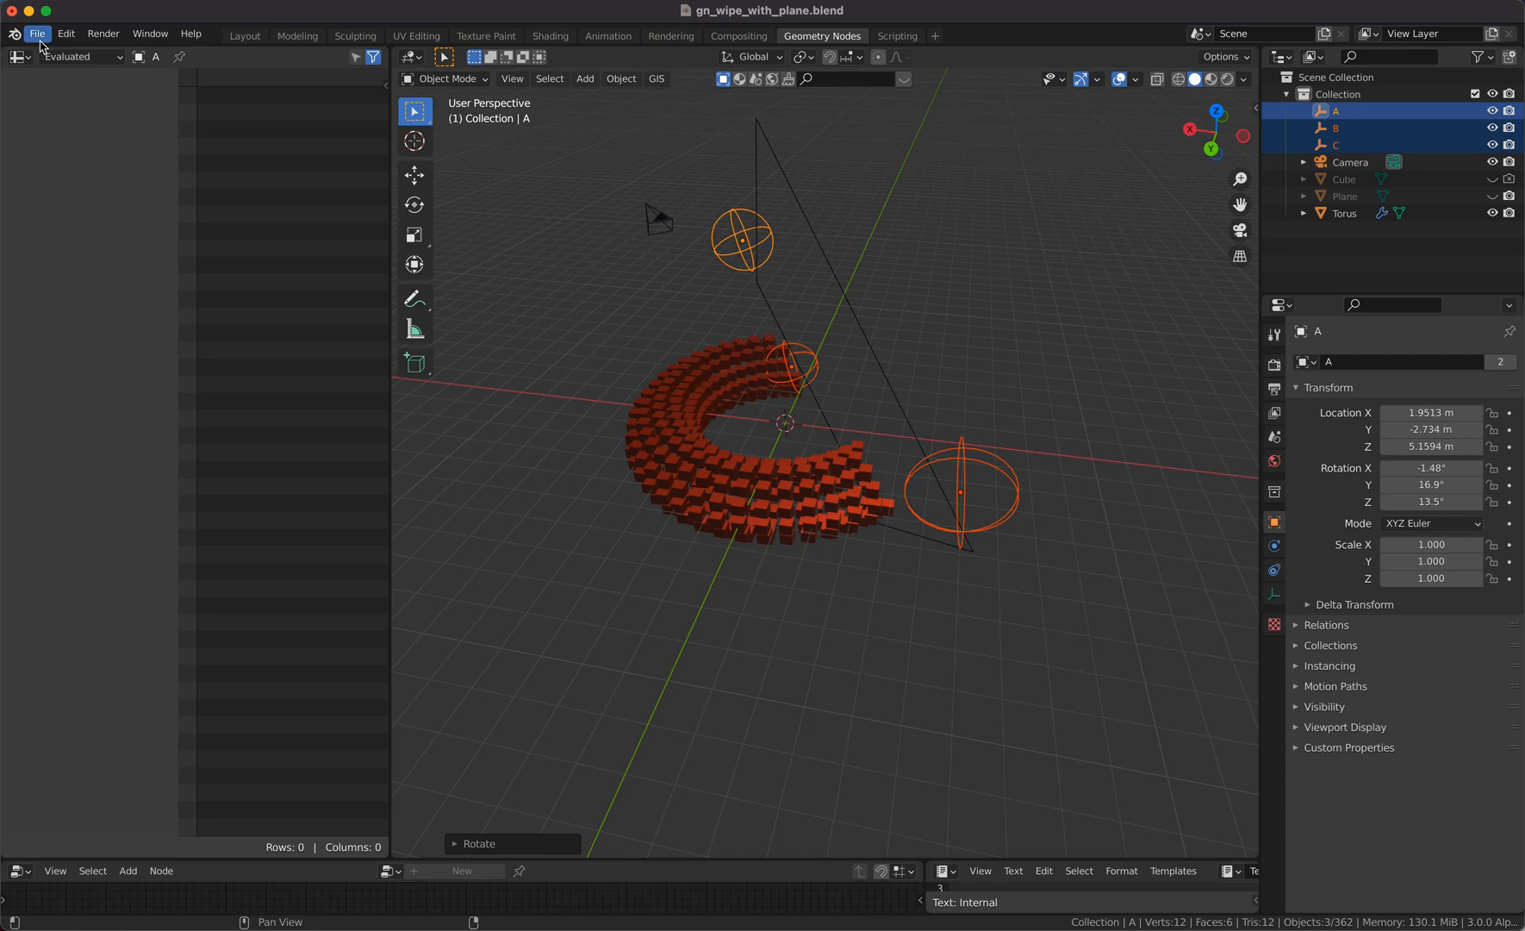
Step: Discard the current file for a new scene, then scale up the added torus in Edit Mode
{"action": "left_click", "coordinate": [37, 33]}
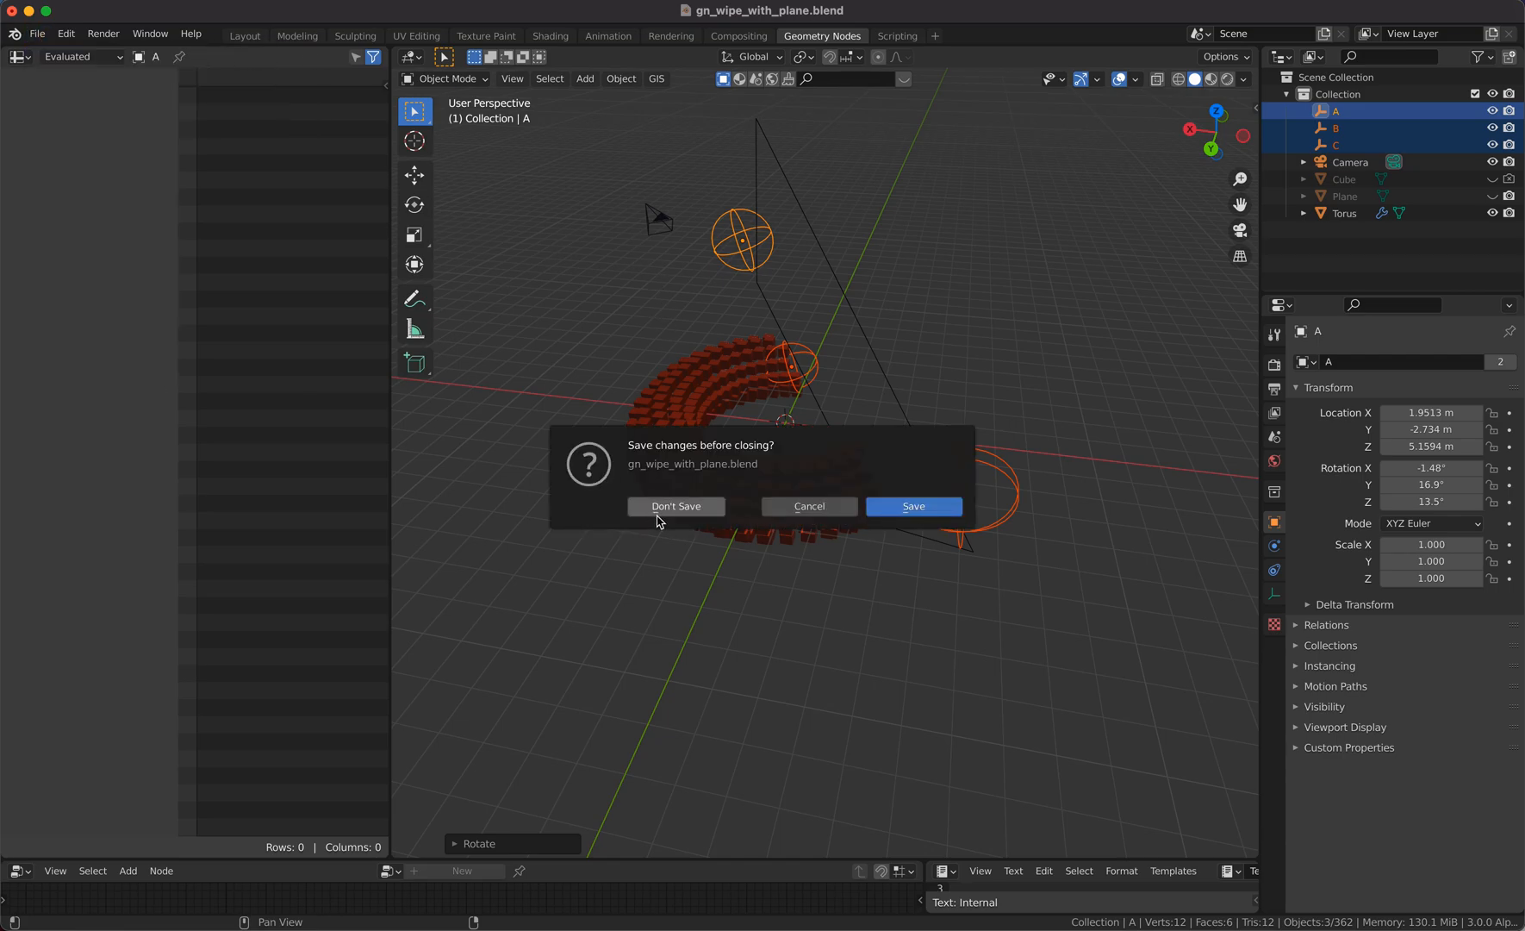
{"action": "left_click", "coordinate": [675, 506]}
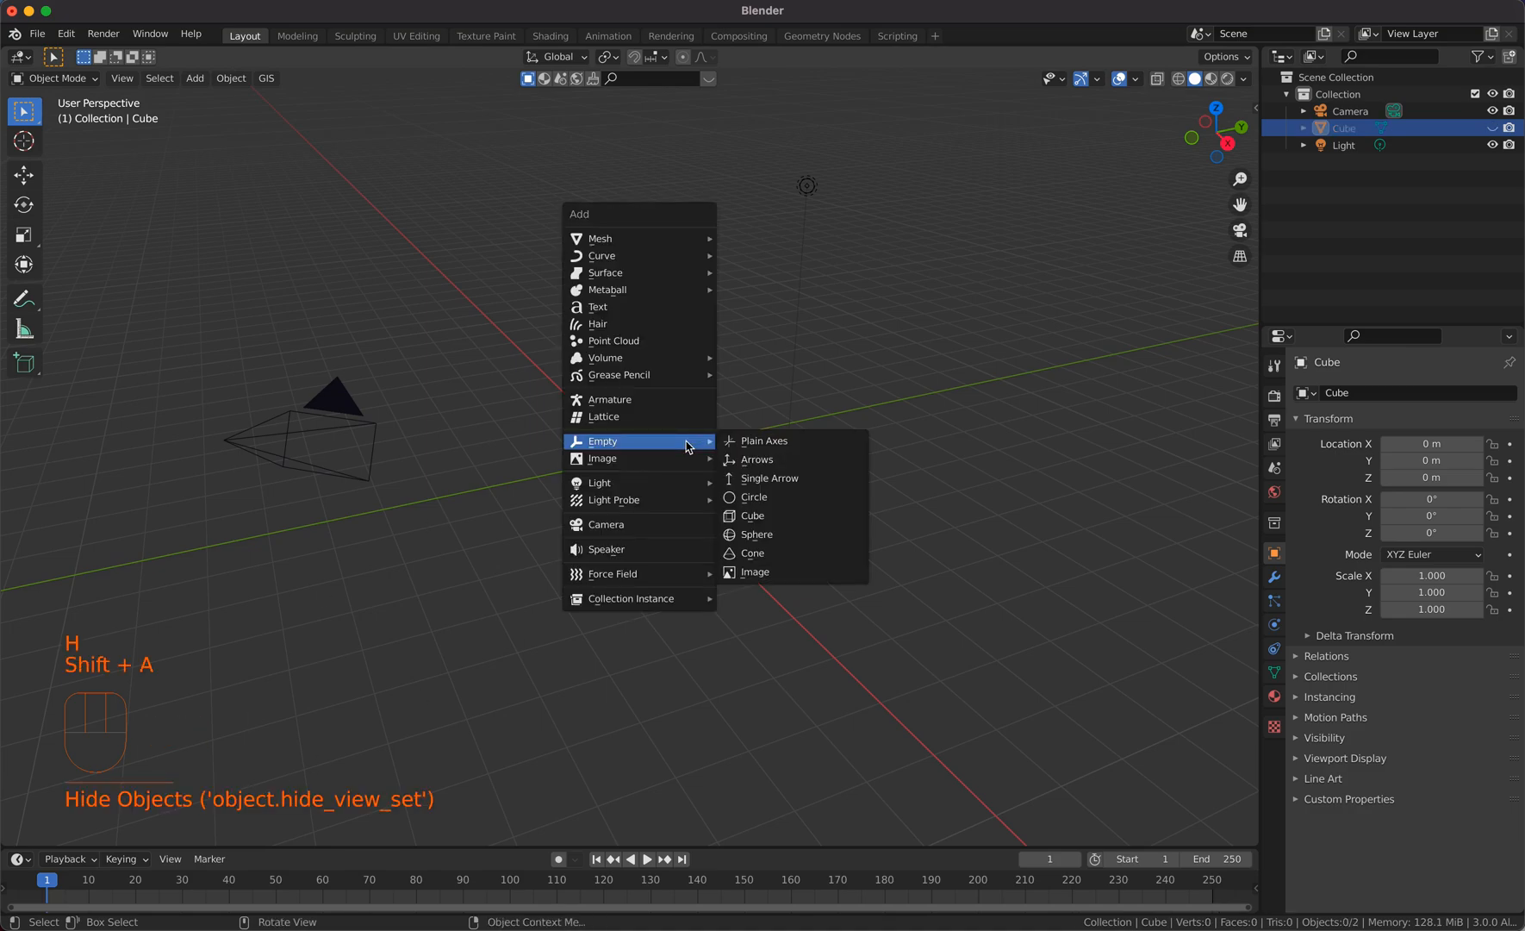
{"action": "mouse_move", "coordinate": [600, 238]}
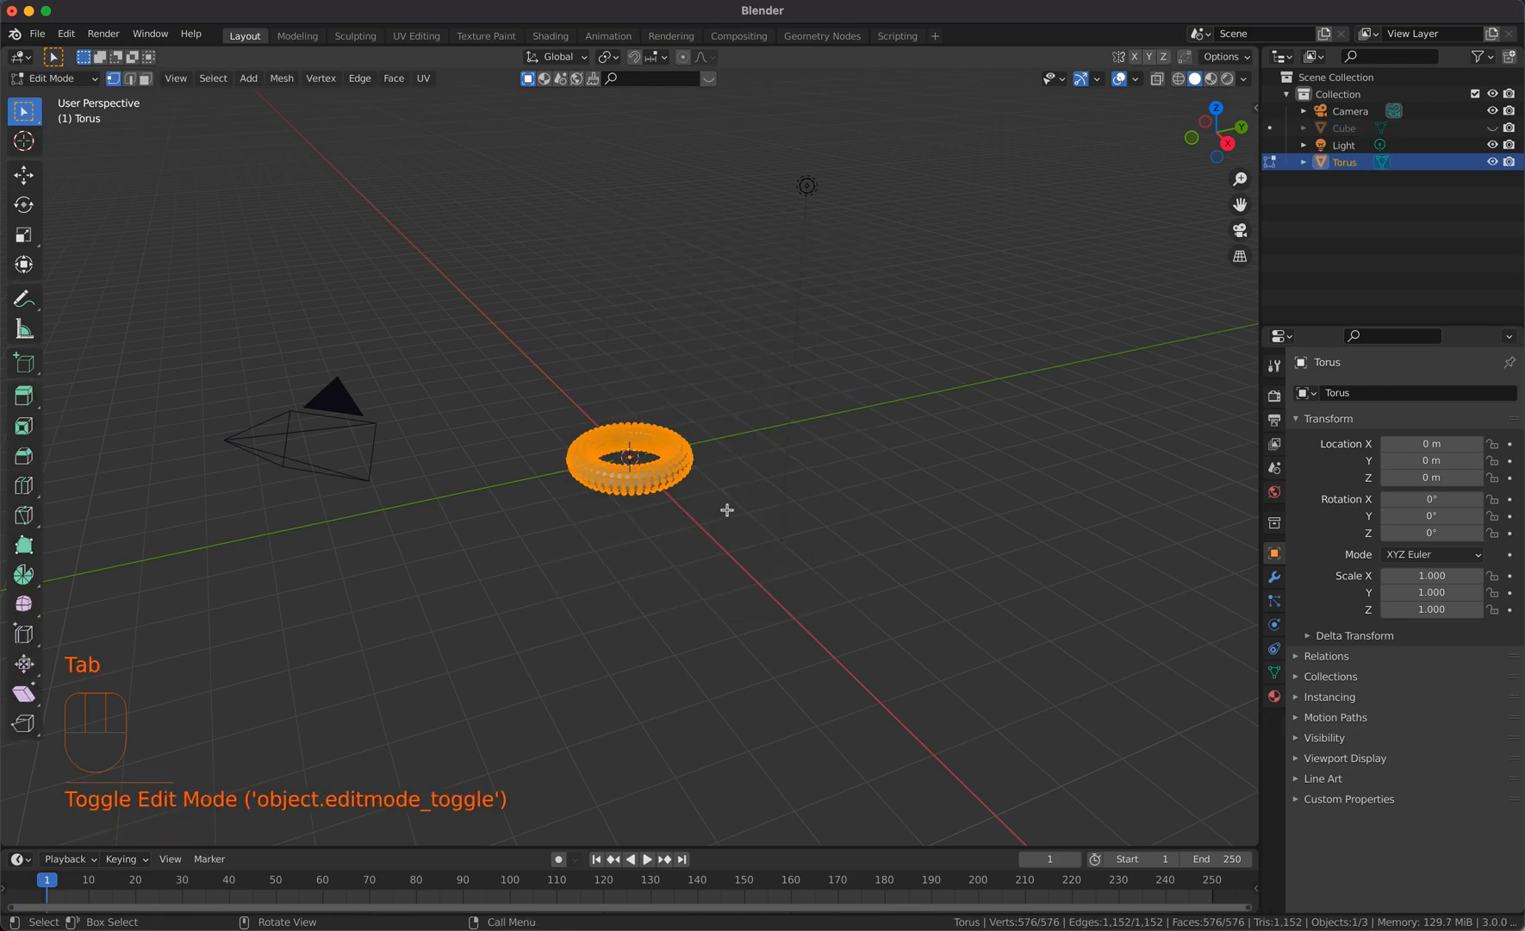
{"action": "key", "text": "s"}
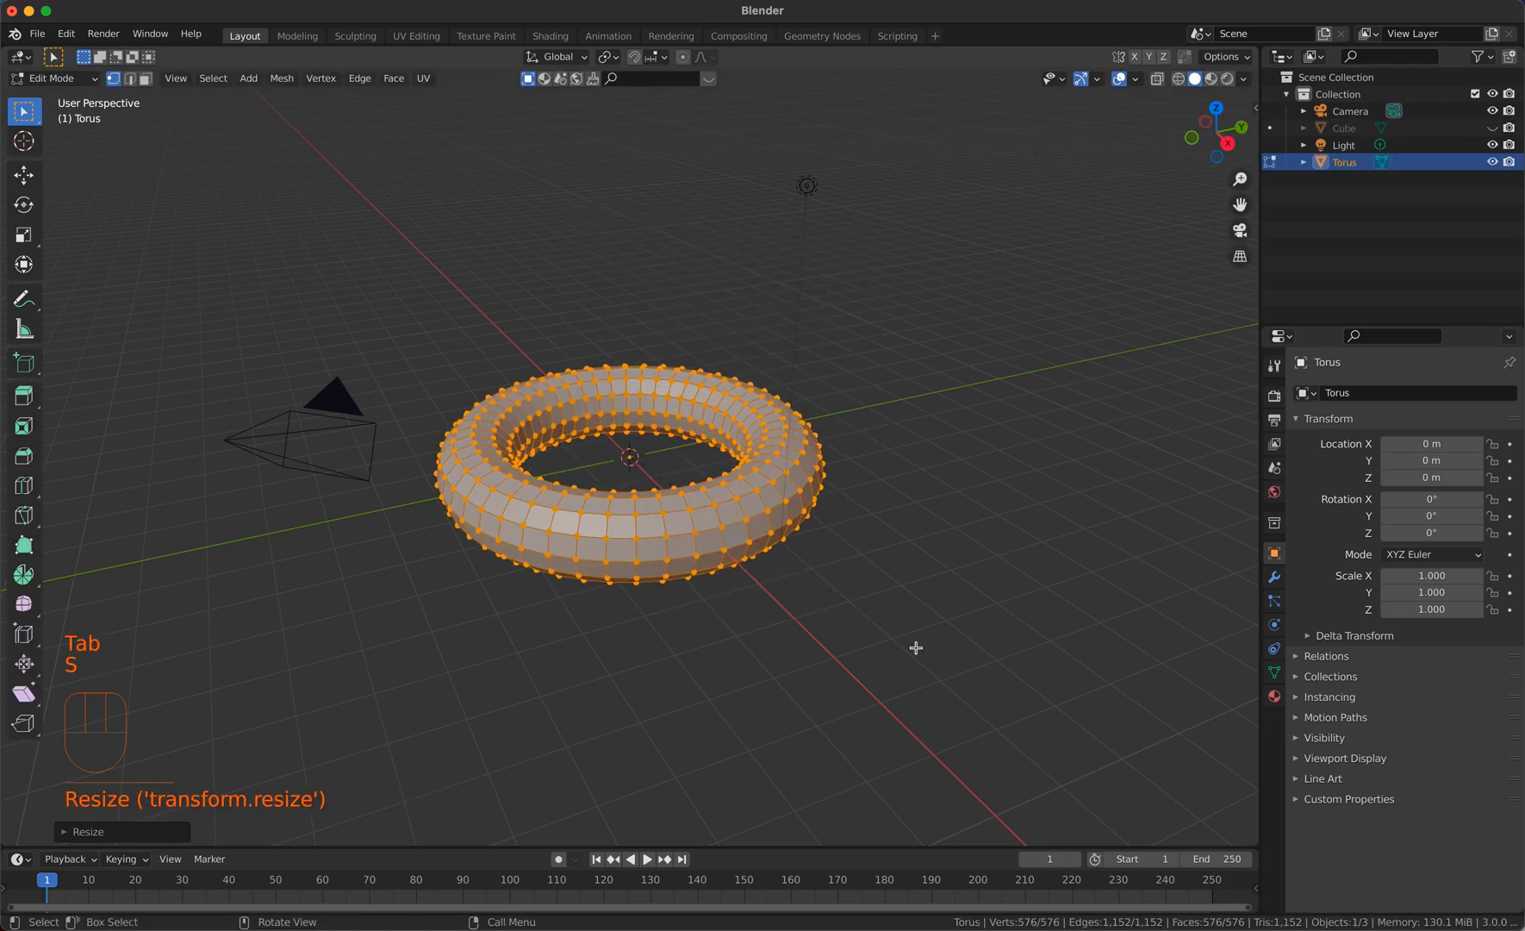
{"action": "key", "text": "Tab"}
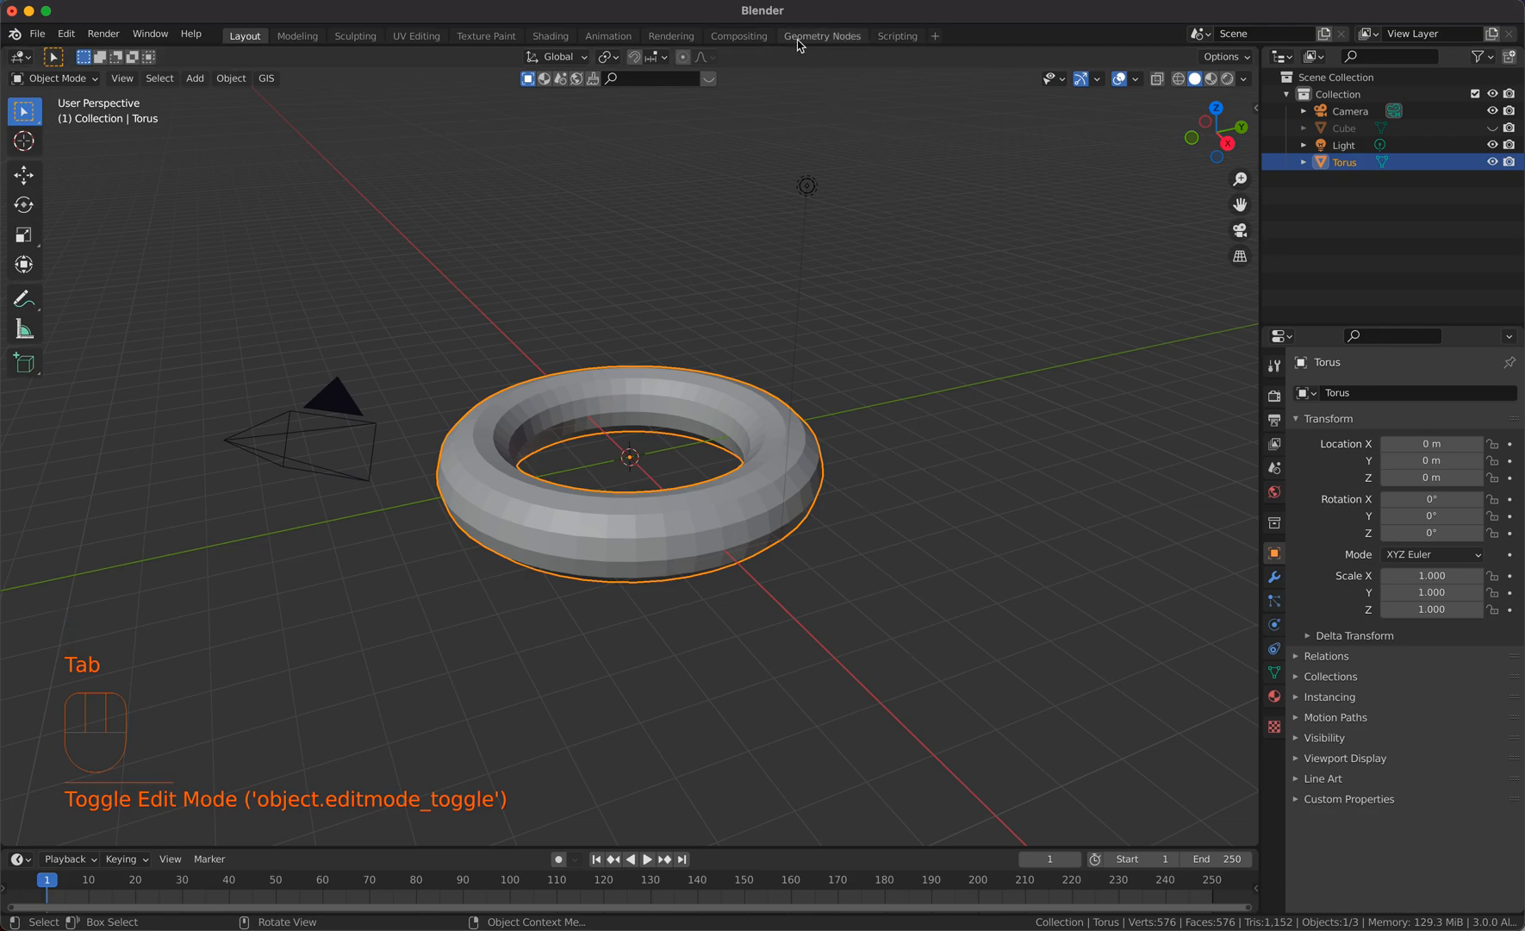
Step: In the Geometry Nodes workspace, shrink the cube mesh and adjust viewport shading for the instanced cubes
{"action": "left_click", "coordinate": [820, 37]}
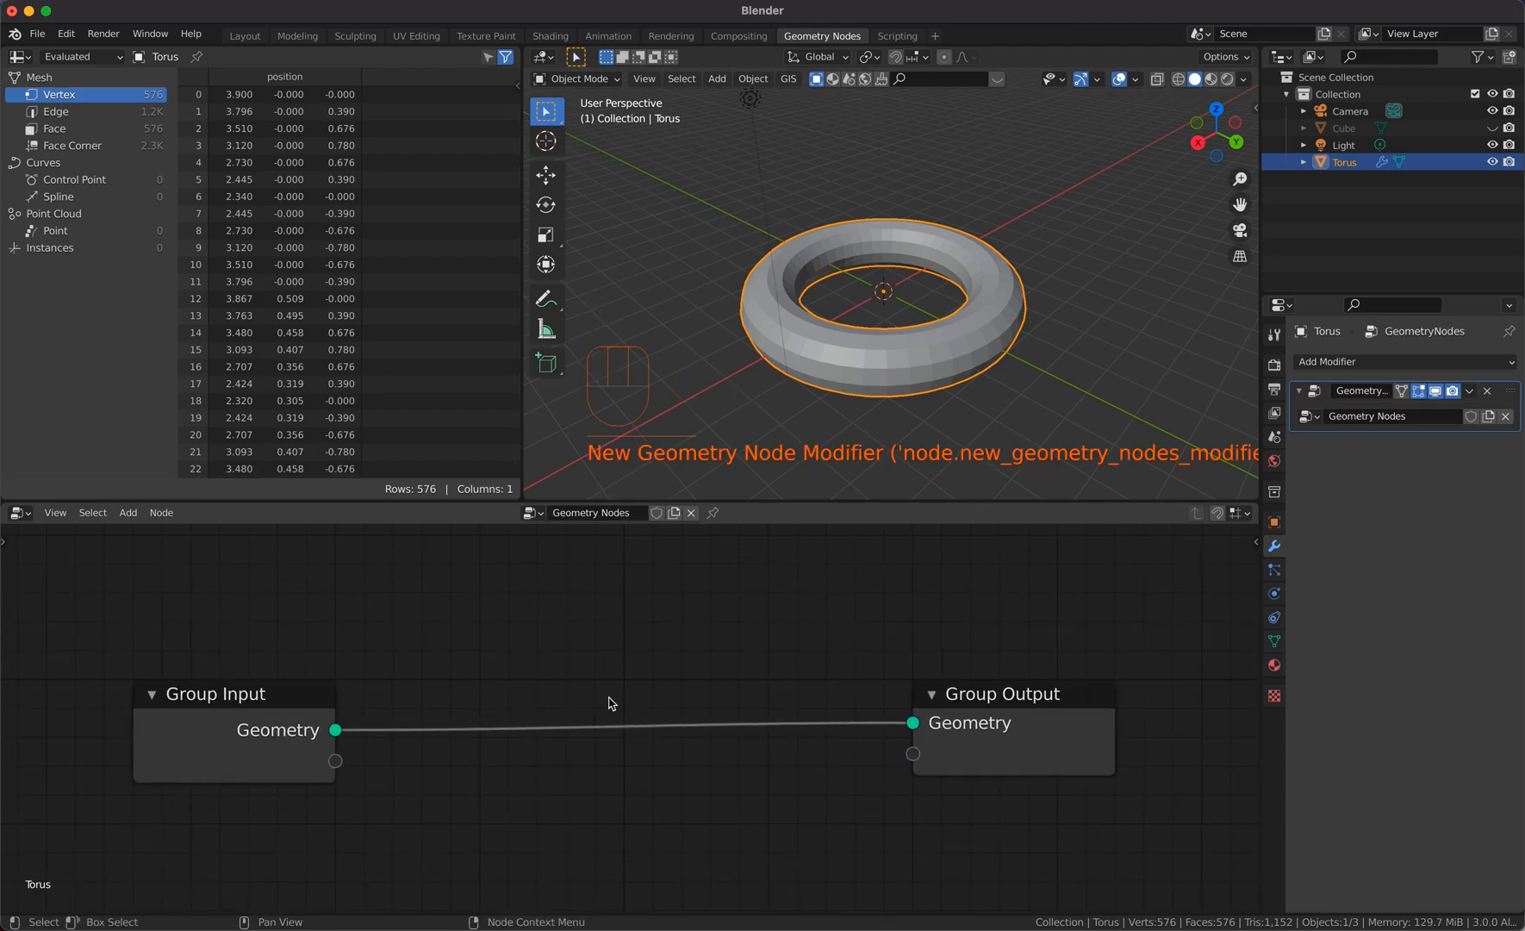
{"action": "key", "text": "shift+a"}
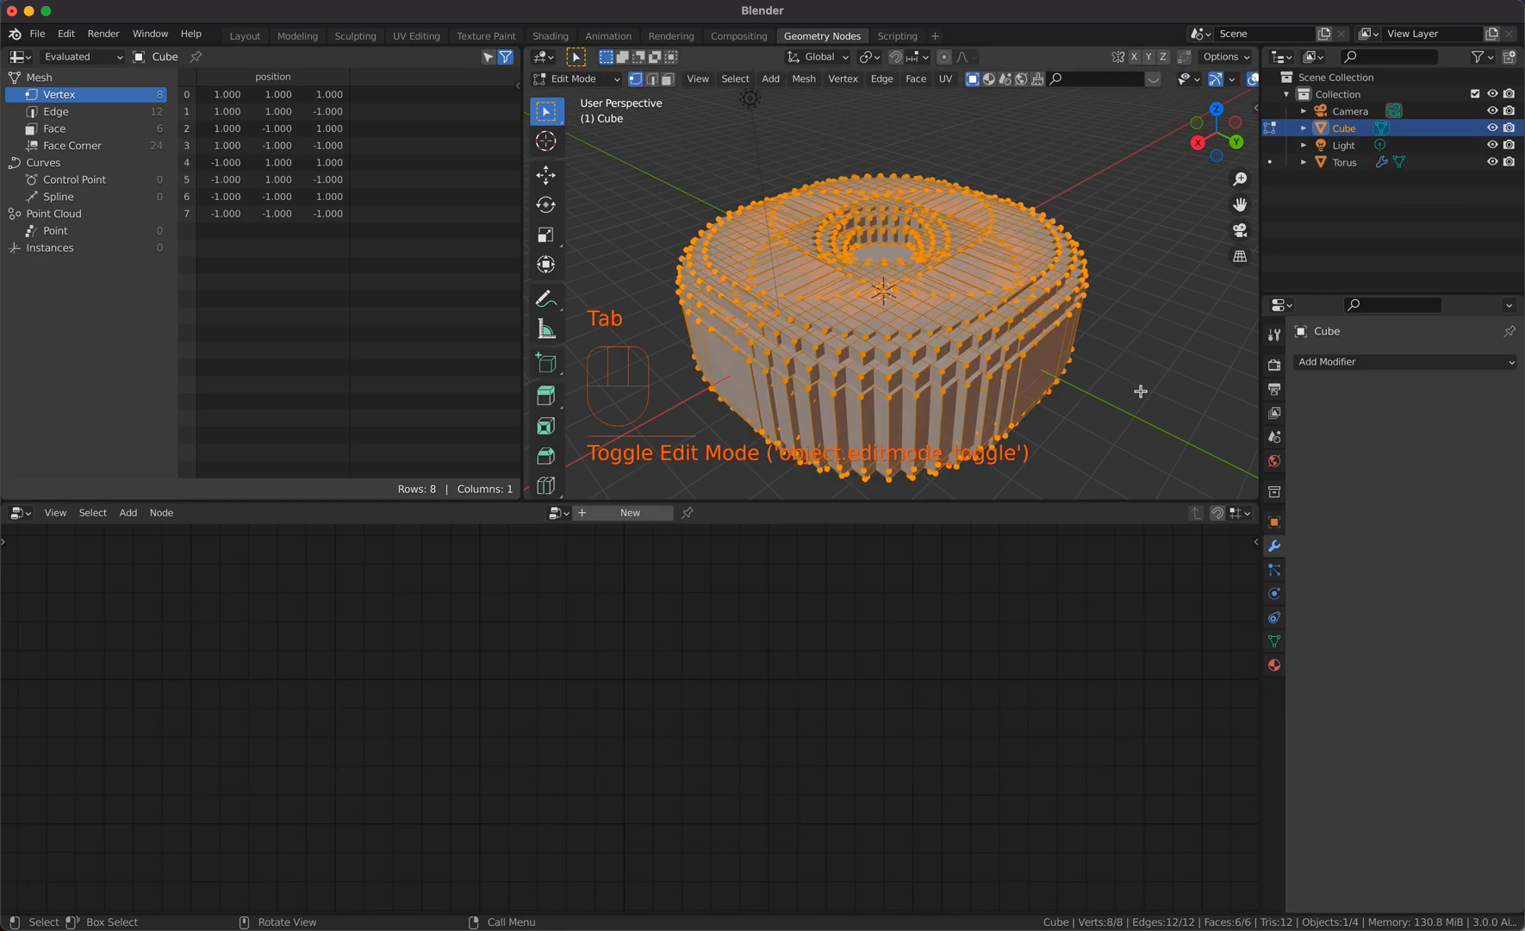
{"action": "key", "text": "s"}
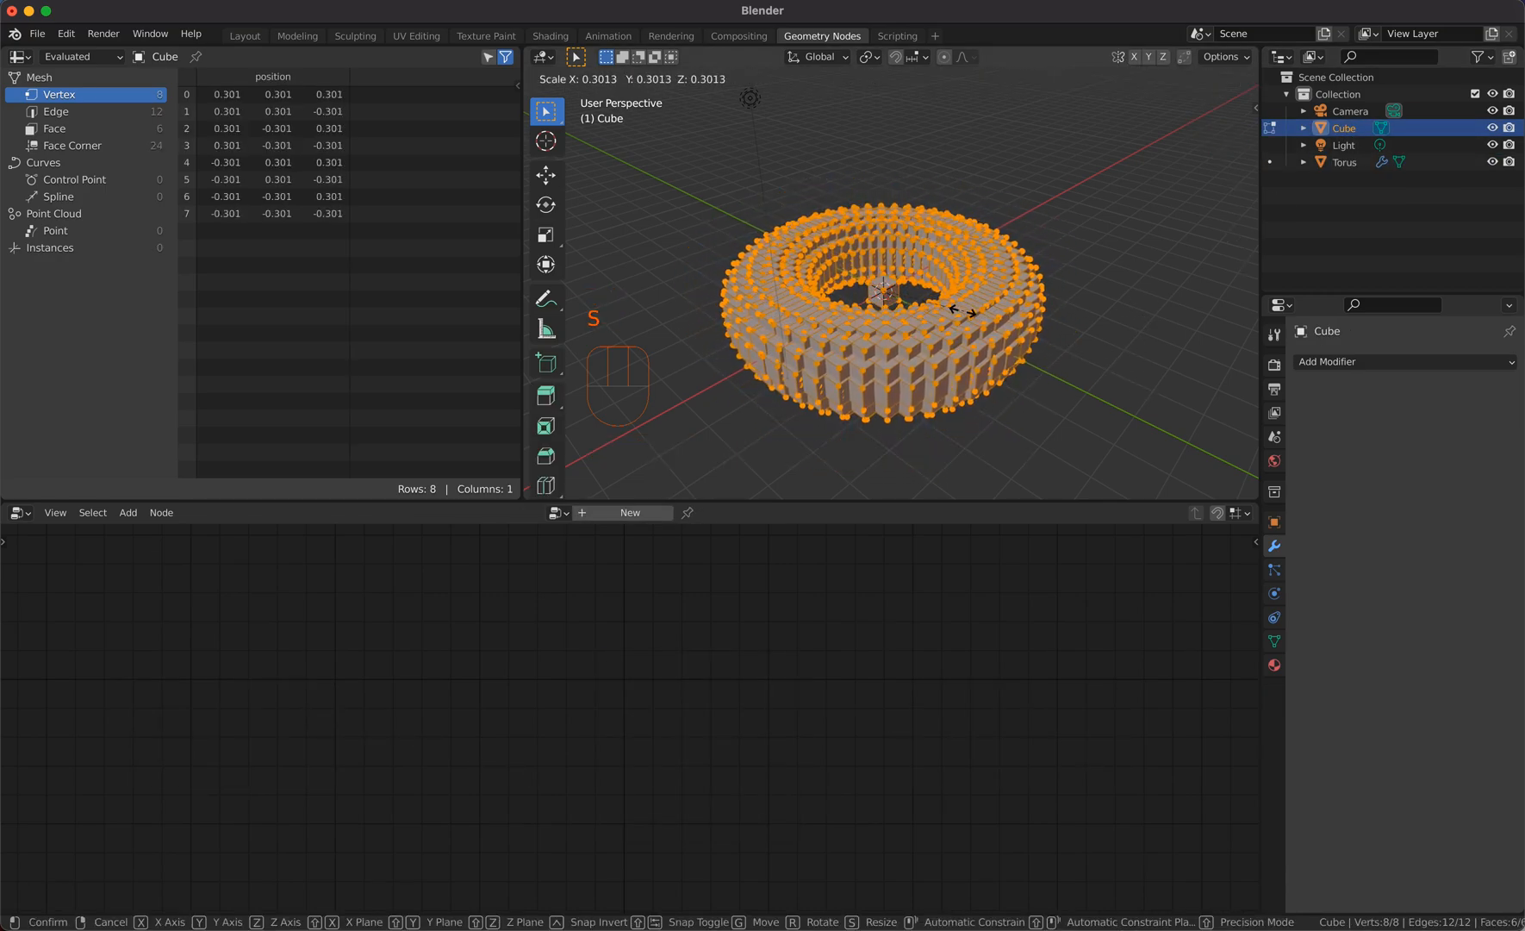
{"action": "key", "text": "Tab"}
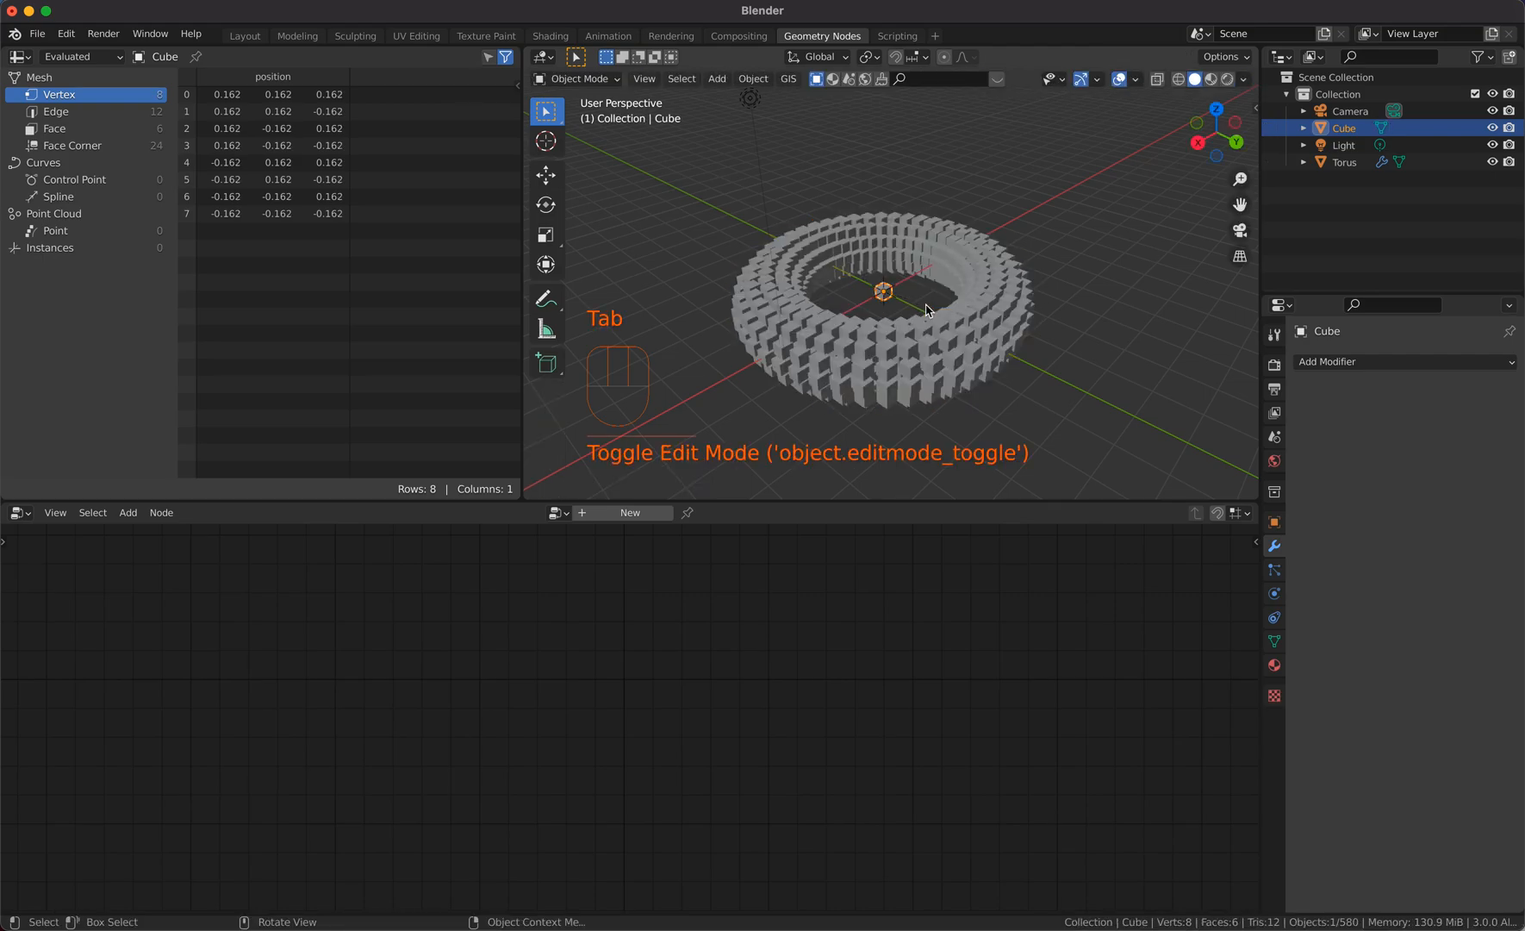
{"action": "left_click", "coordinate": [1242, 78]}
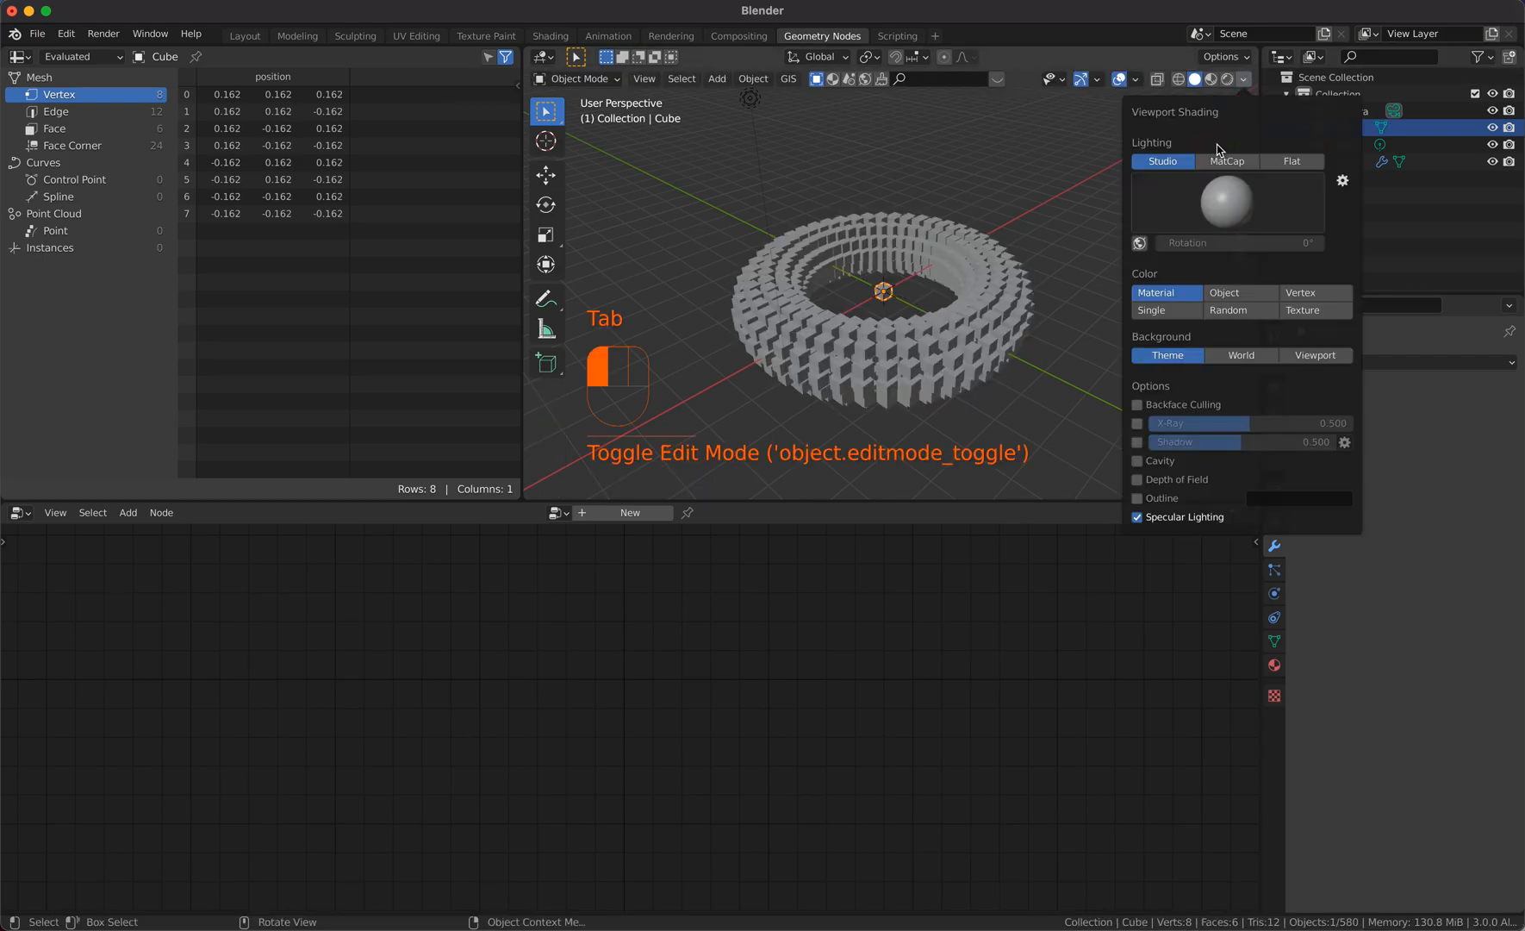
{"action": "left_click", "coordinate": [1227, 160]}
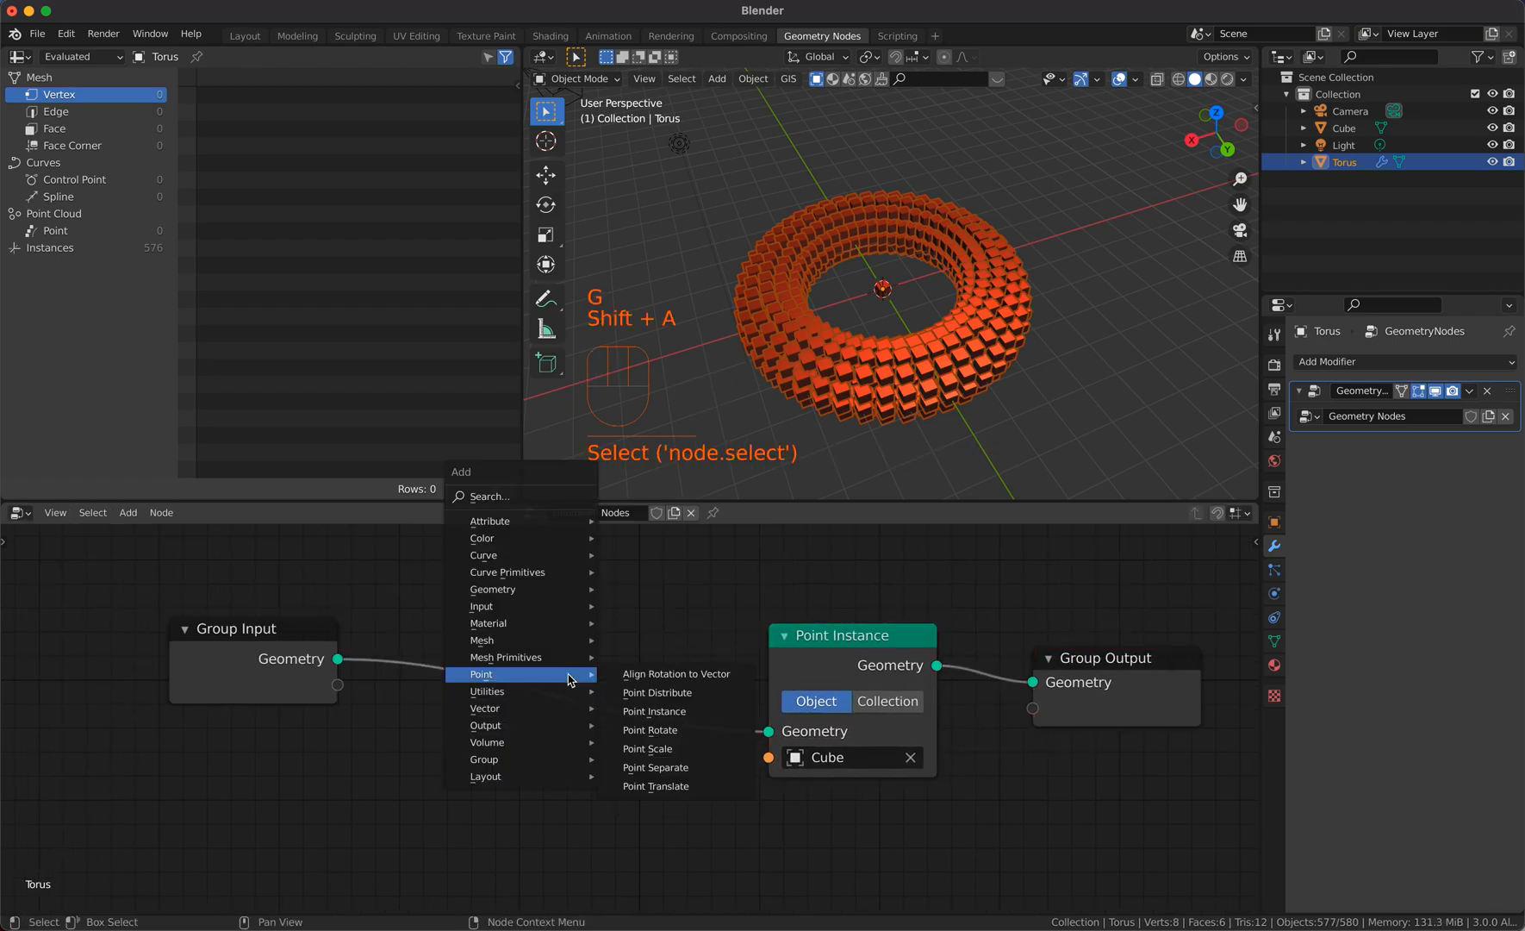
{"action": "mouse_move", "coordinate": [489, 520]}
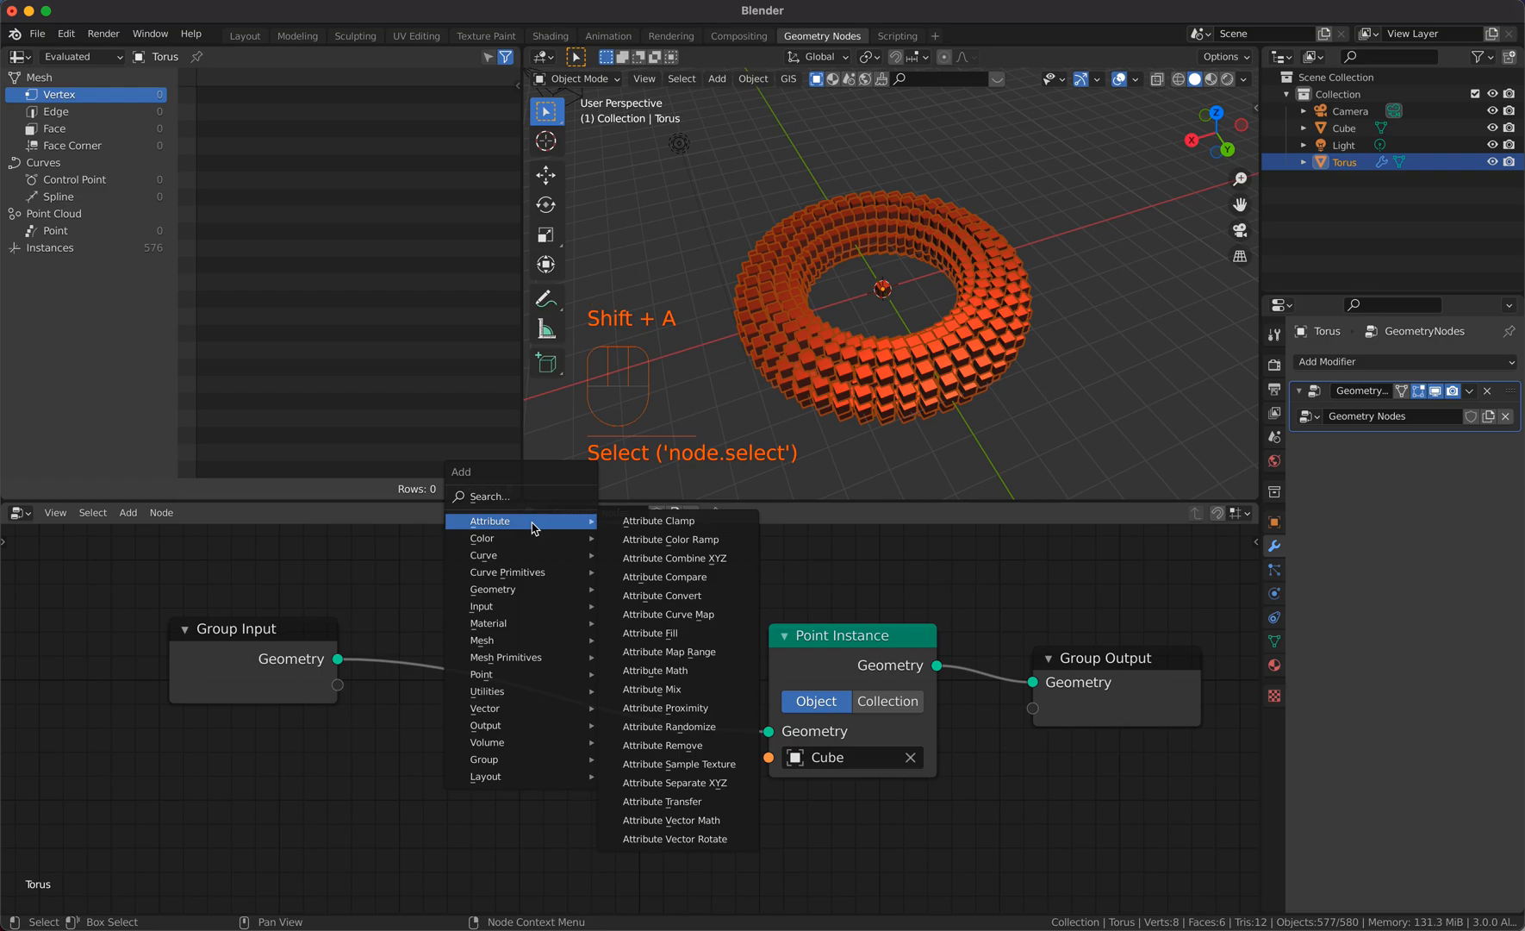
{"action": "mouse_move", "coordinate": [673, 764]}
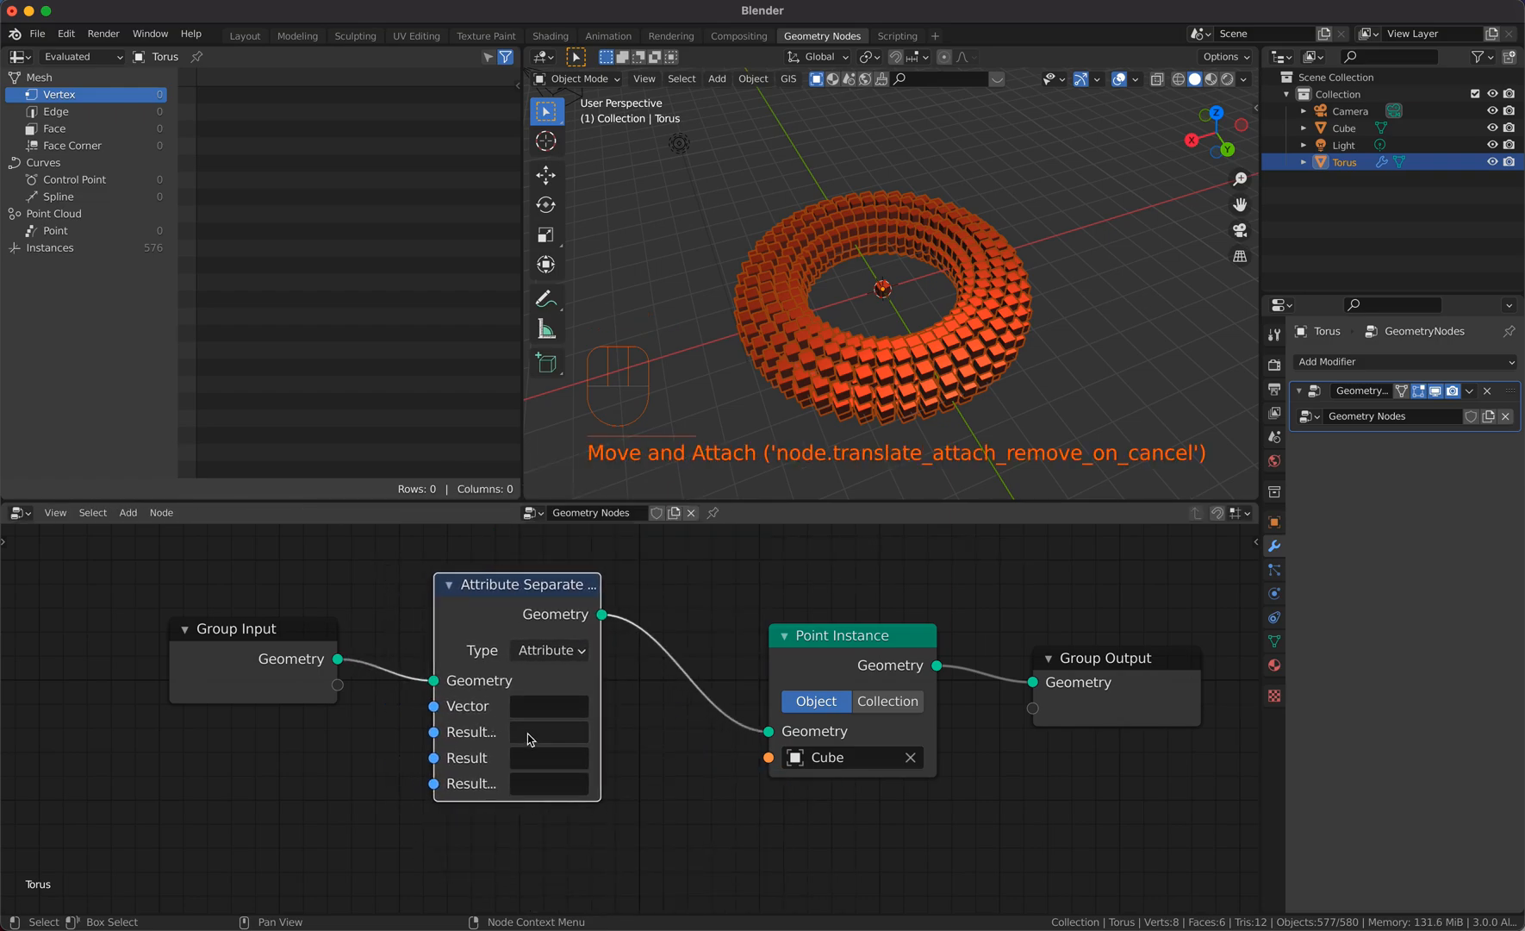
Step: Set the Attribute Separate XYZ node's Vector input to the position attribute
{"action": "type", "text": "positio"}
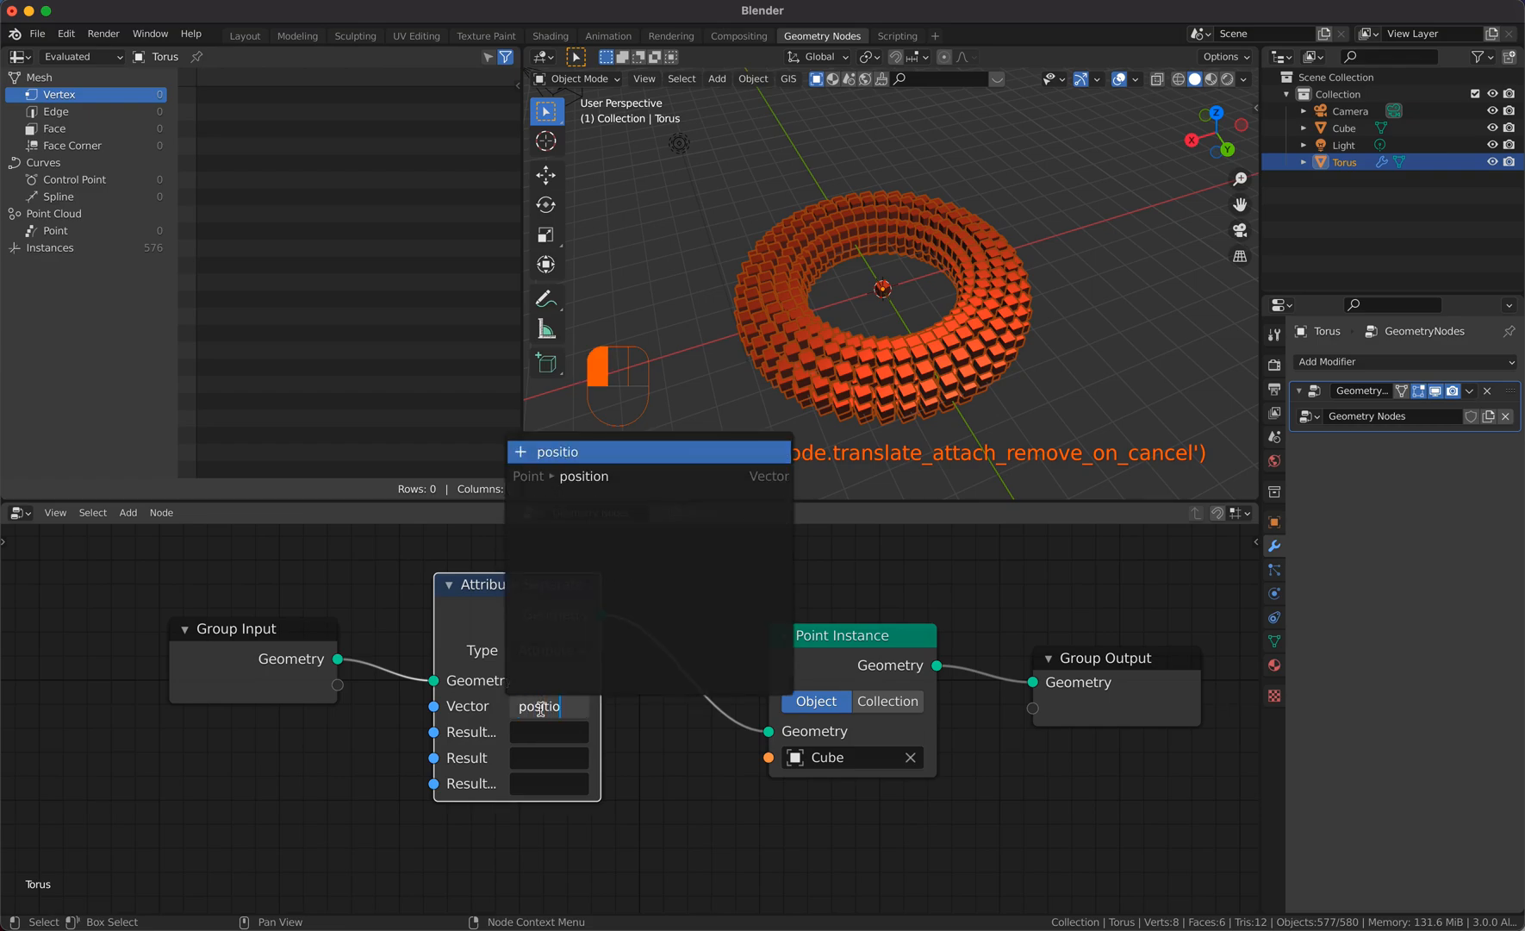
{"action": "type", "text": "ns"}
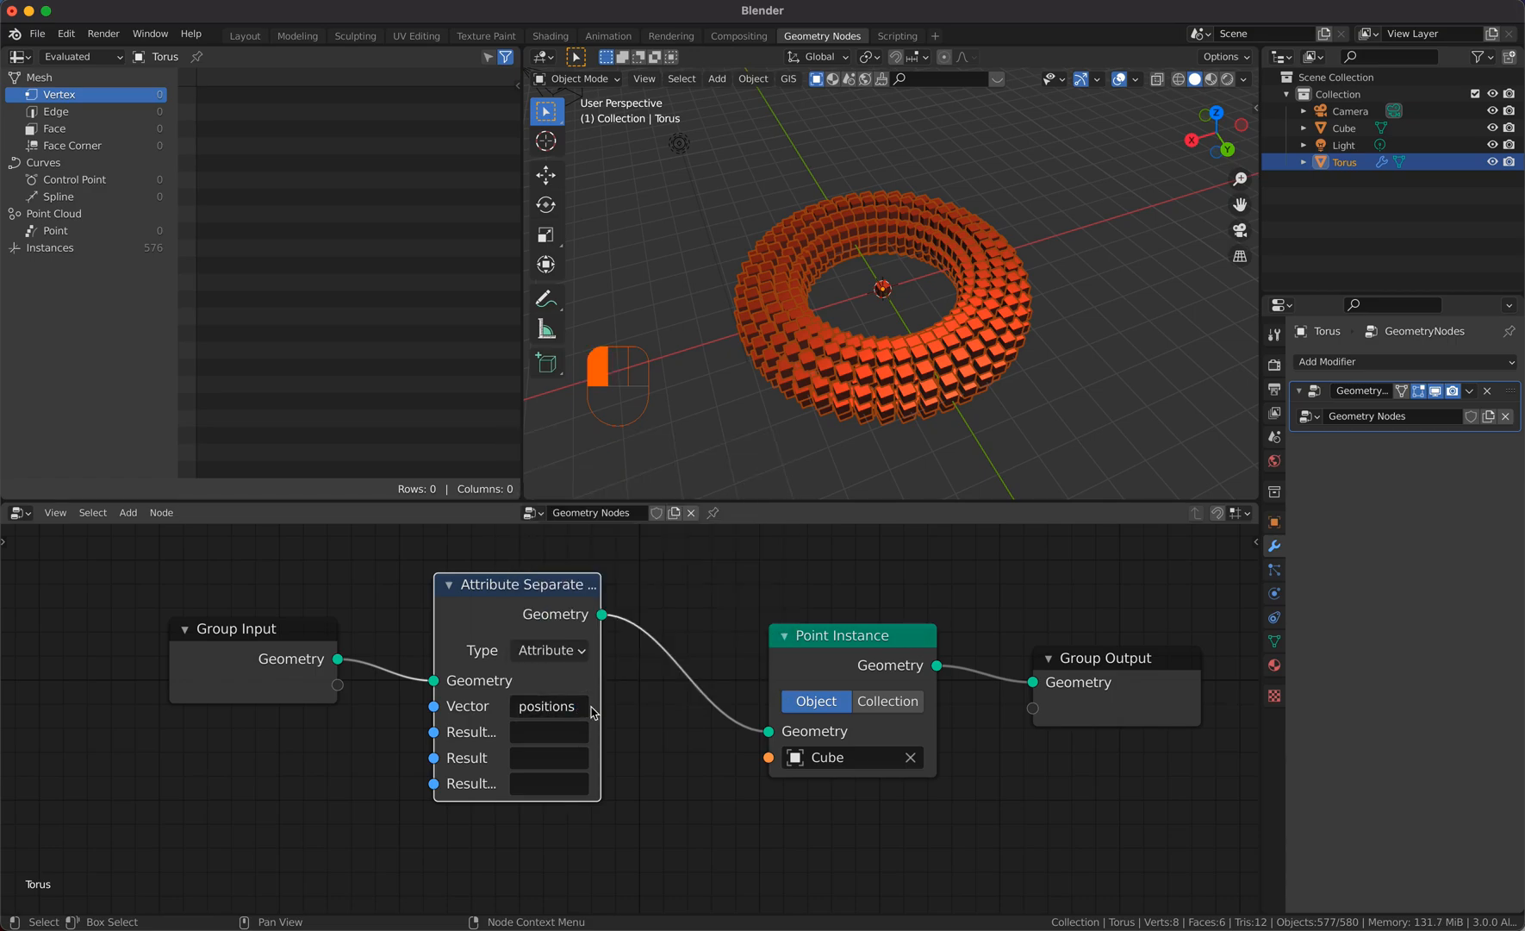
{"action": "left_click", "coordinate": [547, 705]}
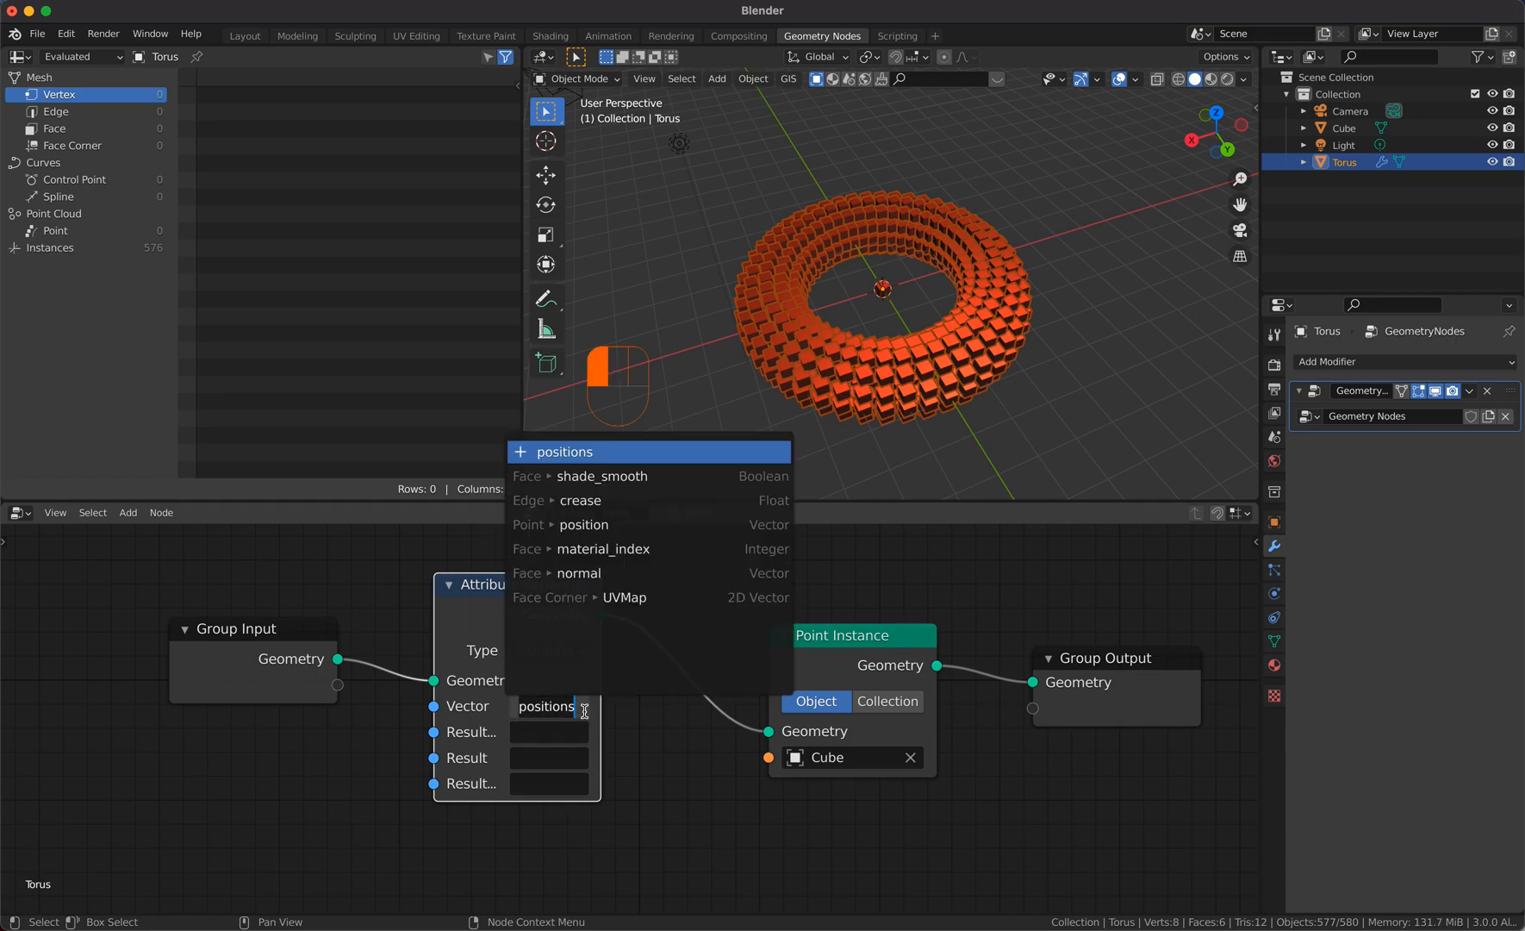
{"action": "left_click", "coordinate": [584, 524]}
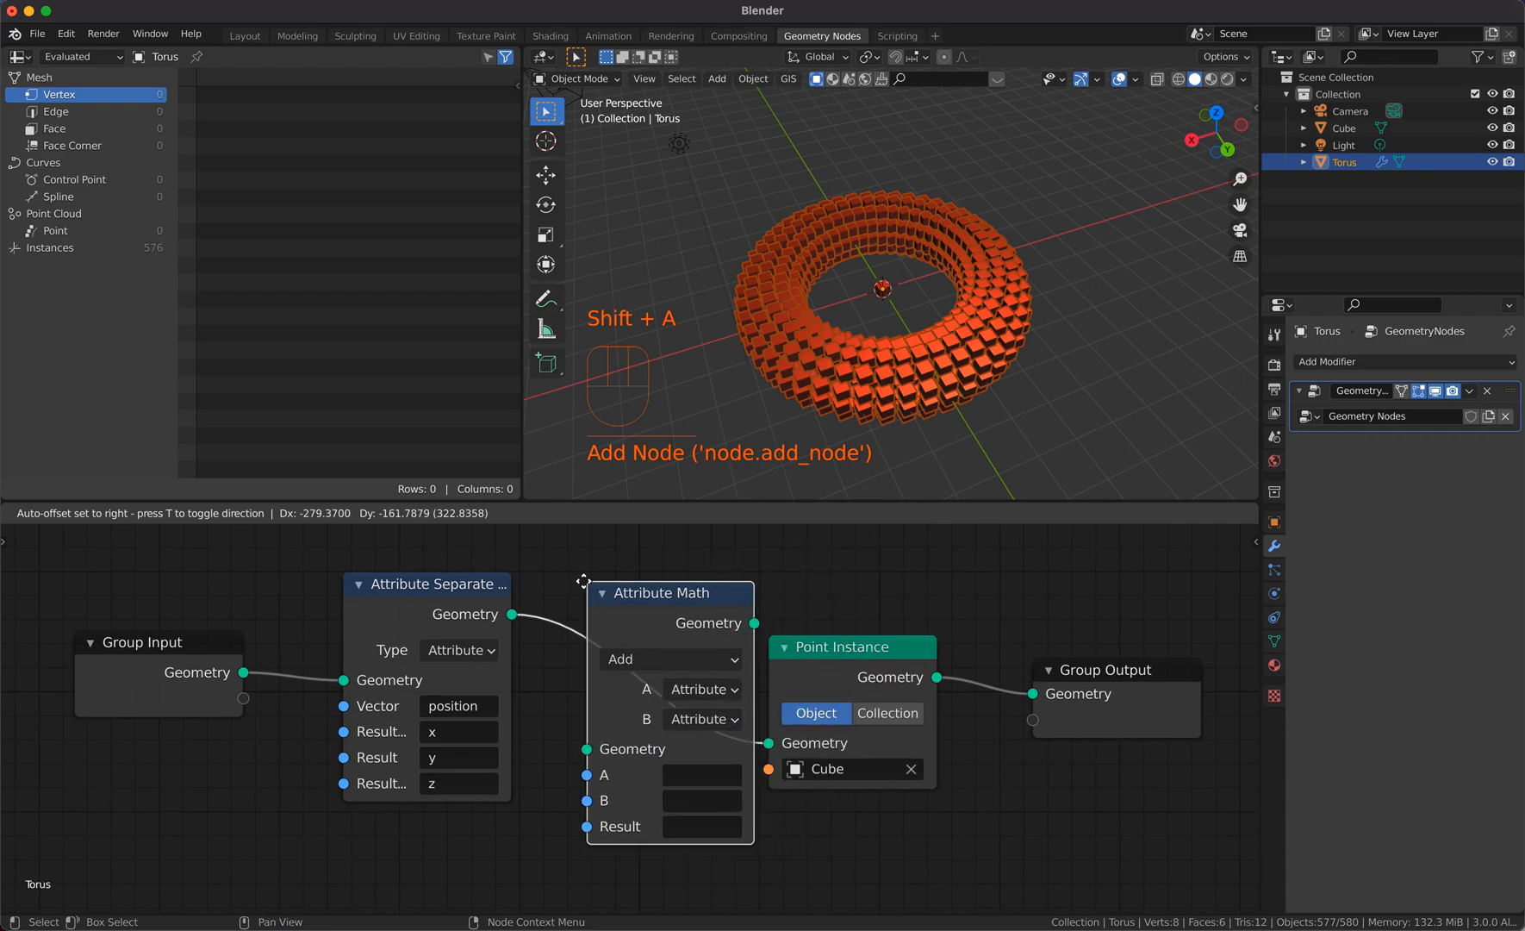
Step: Wire the Attribute Math node before instancing with float B and attribute x as input A
{"action": "left_click", "coordinate": [670, 659]}
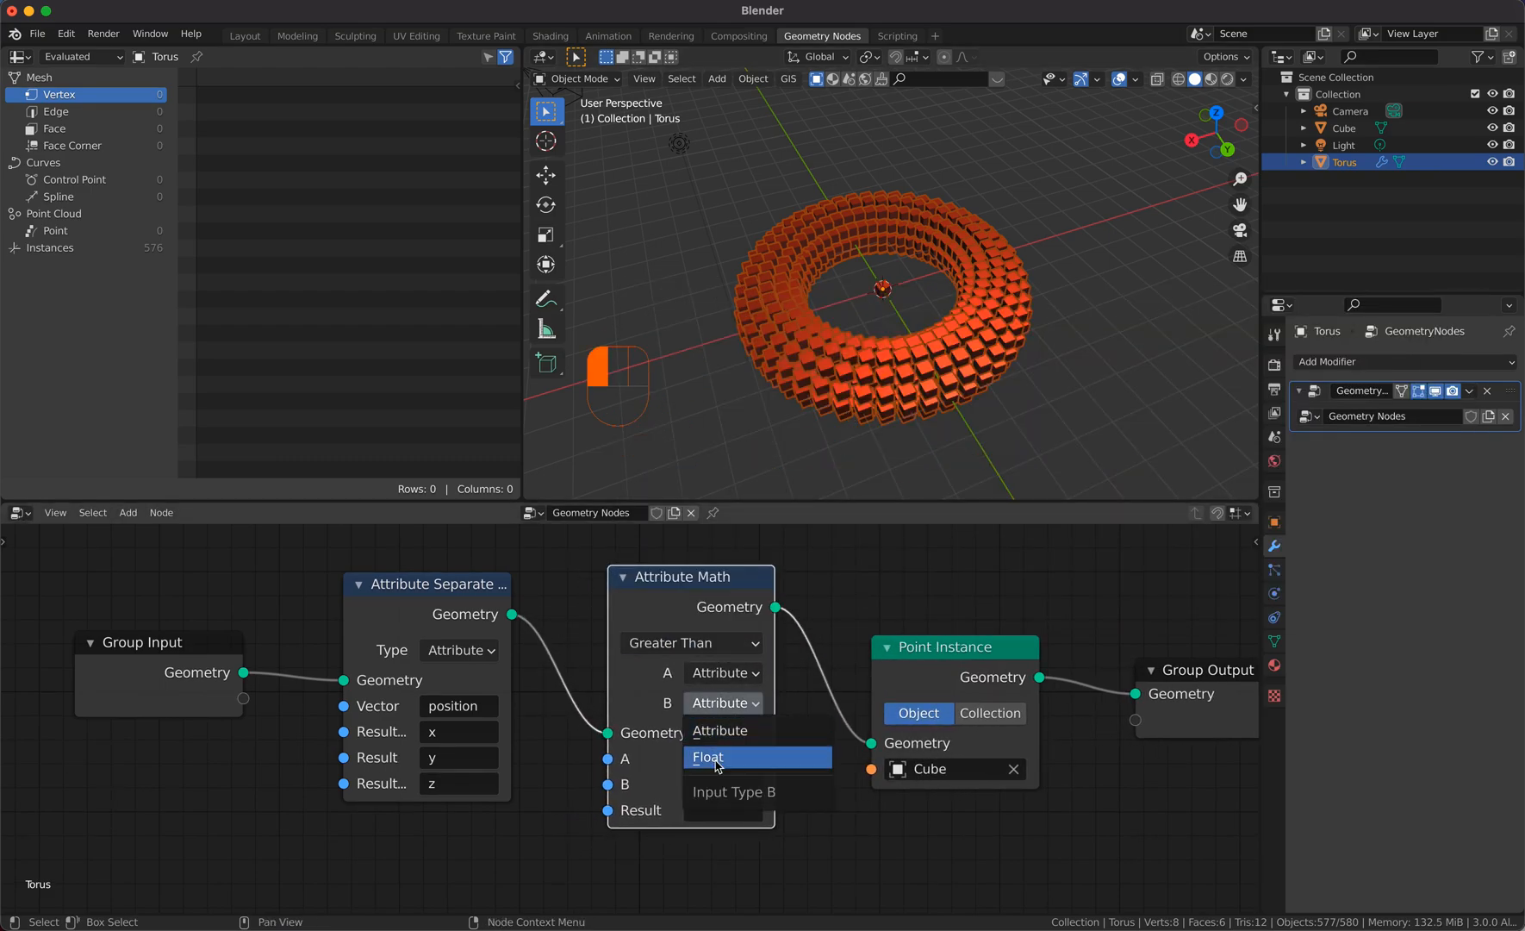
{"action": "left_click", "coordinate": [708, 758]}
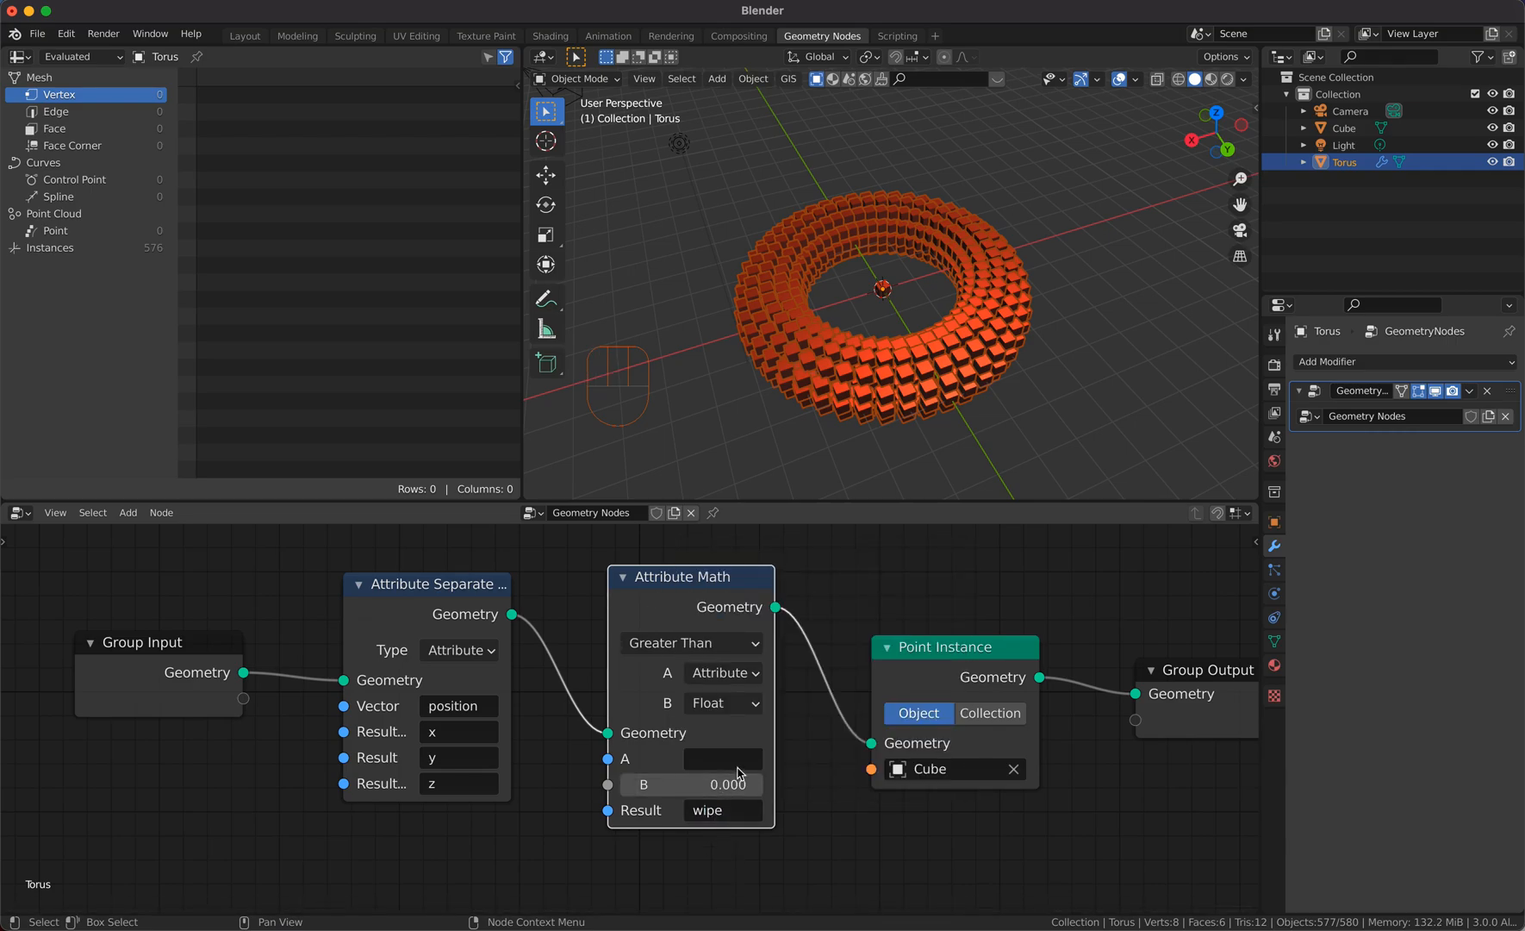
{"action": "type", "text": "x"}
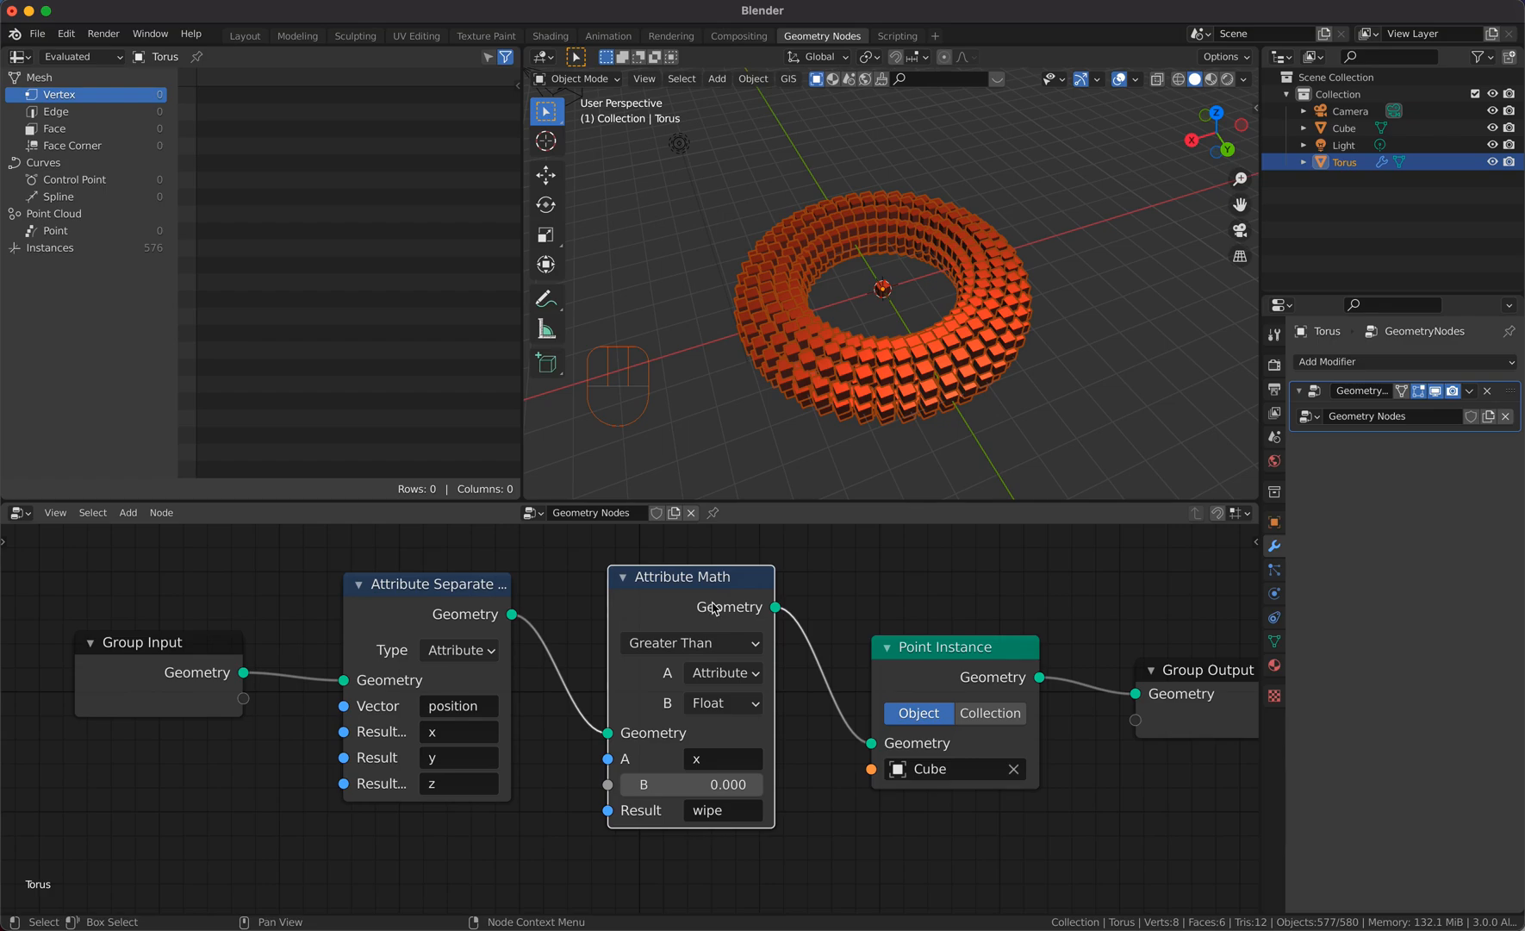
{"action": "key", "text": "shift"}
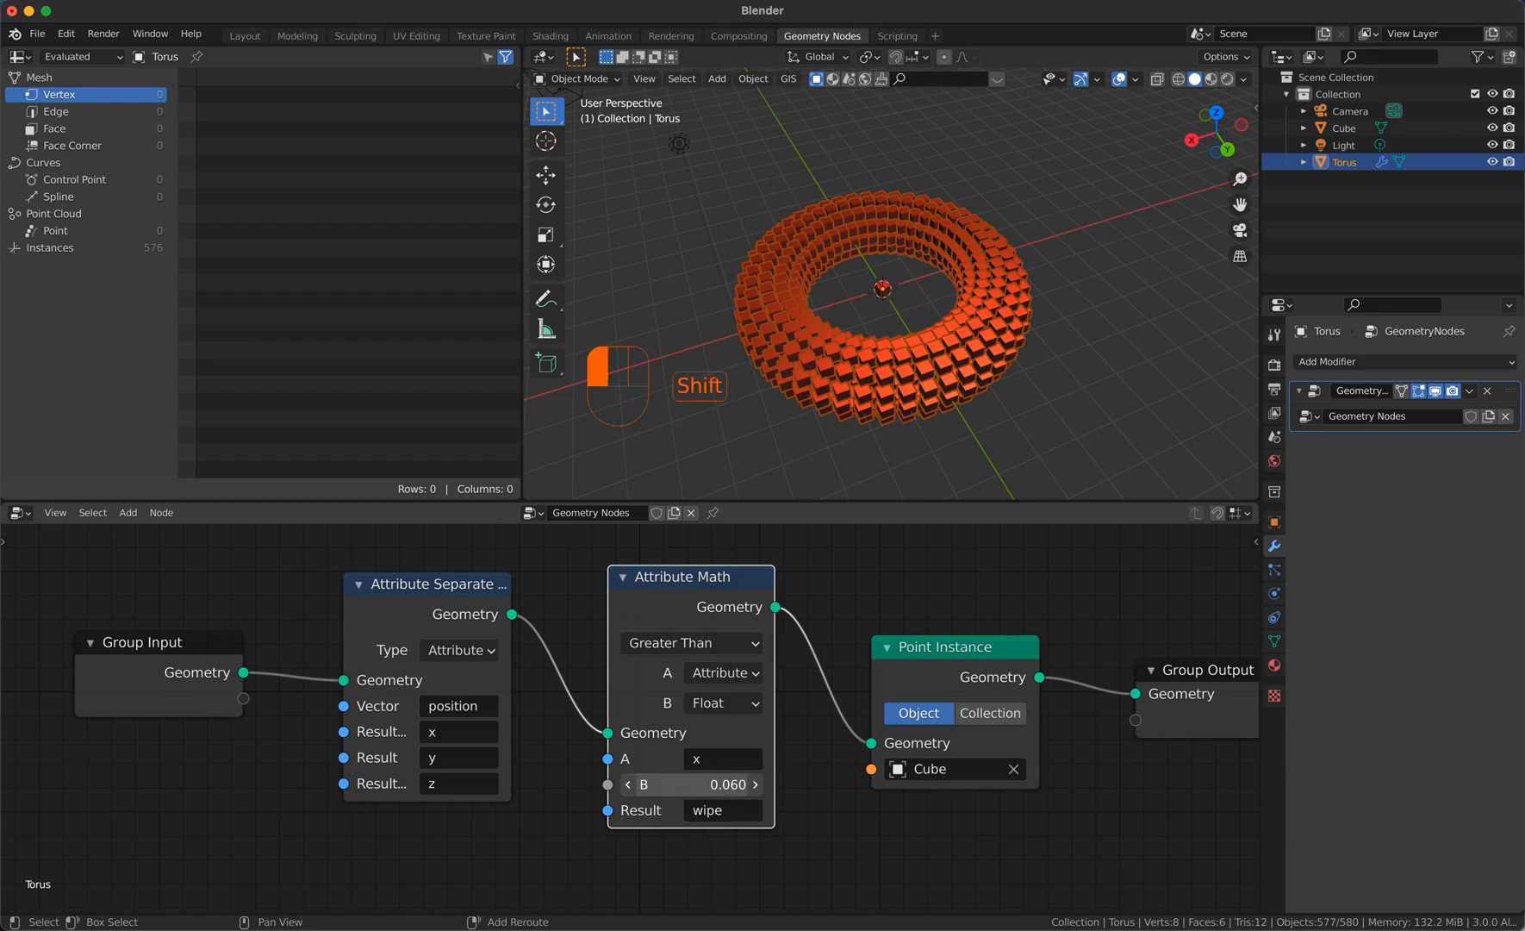
{"action": "key", "text": "shift+a"}
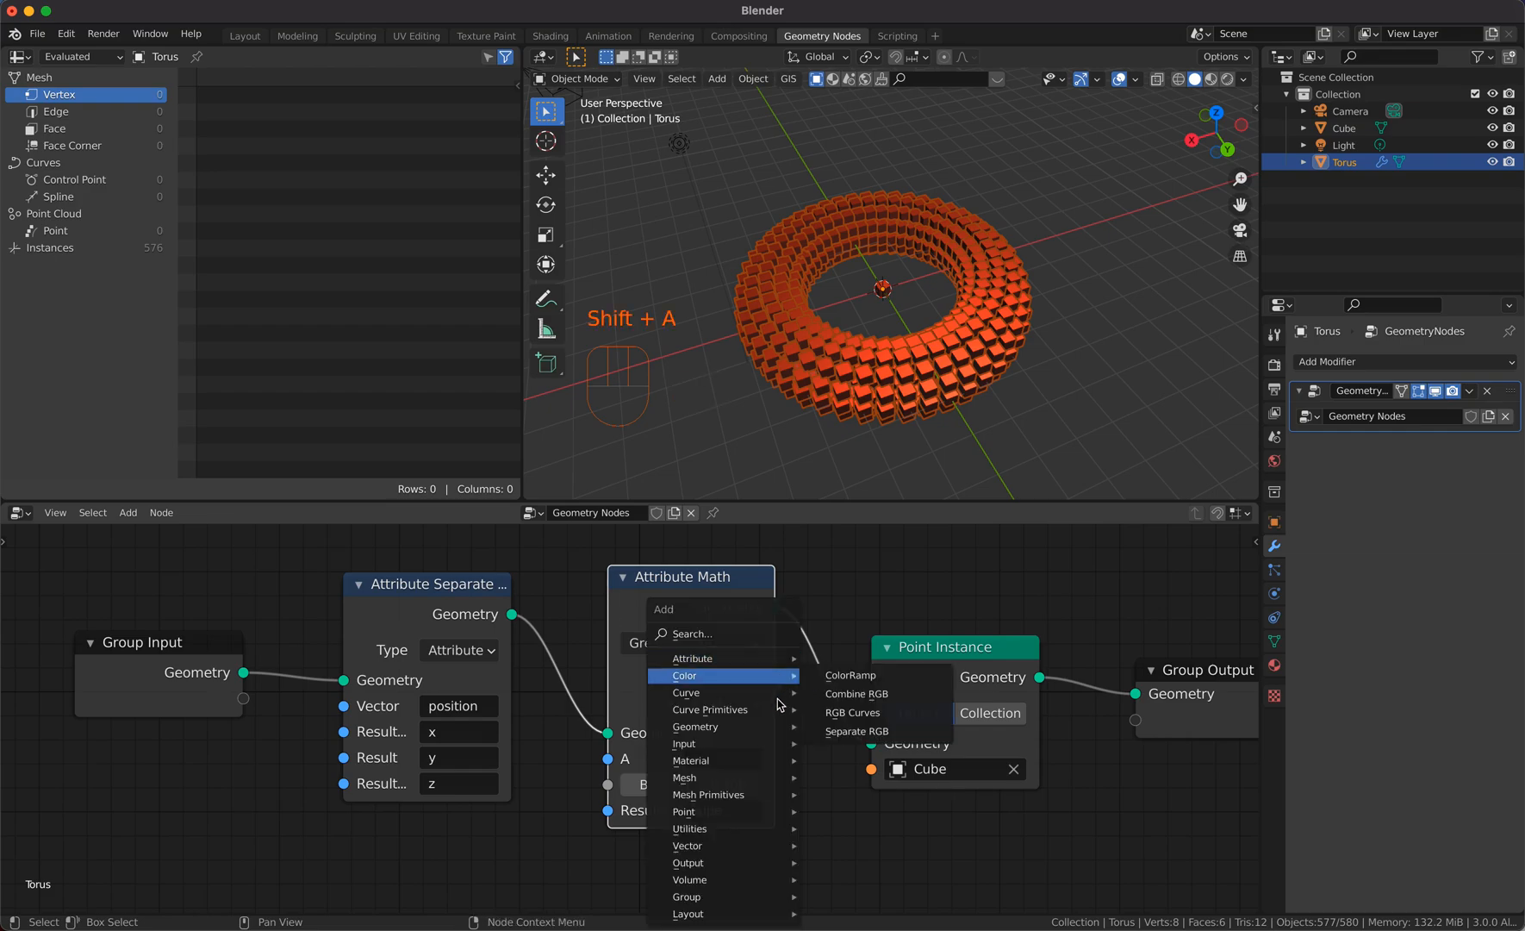
{"action": "mouse_move", "coordinate": [685, 811]}
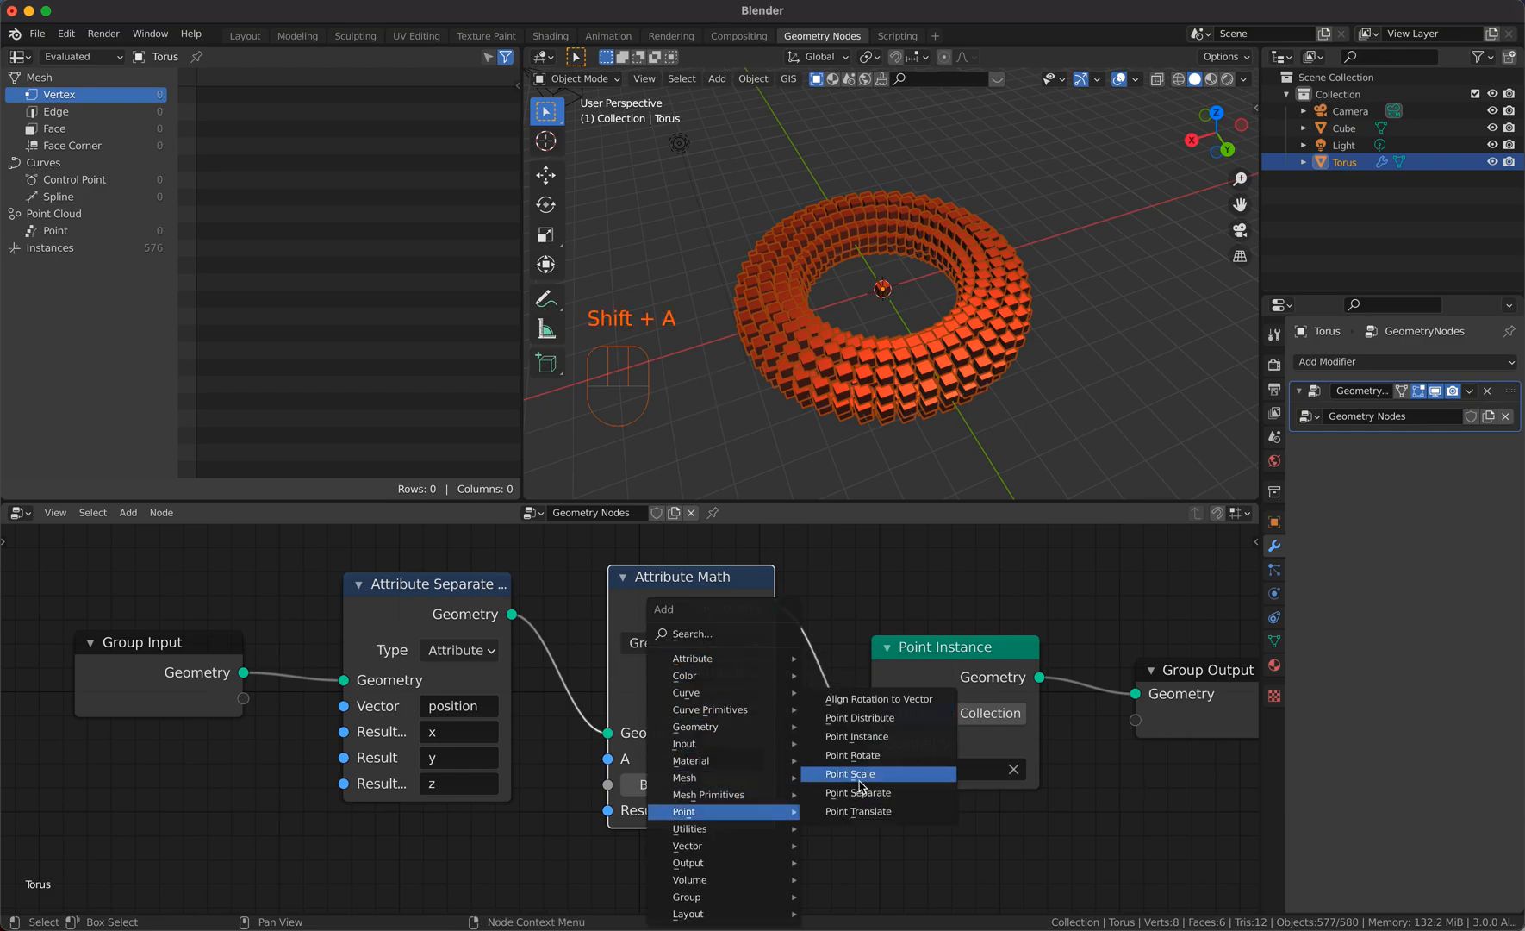
Step: Add a Point Separate node masked by wipe, switch the comparison to y and set the threshold to -1.460
{"action": "left_click", "coordinate": [857, 792]}
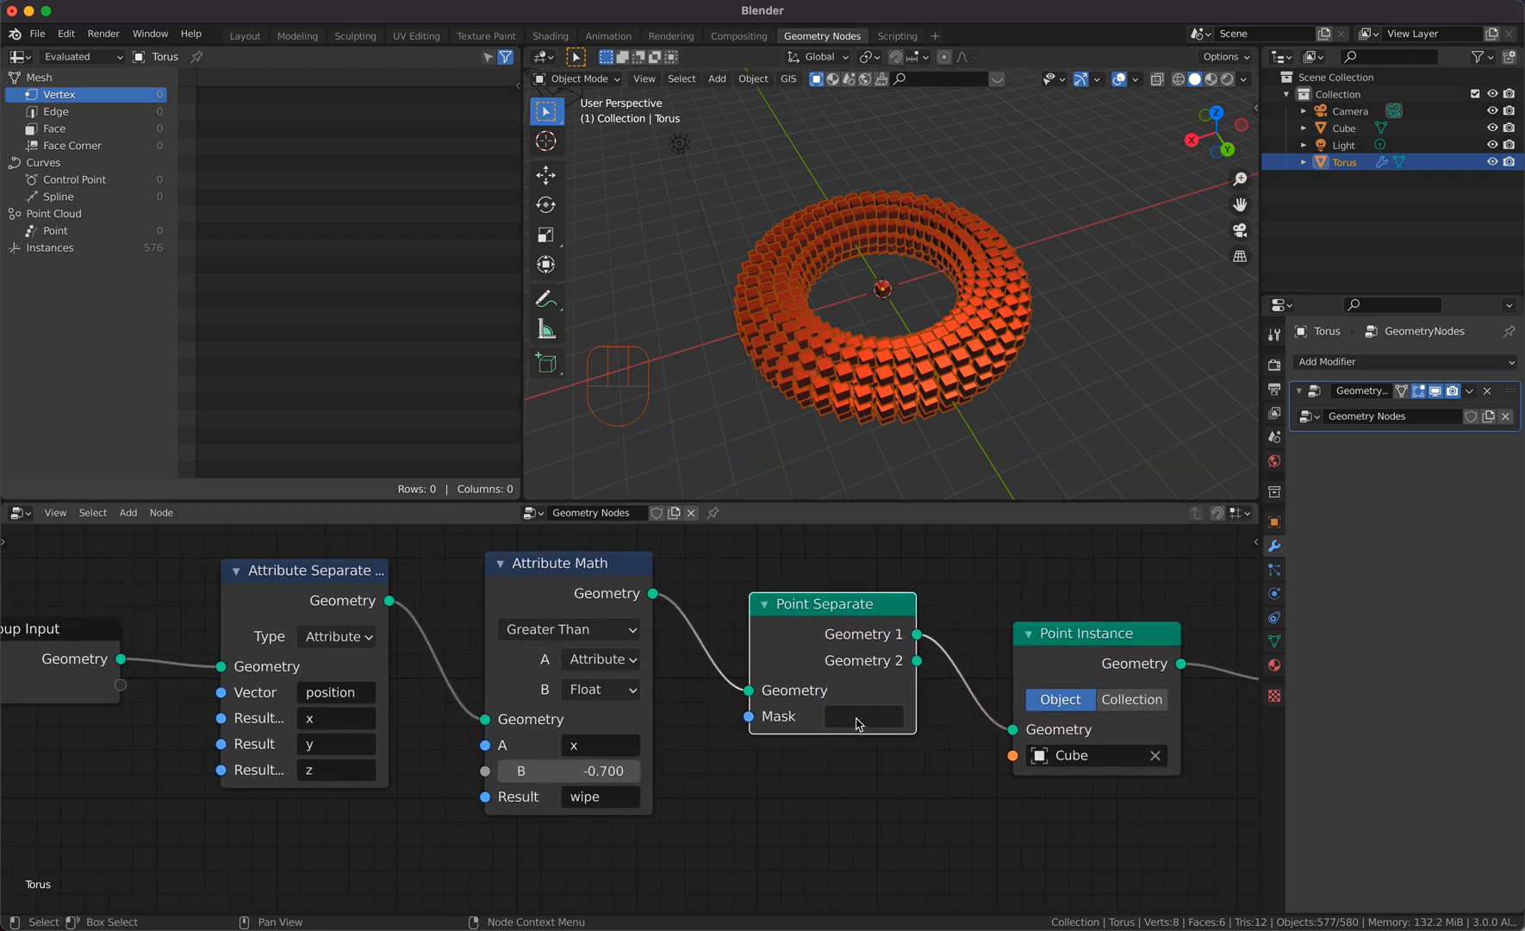
{"action": "left_click", "coordinate": [863, 717]}
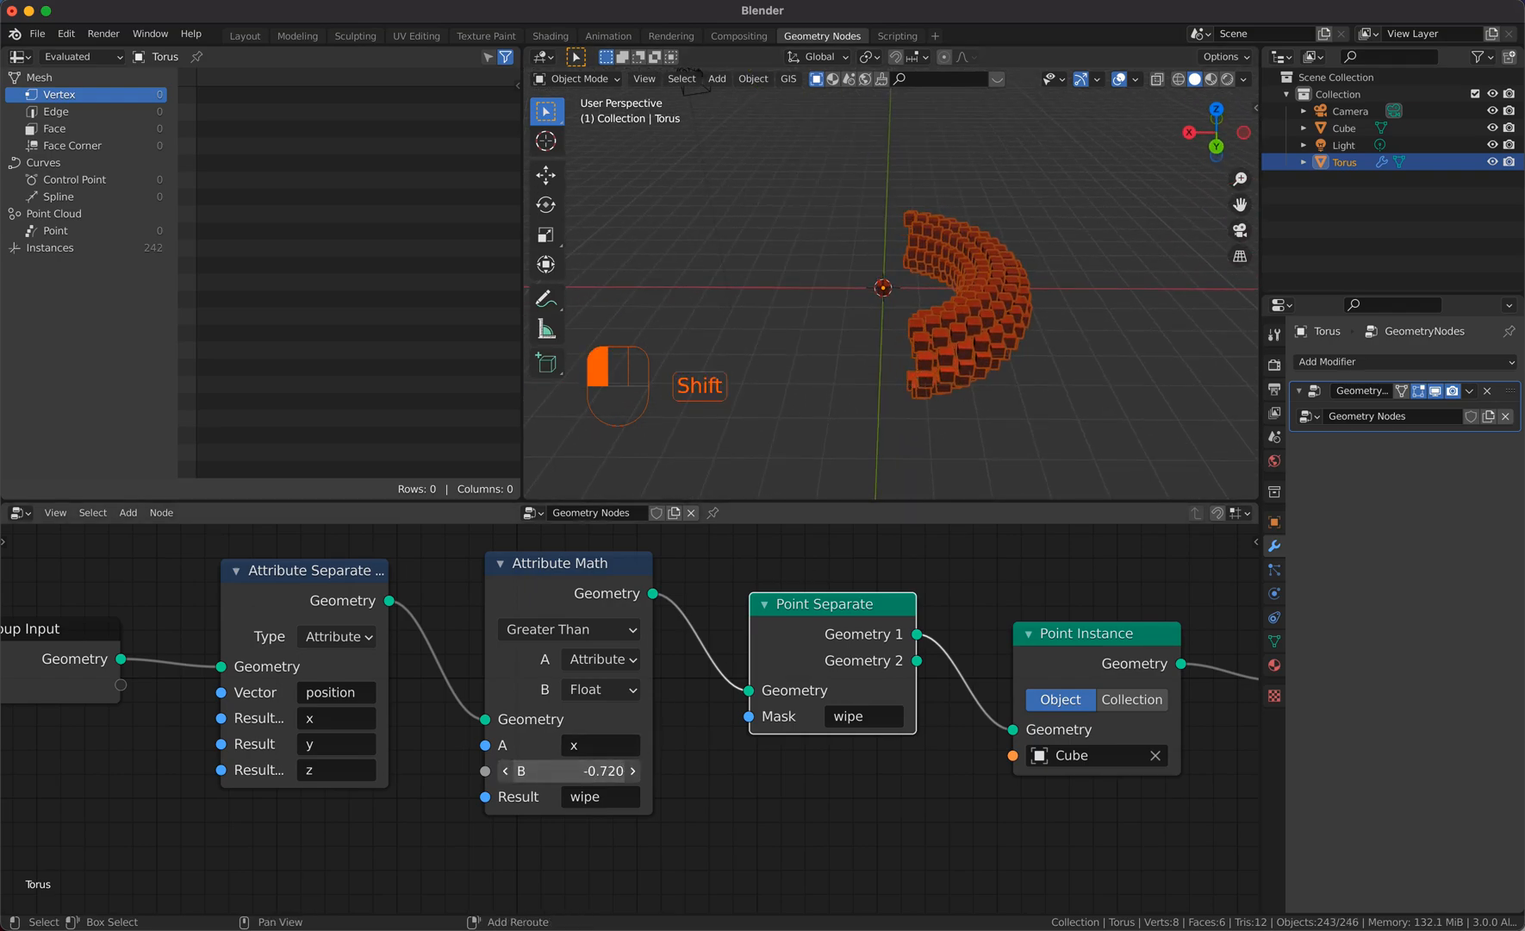
{"action": "left_click_drag", "start_coordinate": [598, 770], "coordinate": [567, 770]}
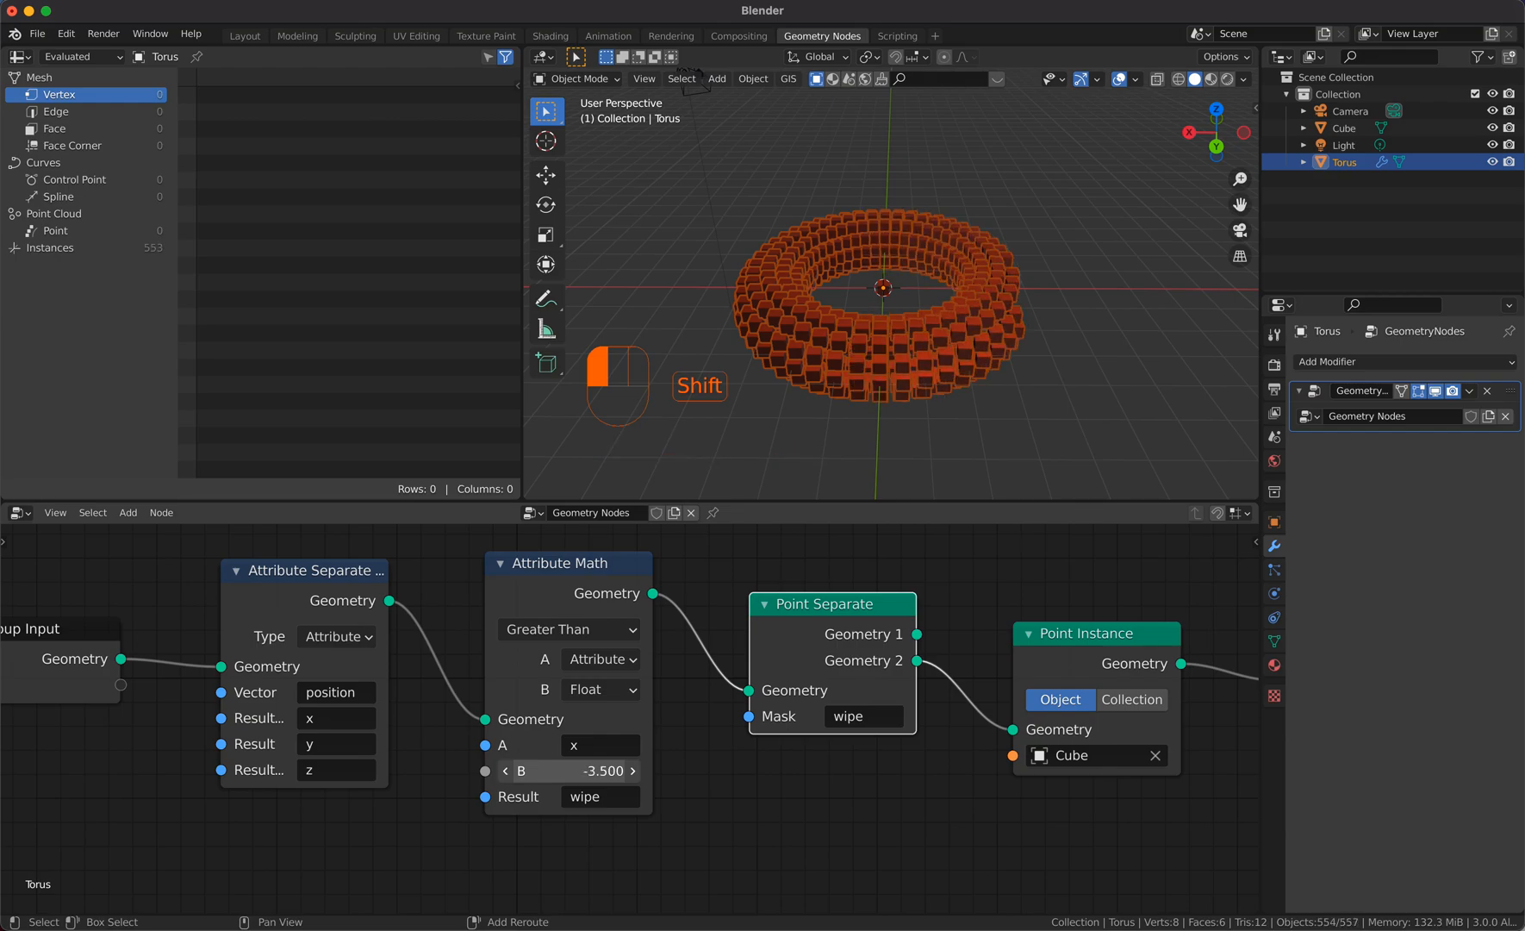
{"action": "left_click_drag", "start_coordinate": [574, 770], "coordinate": [594, 771]}
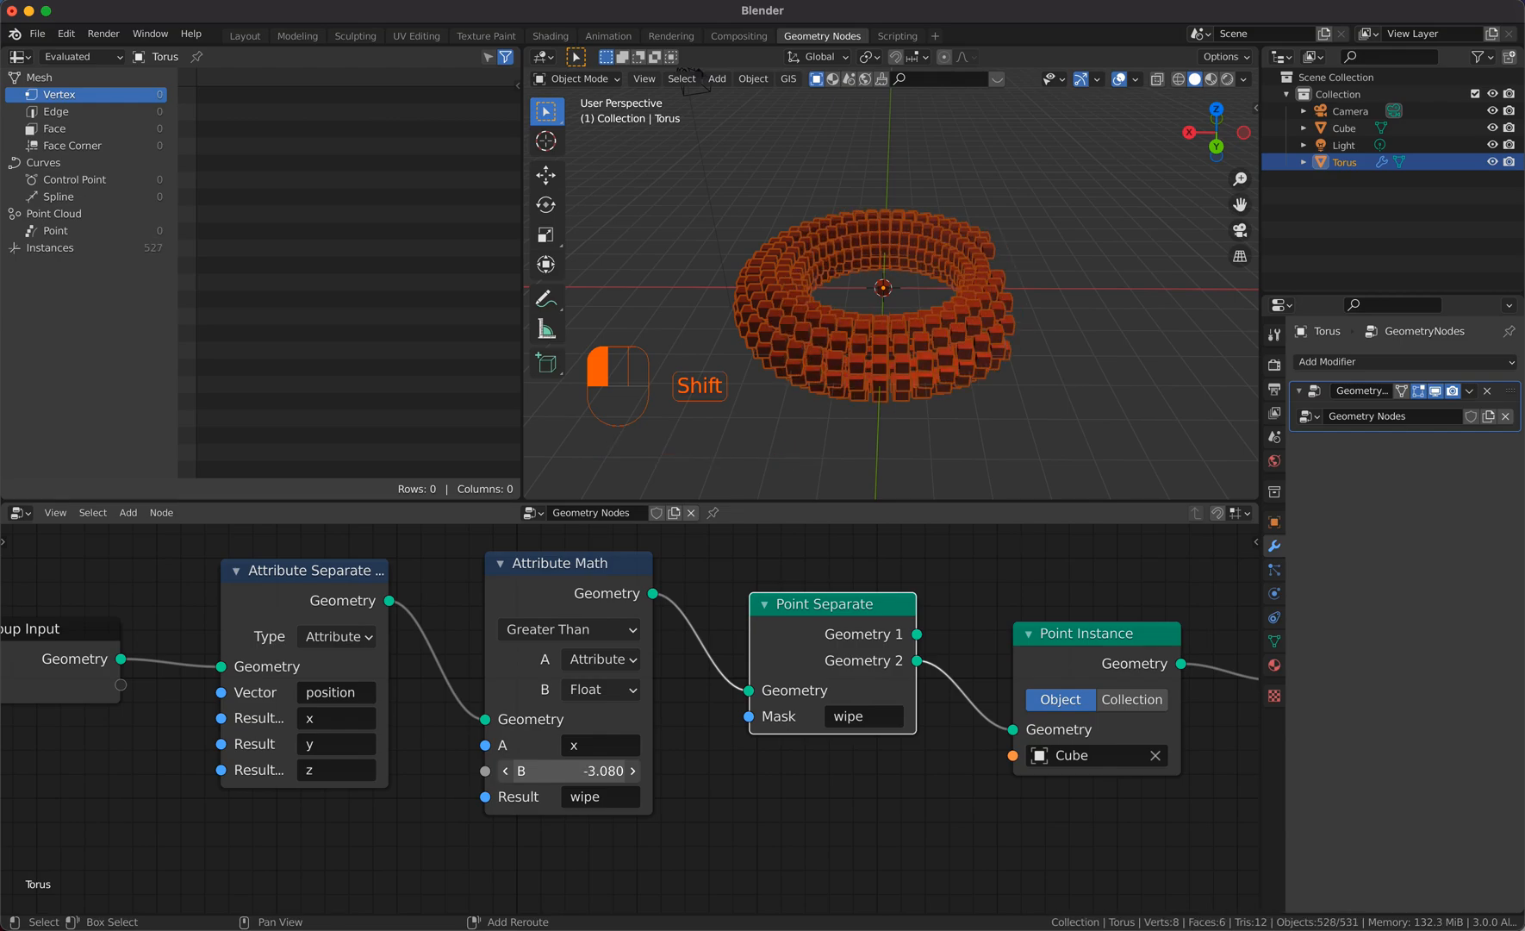
{"action": "left_click_drag", "start_coordinate": [573, 770], "coordinate": [568, 771]}
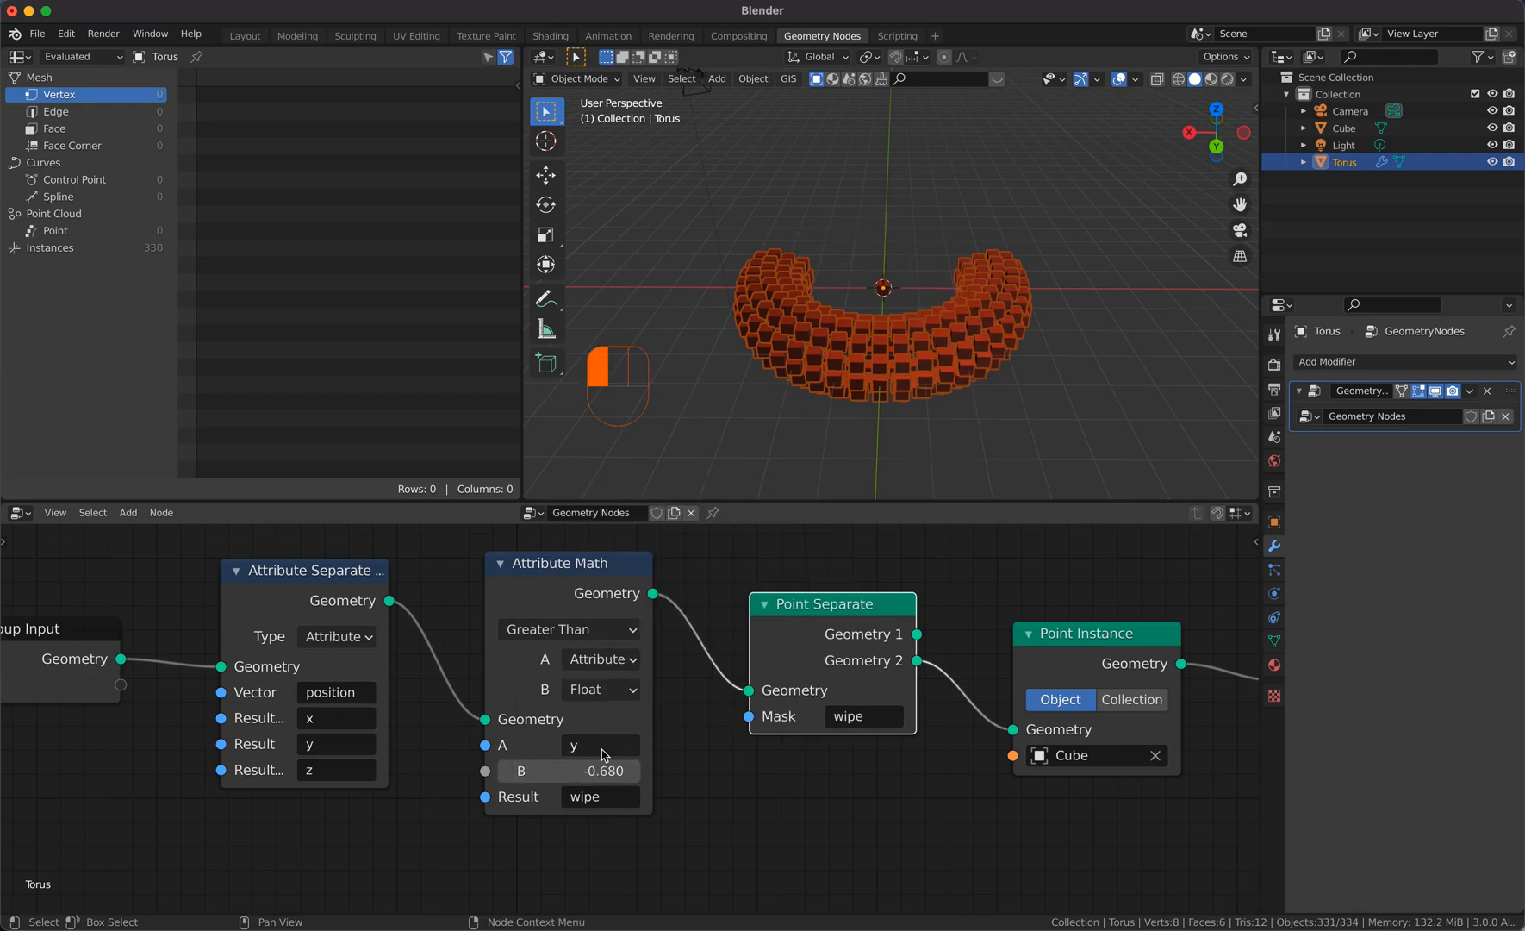
{"action": "left_click_drag", "start_coordinate": [599, 771], "coordinate": [574, 771]}
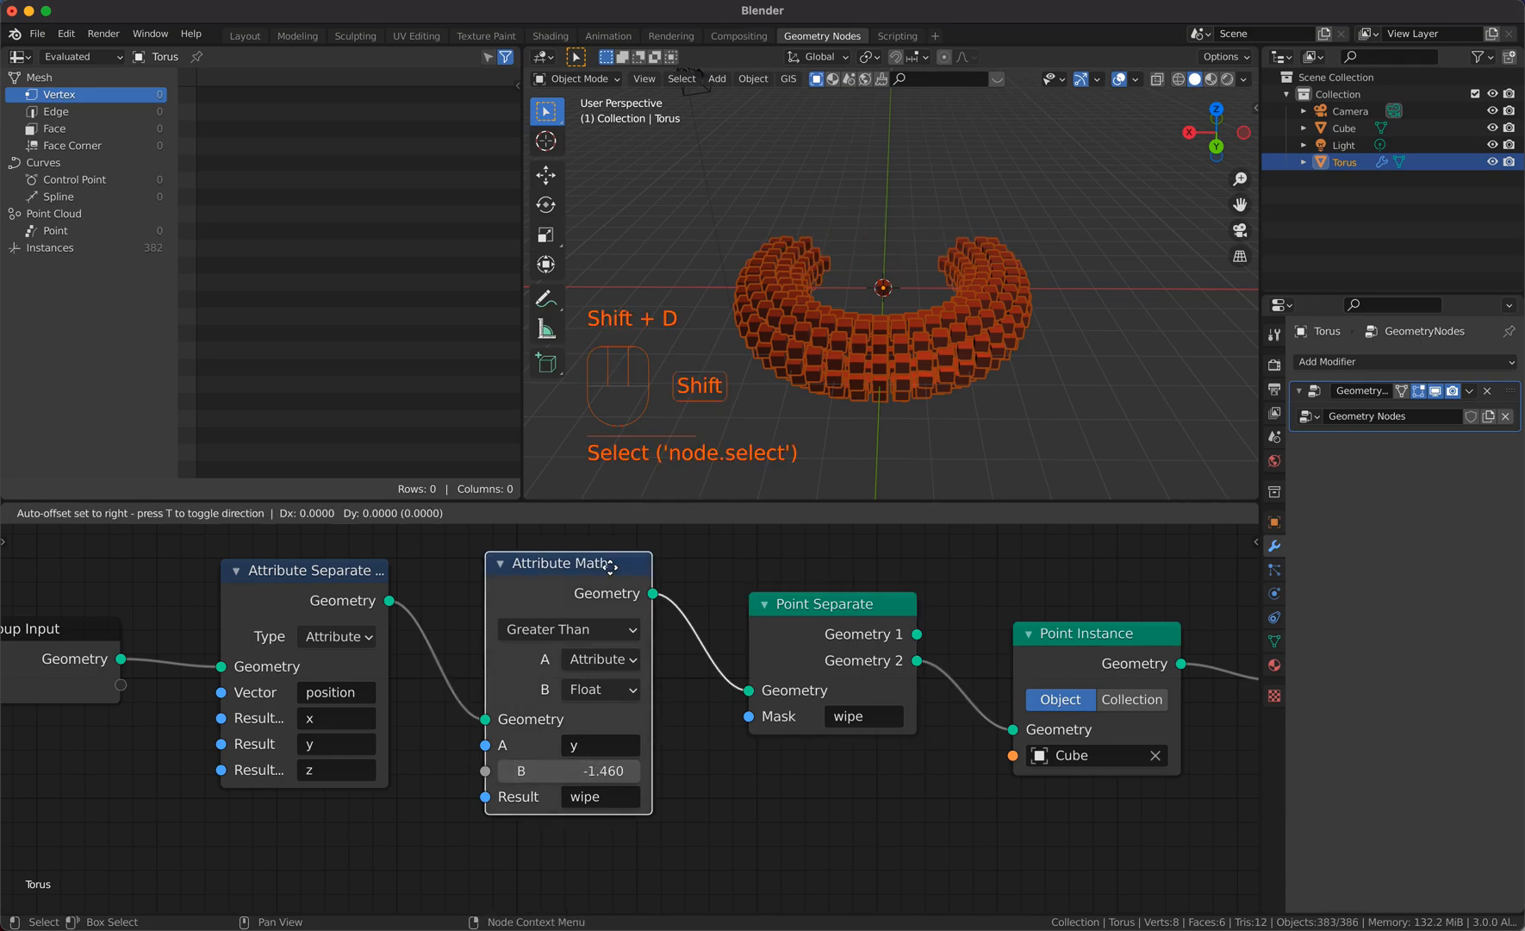
Step: Duplicate the Attribute Math node and set the first one's operation to Add
{"action": "key", "text": "Shift+D"}
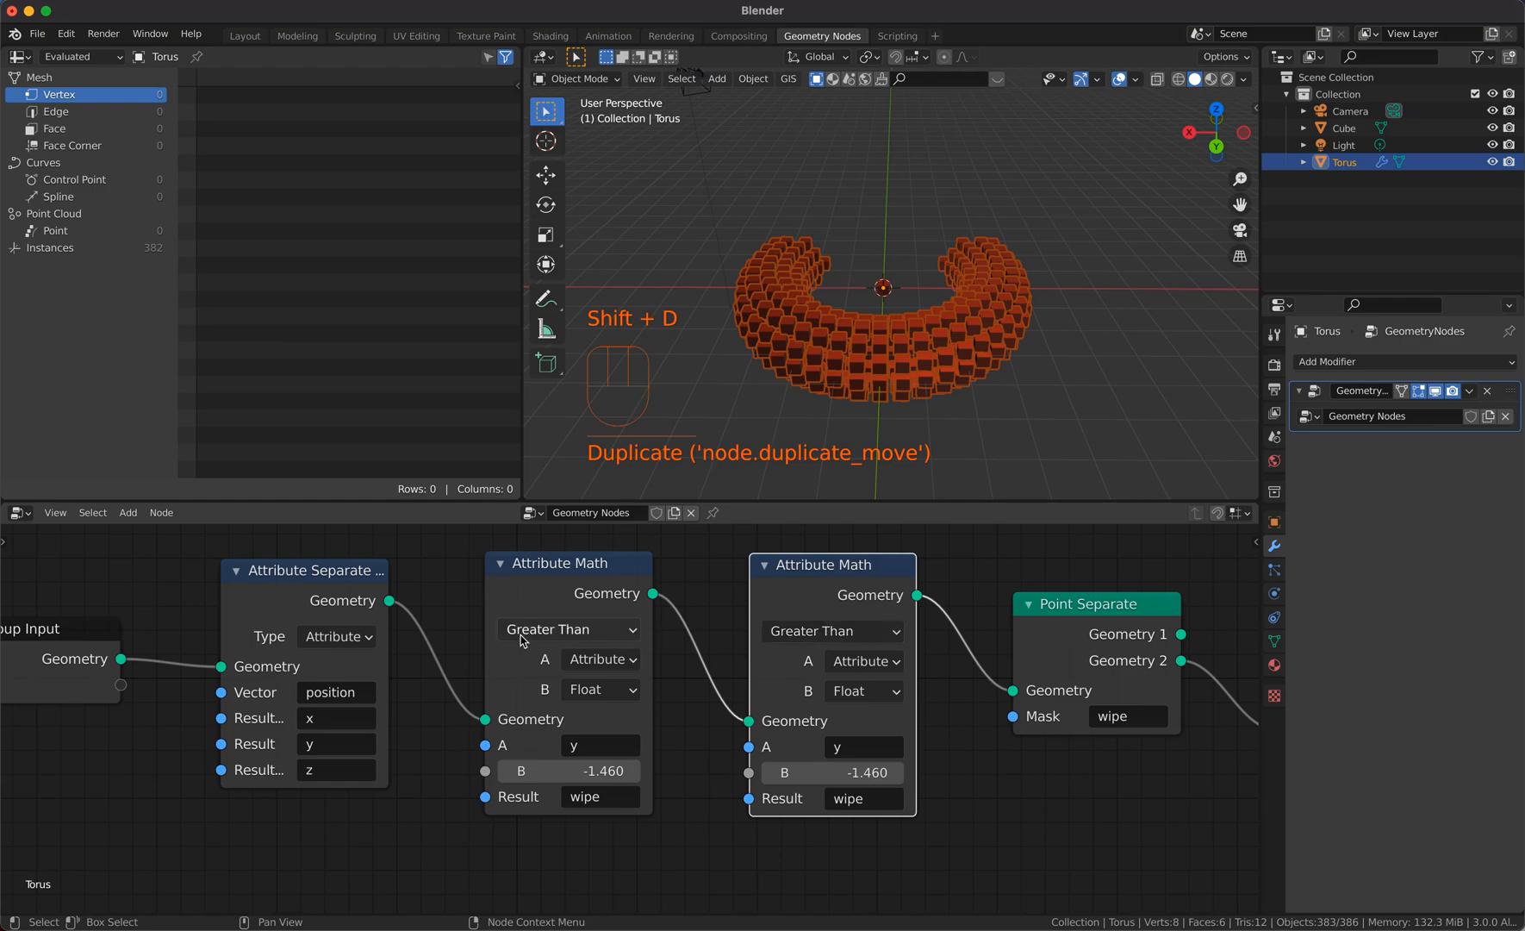
{"action": "left_click", "coordinate": [568, 629]}
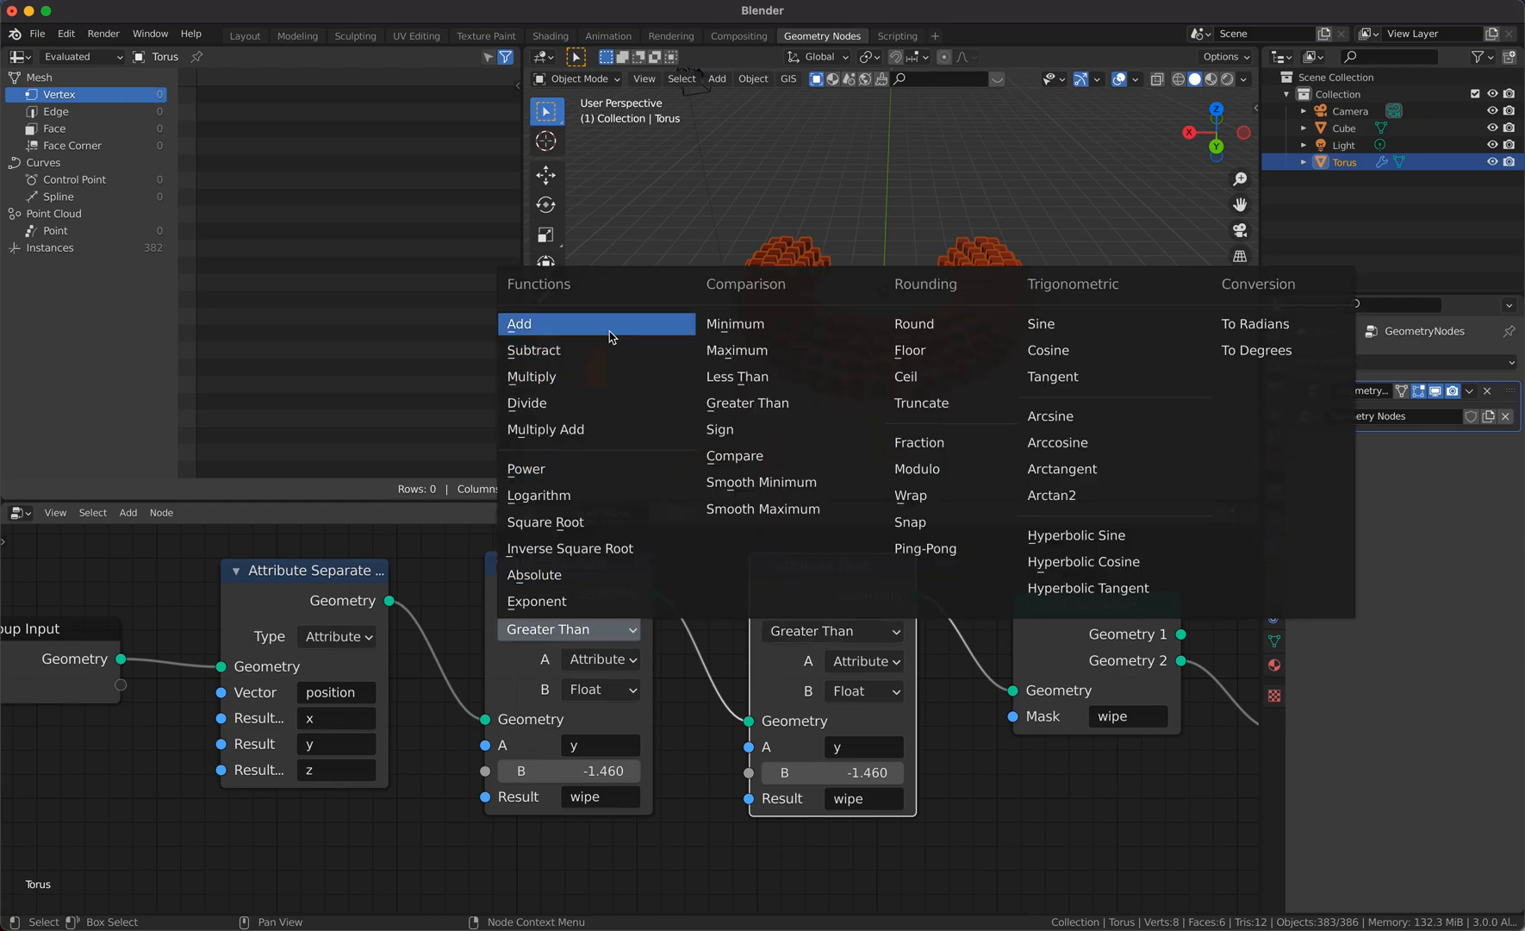
{"action": "left_click", "coordinate": [600, 688]}
{"action": "type", "text": "x"}
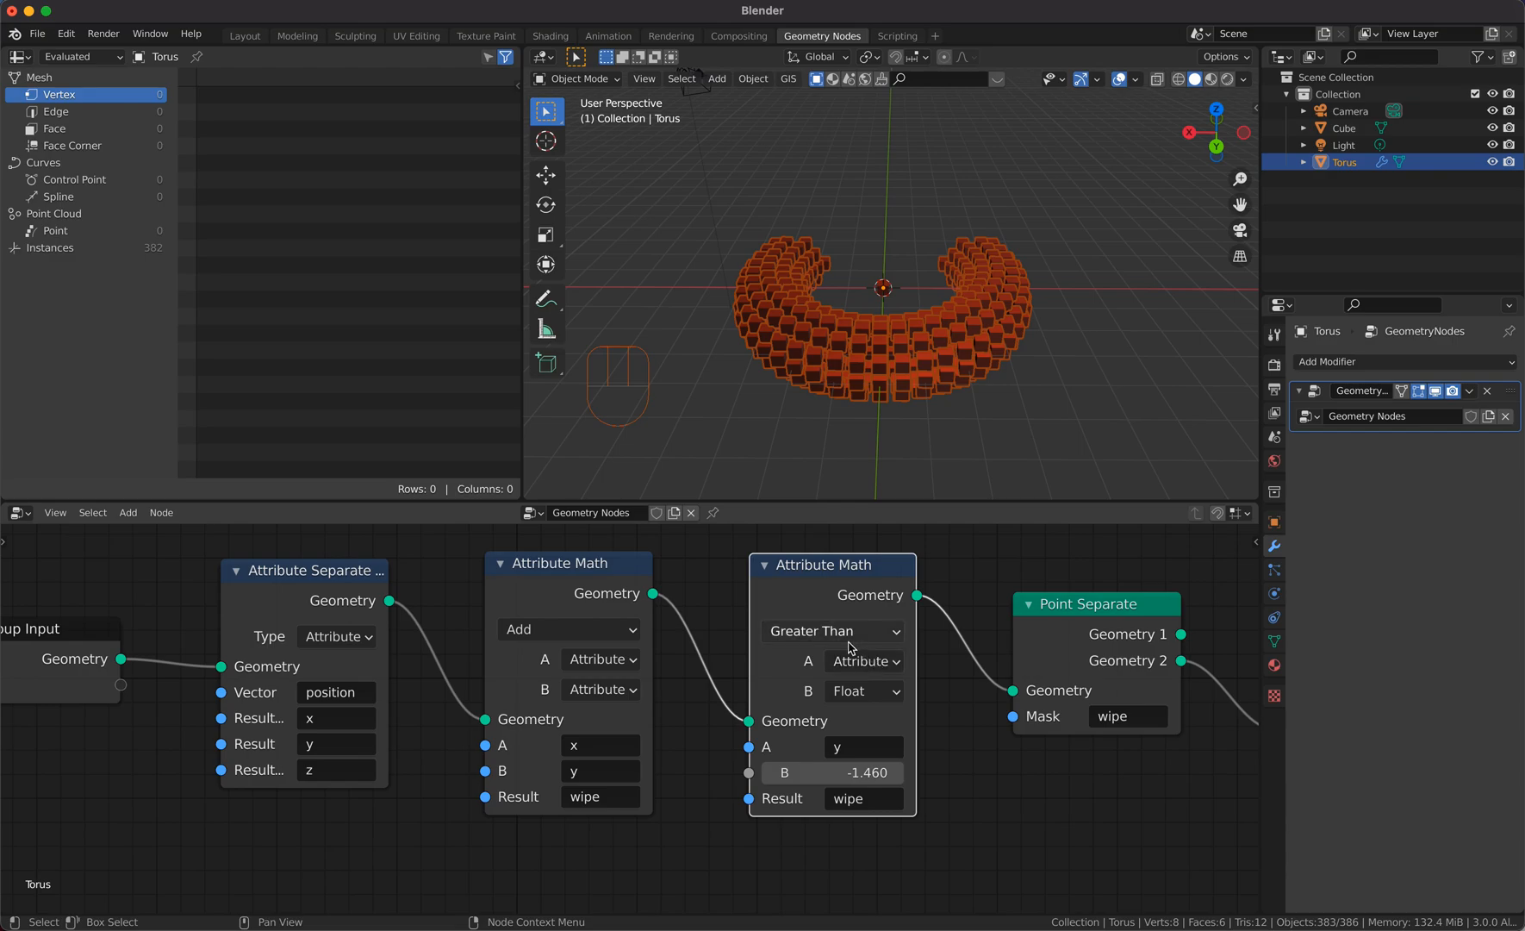
{"action": "left_click", "coordinate": [860, 747]}
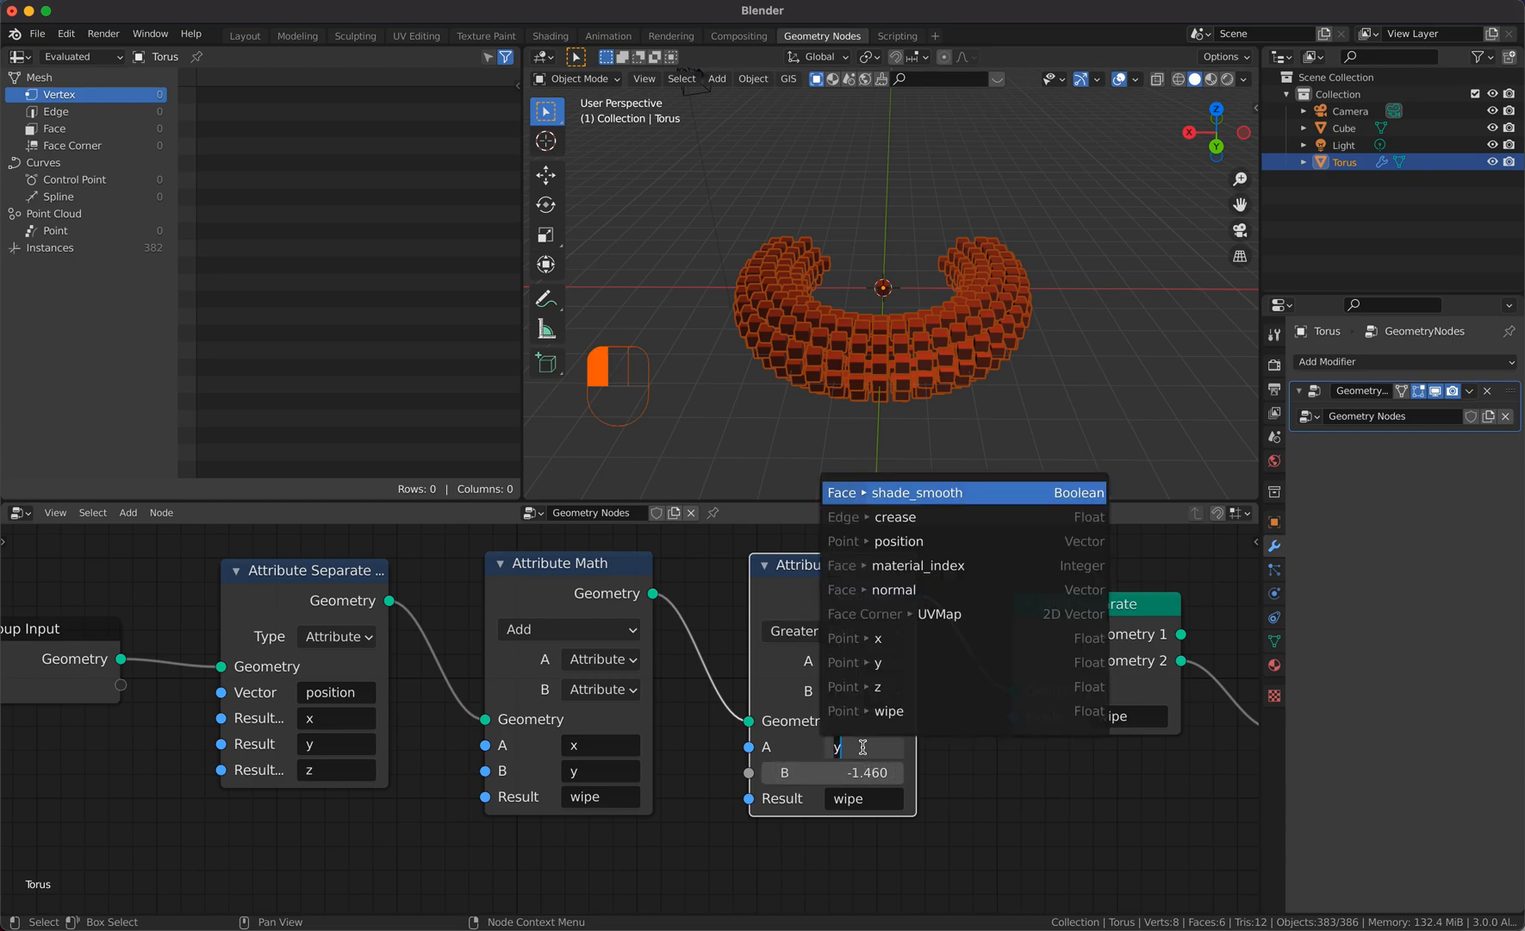
{"action": "mouse_move", "coordinate": [895, 613]}
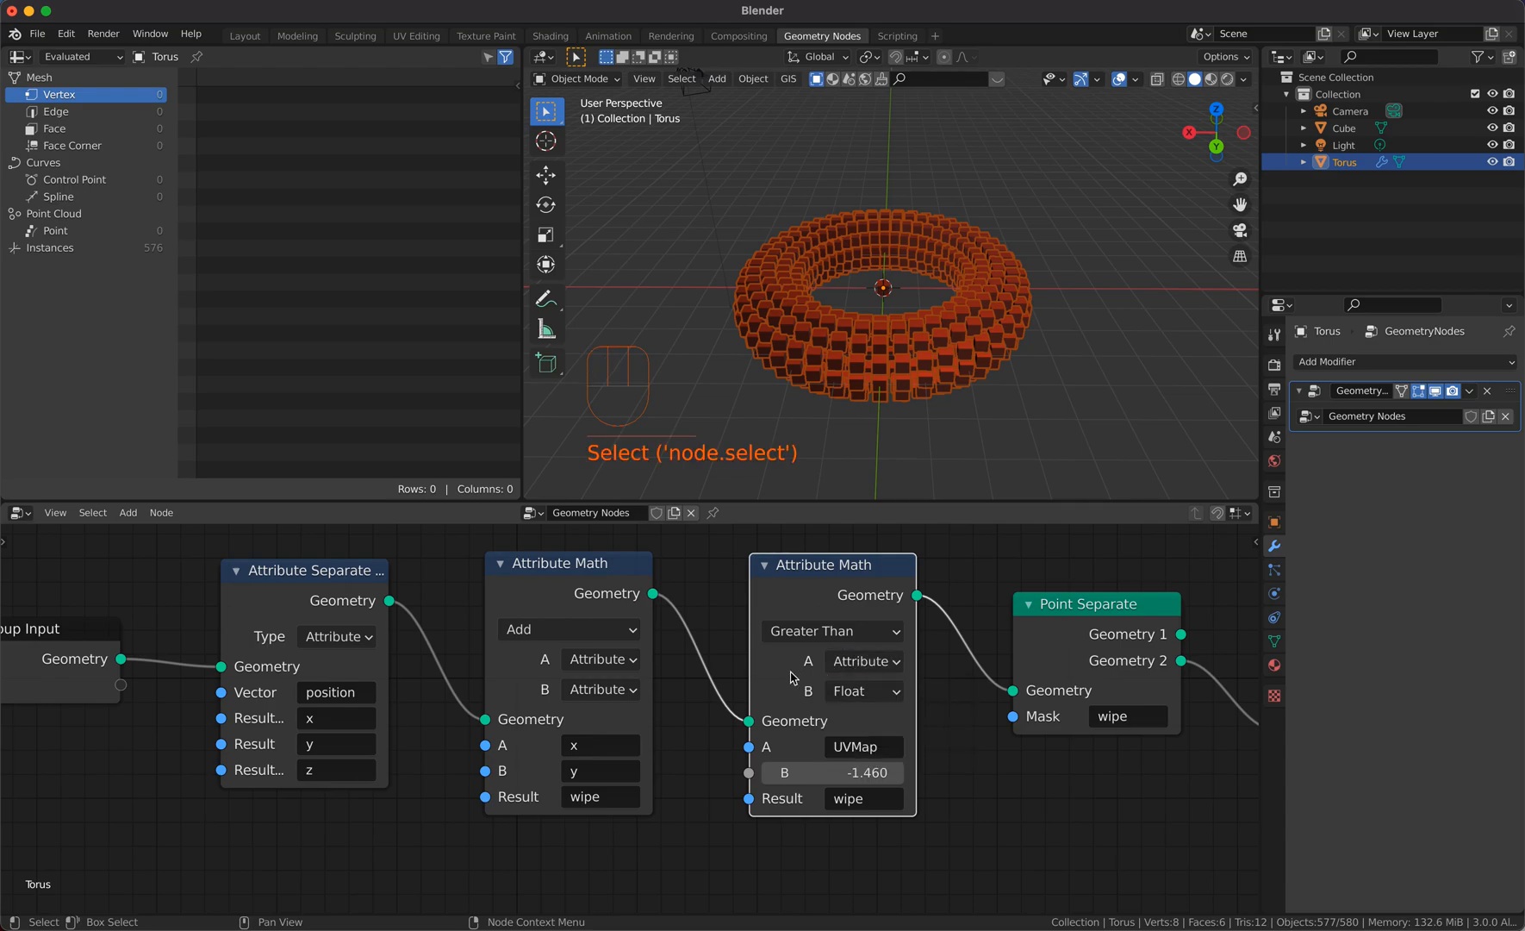
Step: Compare the wipe attribute in the second node and set its threshold to 0.300
{"action": "left_click", "coordinate": [860, 746]}
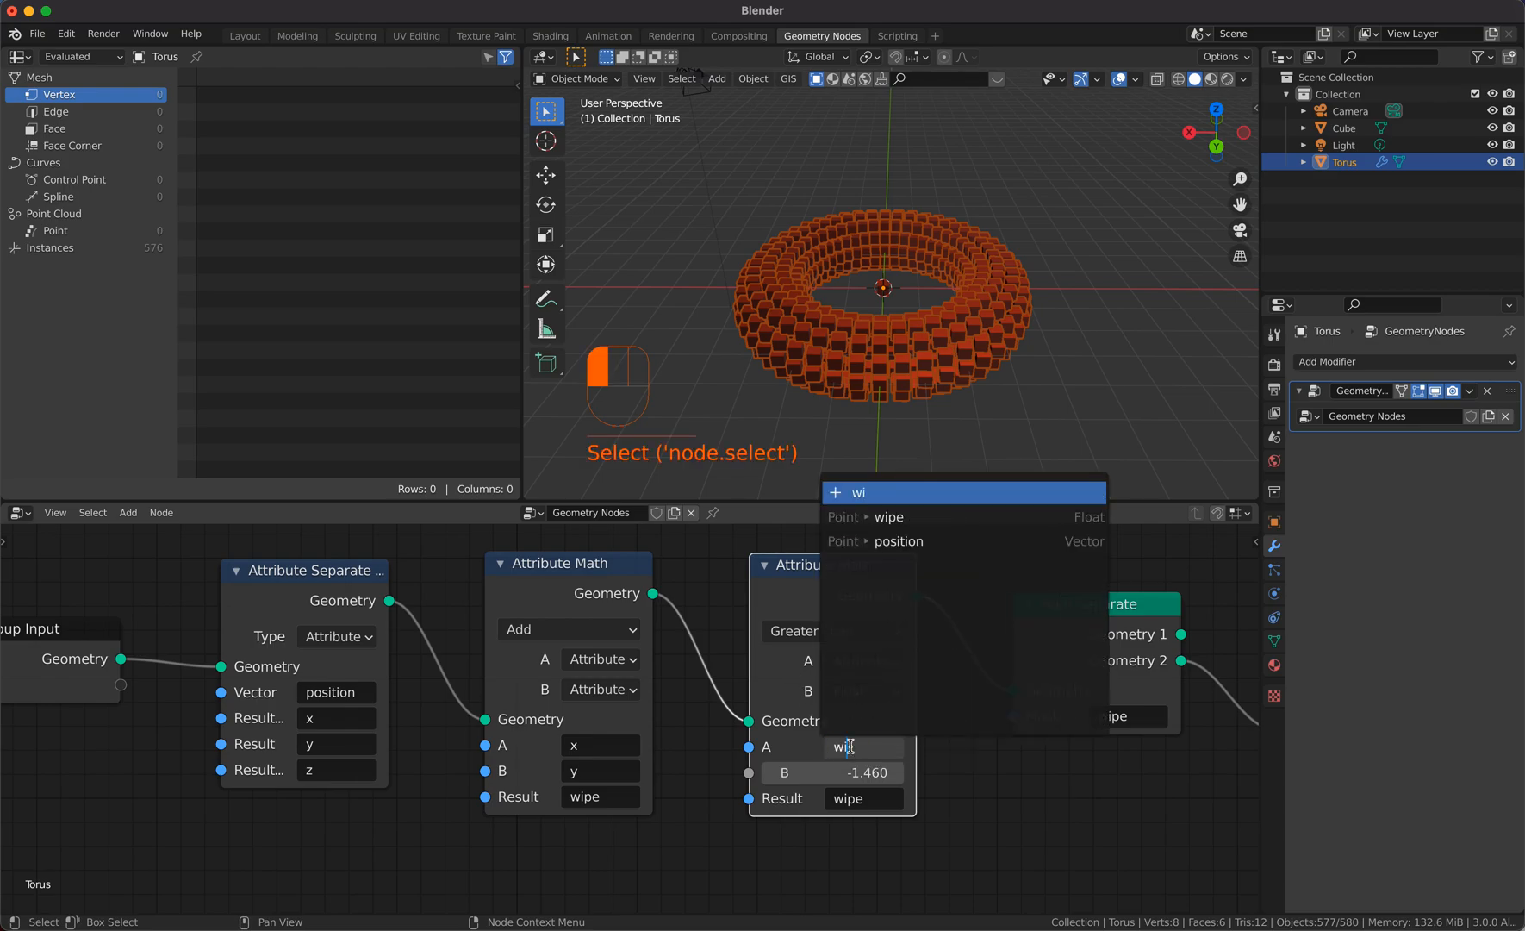
{"action": "left_click", "coordinate": [889, 516]}
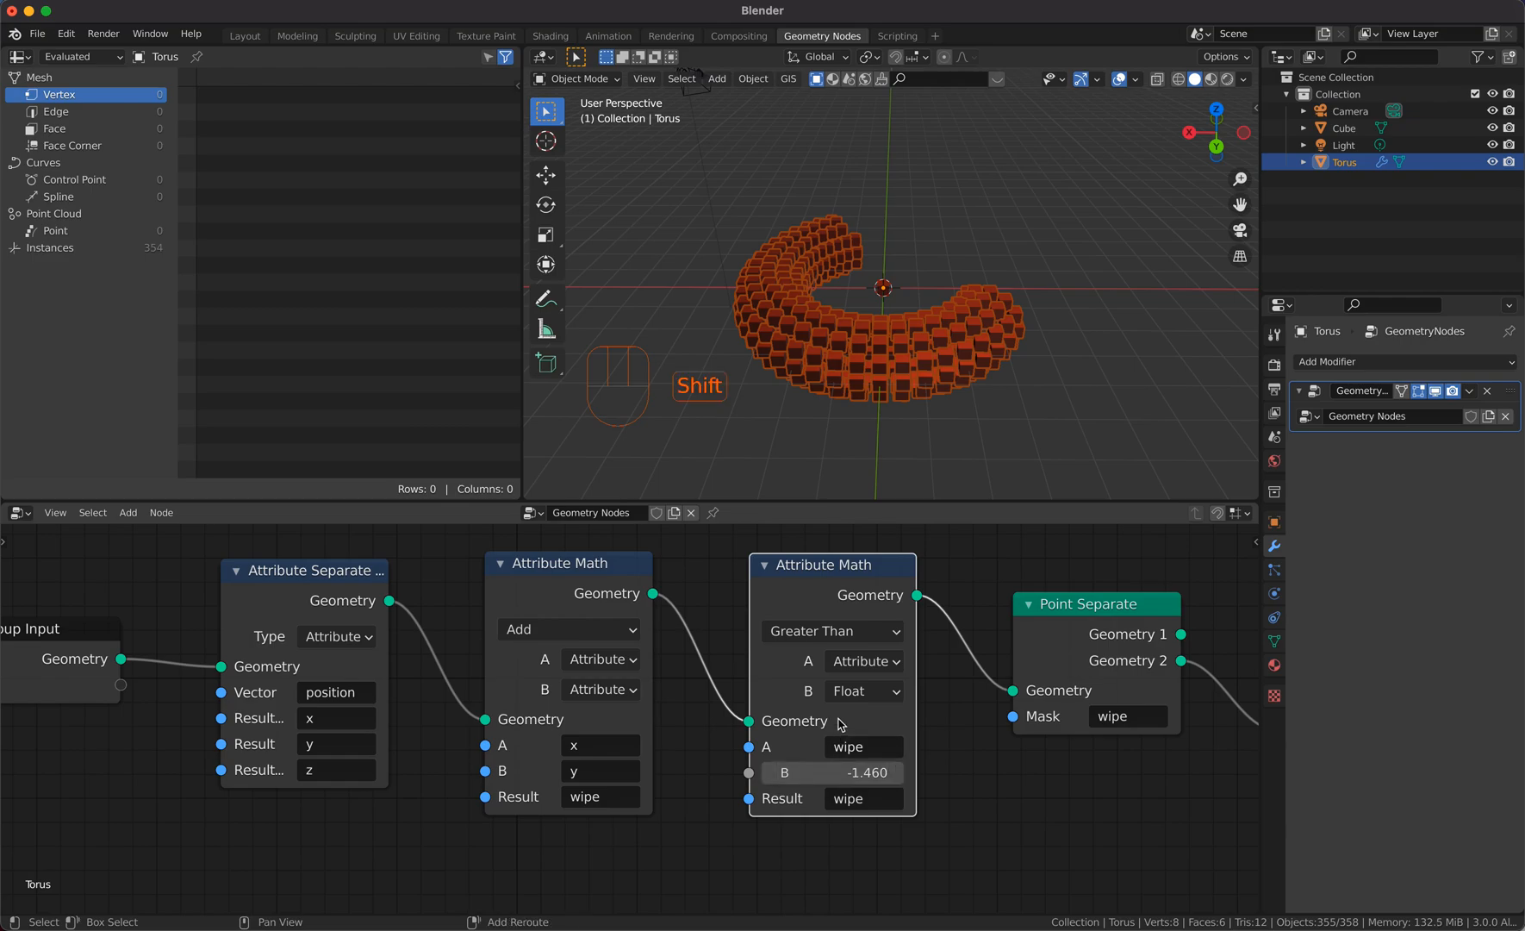
{"action": "left_click_drag", "start_coordinate": [832, 772], "coordinate": [866, 772]}
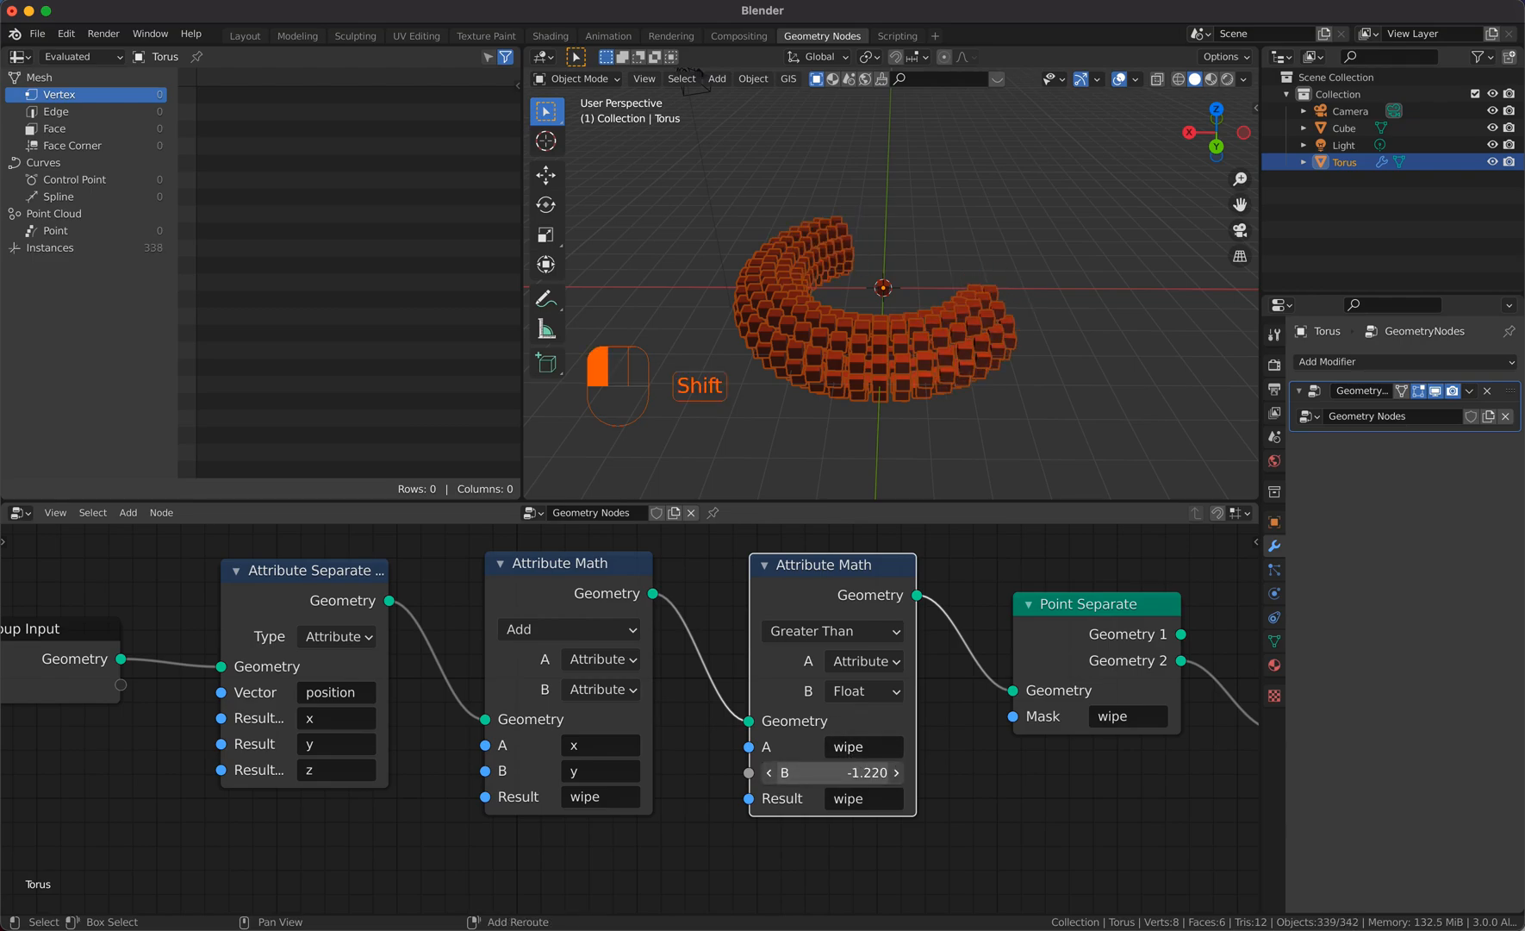
{"action": "left_click_drag", "start_coordinate": [856, 788], "coordinate": [895, 787]}
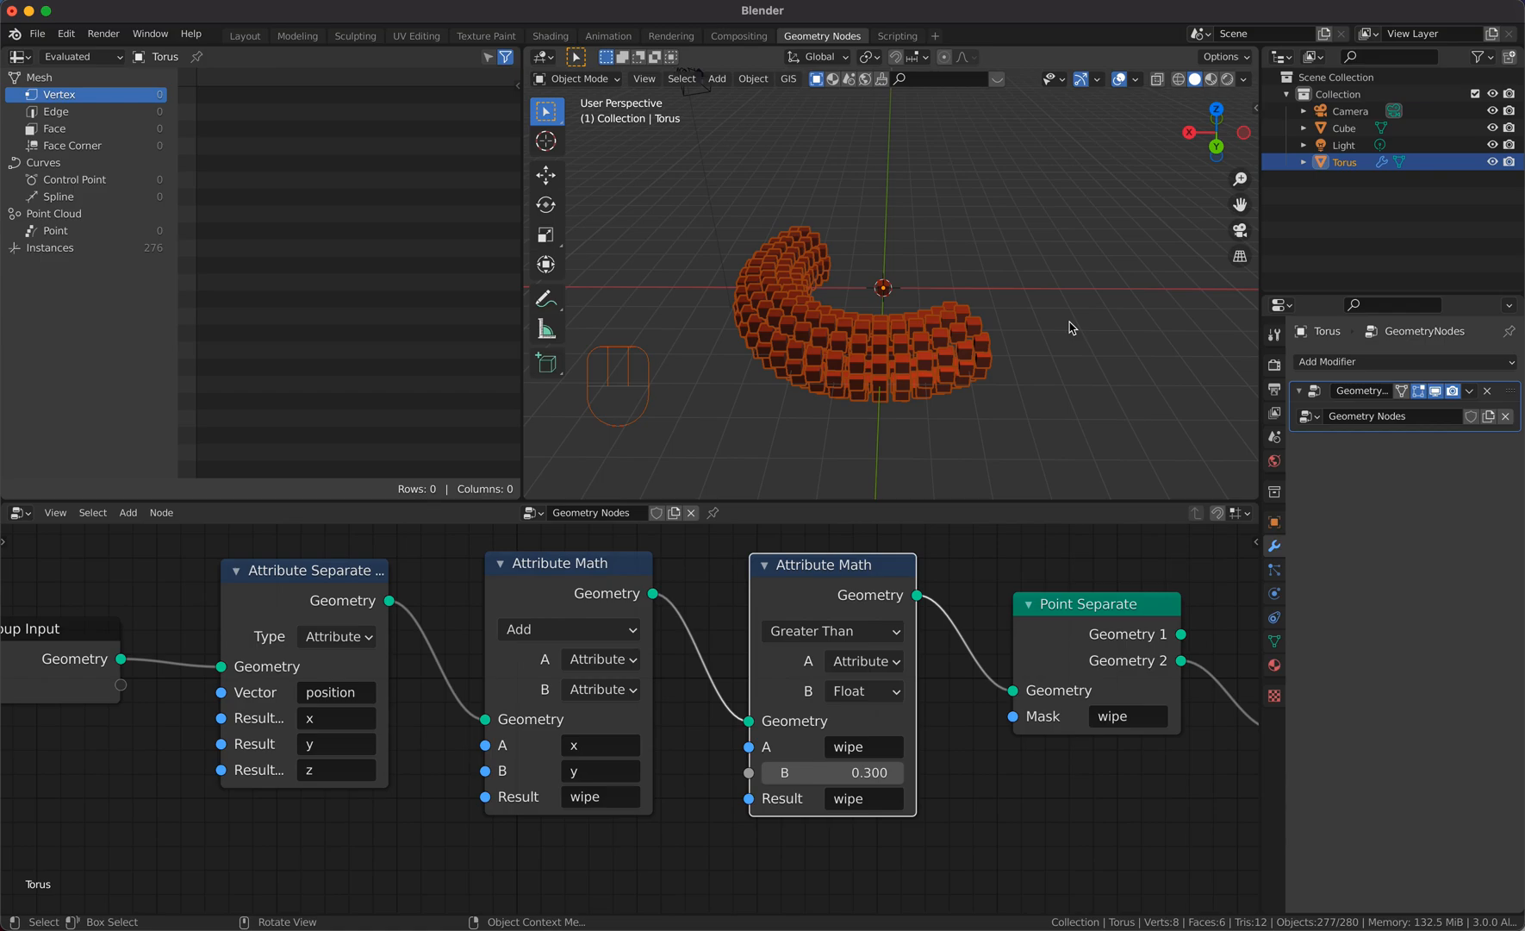
{"action": "mouse_move", "coordinate": [998, 354]}
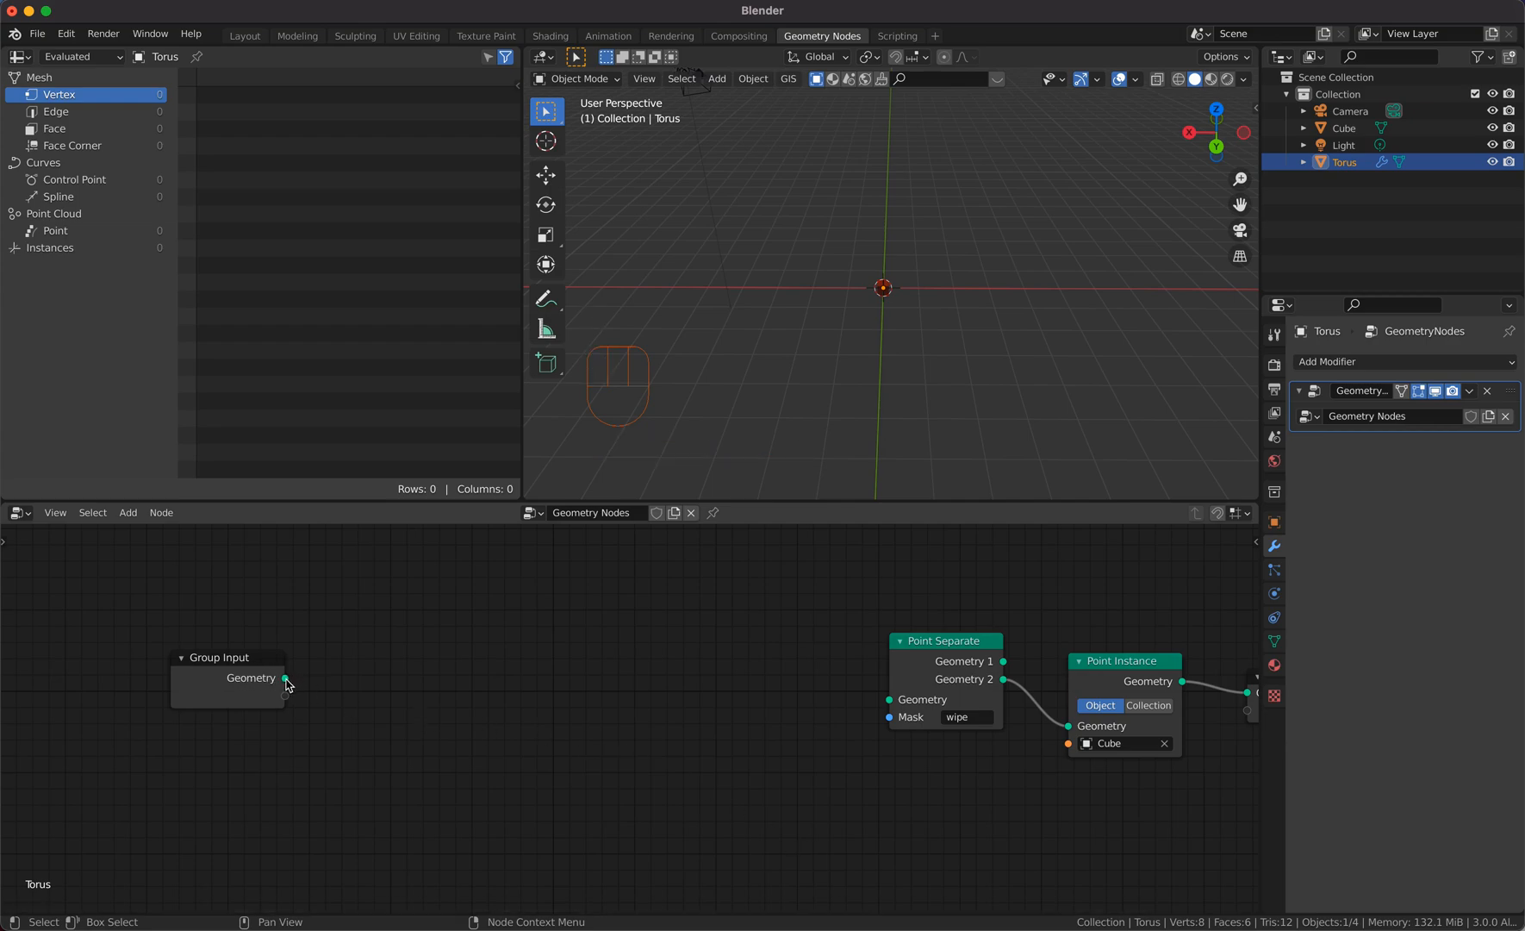
Step: Connect Group Input geometry straight to Point Separate and browse the Utilities node category
{"action": "left_click_drag", "start_coordinate": [284, 678], "coordinate": [889, 699]}
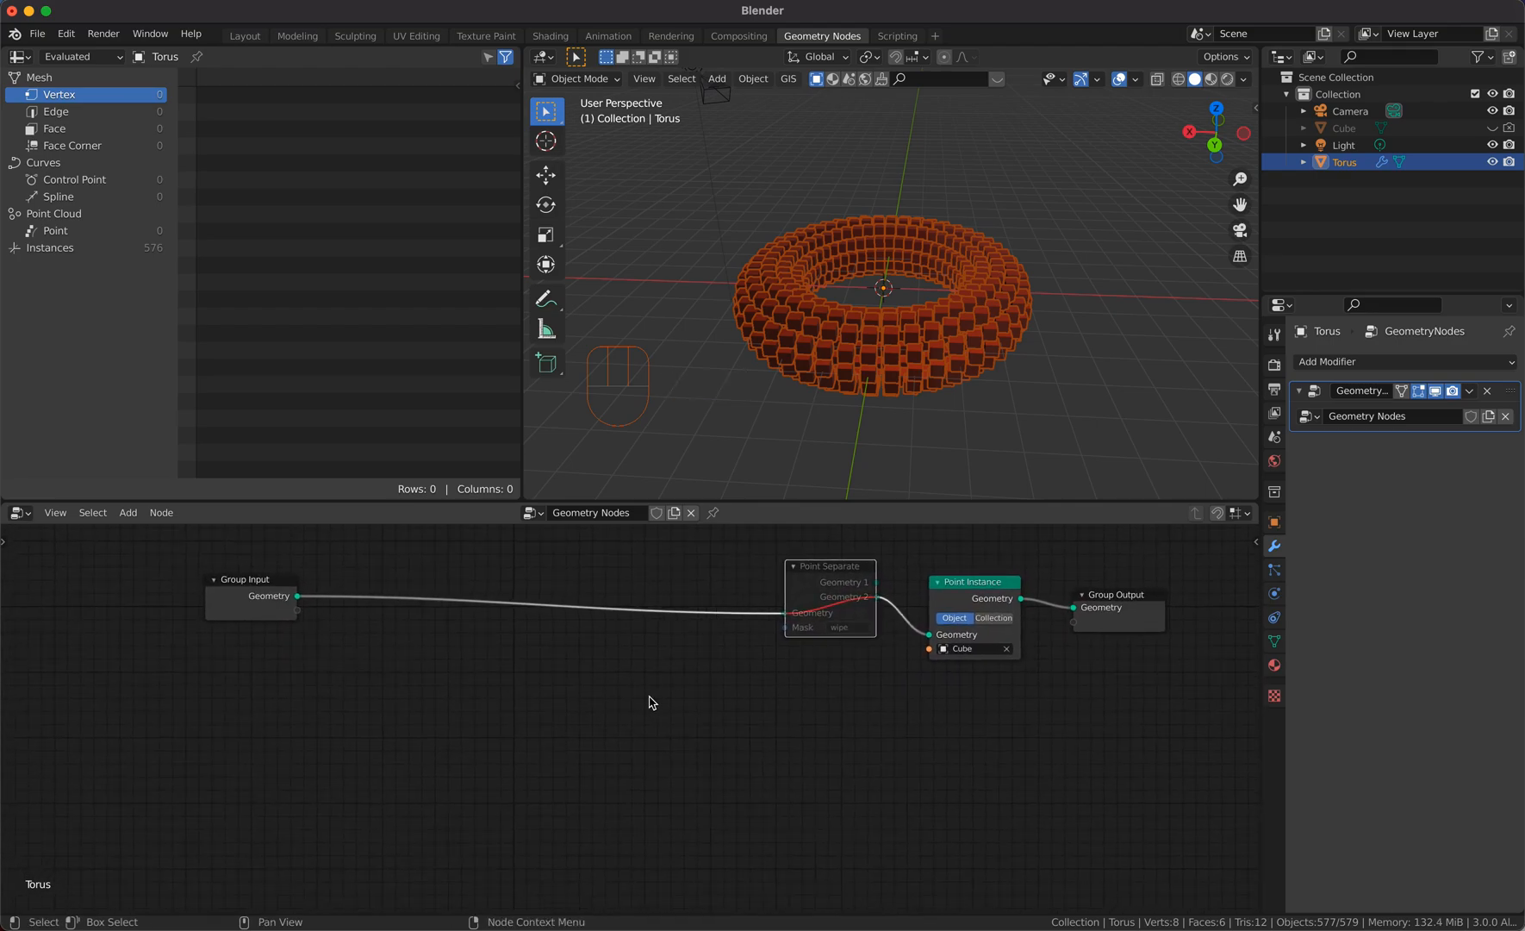
{"action": "key", "text": "shift+a"}
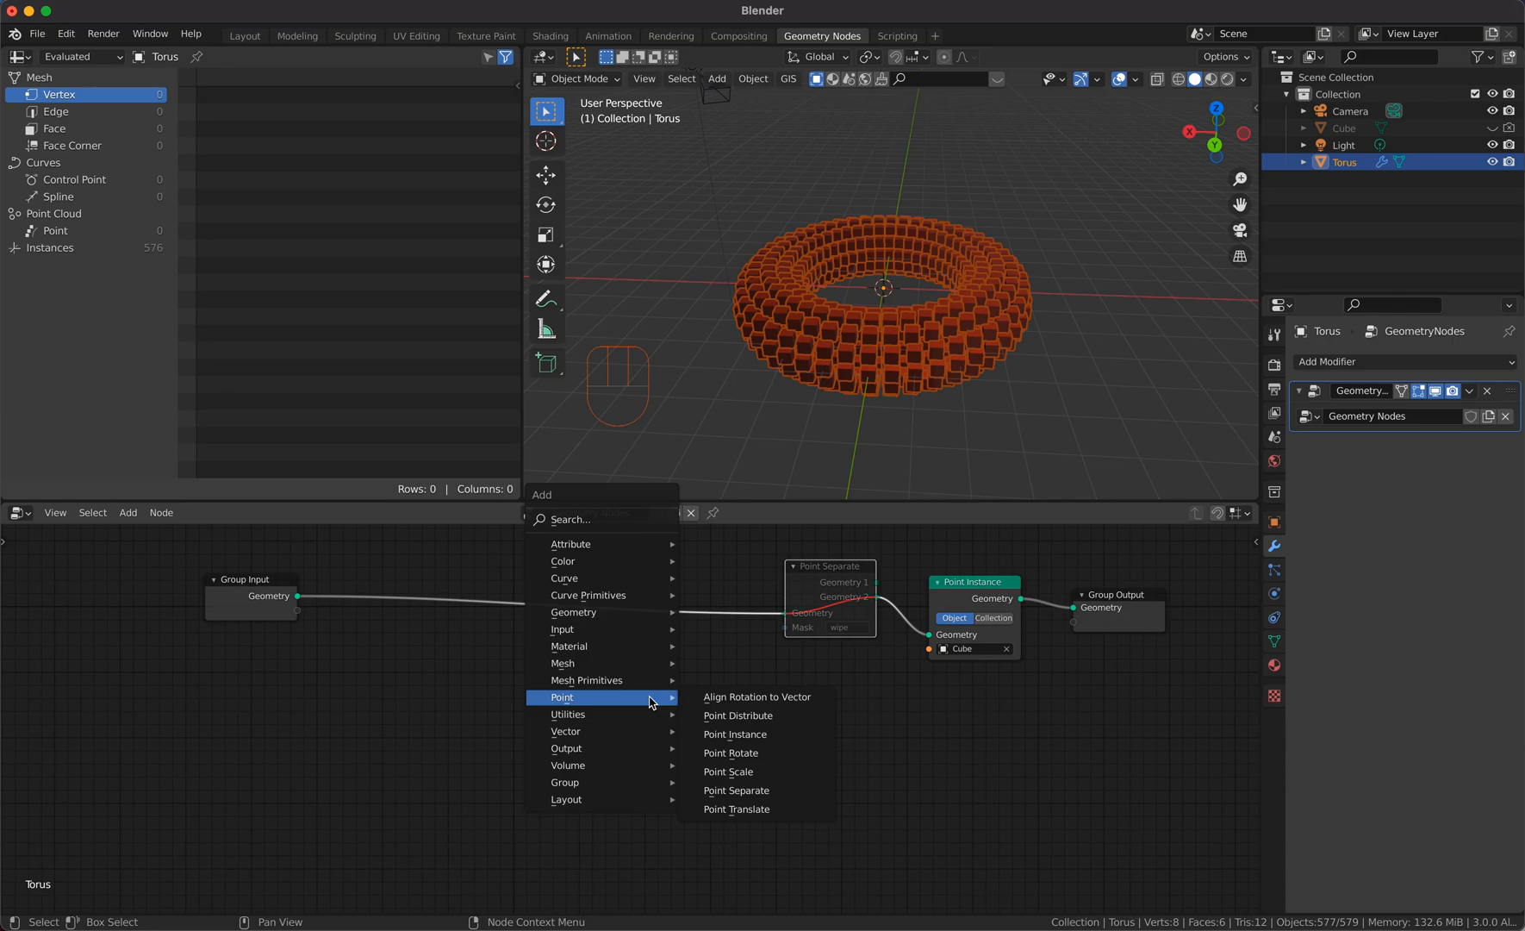
{"action": "mouse_move", "coordinate": [567, 713]}
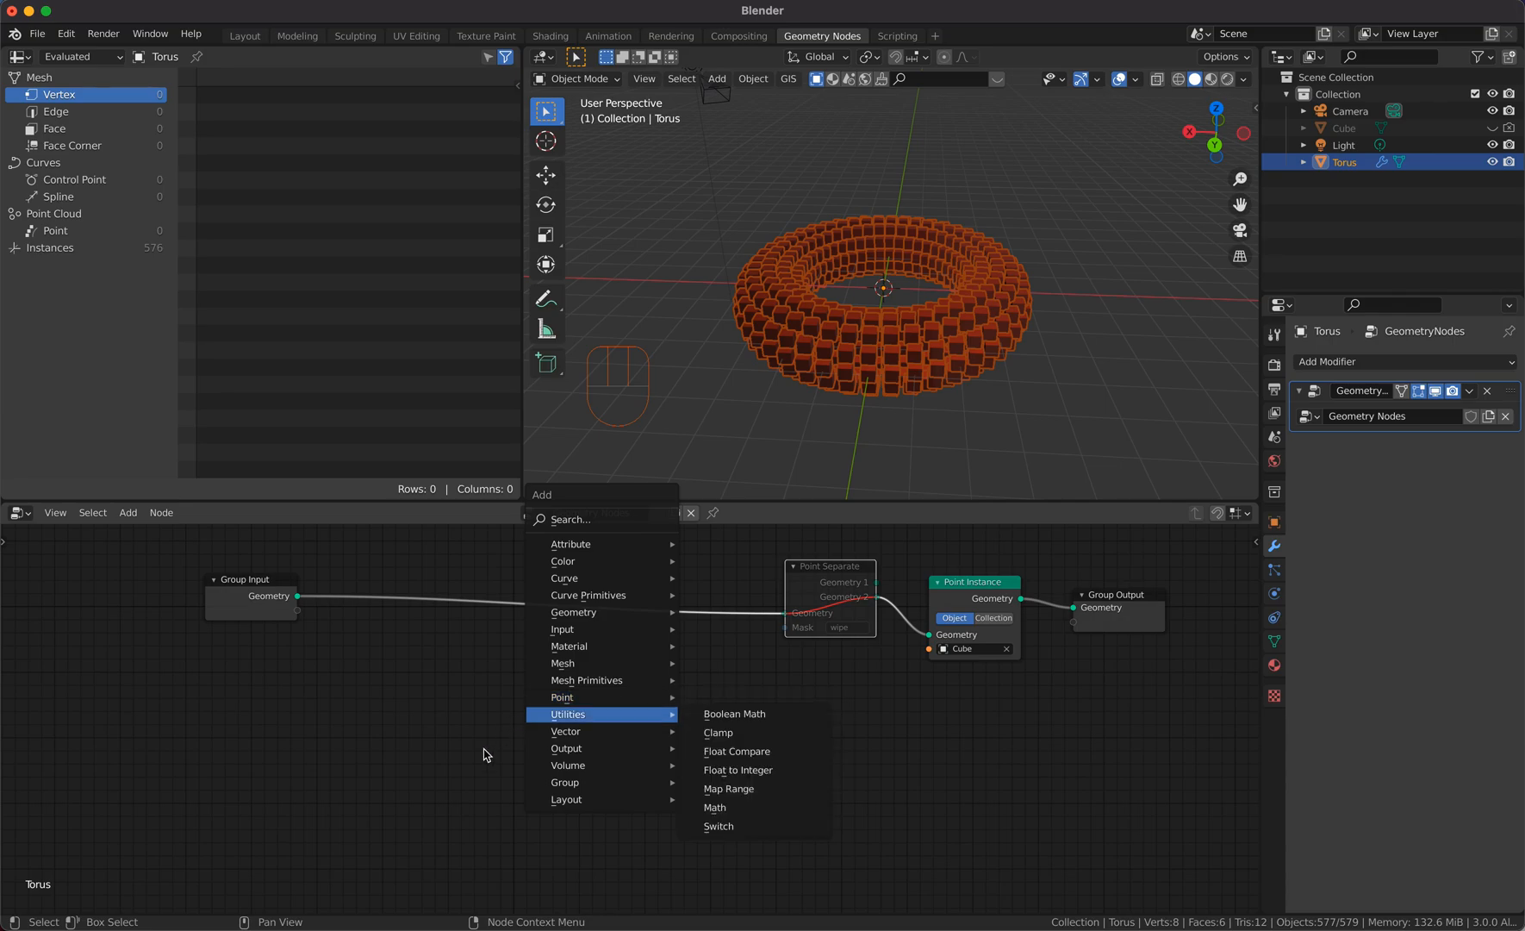
{"action": "left_click", "coordinate": [420, 900]}
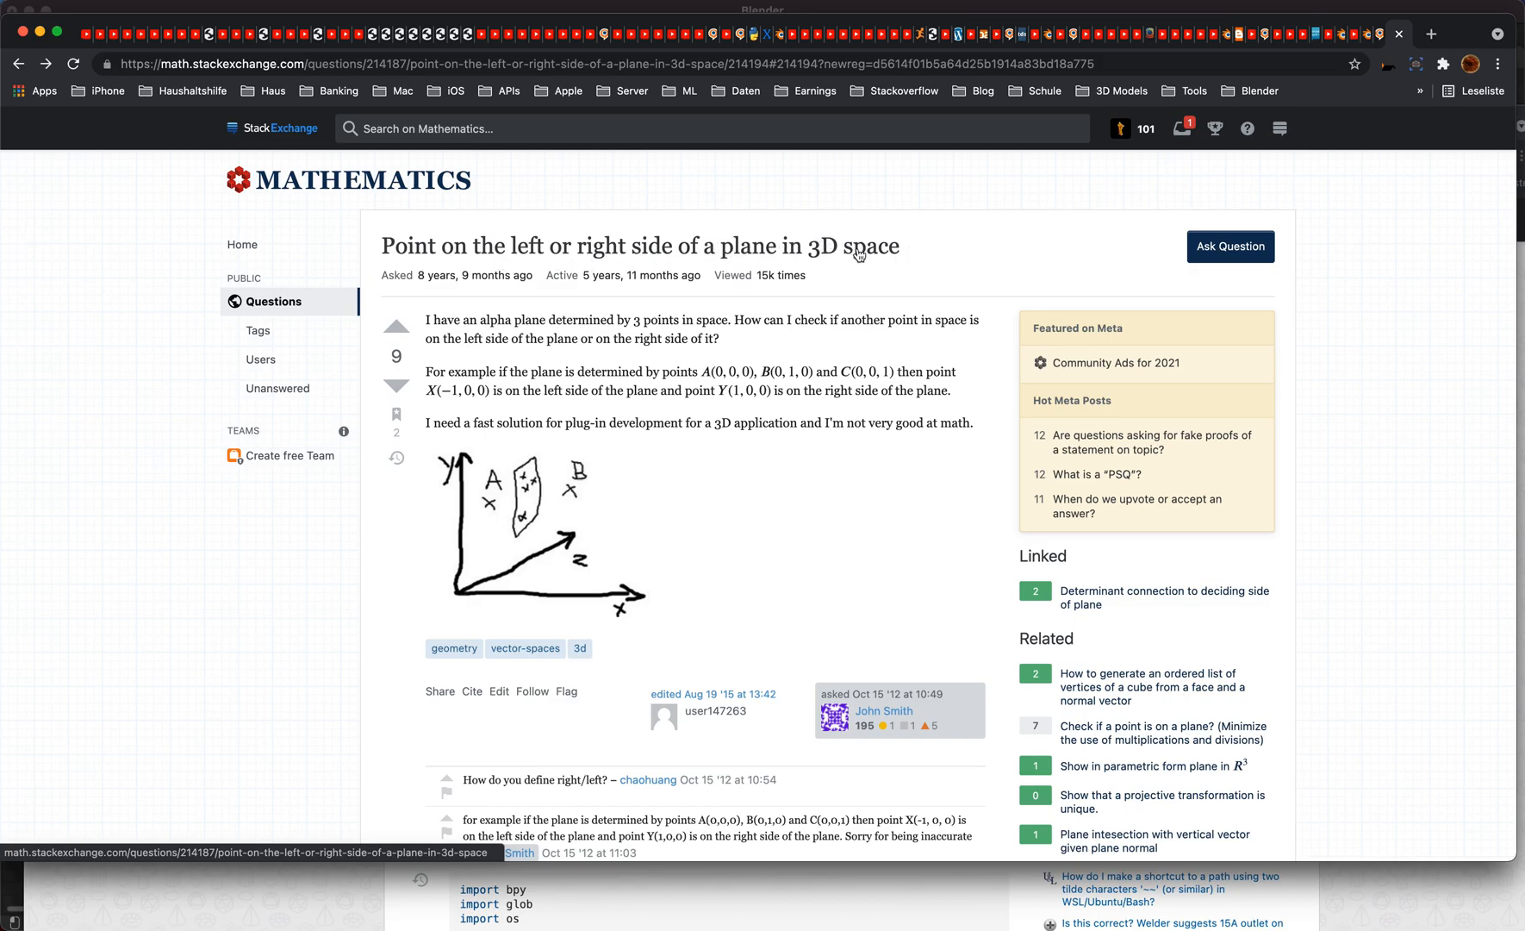
Step: Scroll to the accepted answer on the 3×3 determinant and follow its determinant link to Wikipedia
{"action": "scroll", "scroll_direction": "down", "scroll_amount": 3}
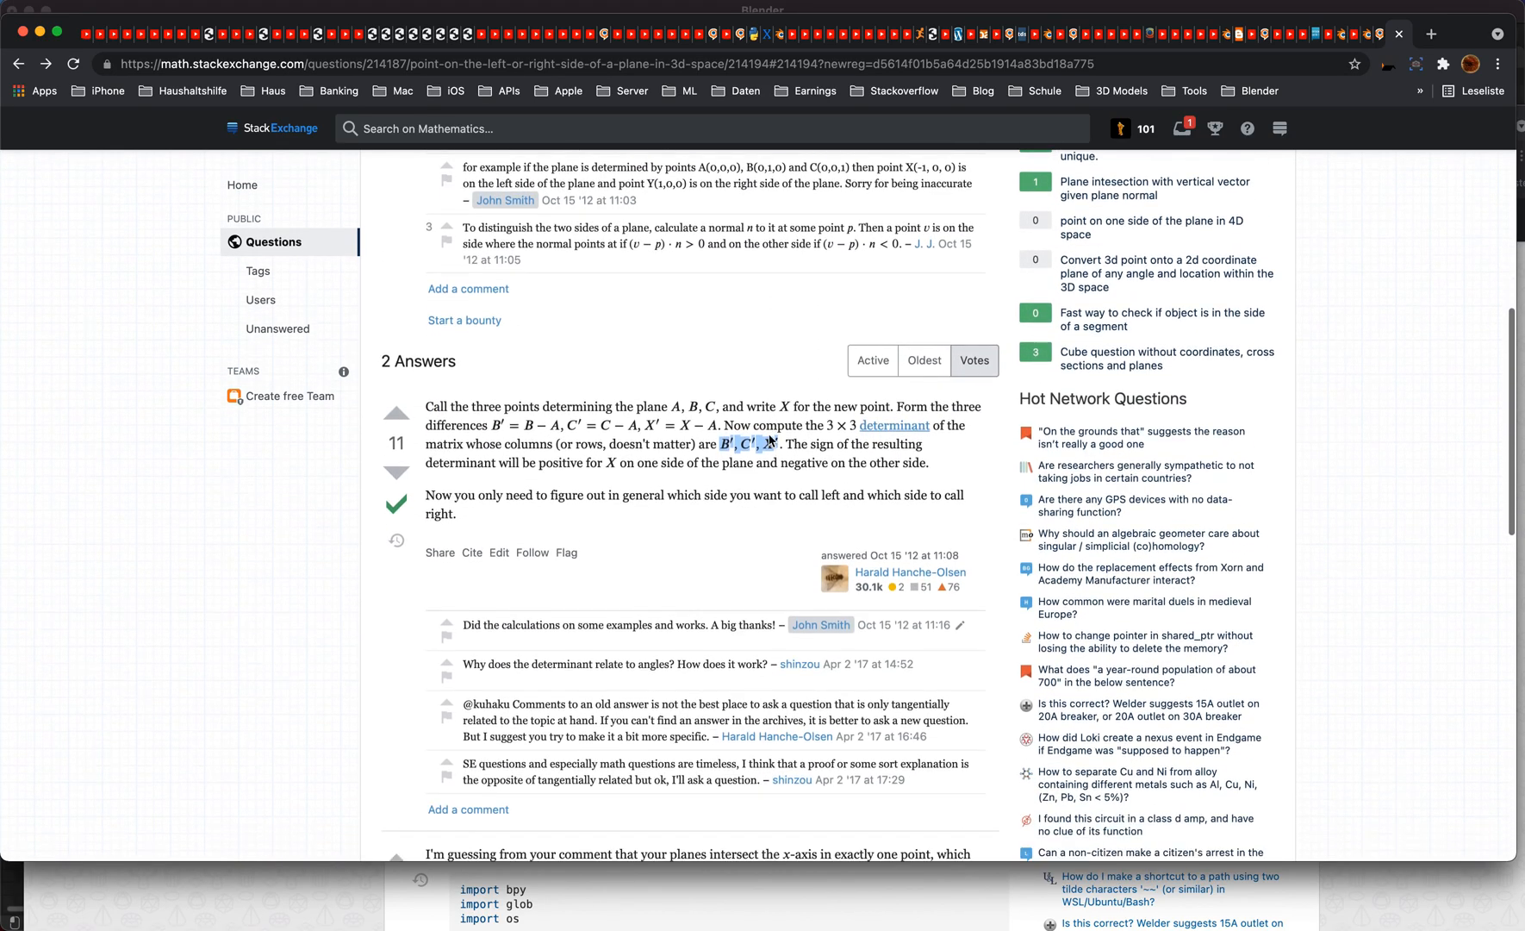
{"action": "scroll", "scroll_direction": "down", "scroll_amount": 3}
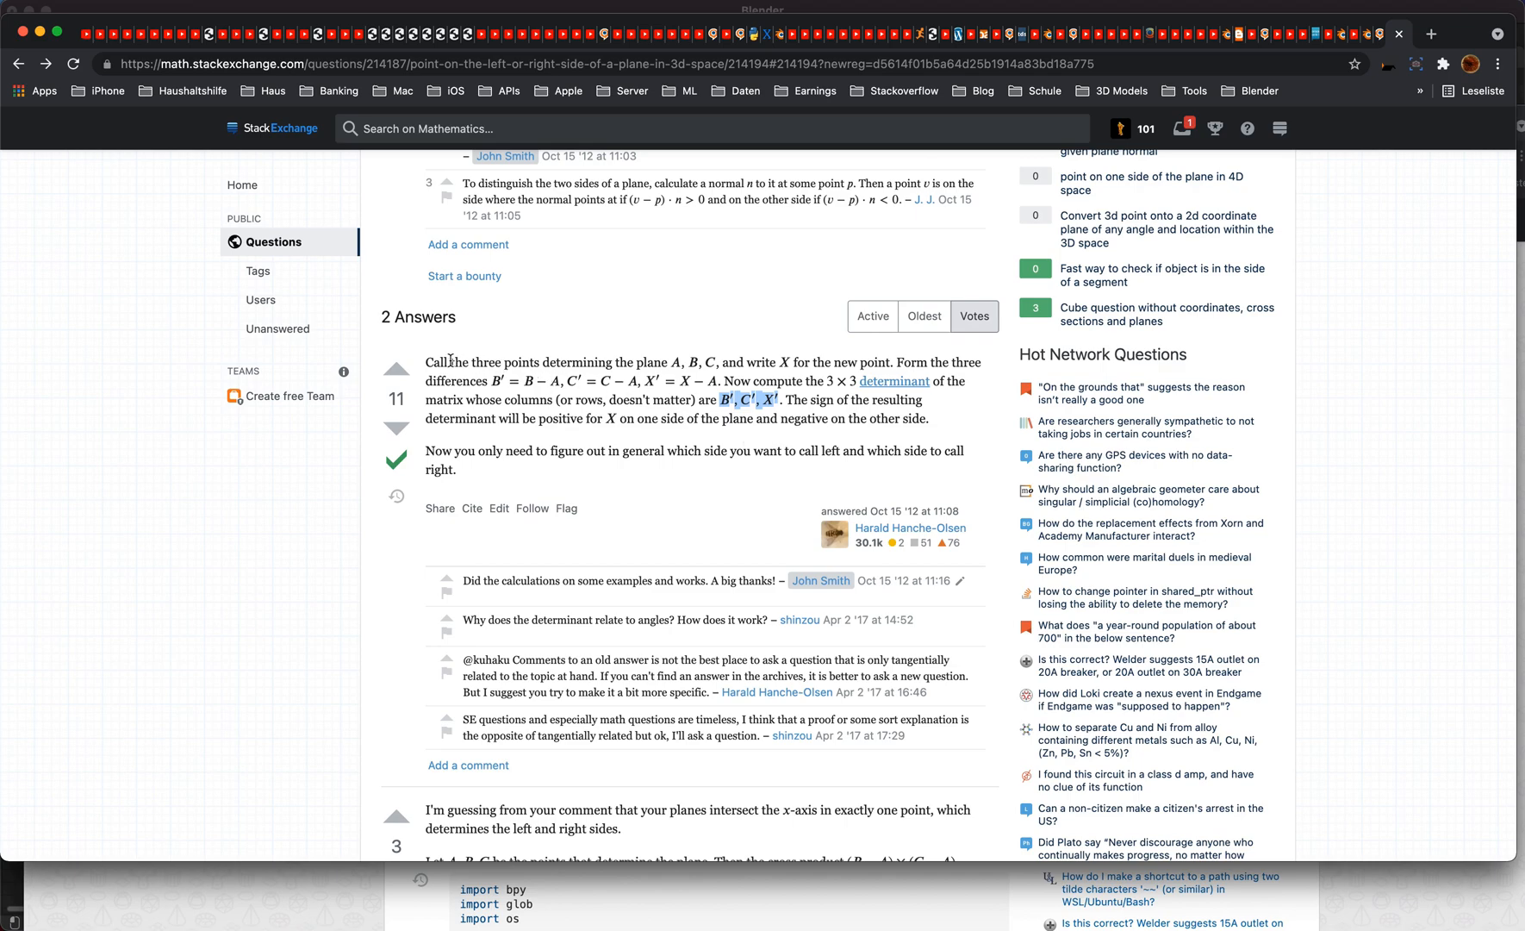
{"action": "left_click_drag", "start_coordinate": [426, 362], "coordinate": [640, 380]}
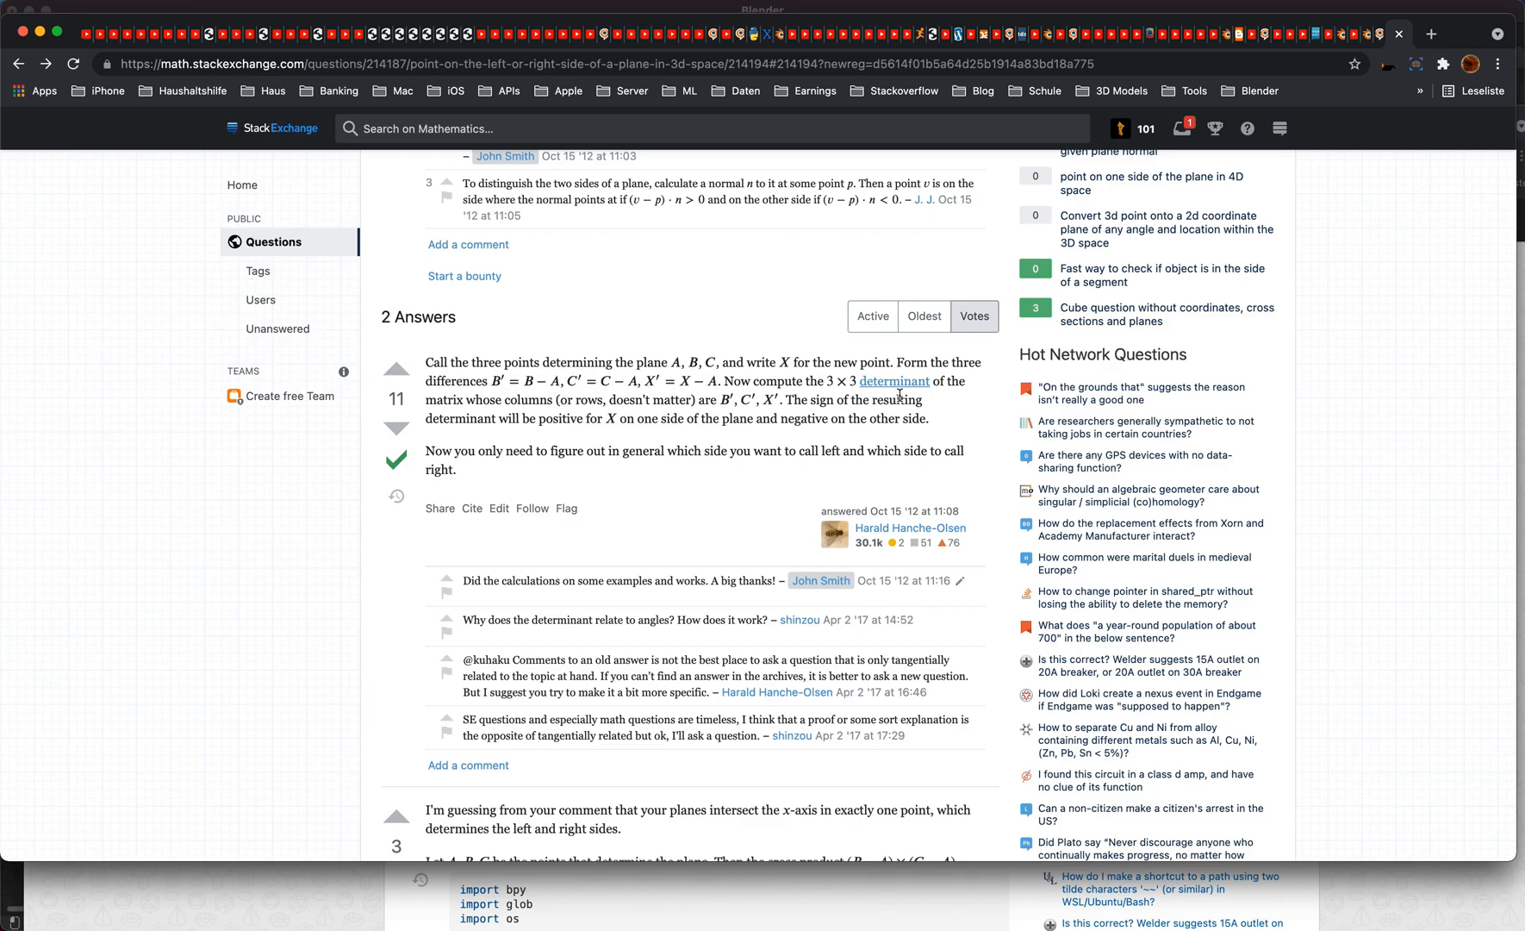
{"action": "mouse_move", "coordinate": [892, 382]}
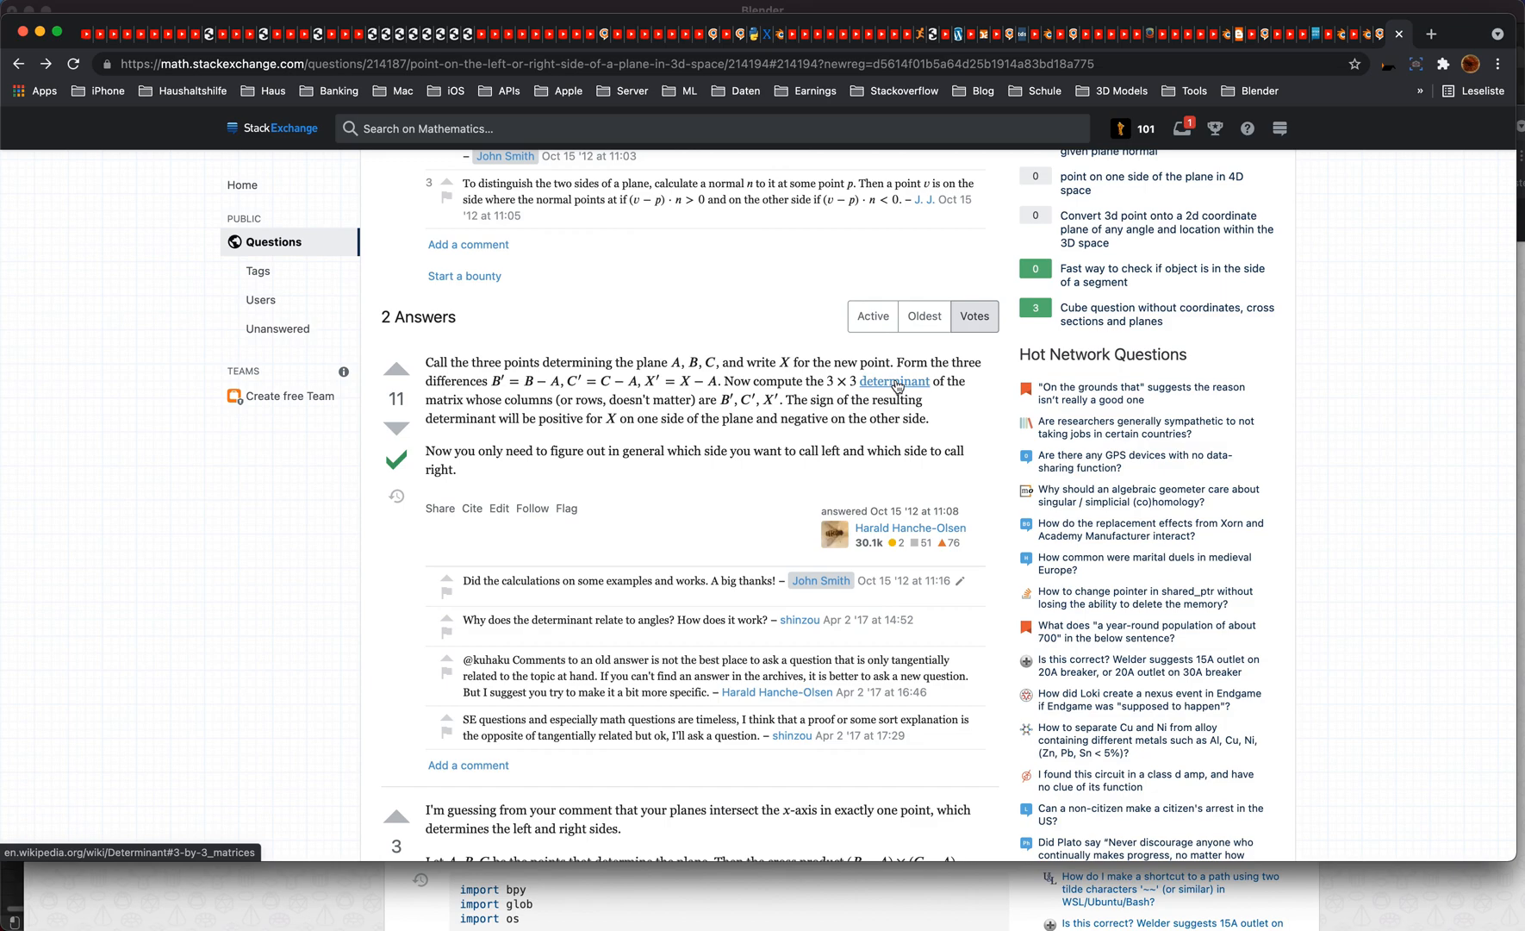
{"action": "mouse_move", "coordinate": [875, 392]}
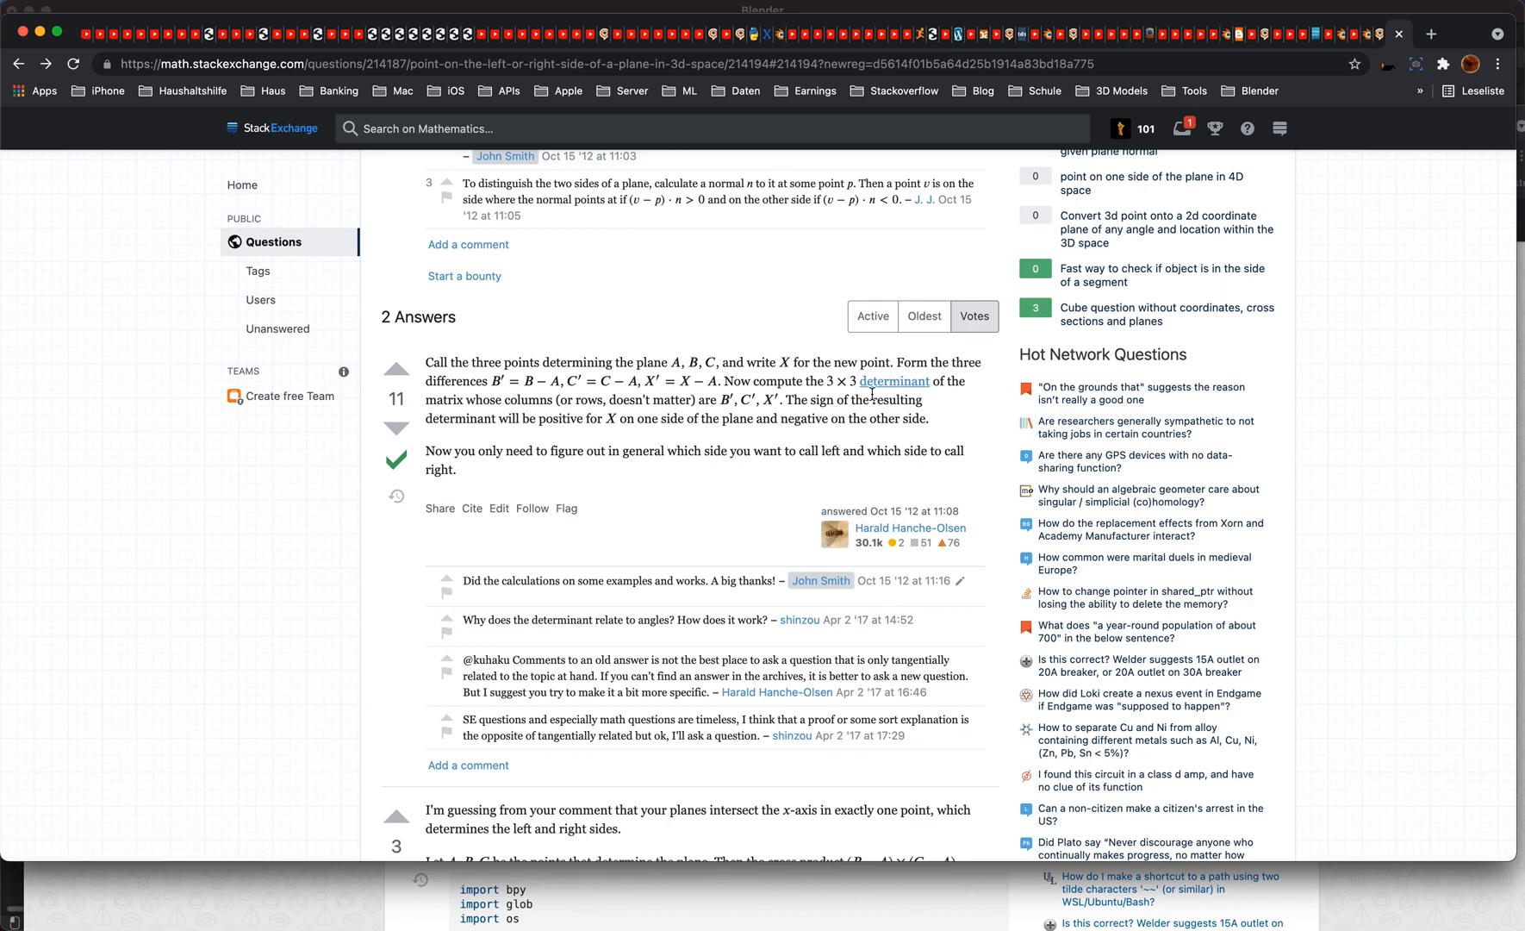
{"action": "mouse_move", "coordinate": [892, 383]}
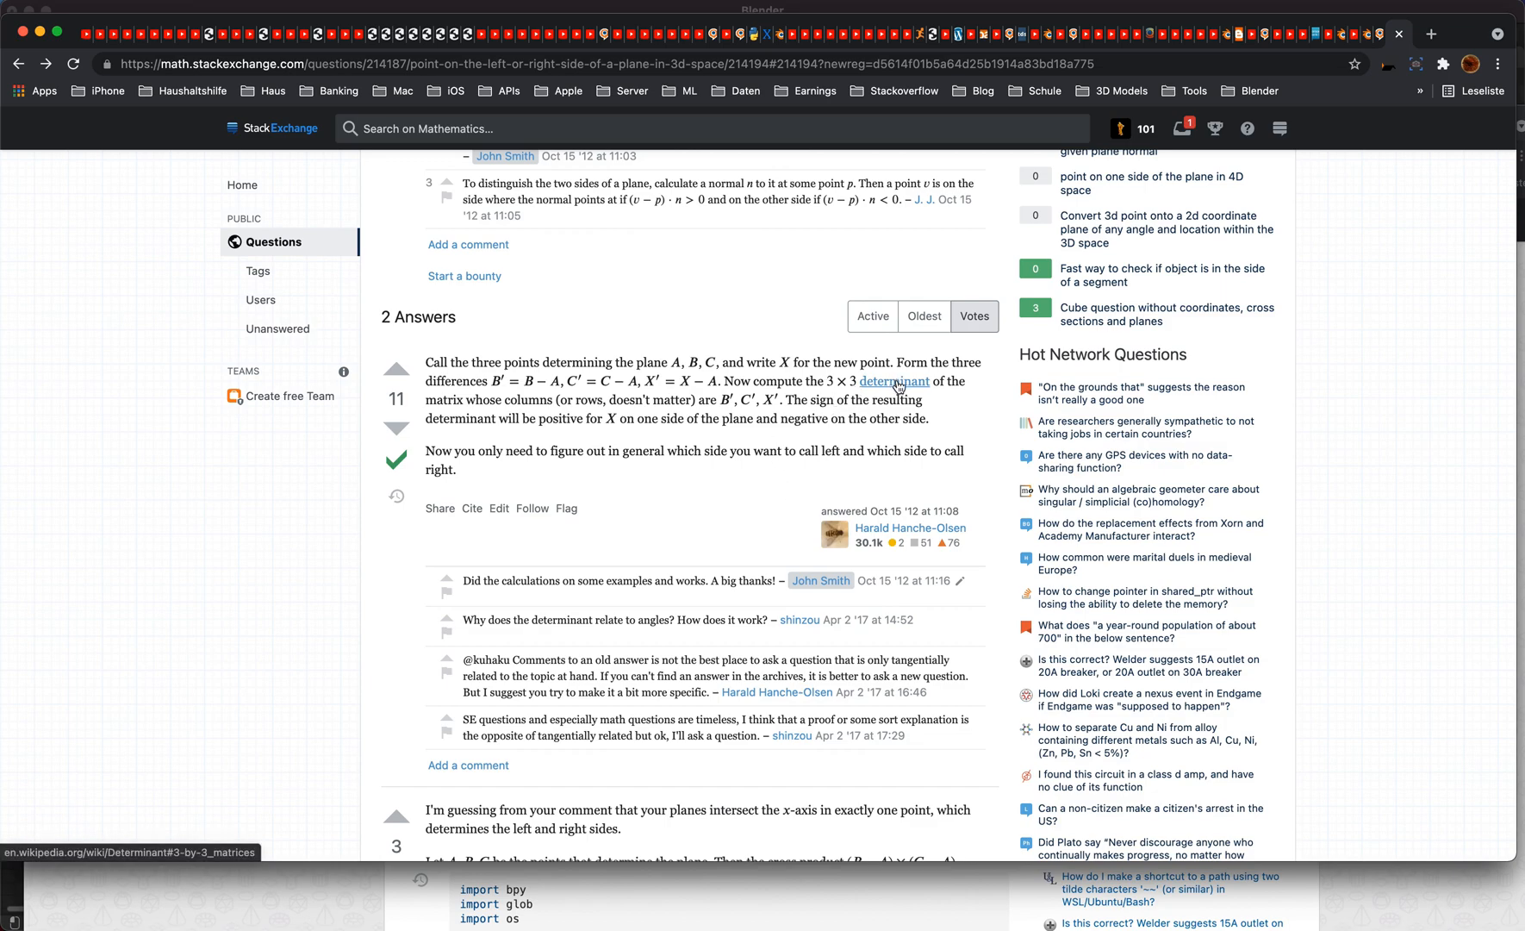
{"action": "left_click", "coordinate": [891, 381]}
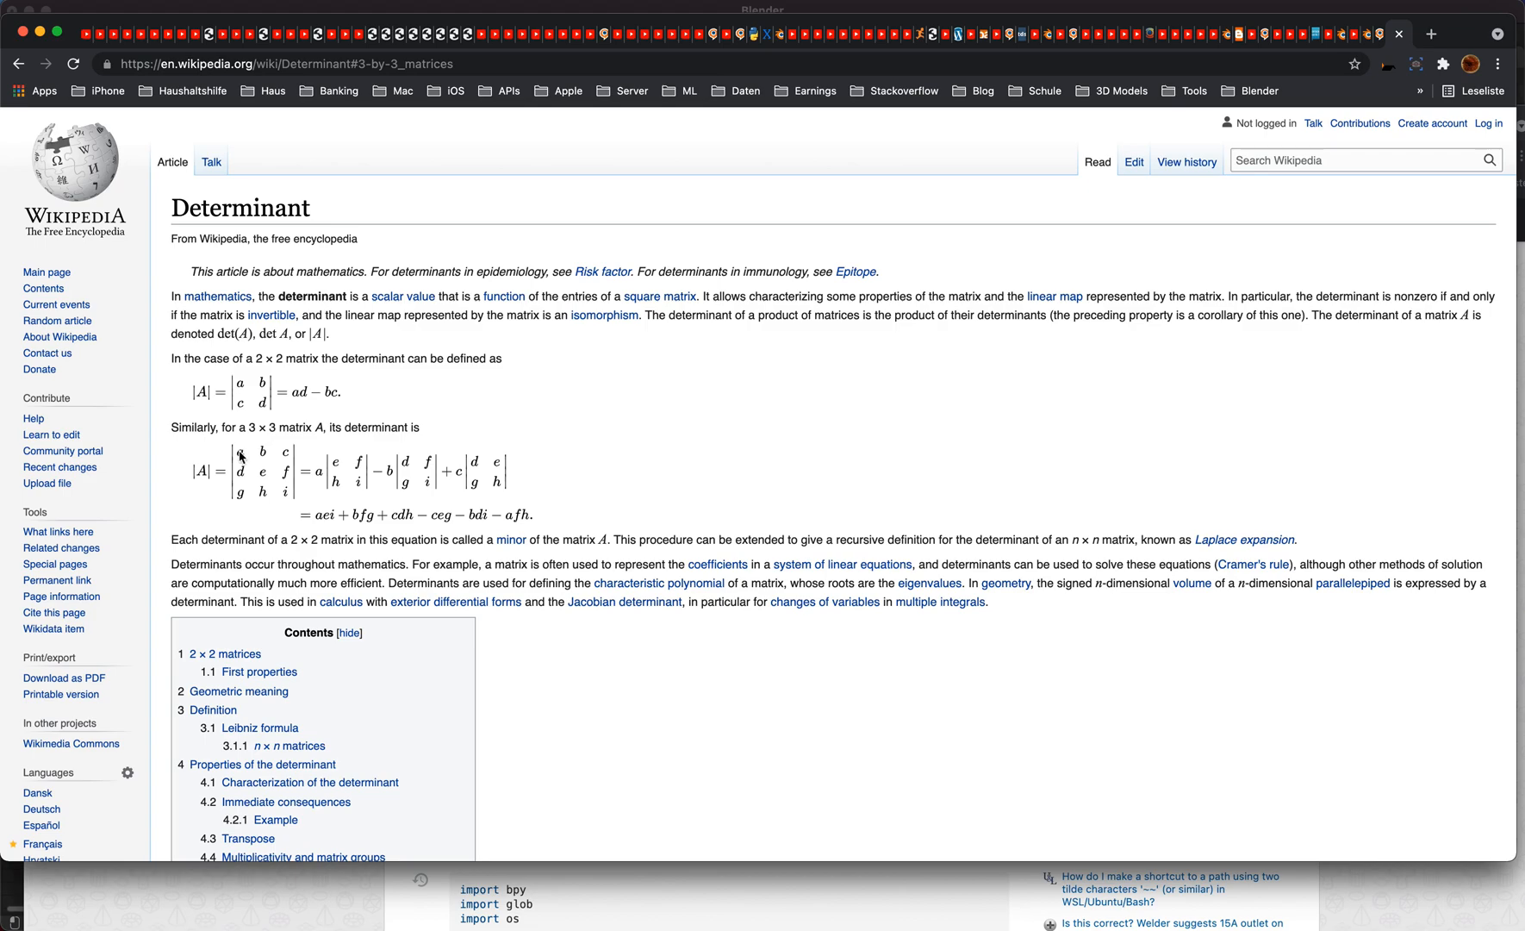
{"action": "mouse_move", "coordinate": [243, 506]}
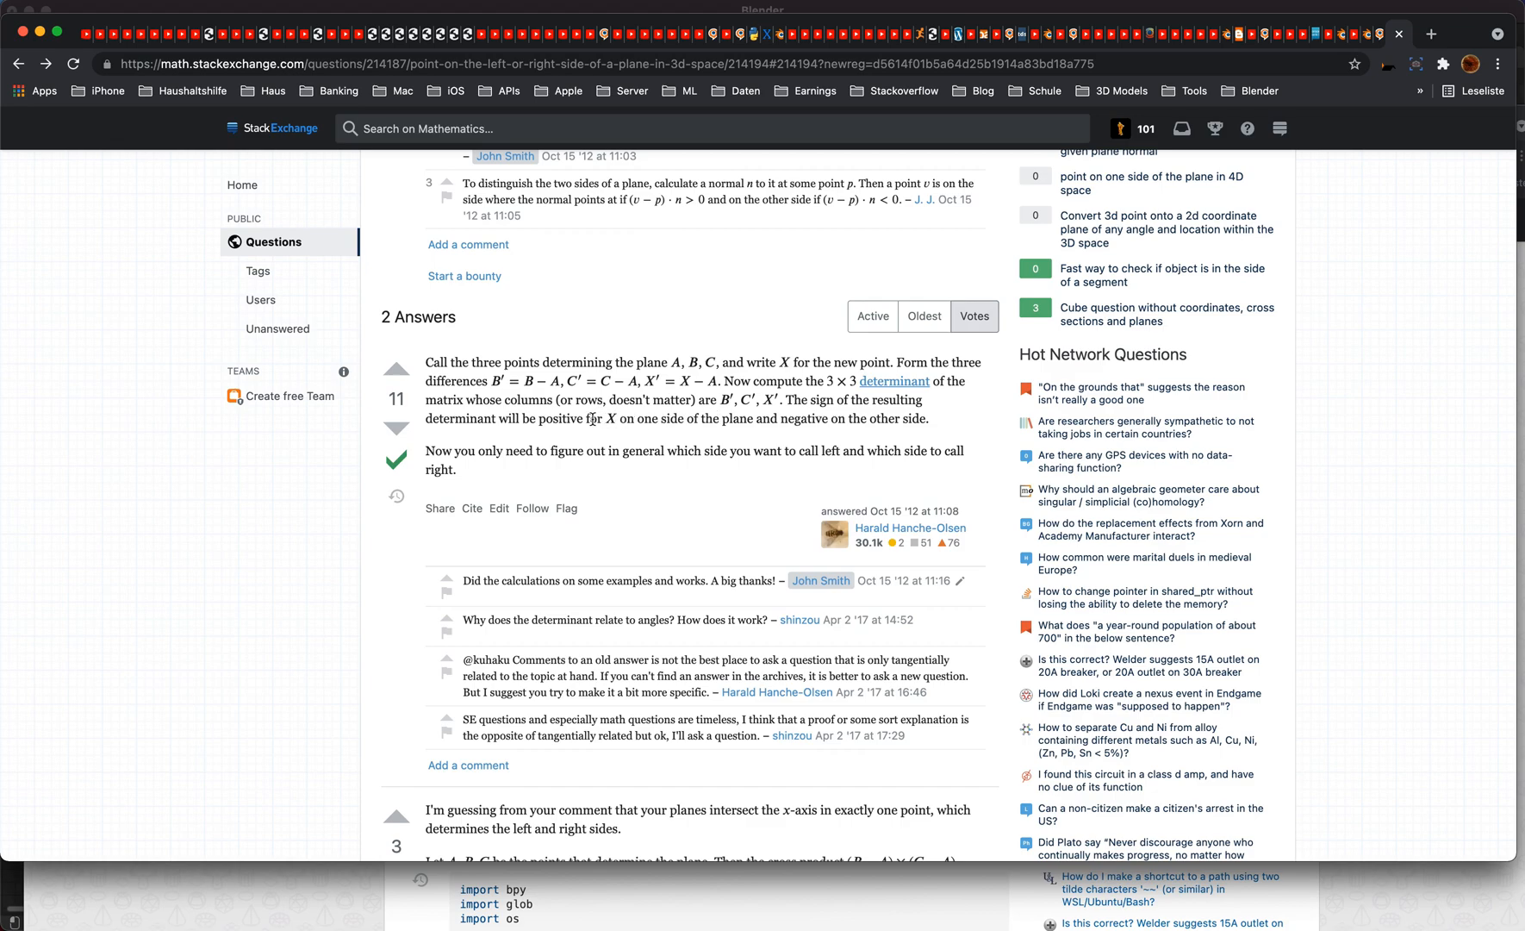
Step: Highlight the sentence on the determinant's sign and switch back to Blender from the Dock
{"action": "left_click_drag", "start_coordinate": [590, 418], "coordinate": [928, 417]}
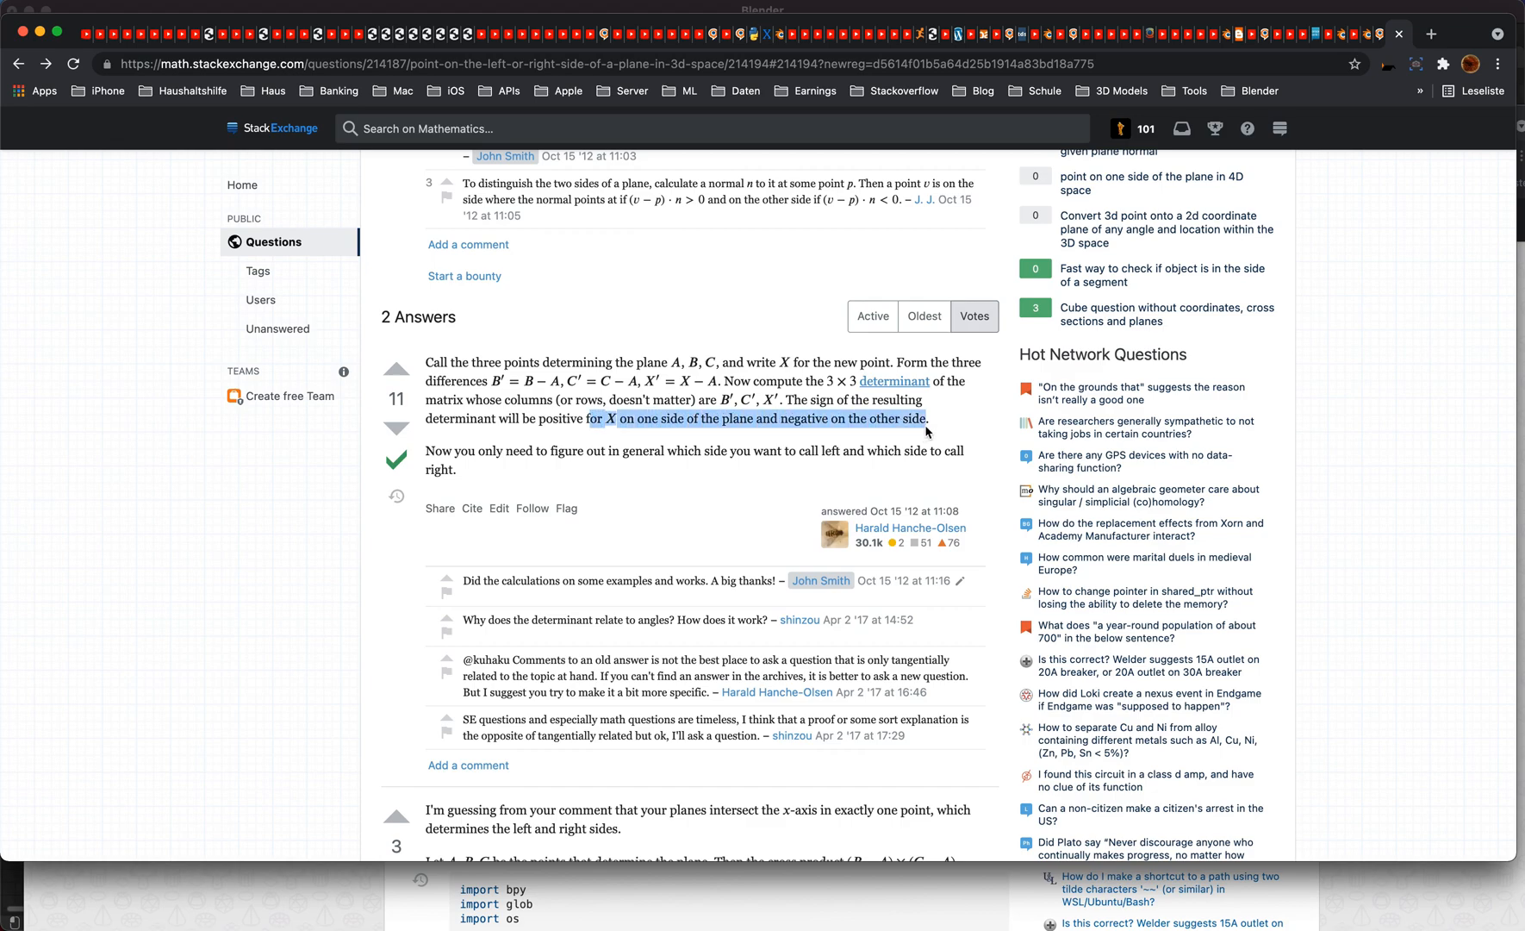
{"action": "mouse_move", "coordinate": [1253, 152]}
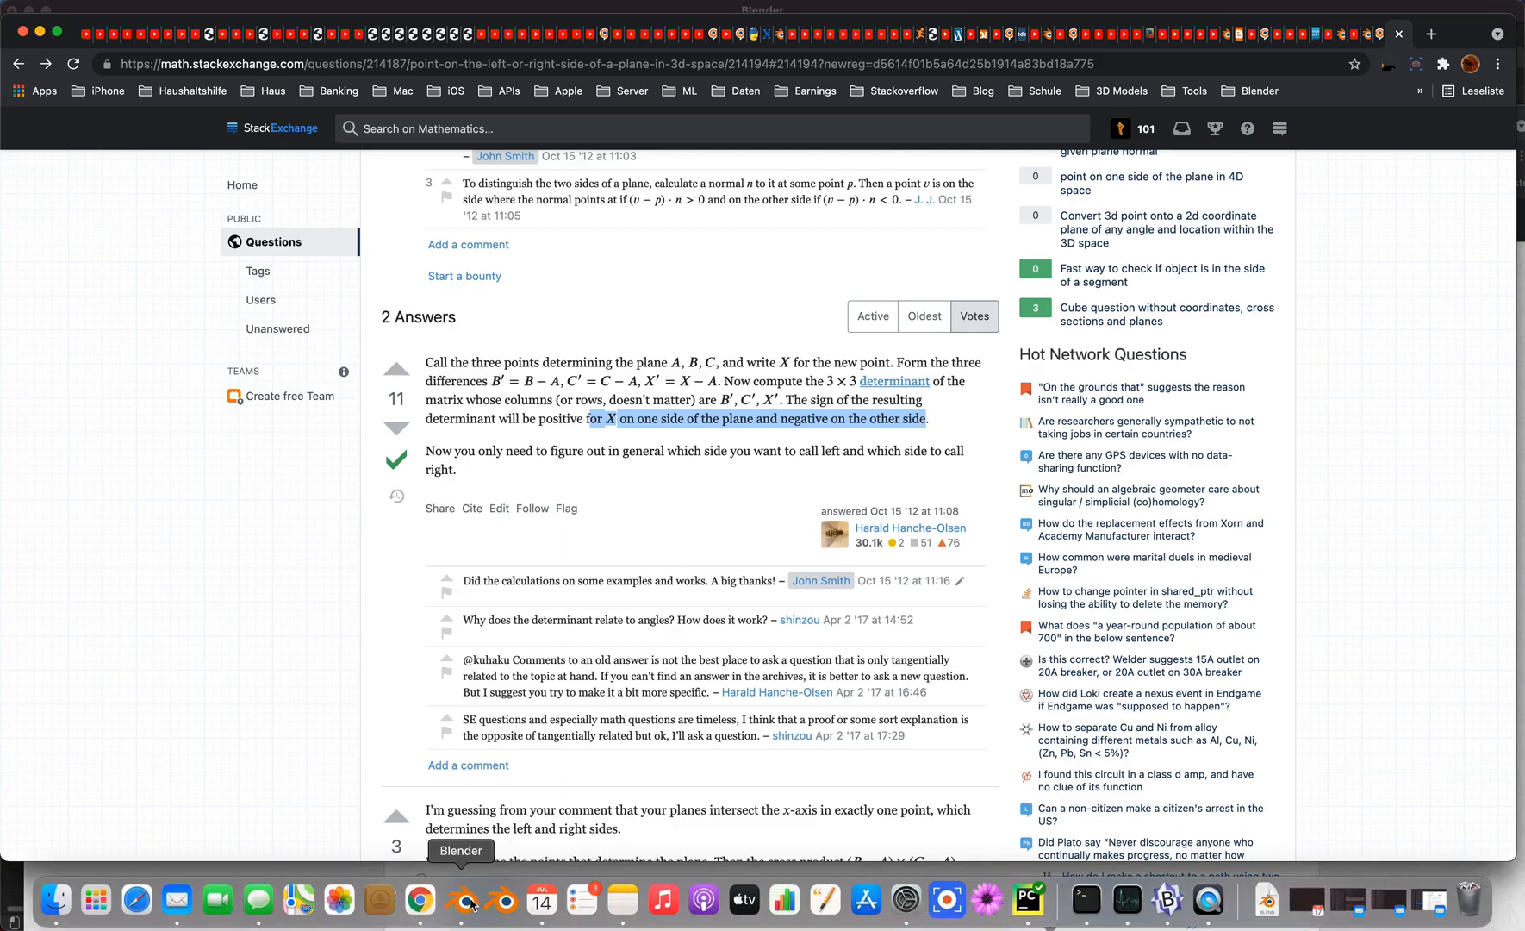
{"action": "left_click", "coordinate": [469, 900]}
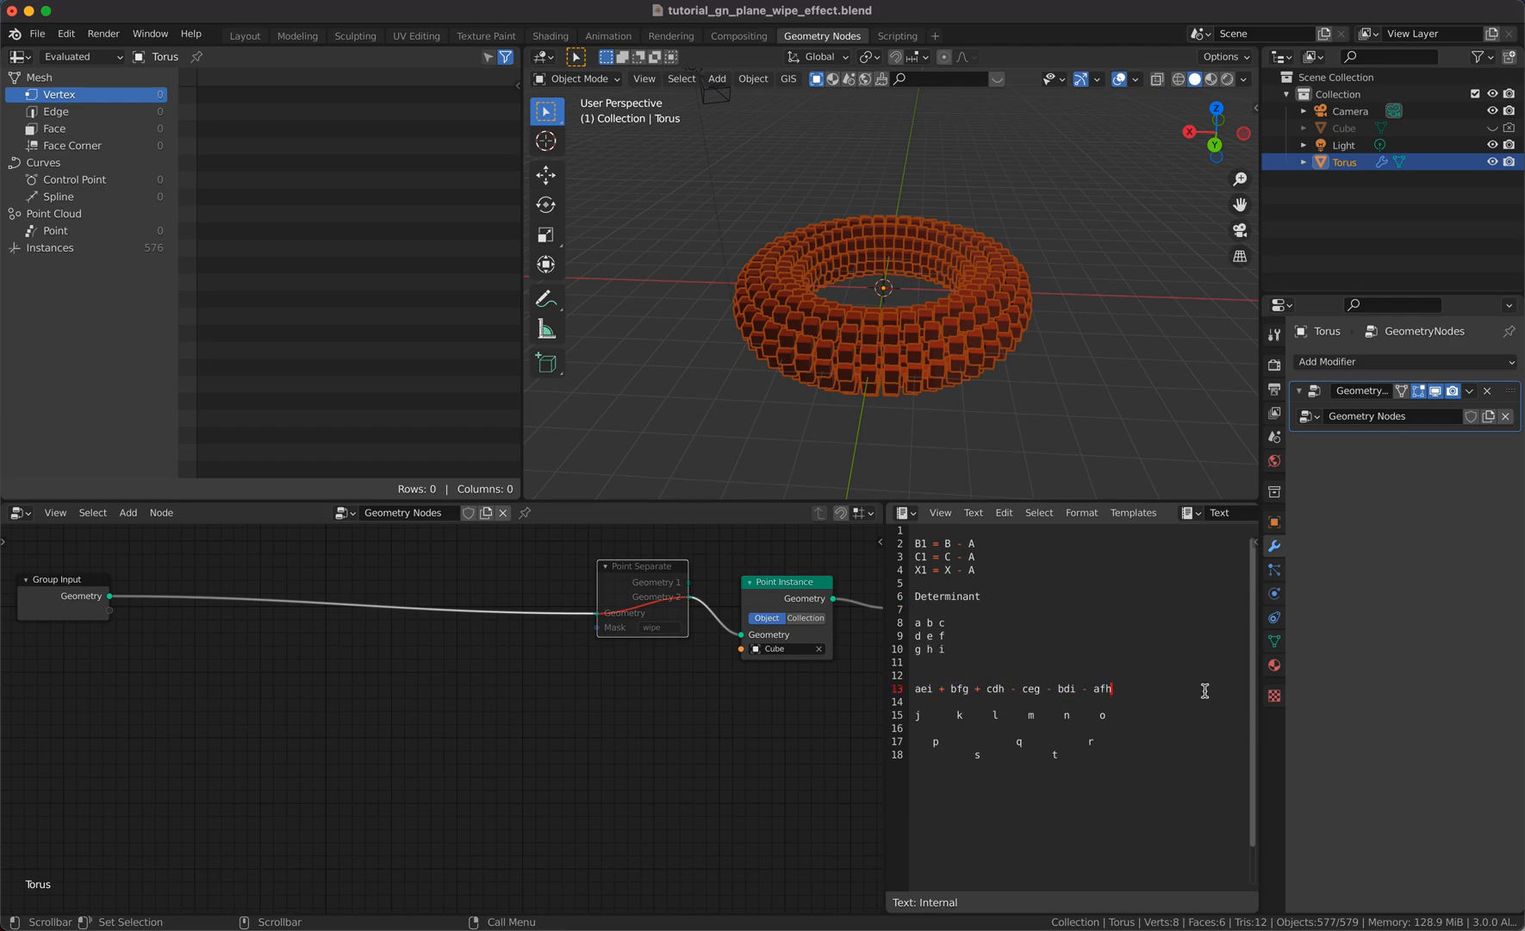
Step: Finish the determinant note with '<> 0 -> side', then dismiss the Add menu over the node graph
{"action": "type", "text": "<>"}
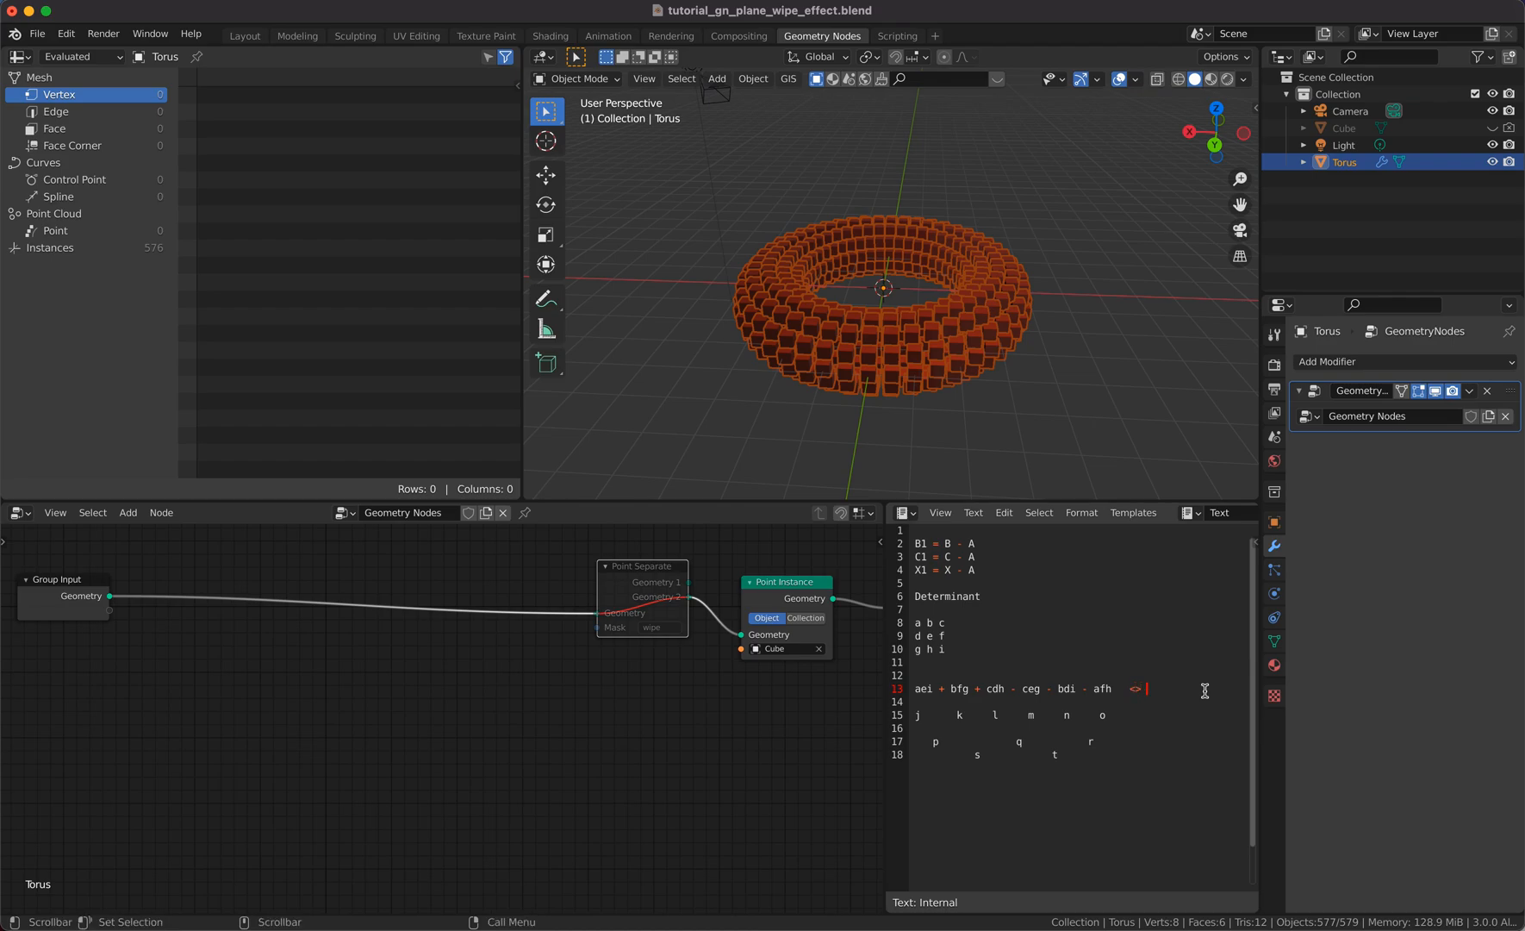
{"action": "type", "text": "0  -> s"}
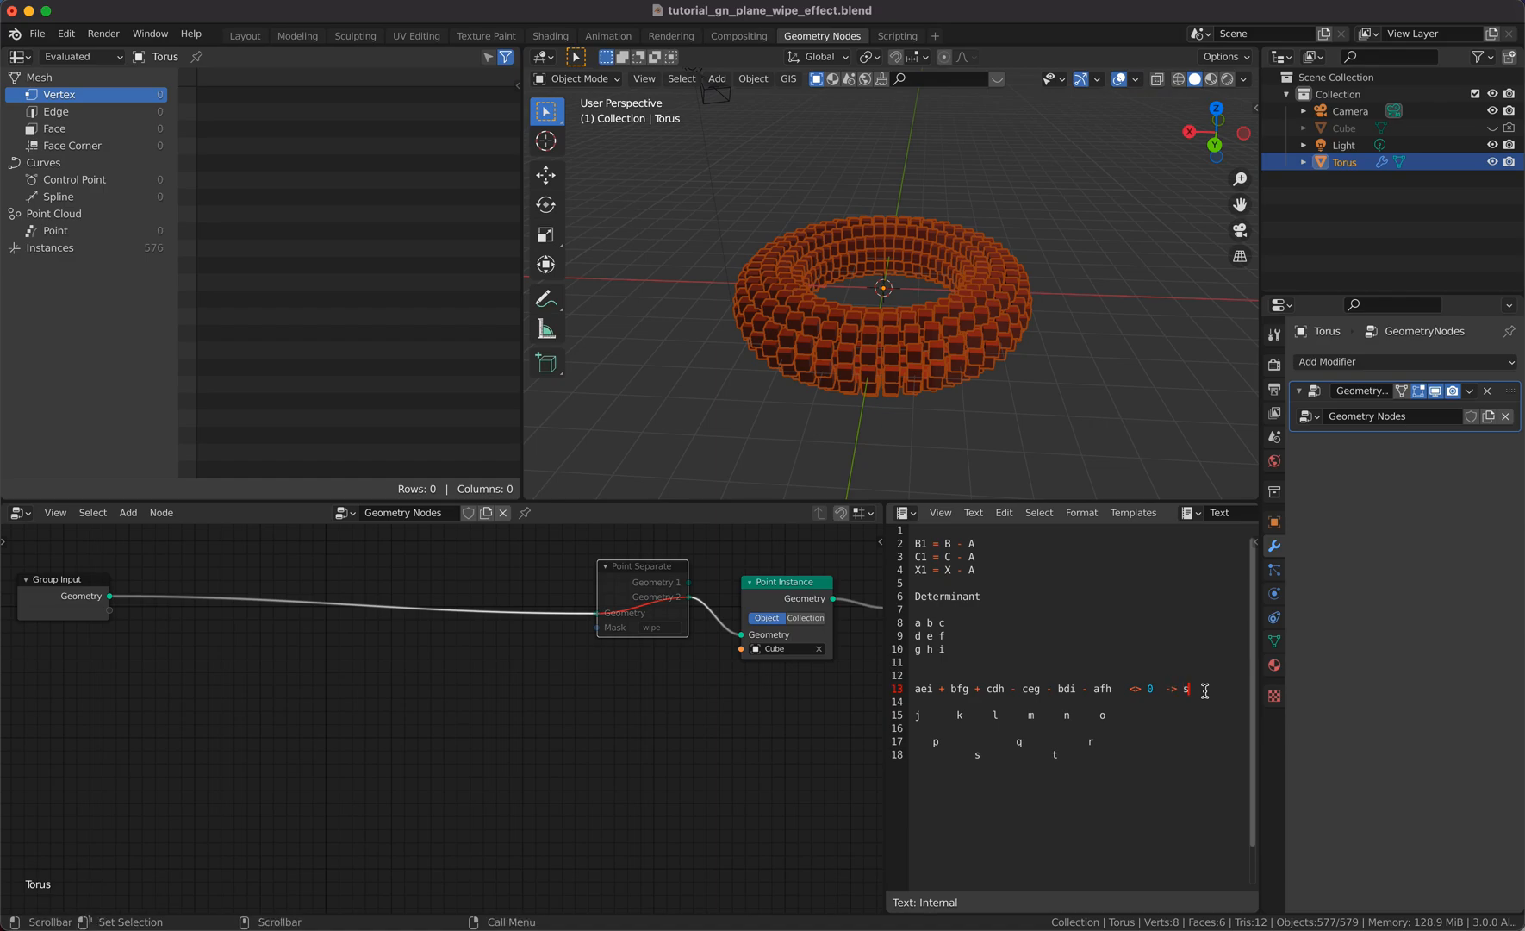
{"action": "type", "text": "ide"}
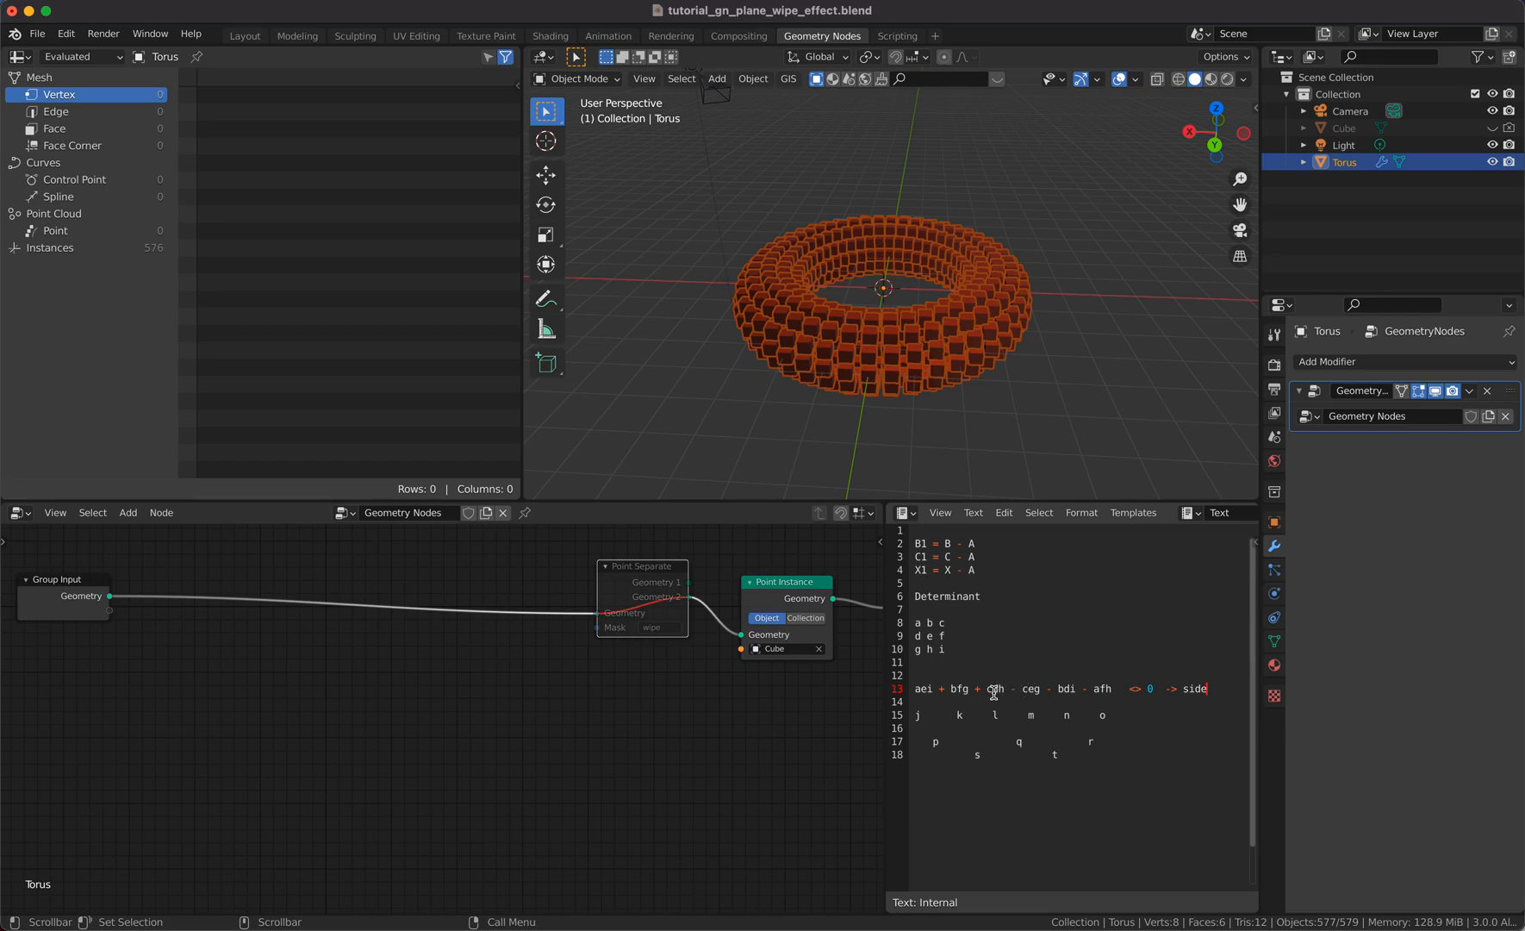
{"action": "mouse_move", "coordinate": [982, 678]}
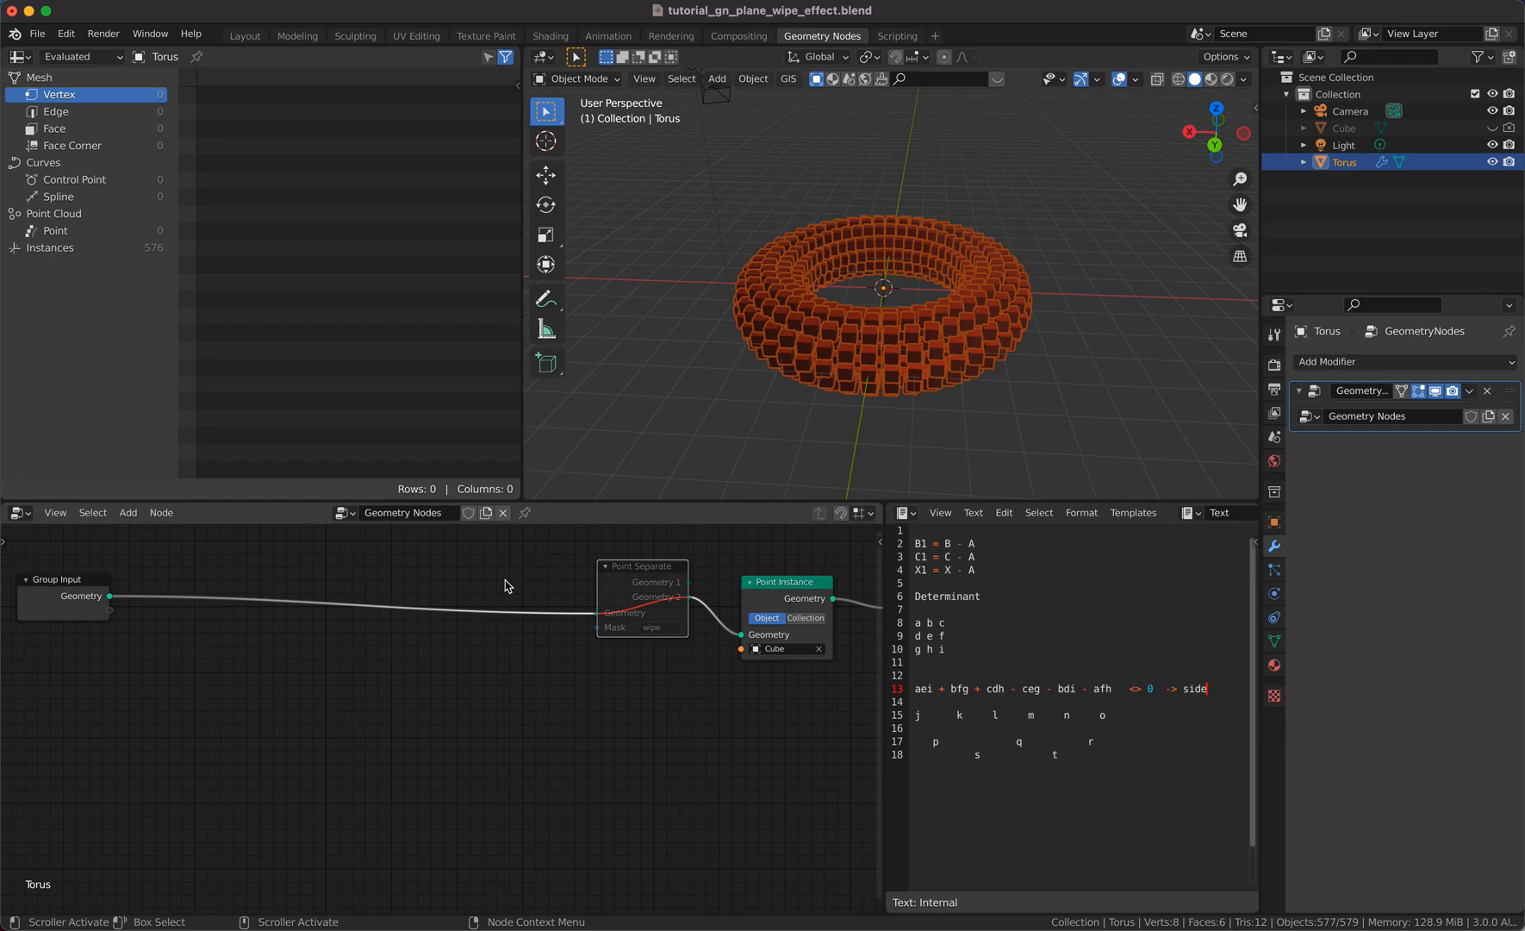
{"action": "left_click", "coordinate": [37, 33]}
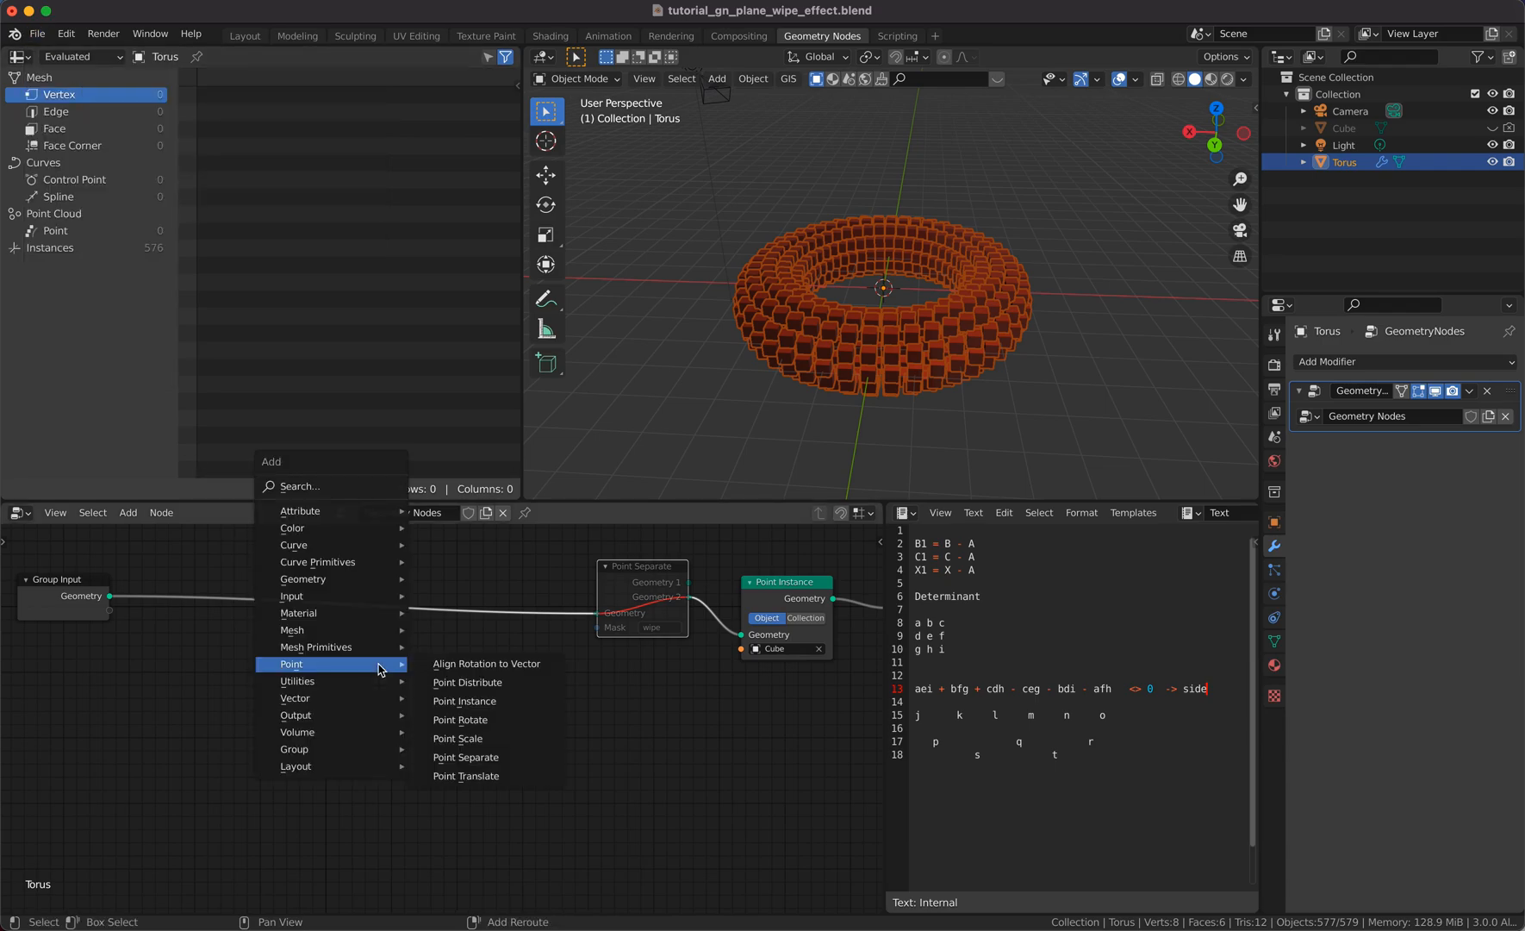
{"action": "left_click", "coordinate": [640, 305]}
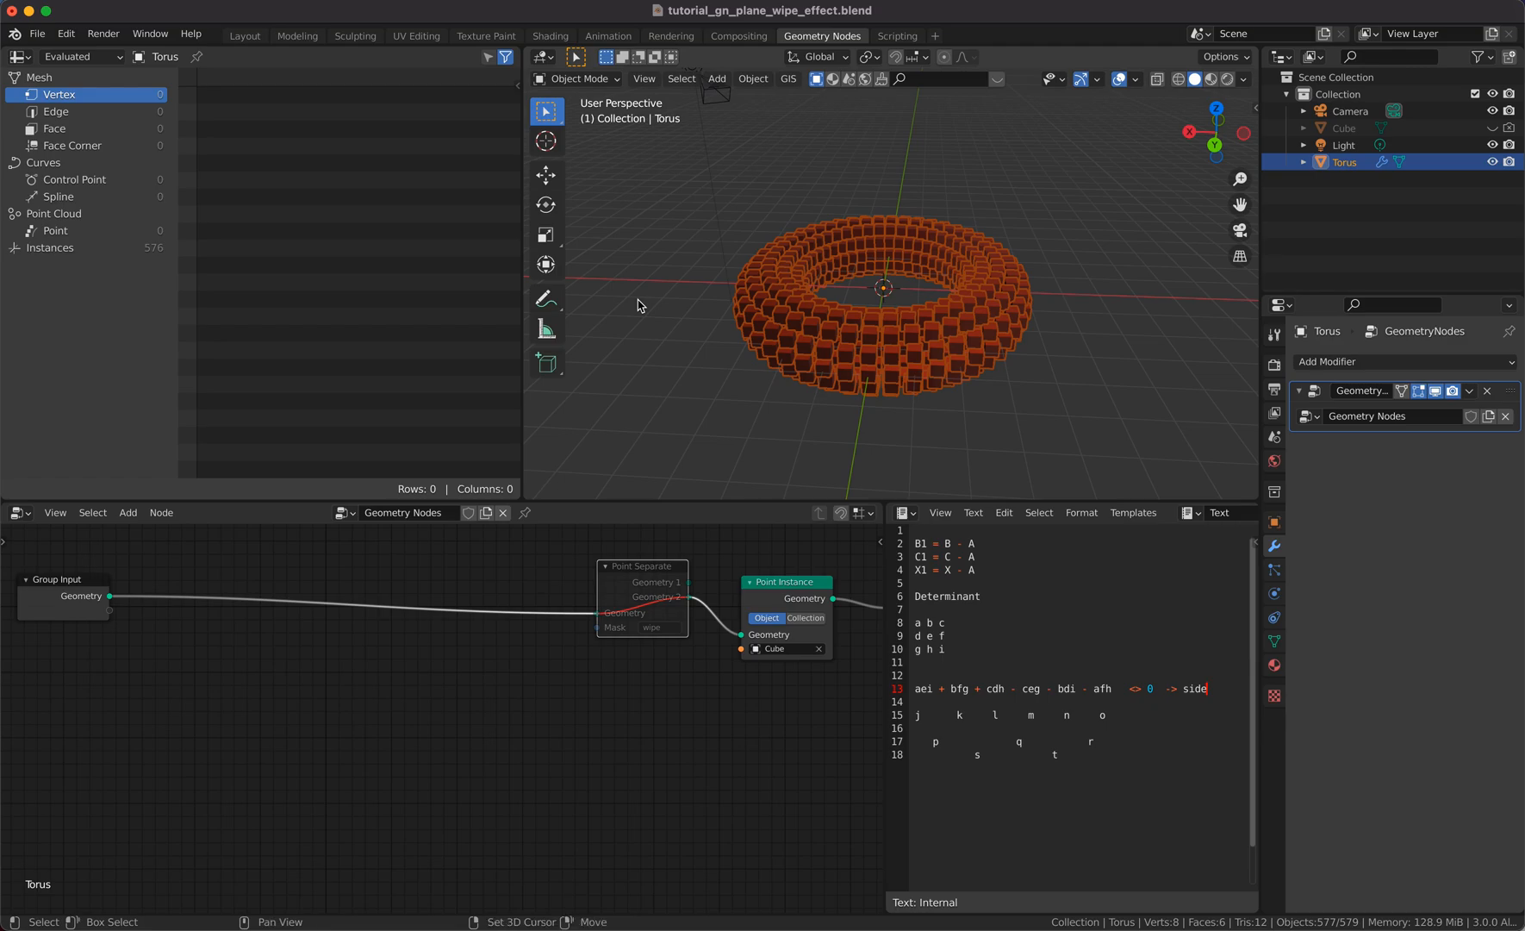
{"action": "left_click", "coordinate": [37, 32]}
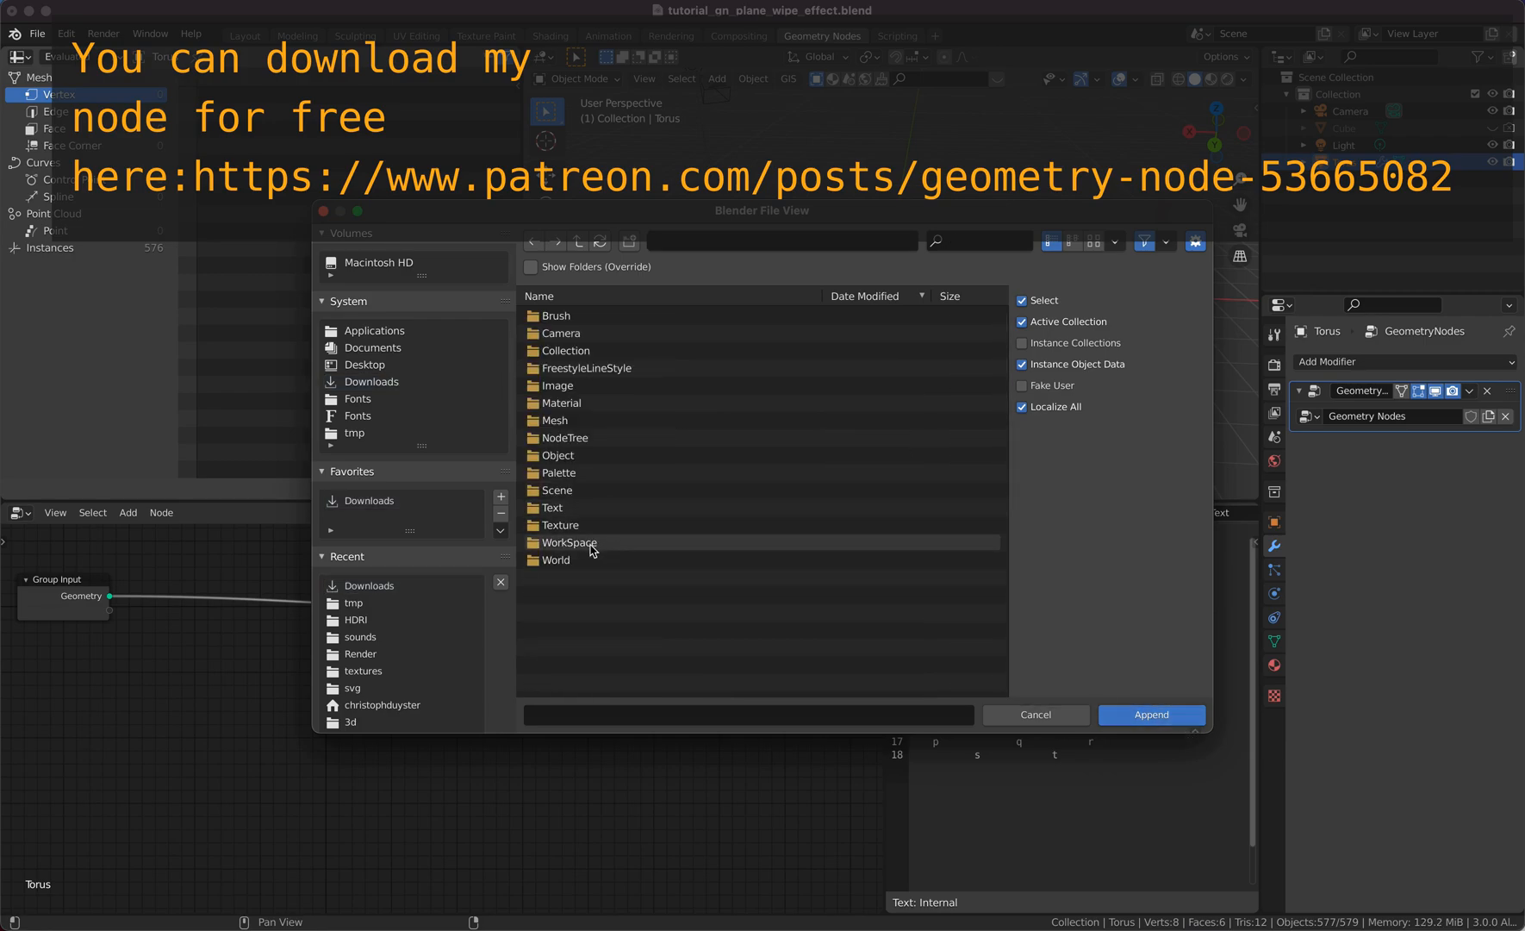
{"action": "mouse_move", "coordinate": [593, 372]}
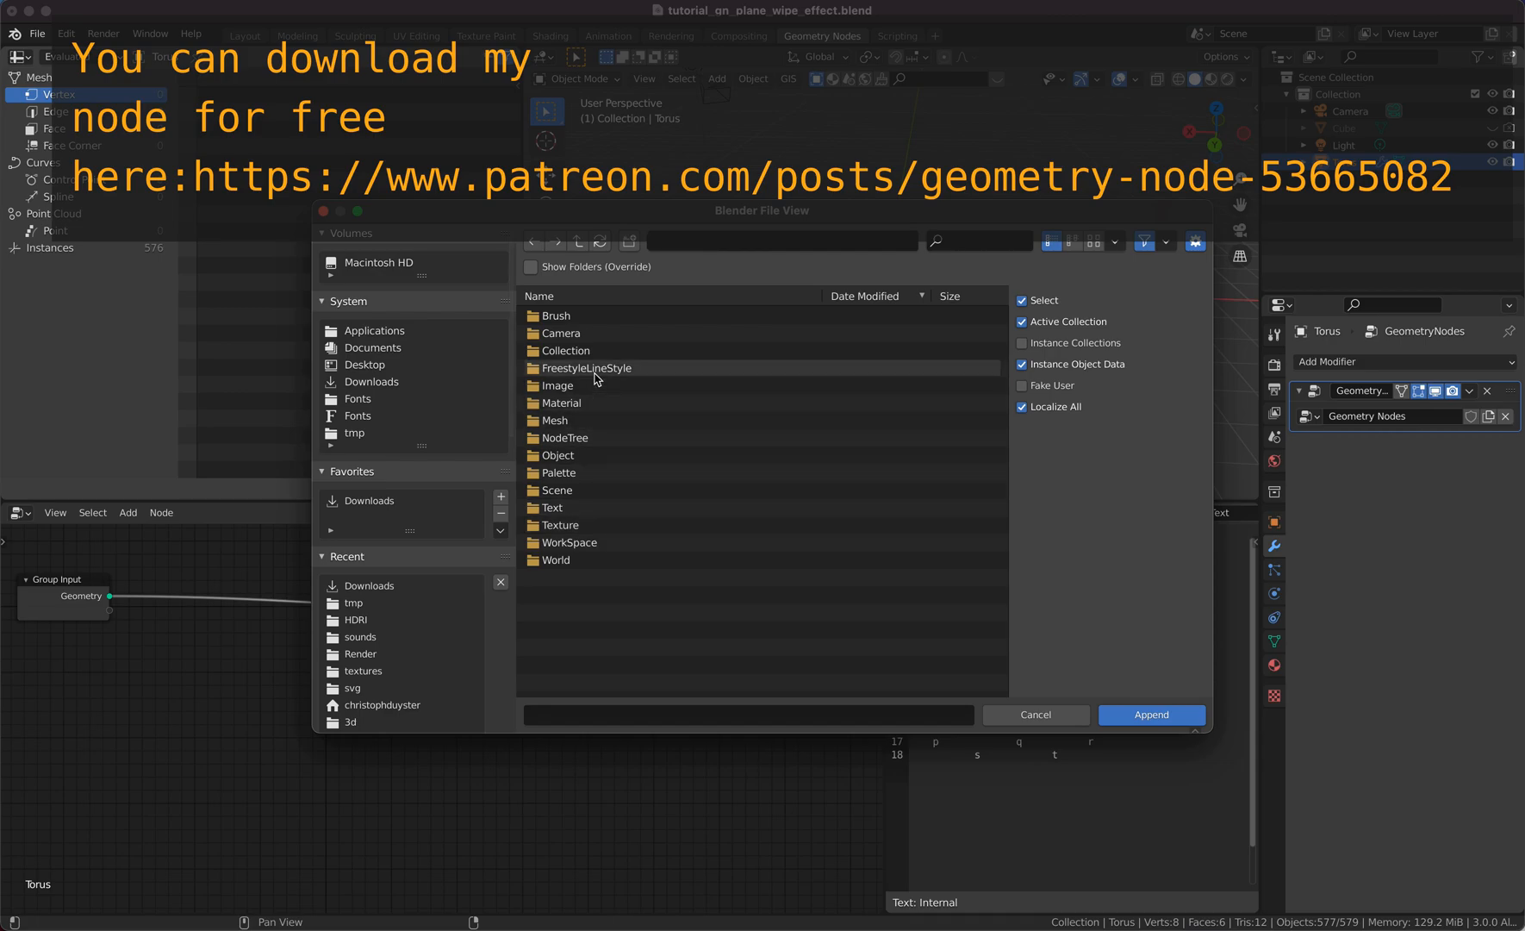
Step: Append the Geometry Nodes node tree from the other blend file's NodeTree folder
{"action": "double_click", "coordinate": [563, 437]}
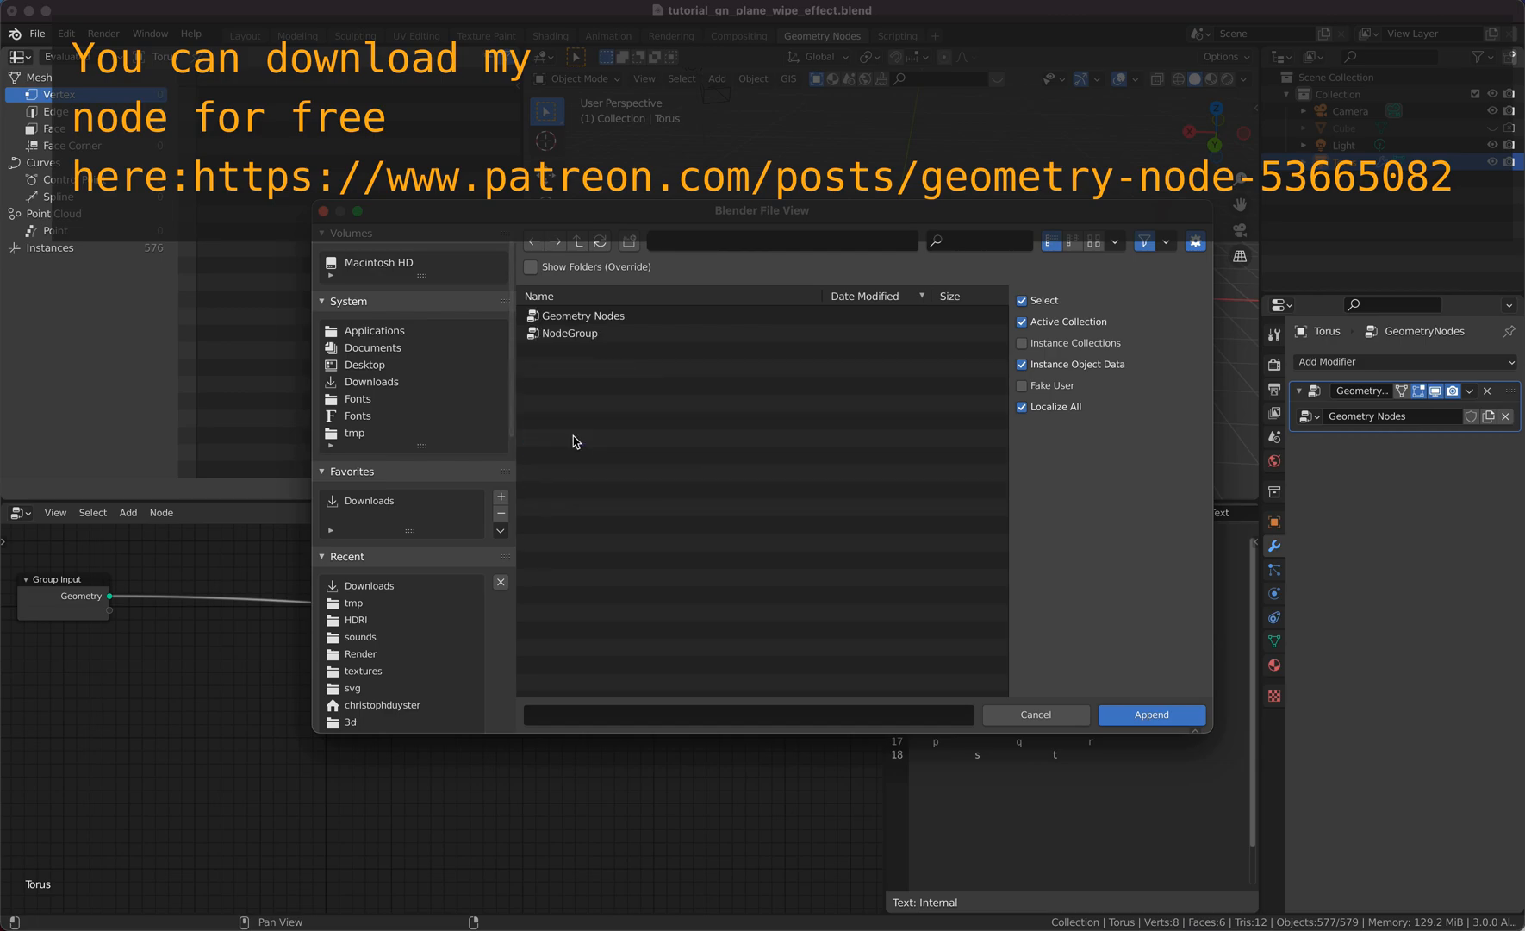
{"action": "left_click", "coordinate": [584, 316]}
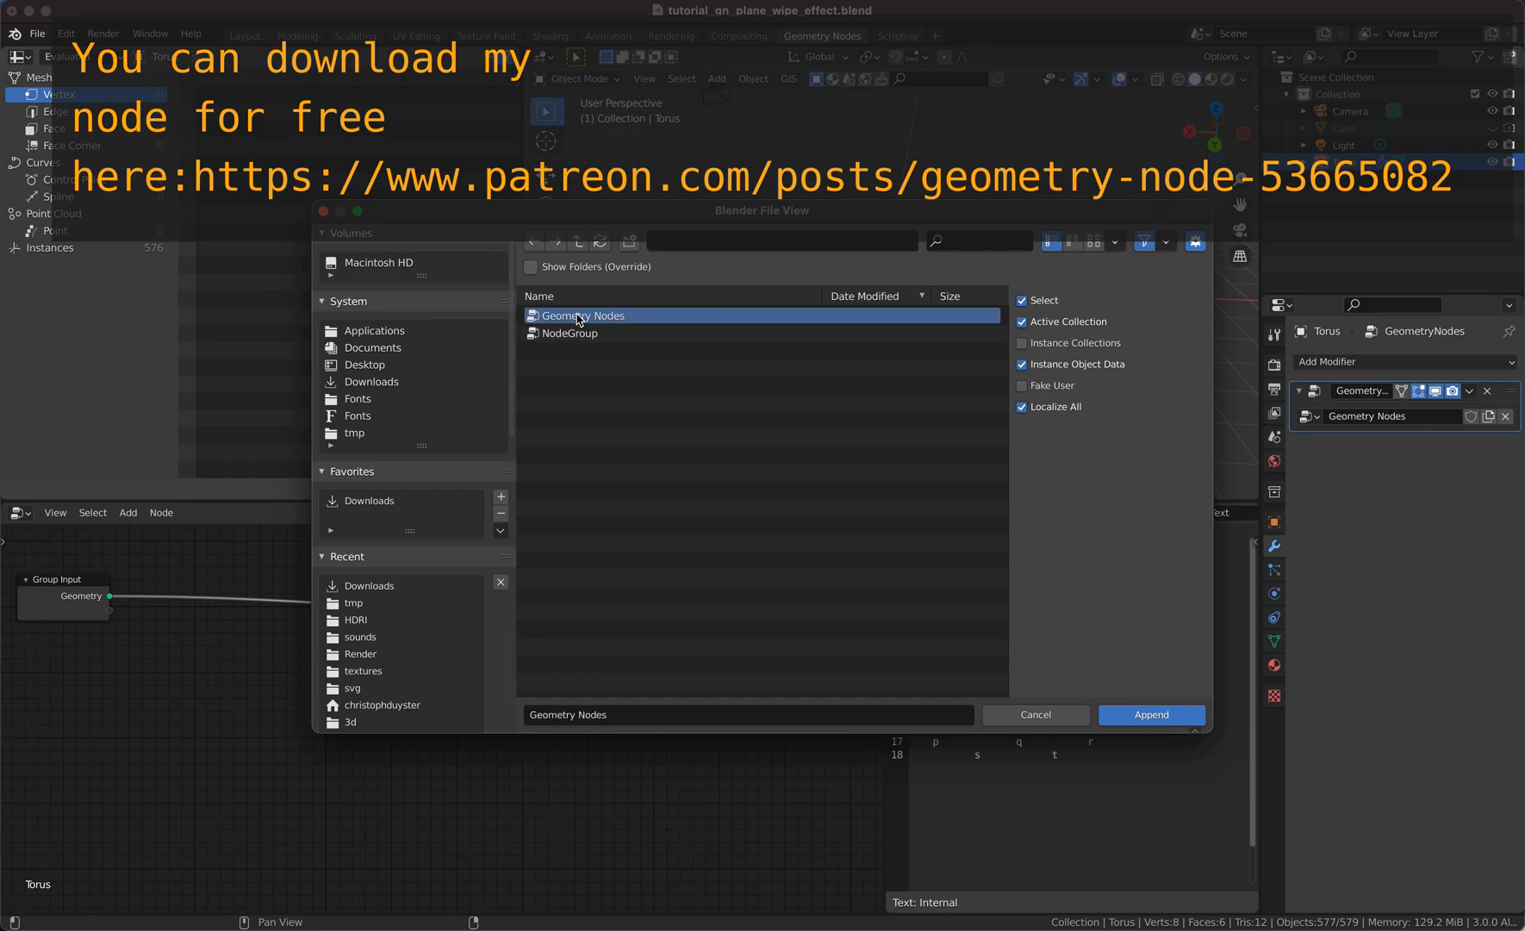
{"action": "left_click", "coordinate": [1150, 714]}
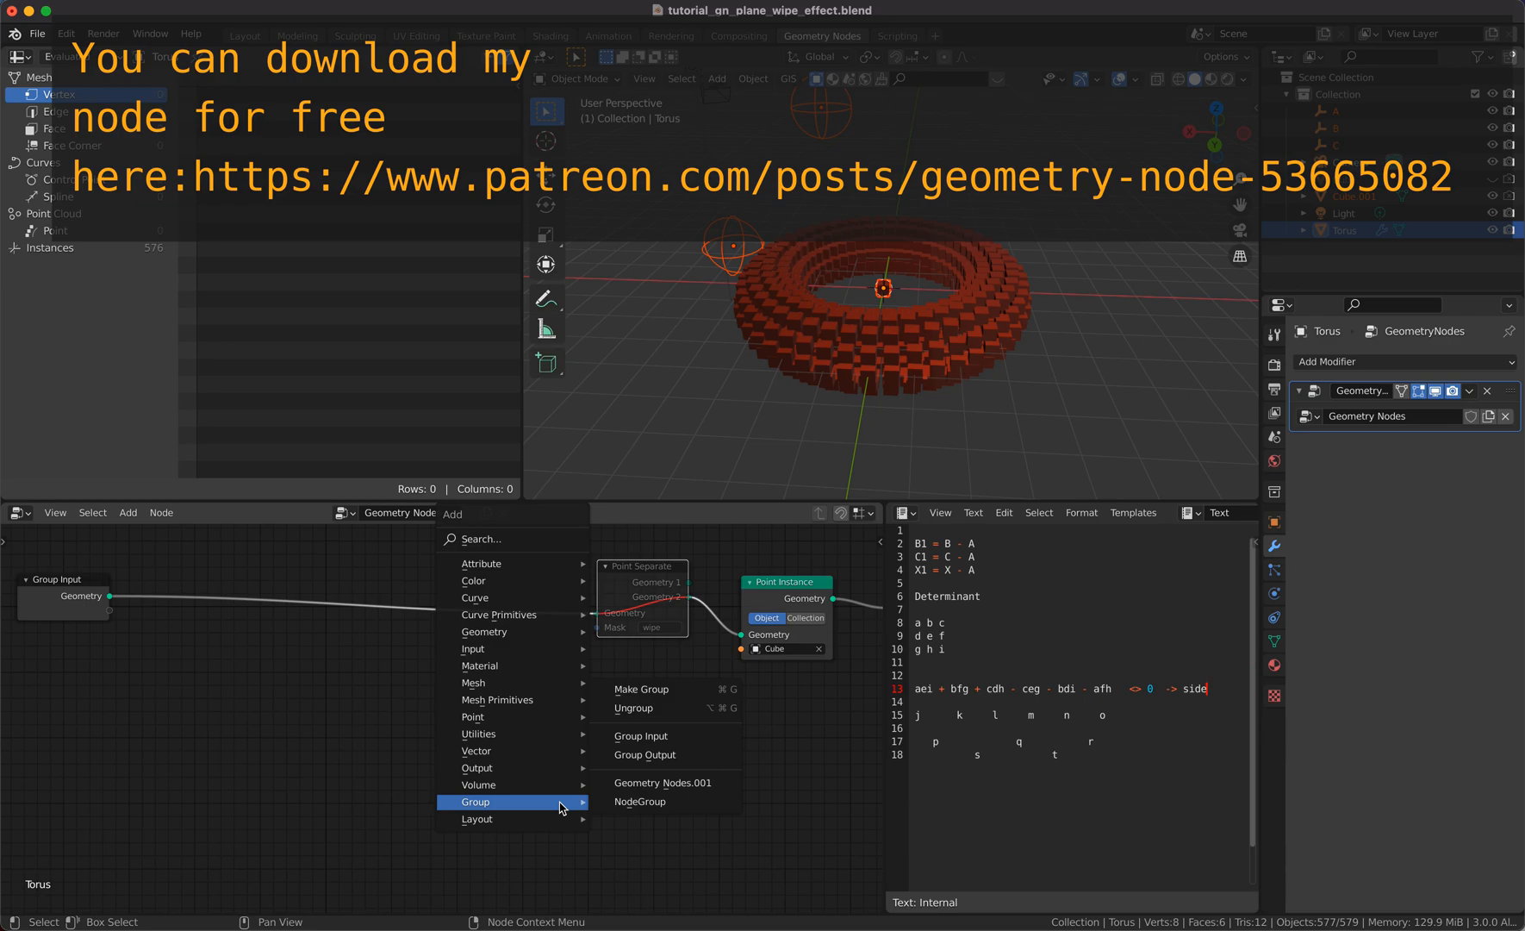
{"action": "mouse_move", "coordinate": [641, 800]}
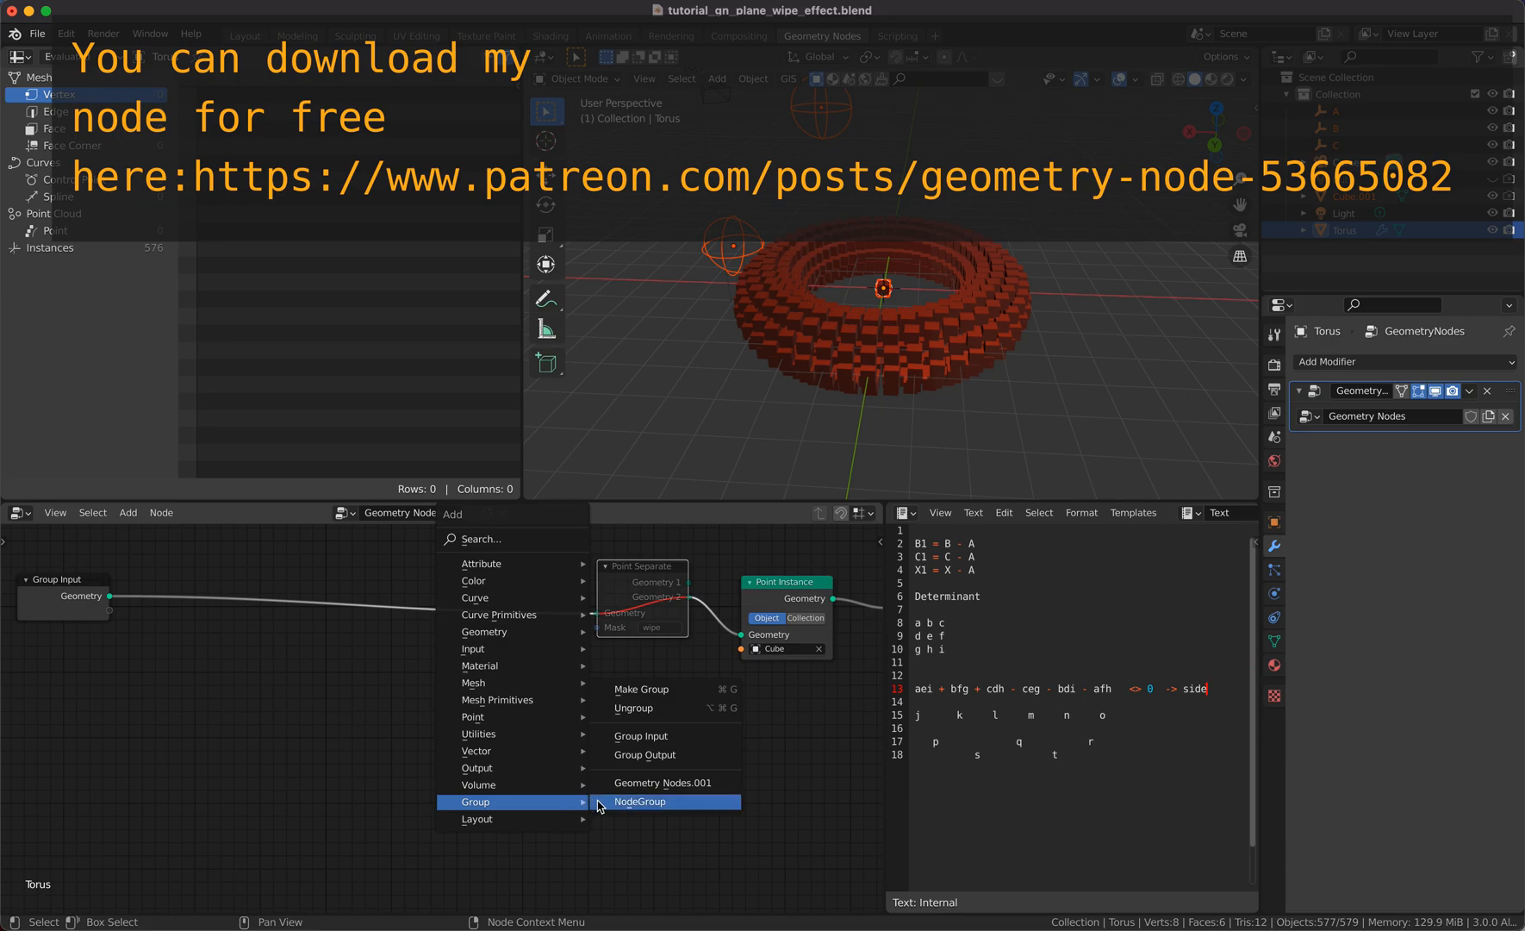
Step: Add the appended determinant NodeGroup as a node in the torus's node tree
{"action": "left_click", "coordinate": [640, 801]}
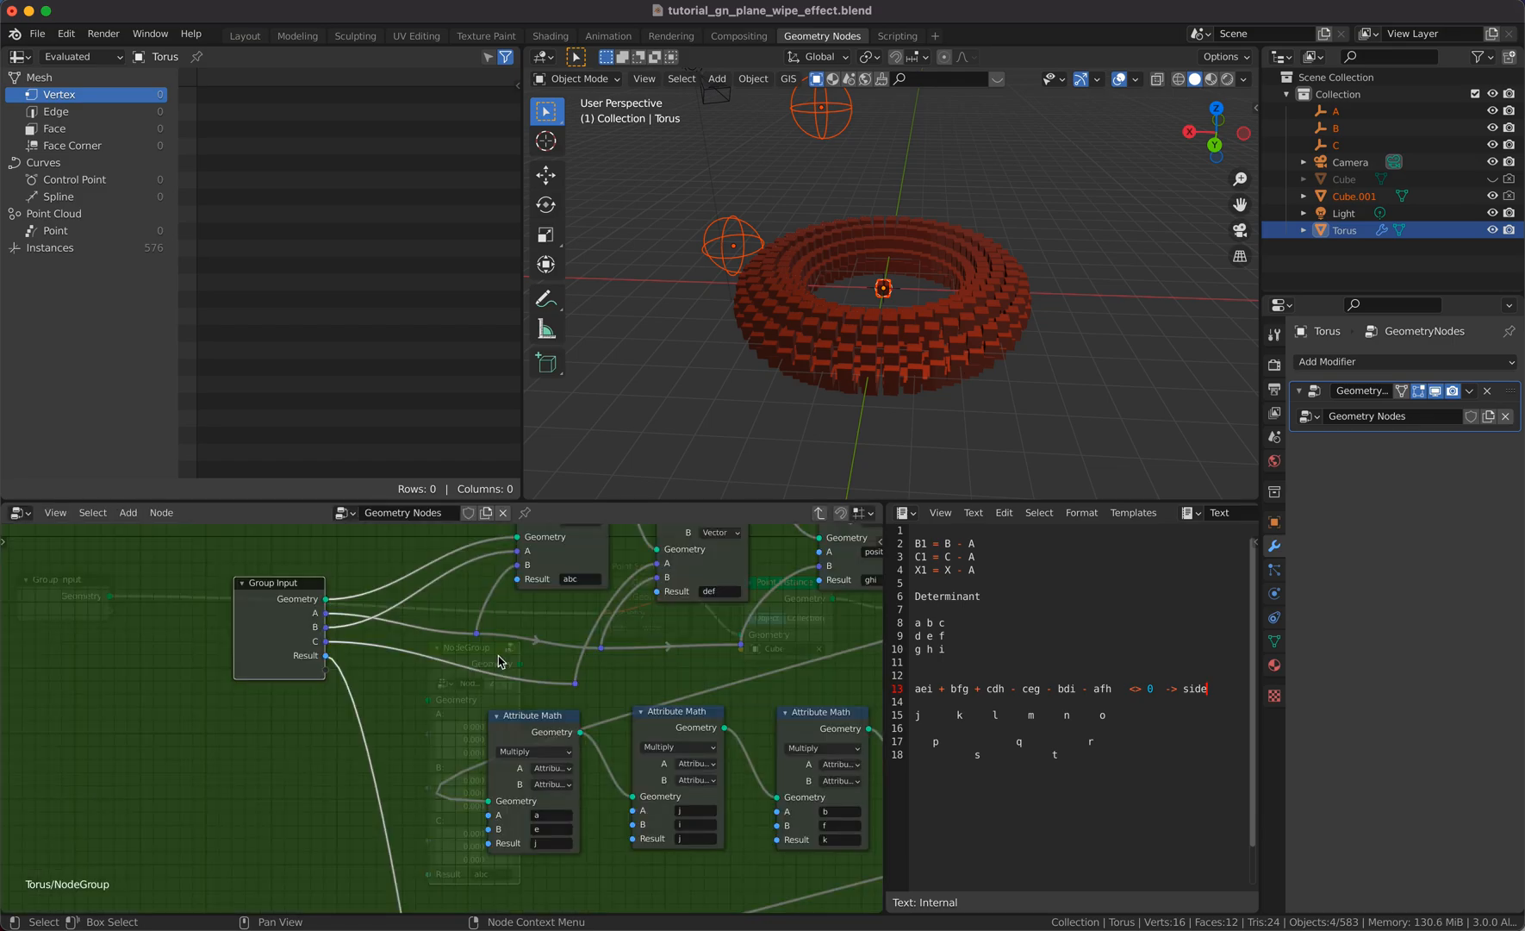
{"action": "scroll", "scroll_direction": "down", "scroll_amount": 3}
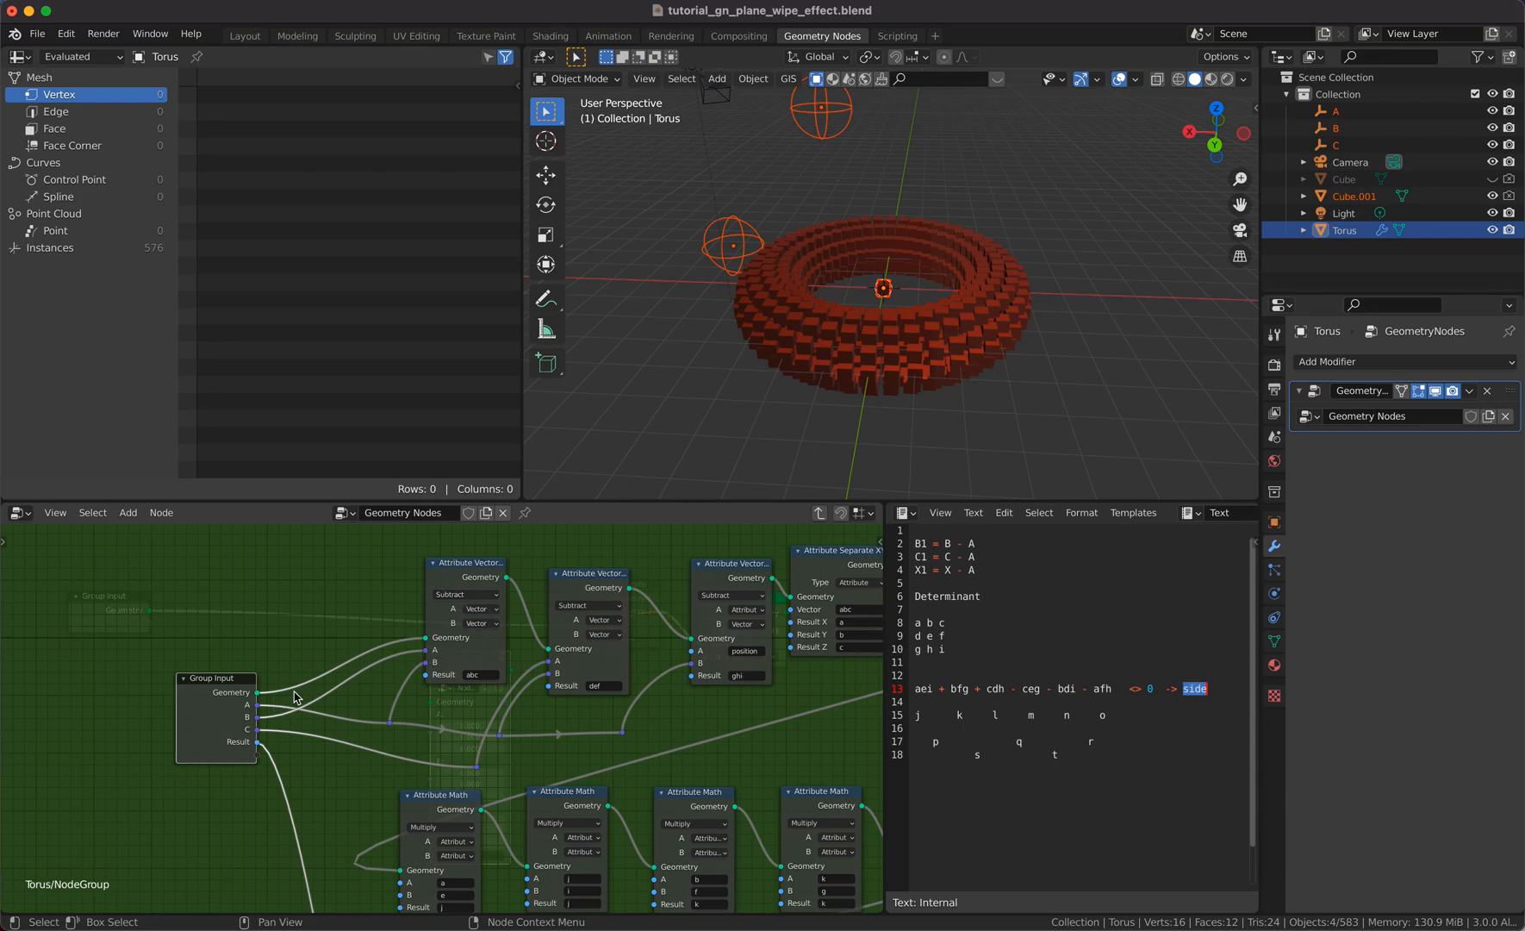
{"action": "mouse_move", "coordinate": [261, 722]}
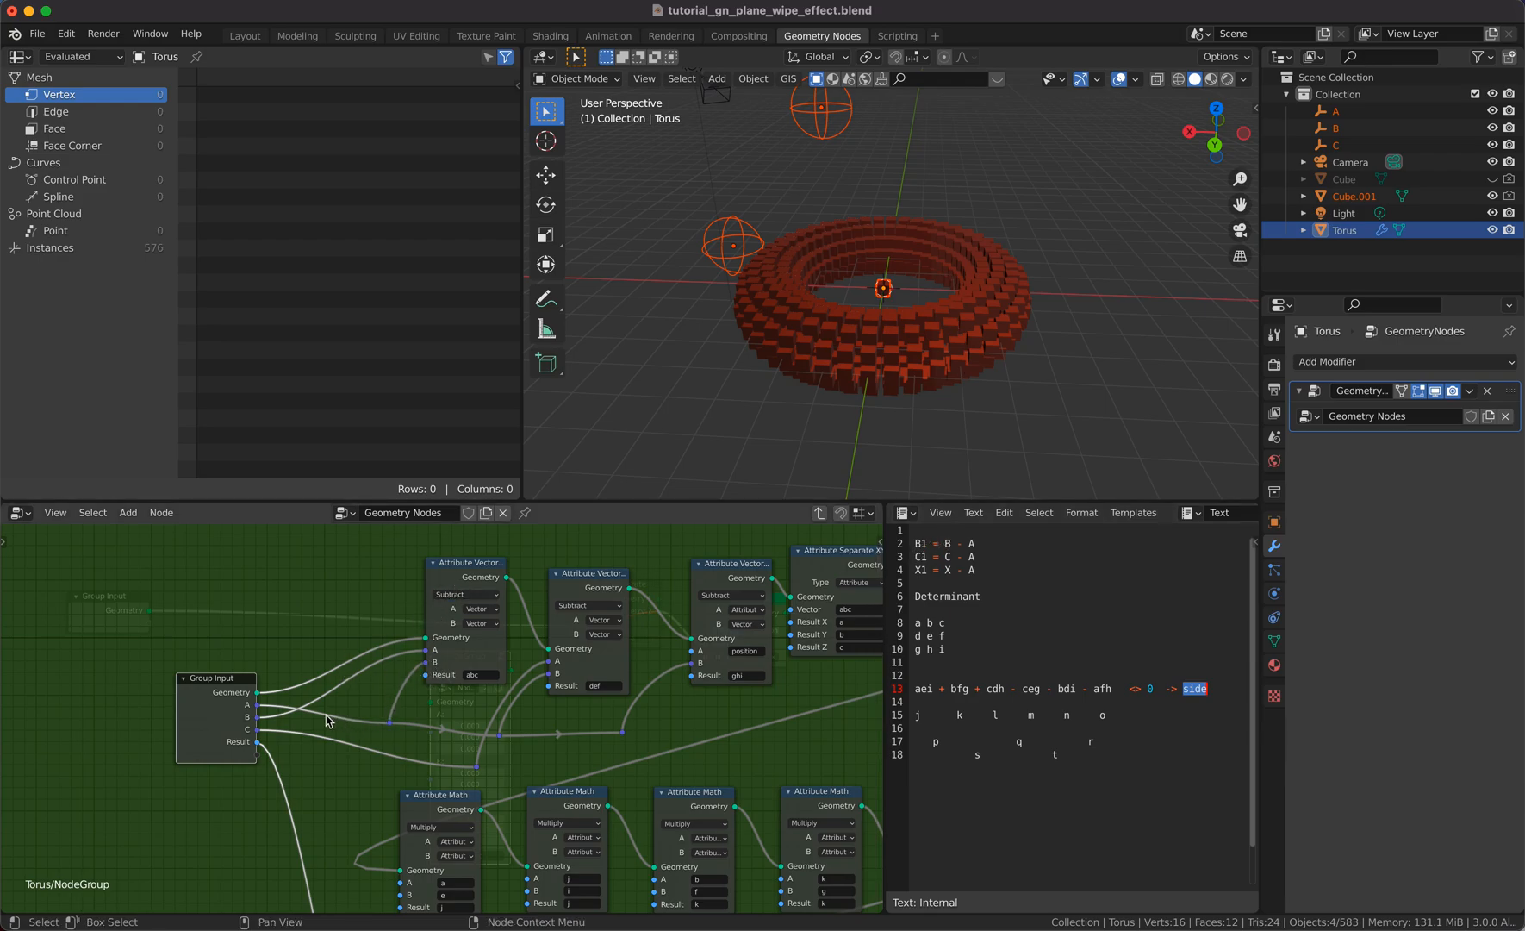
{"action": "mouse_move", "coordinate": [459, 650]}
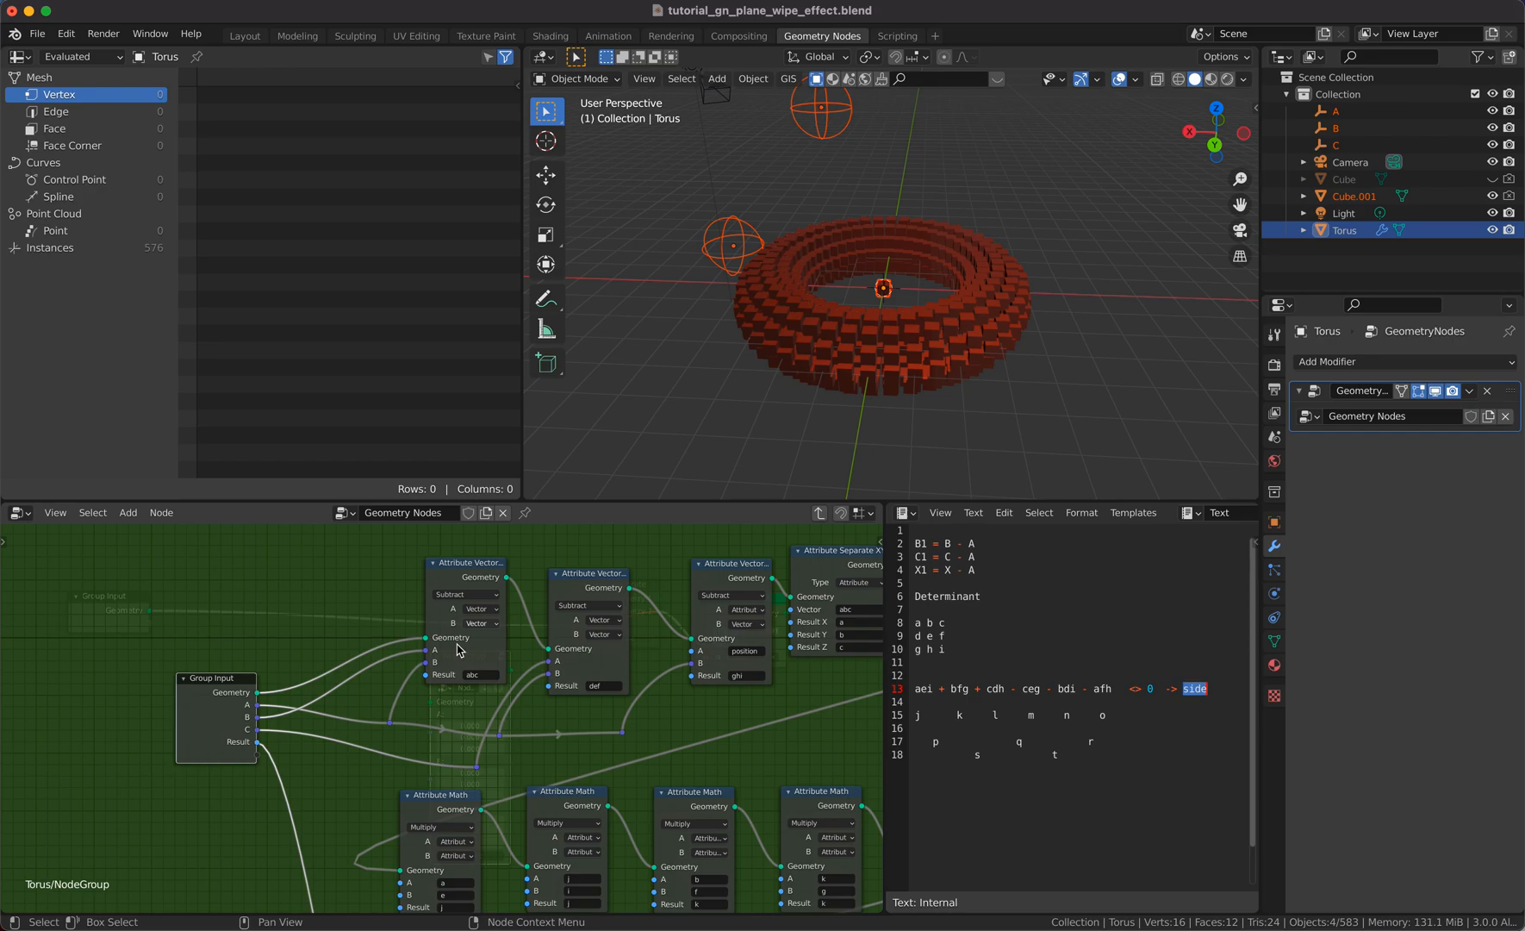
{"action": "mouse_move", "coordinate": [542, 574]}
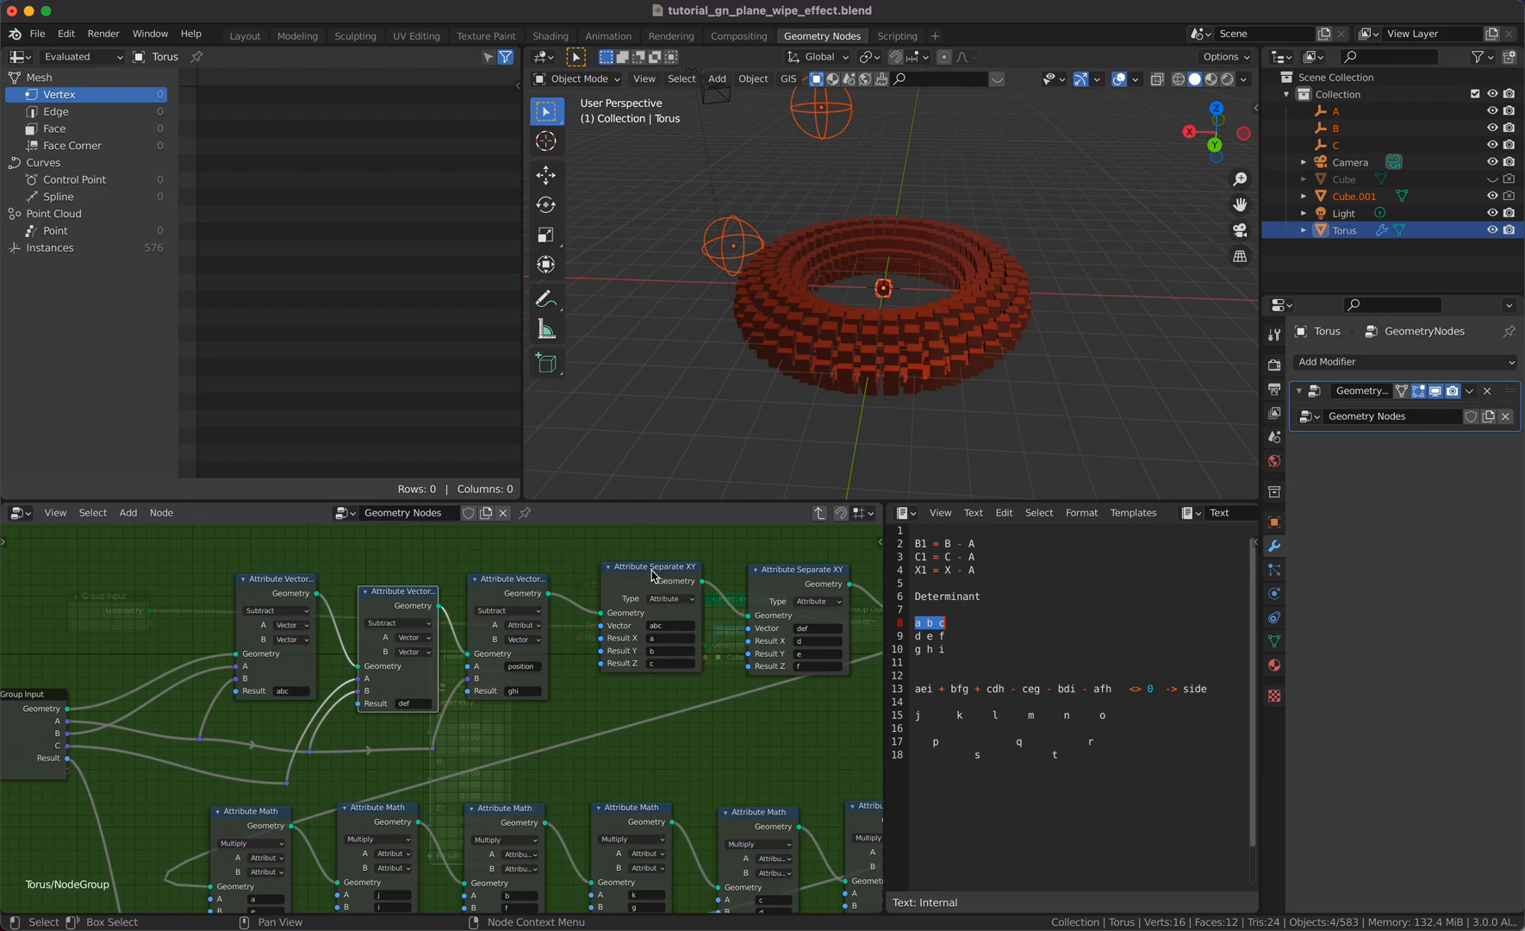
{"action": "mouse_move", "coordinate": [608, 719]}
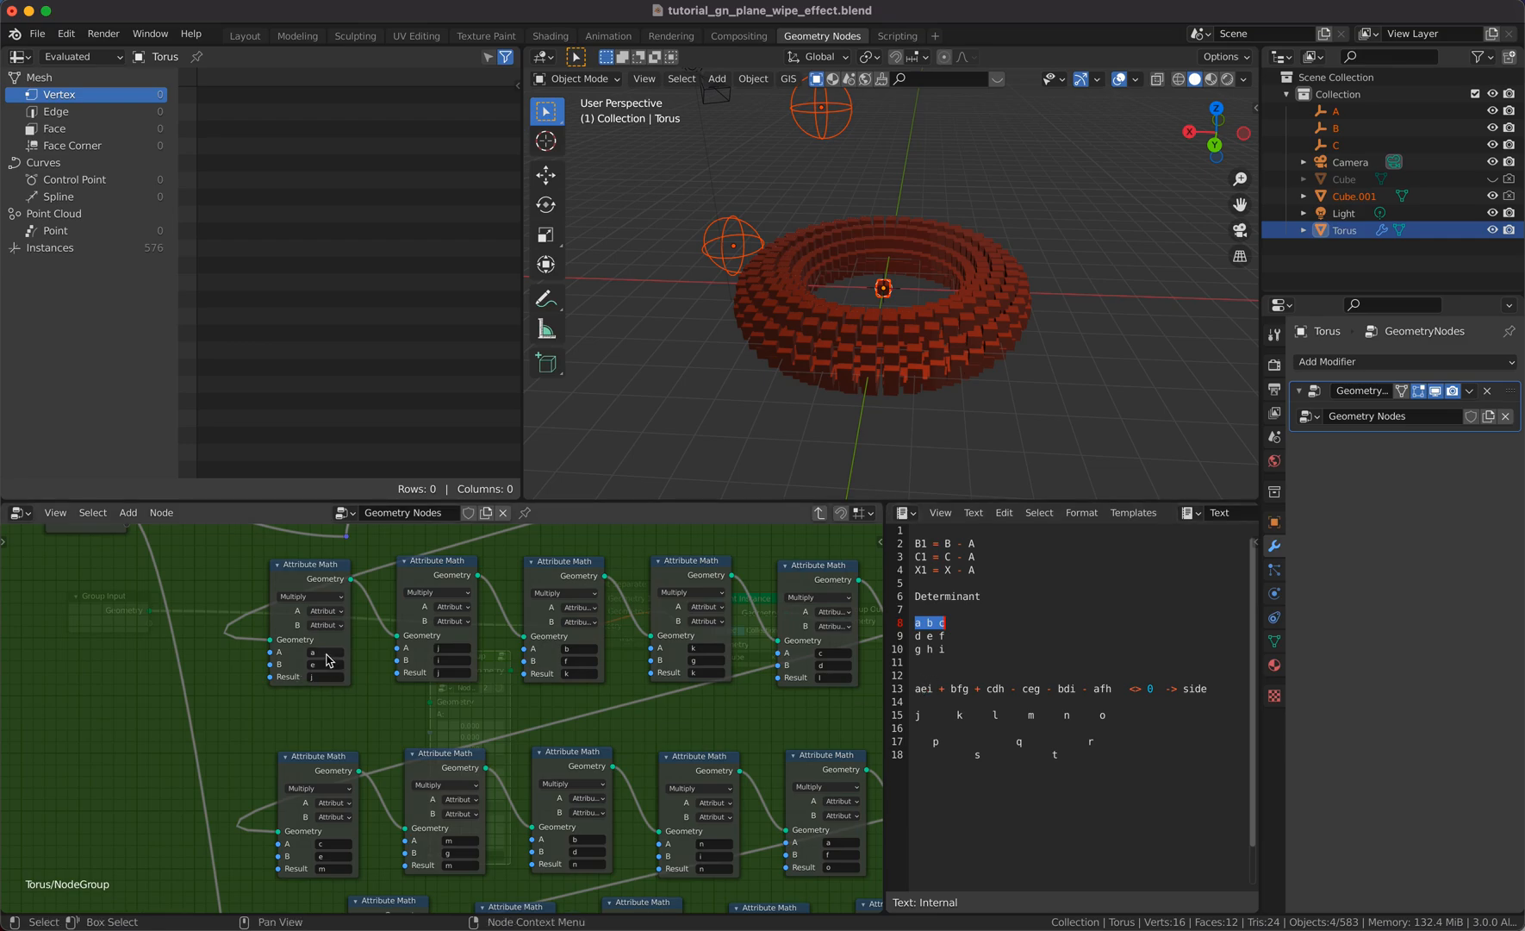
{"action": "mouse_move", "coordinate": [327, 671]}
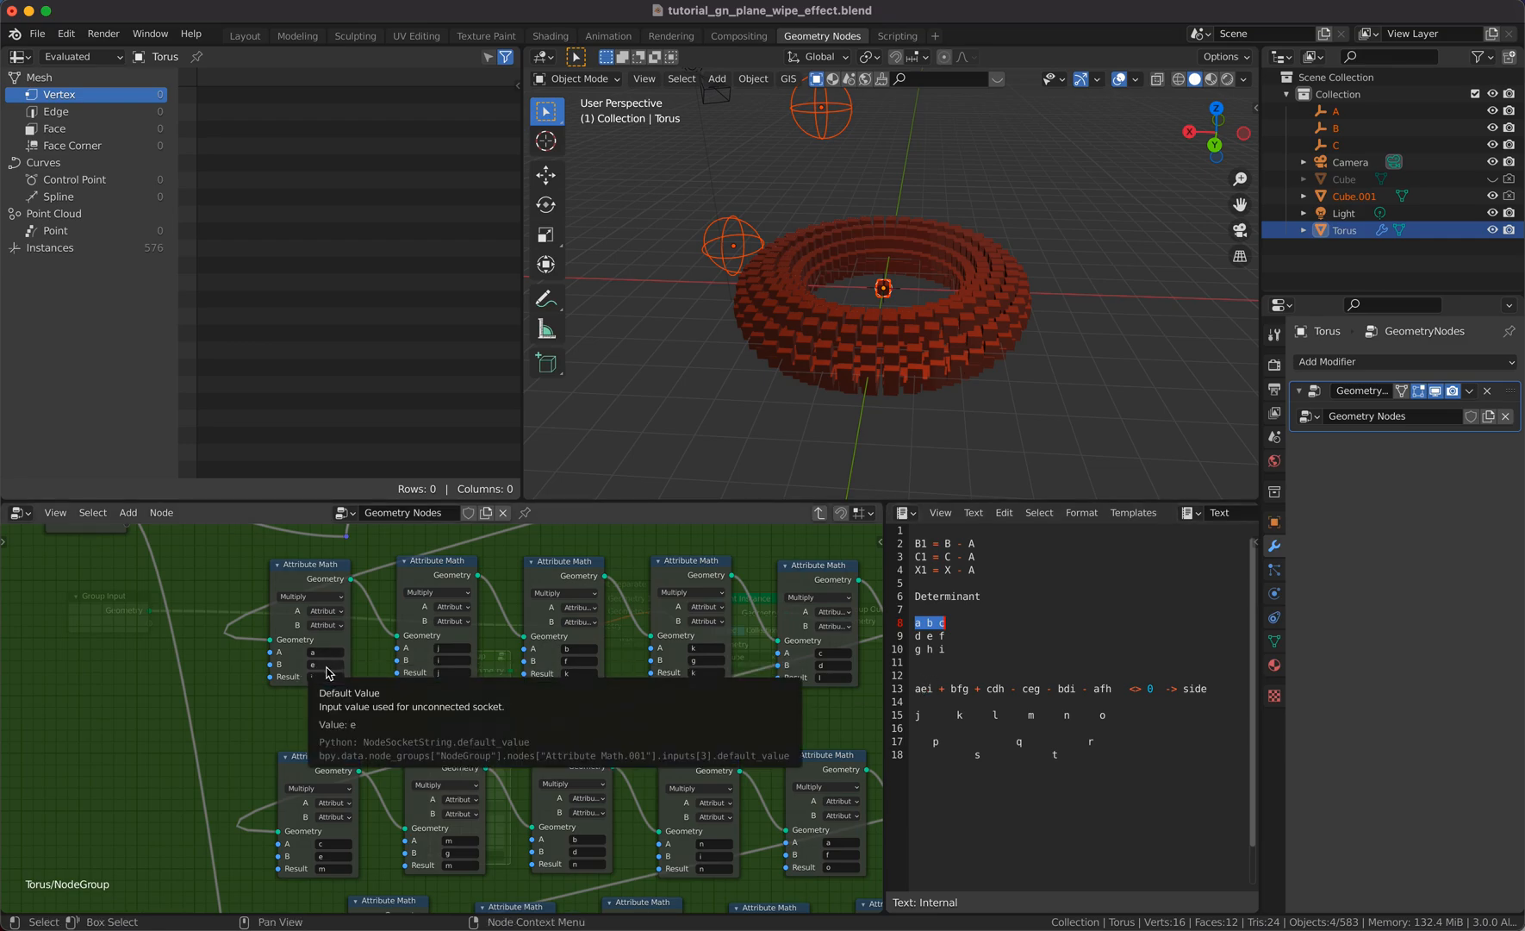
{"action": "mouse_move", "coordinate": [390, 691]}
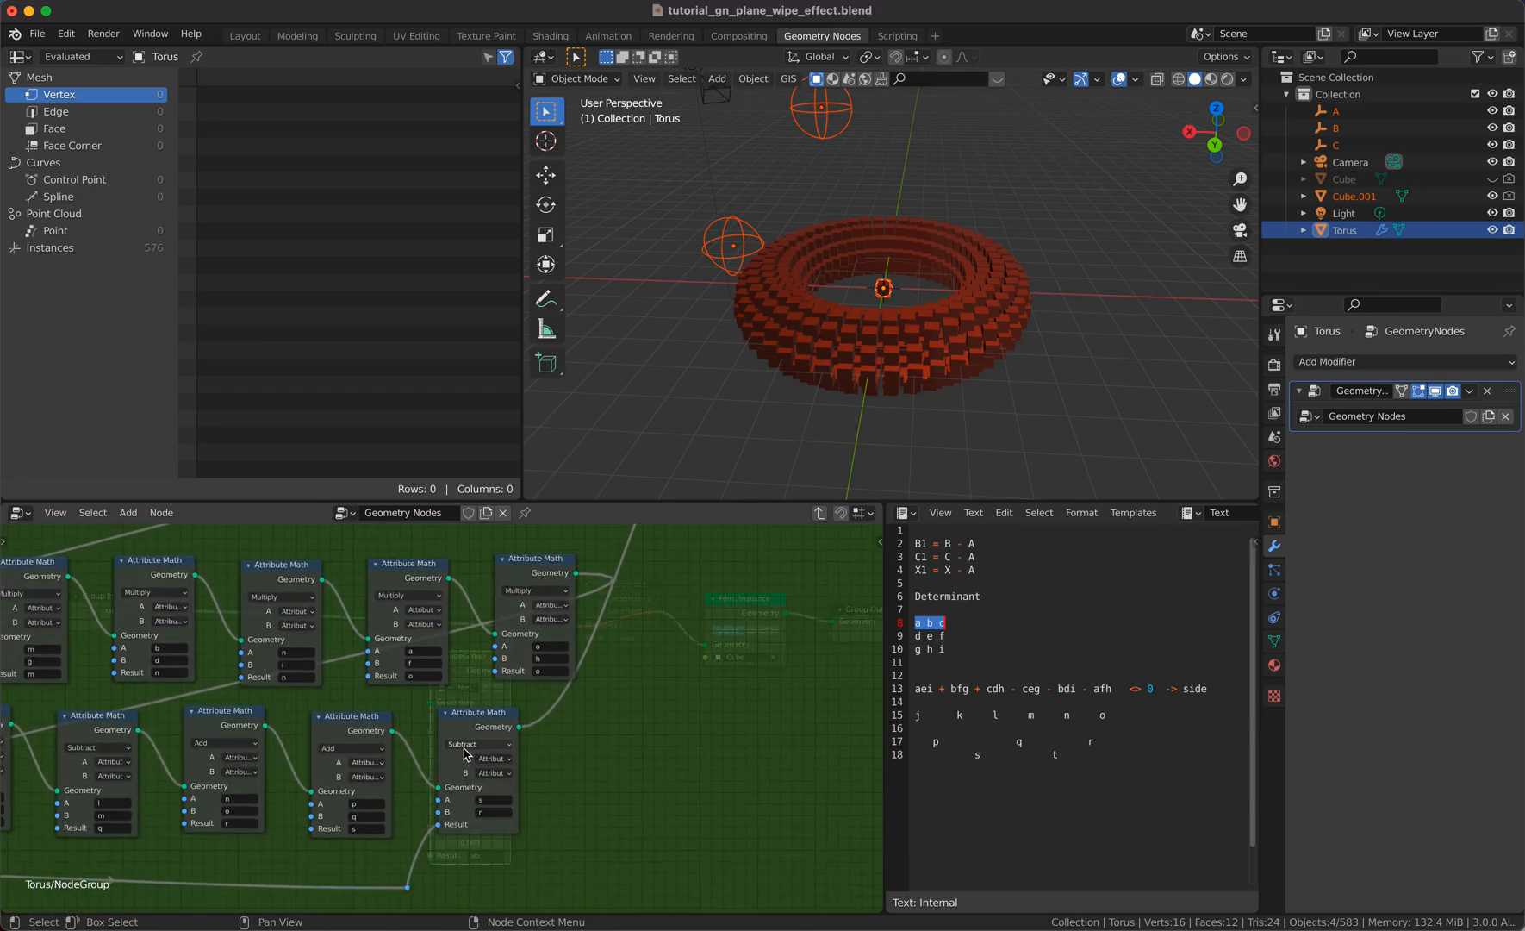
{"action": "mouse_move", "coordinate": [1056, 752]}
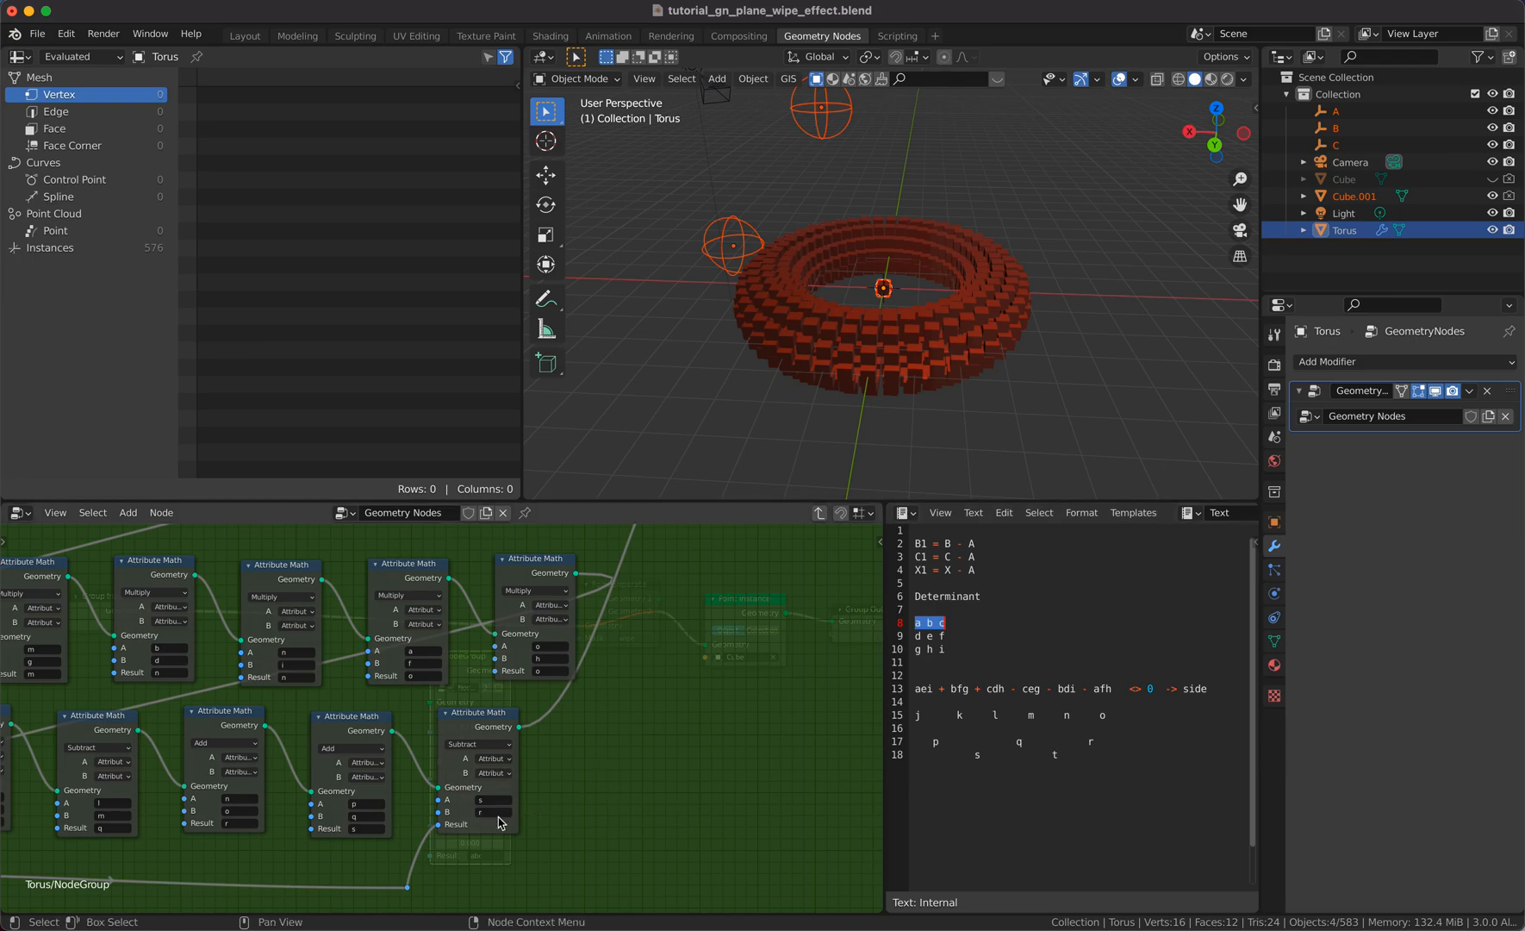
{"action": "mouse_move", "coordinate": [496, 822]}
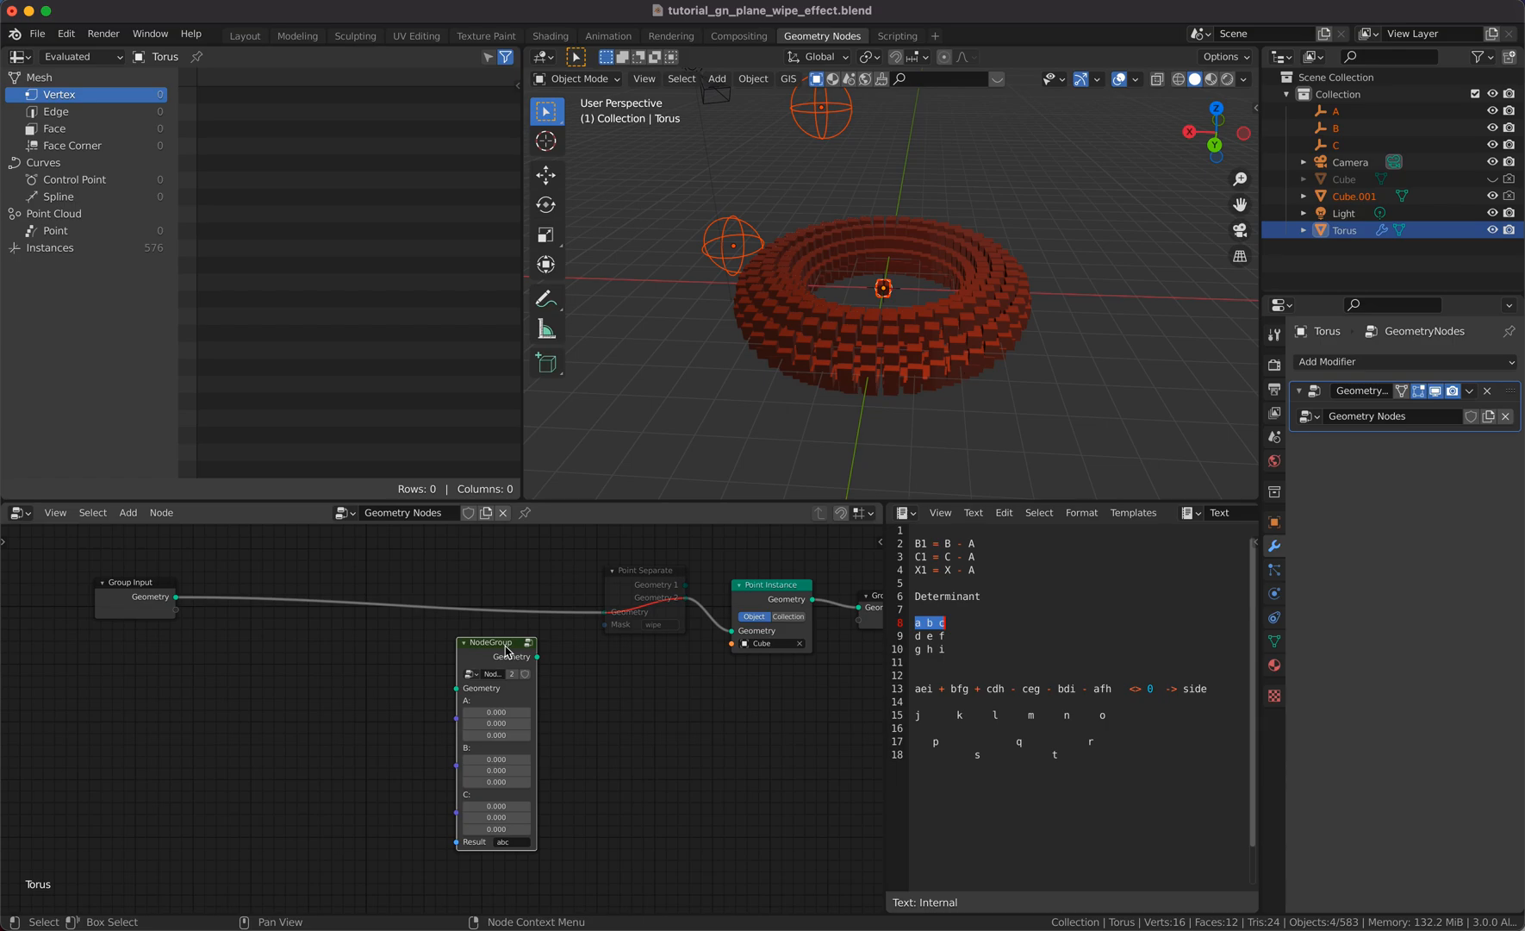
Step: Bring empties A, B, C in as Object Info nodes feeding locations into NodeGroup inputs A, B, C
{"action": "left_click_drag", "start_coordinate": [876, 292], "coordinate": [769, 248]}
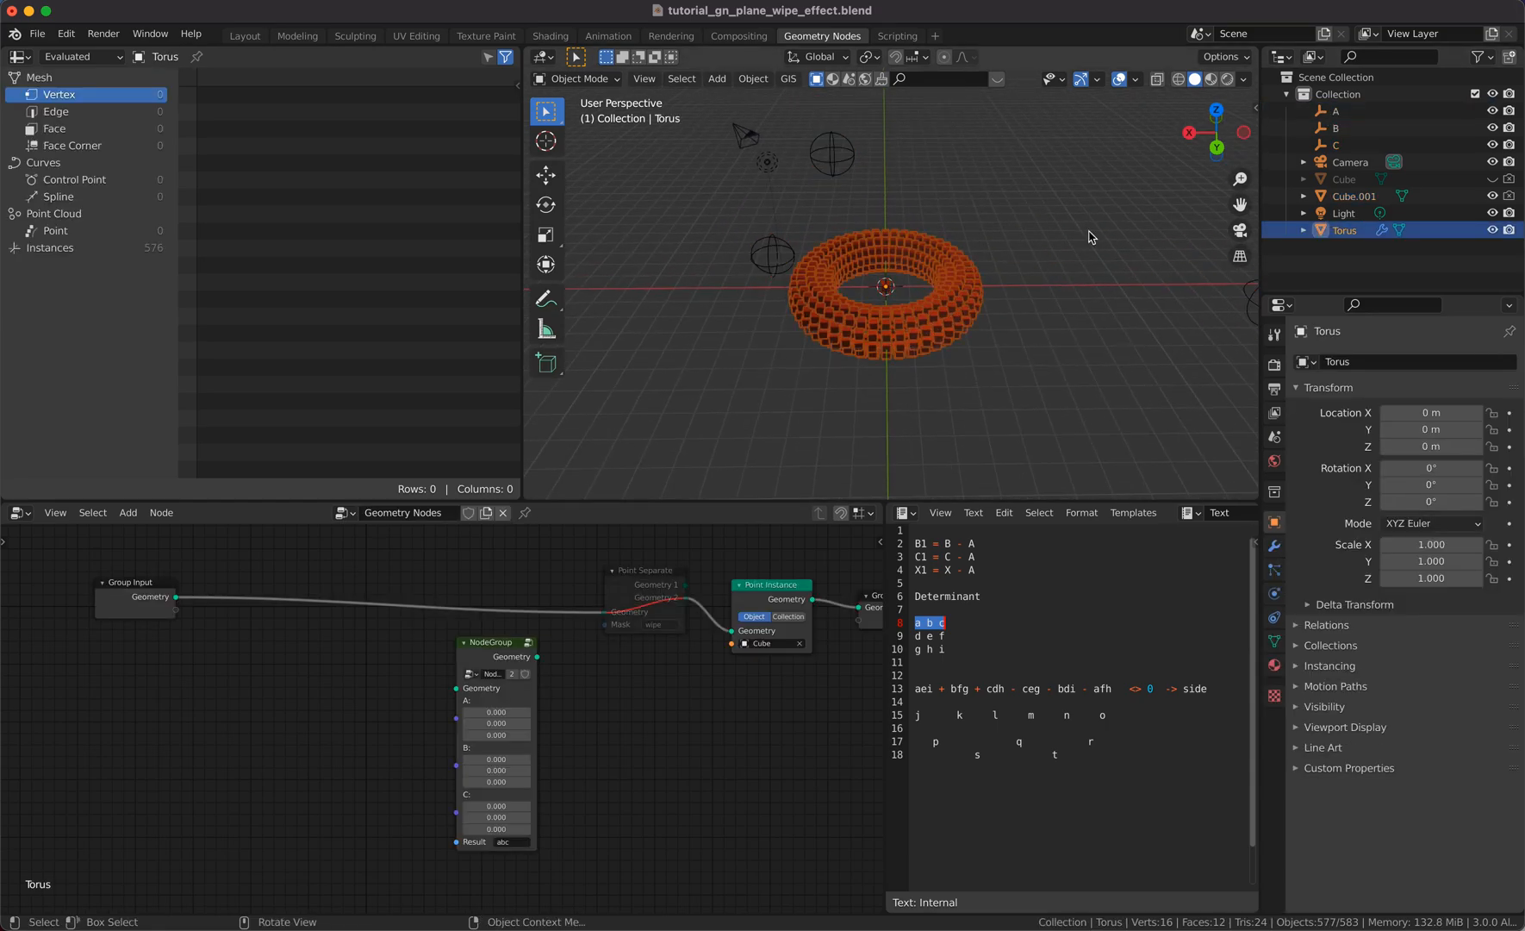
{"action": "left_click", "coordinate": [1337, 111]}
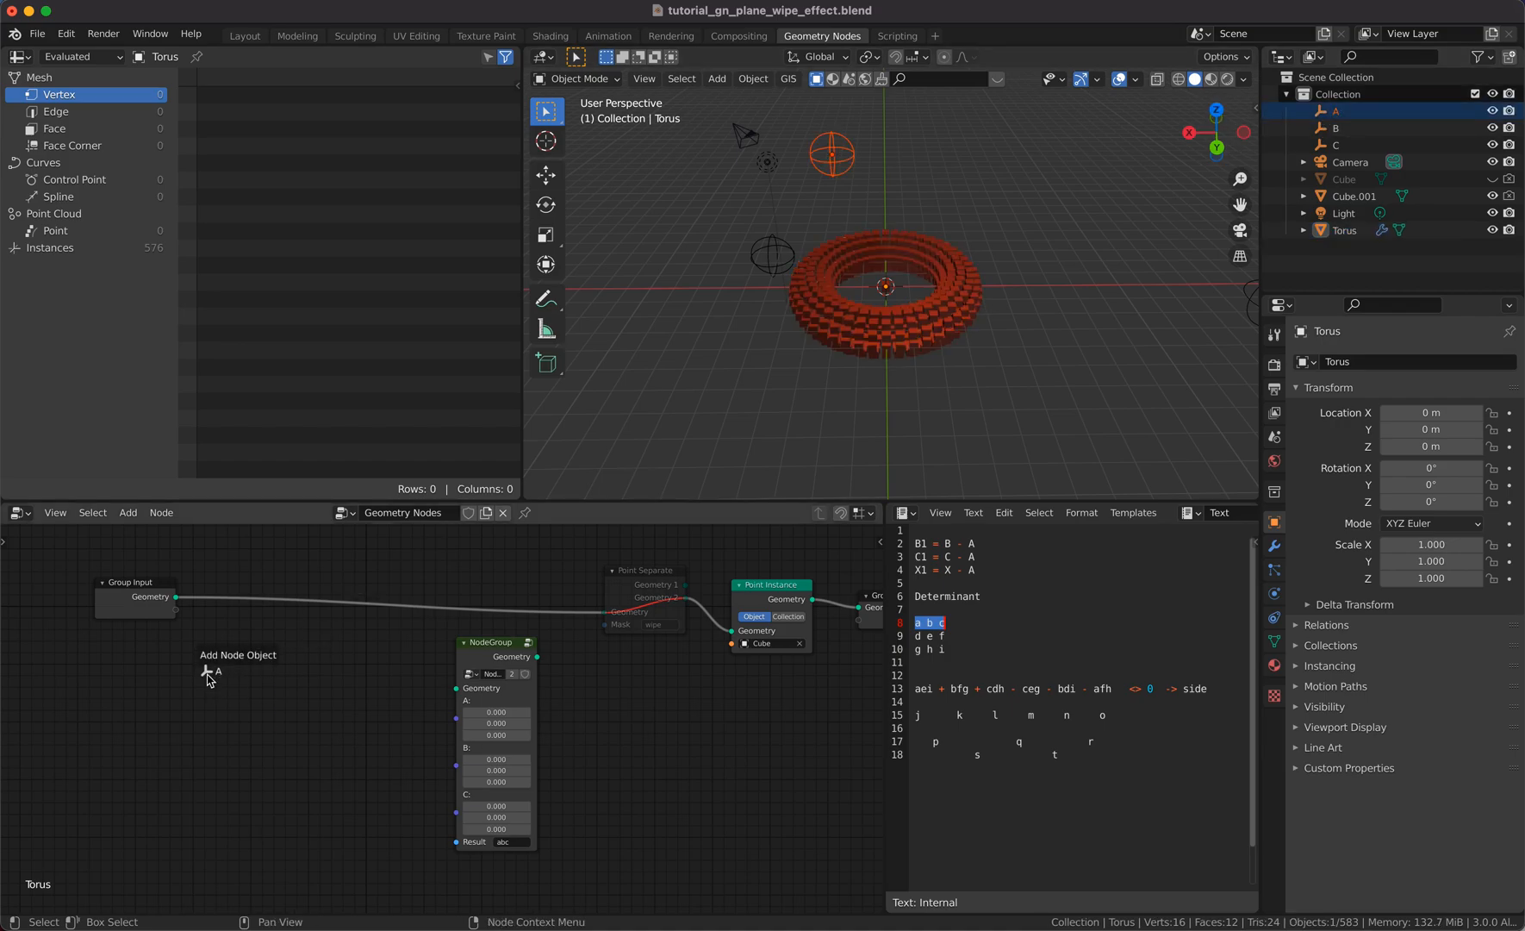
{"action": "left_click", "coordinate": [210, 671]}
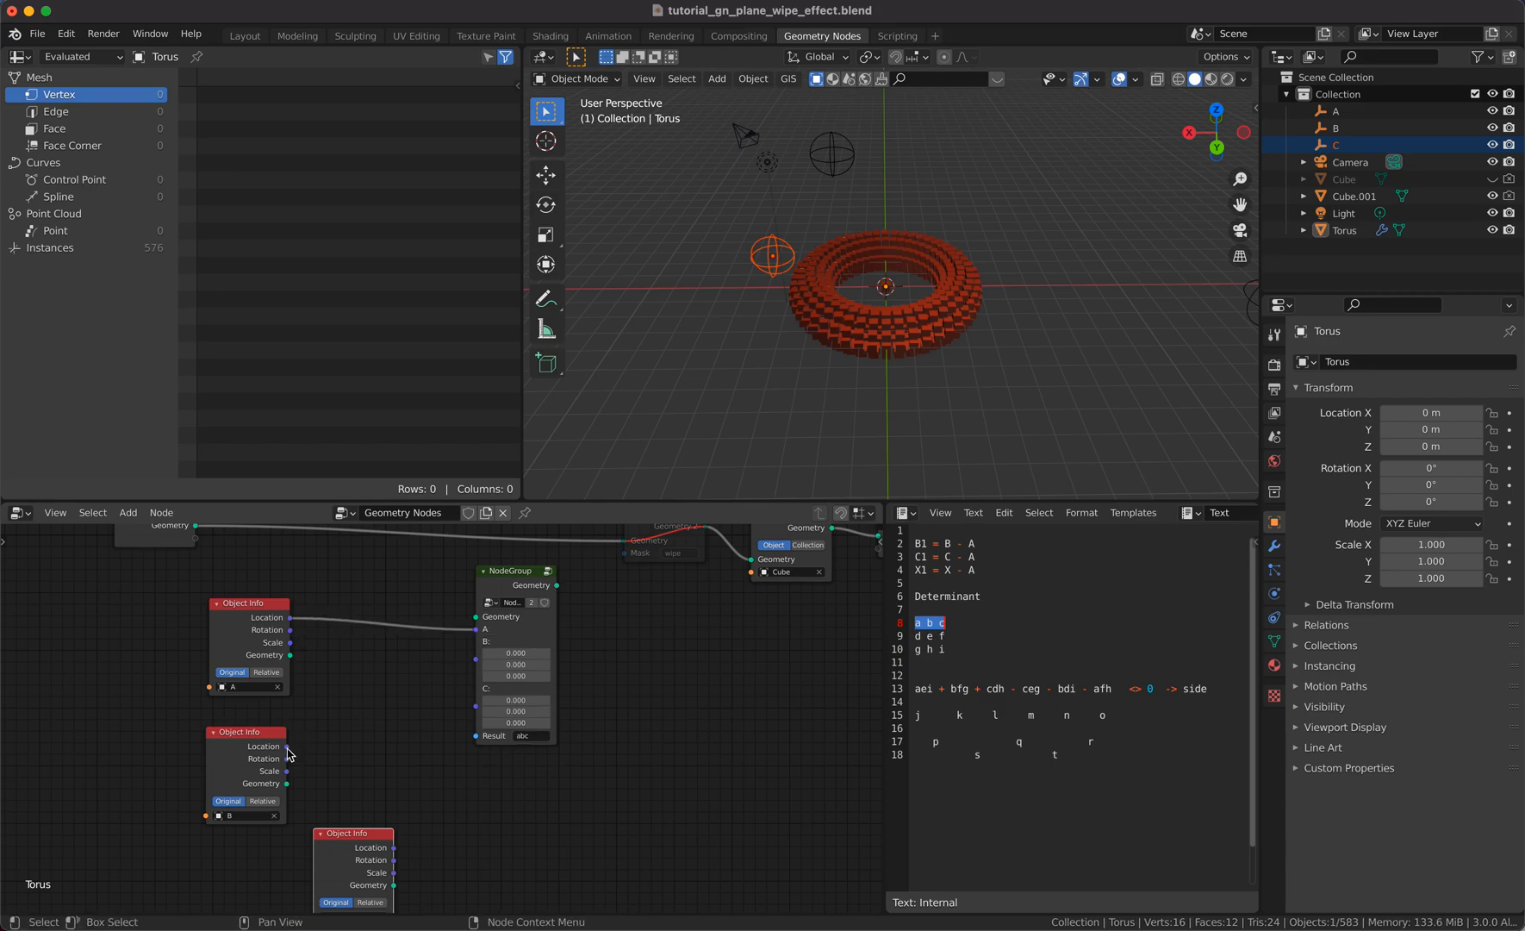
{"action": "left_click_drag", "start_coordinate": [288, 752], "coordinate": [475, 661]}
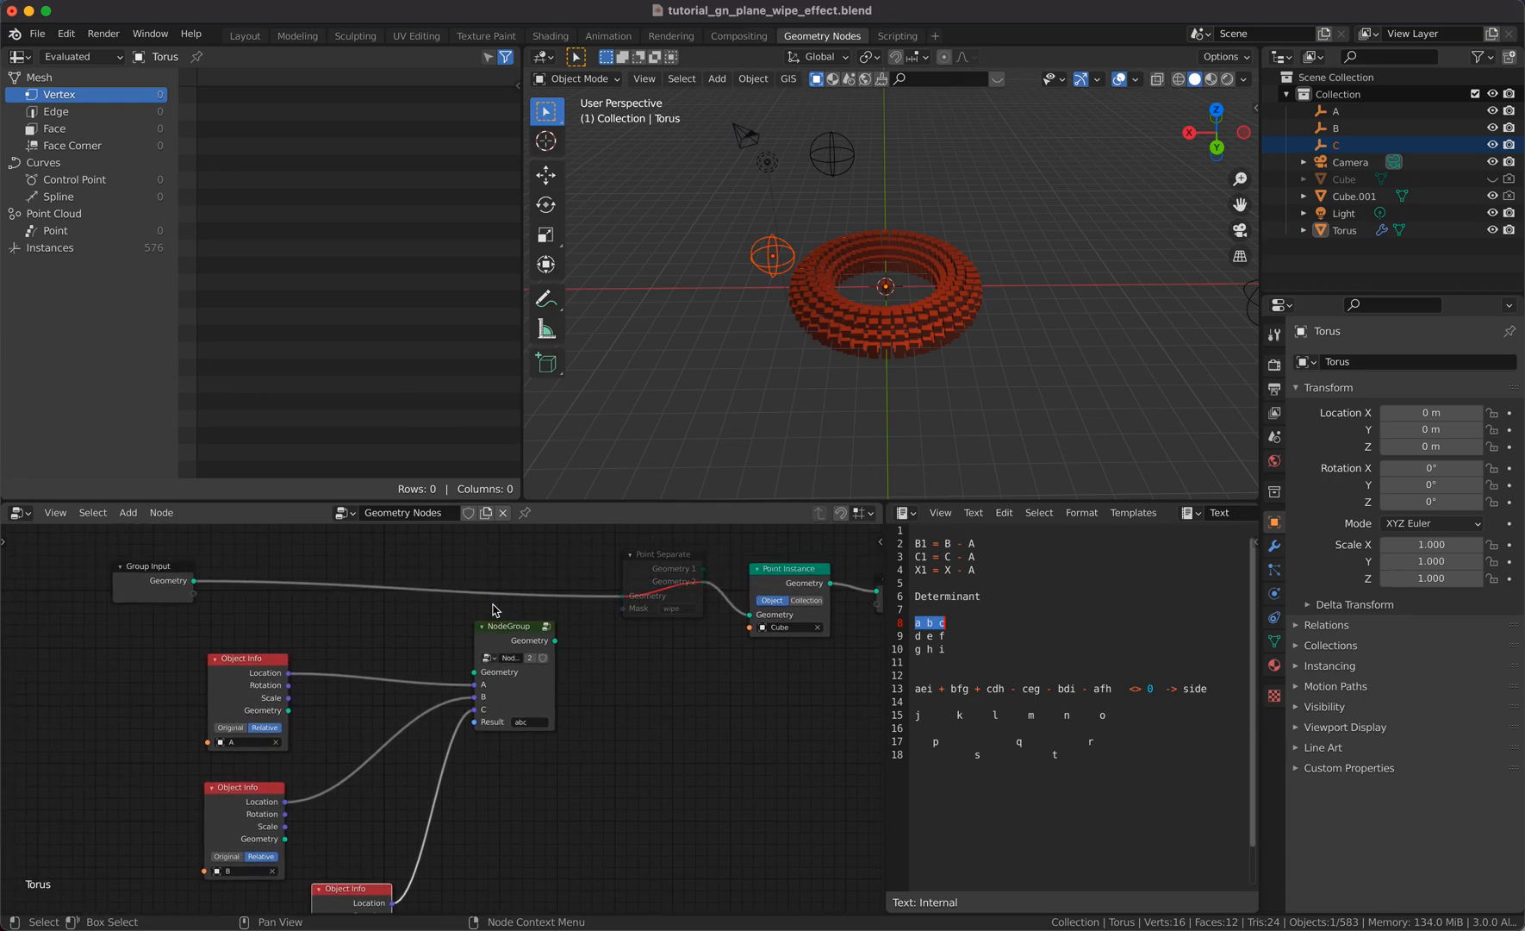
{"action": "left_click_drag", "start_coordinate": [506, 625], "coordinate": [477, 700]}
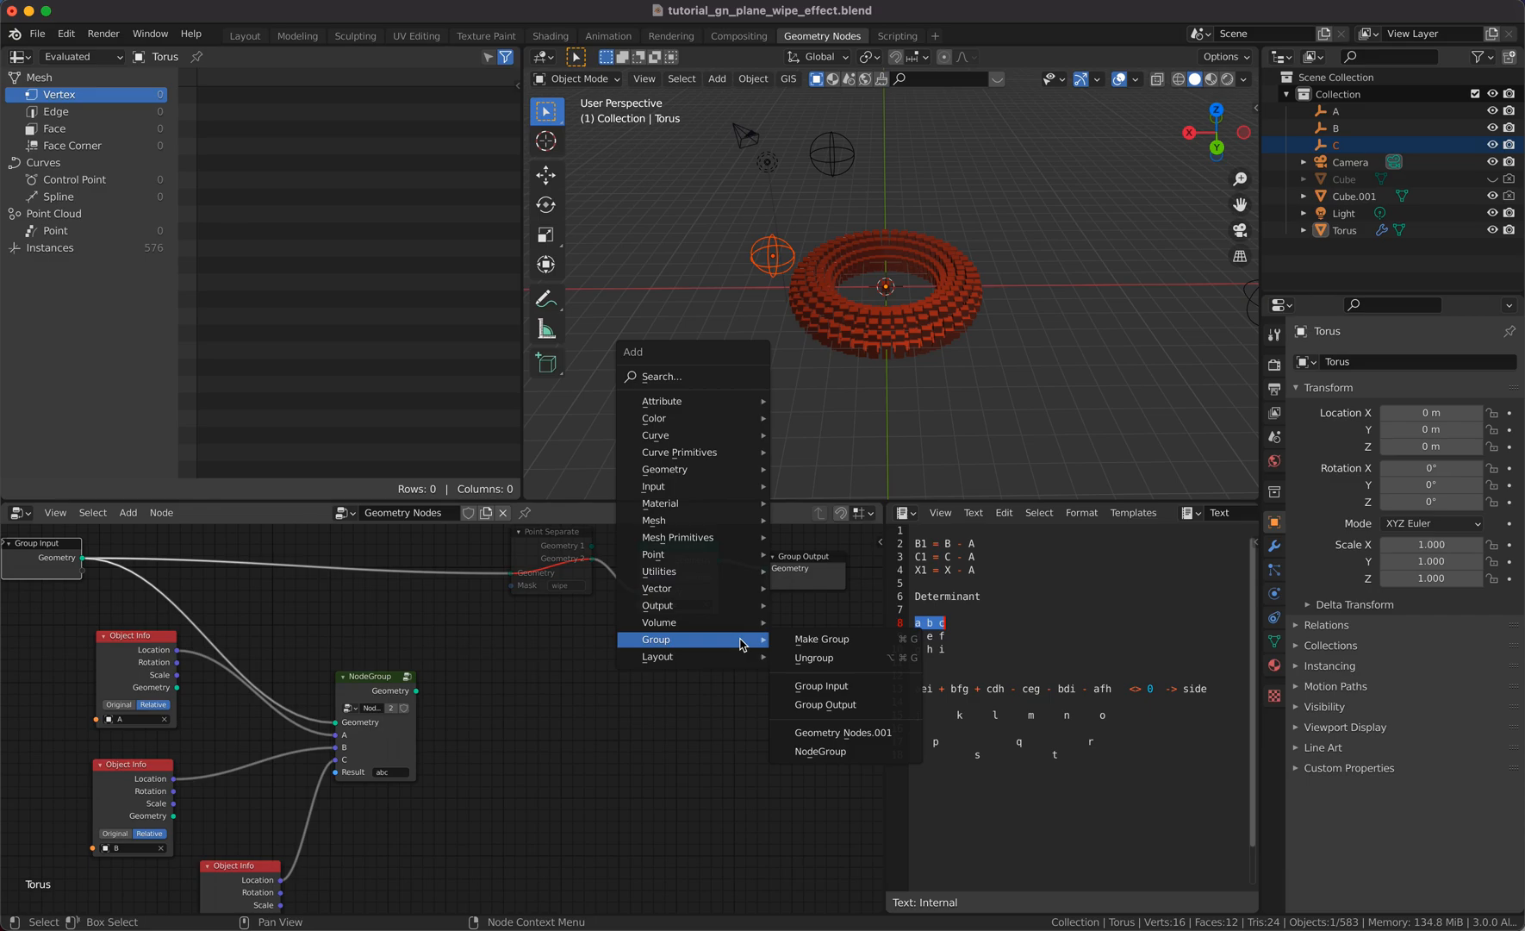
{"action": "mouse_move", "coordinate": [665, 469]}
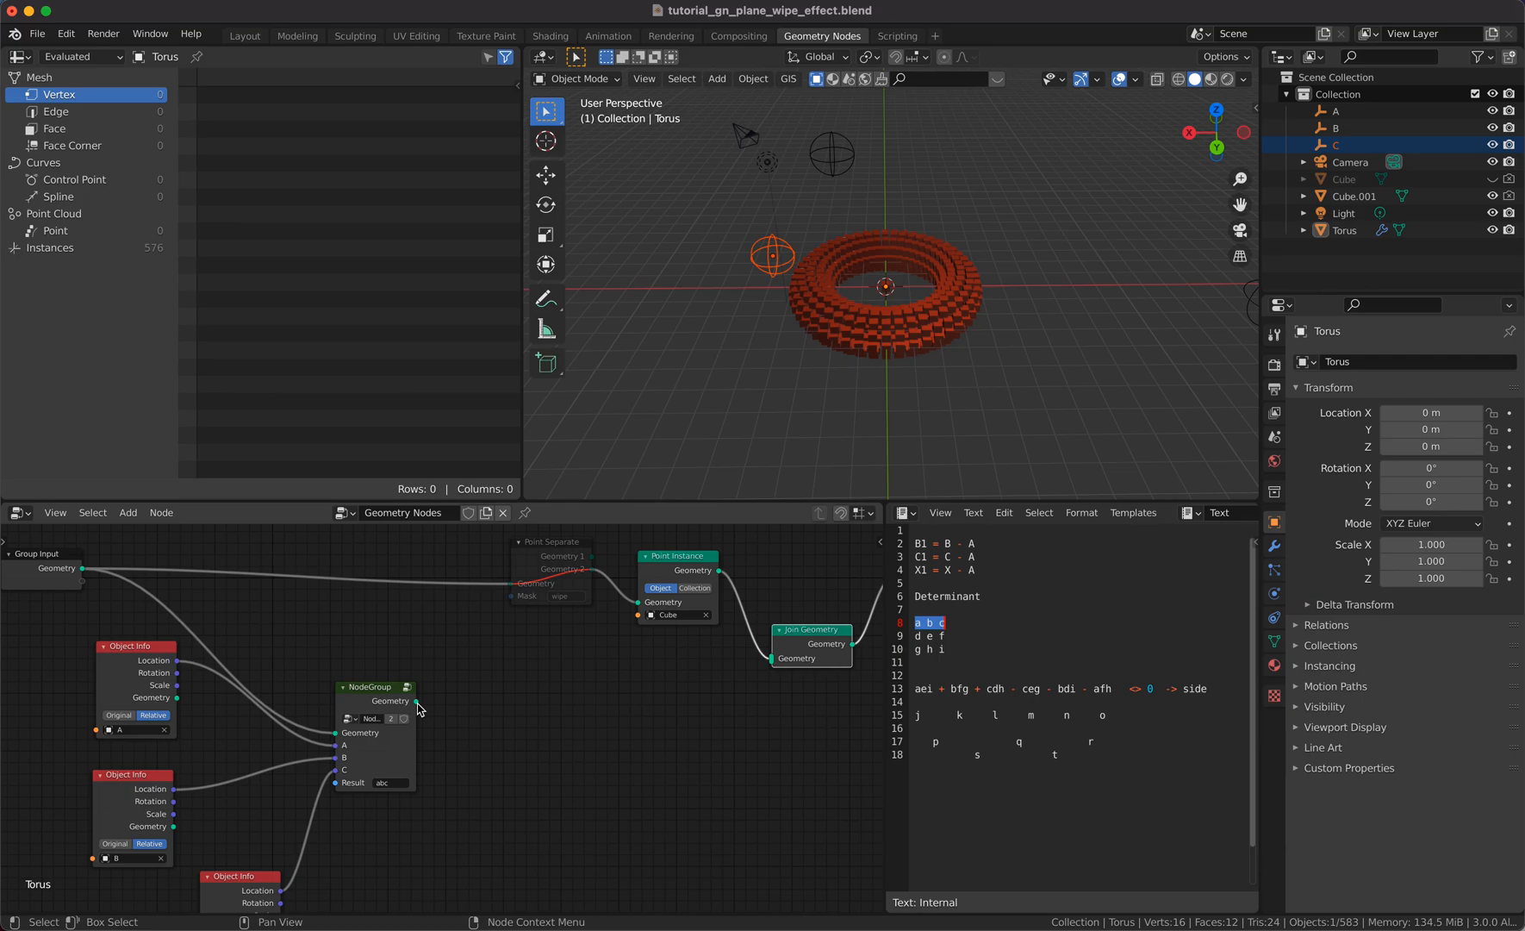
Step: Link the NodeGroup Geometry output into Point Instance and move empty B right of the torus
{"action": "left_click_drag", "start_coordinate": [418, 702], "coordinate": [640, 611]}
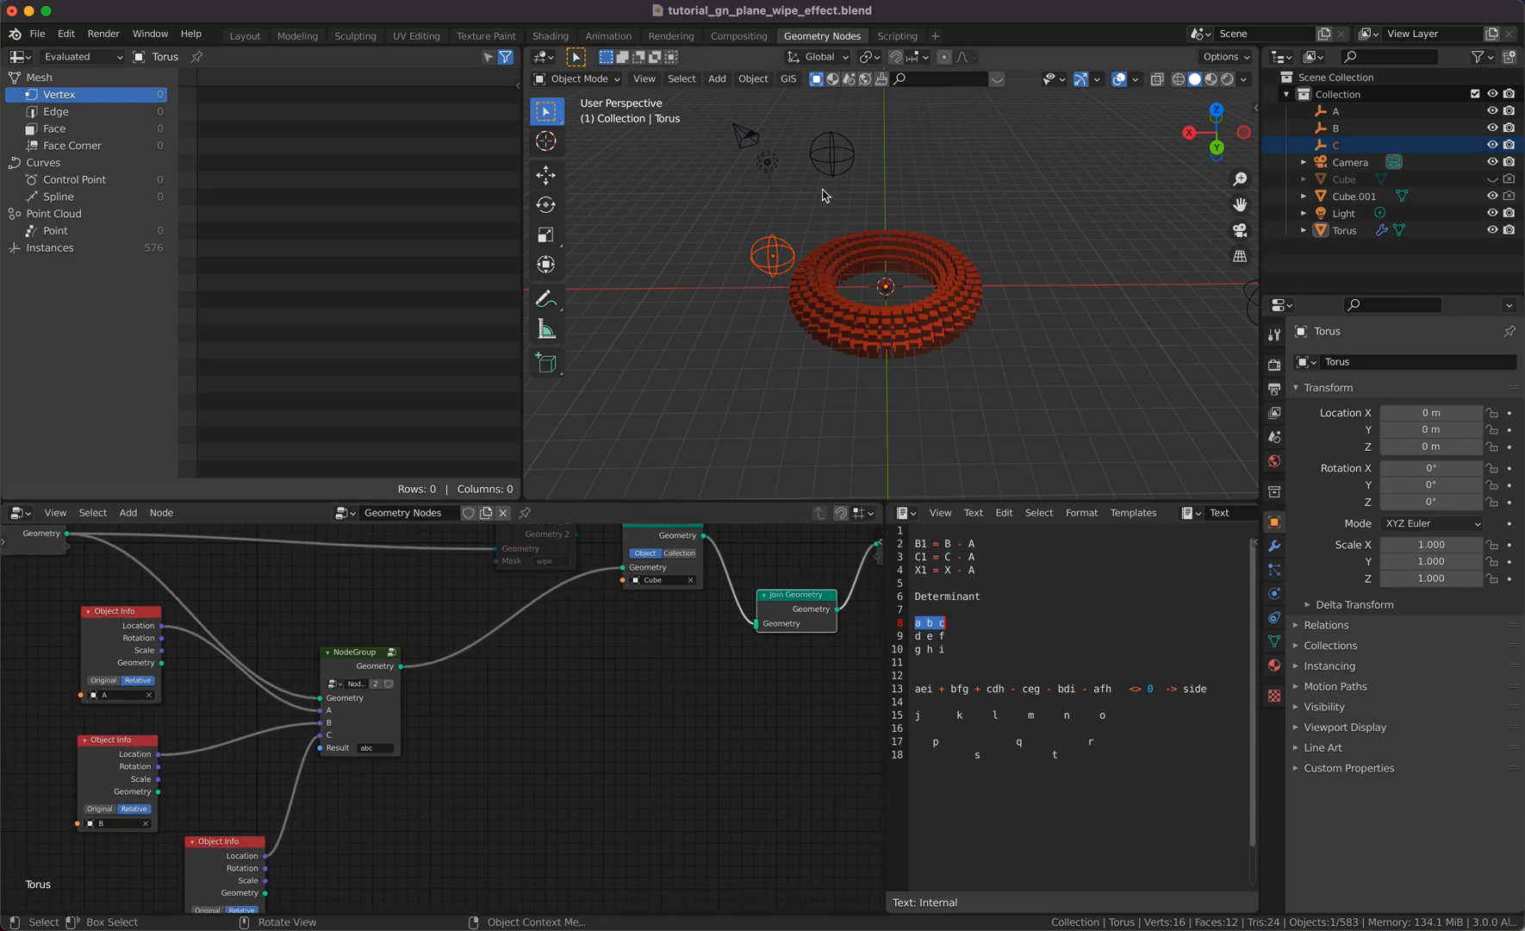
{"action": "left_click_drag", "start_coordinate": [824, 195], "coordinate": [802, 230]}
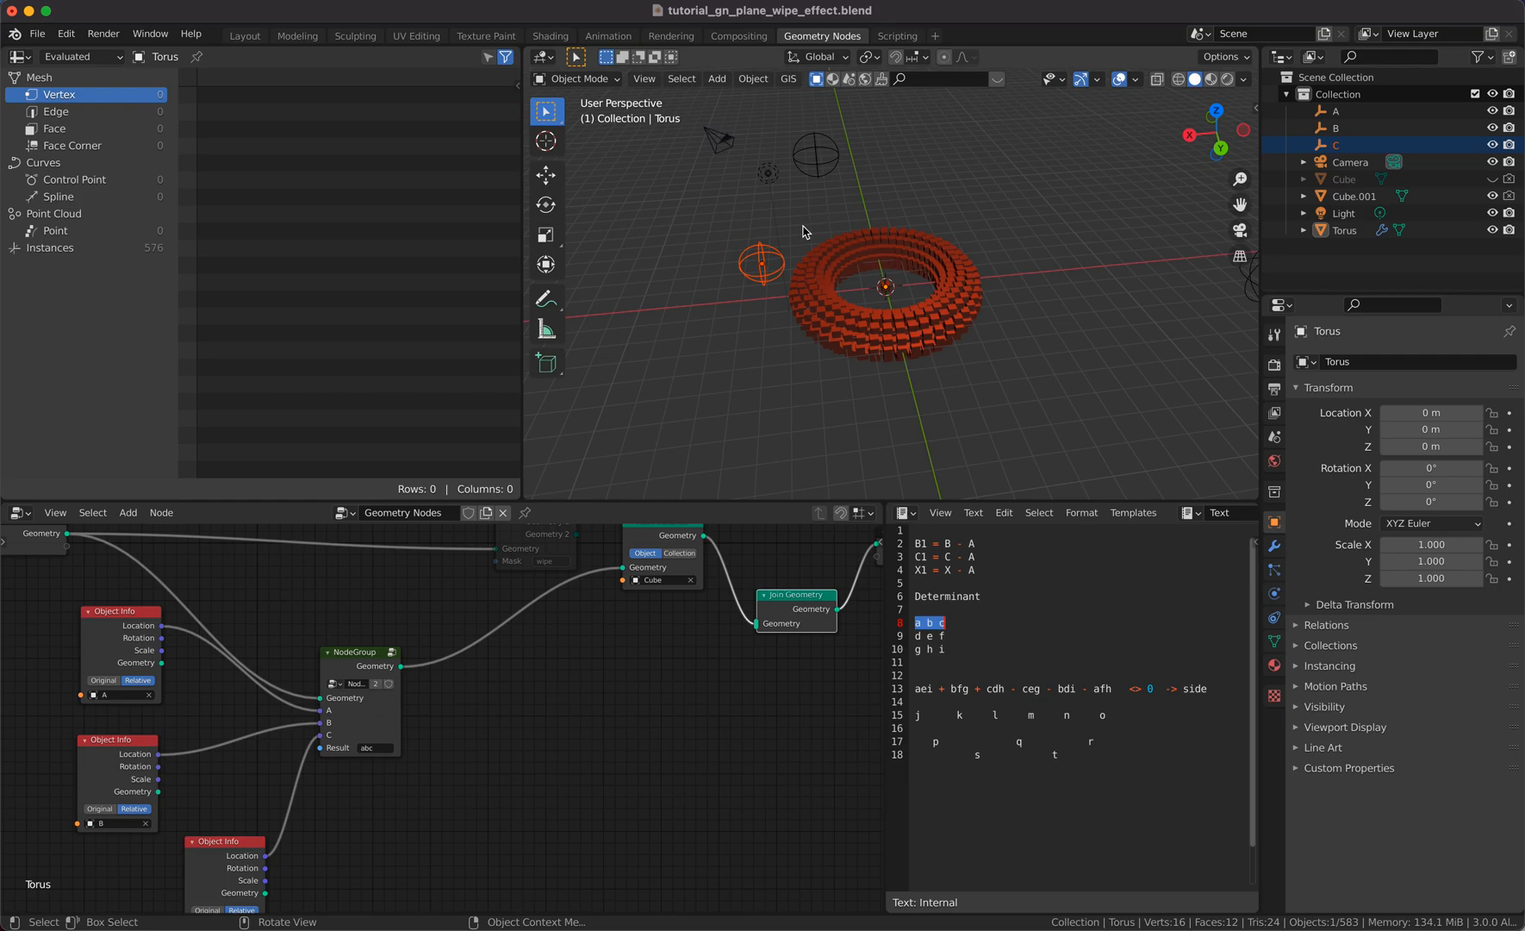
{"action": "left_click_drag", "start_coordinate": [803, 232], "coordinate": [1166, 286]}
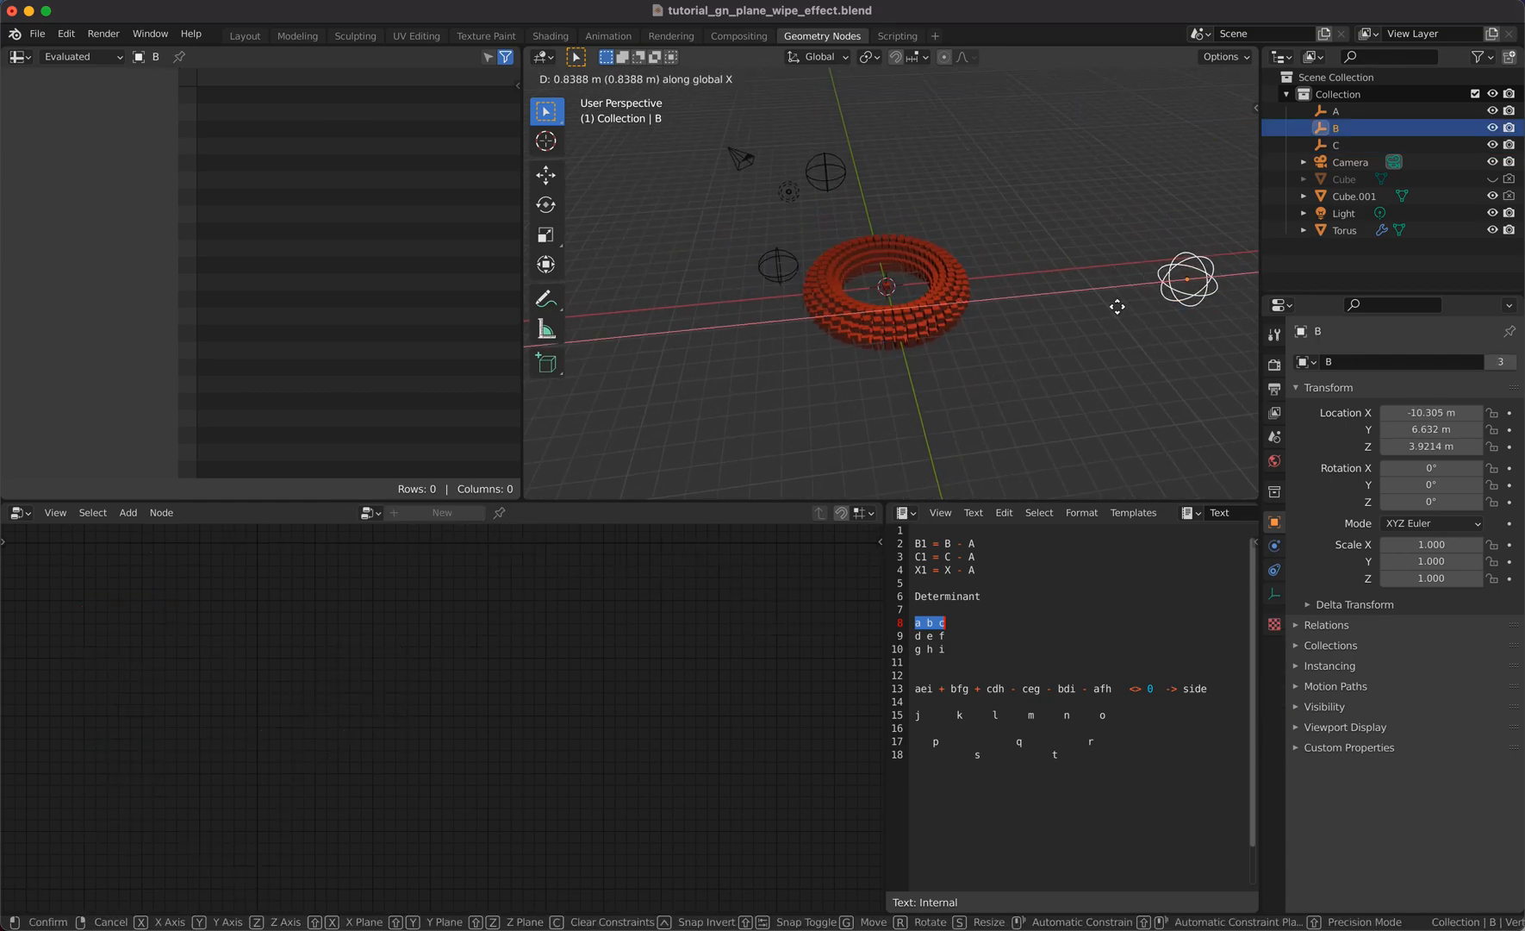
{"action": "left_click", "coordinate": [860, 335]}
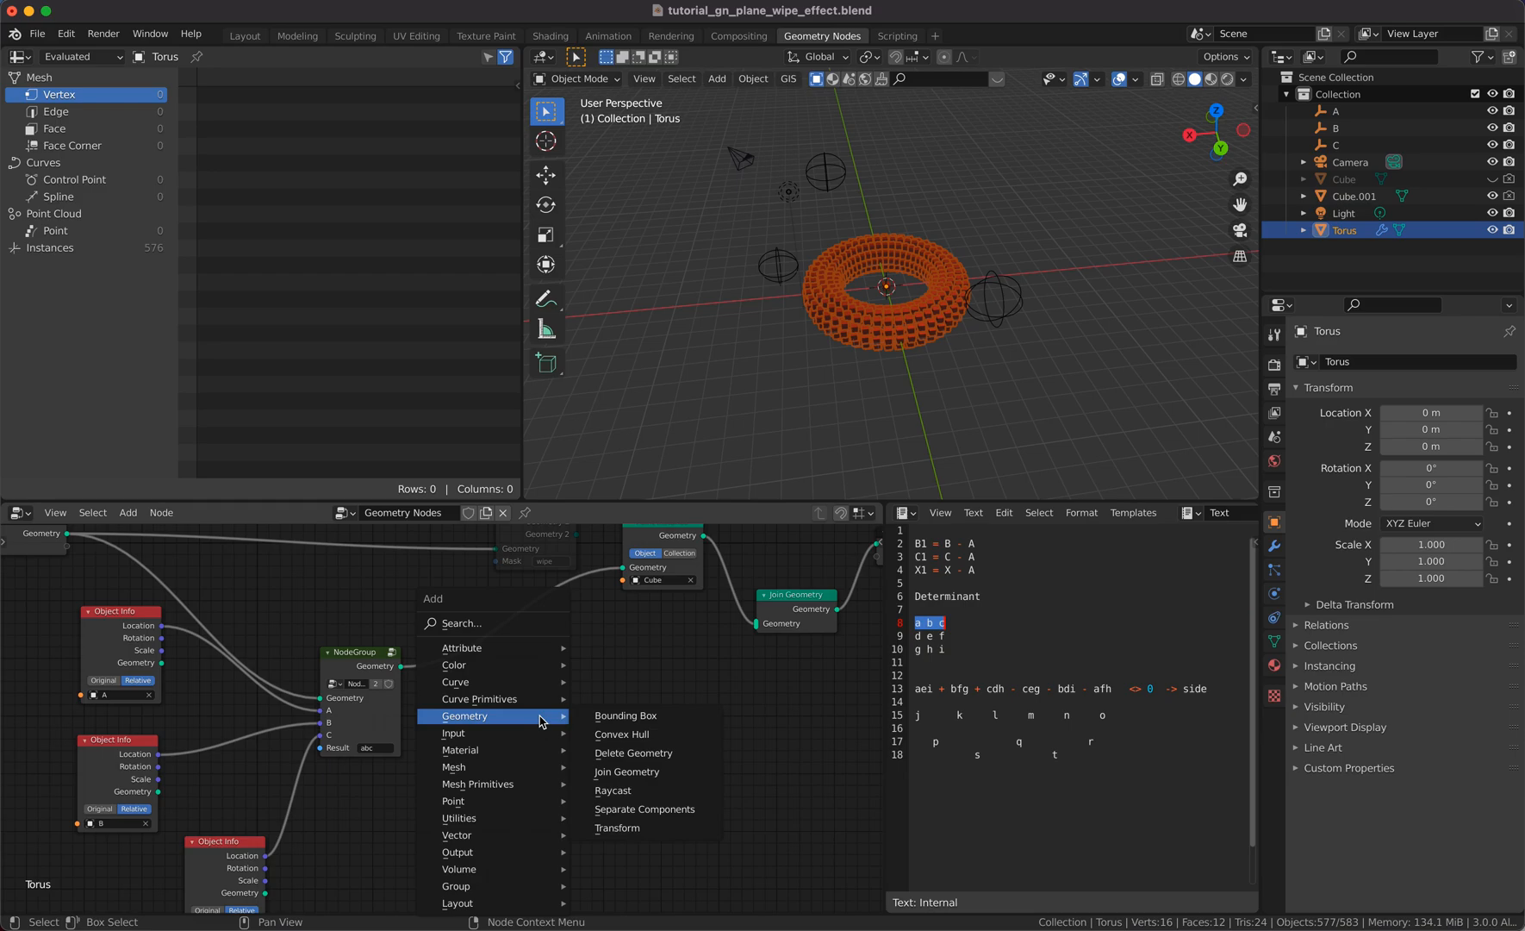
{"action": "mouse_move", "coordinate": [492, 698]}
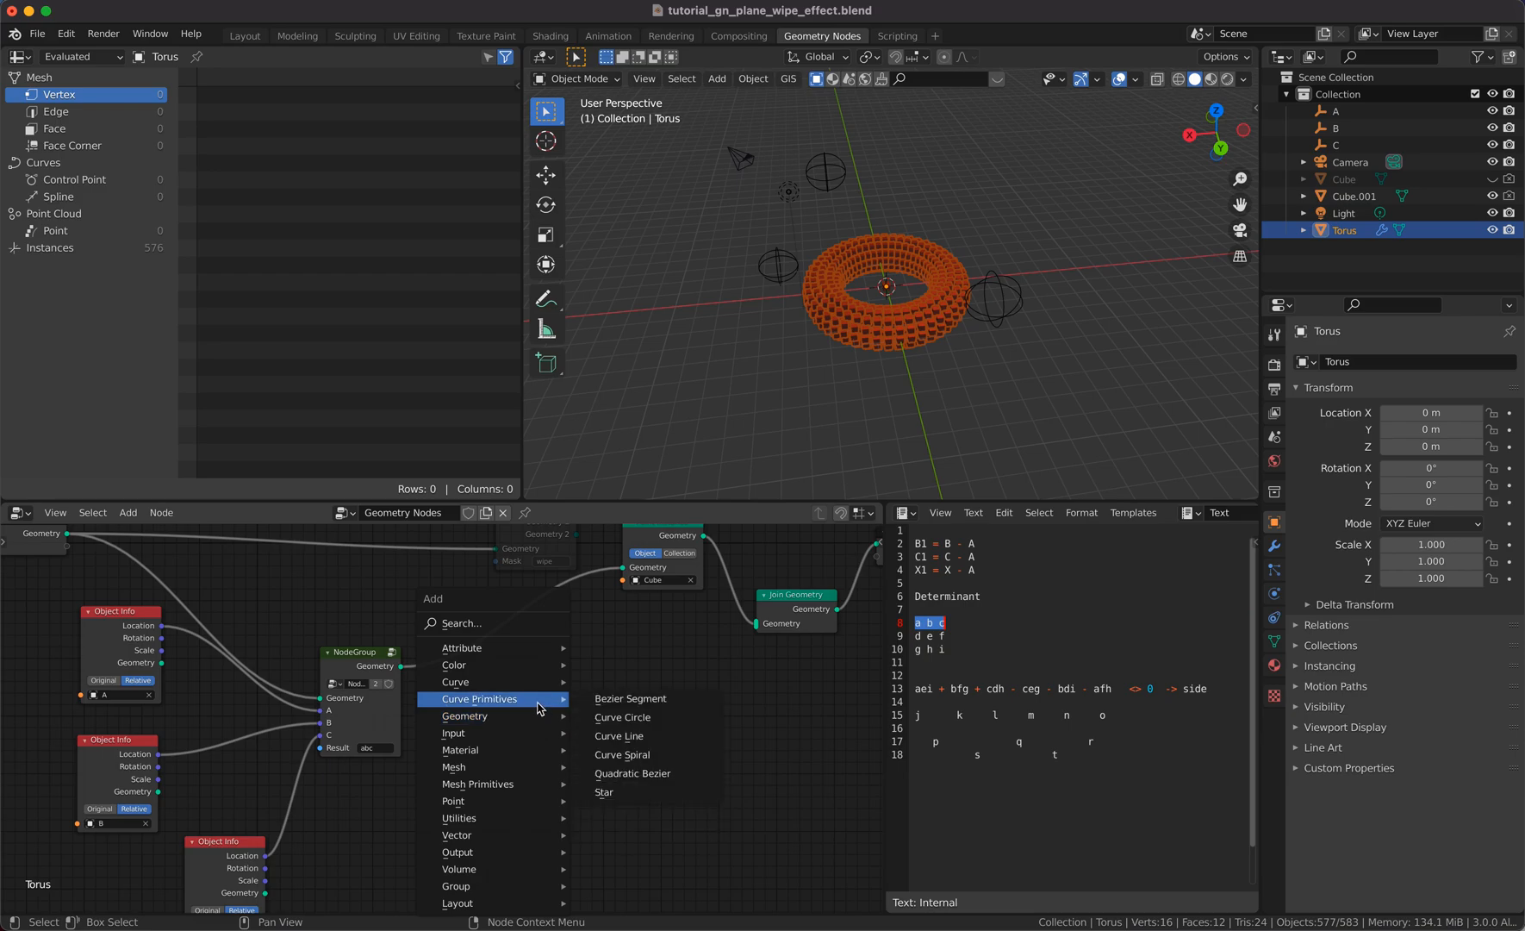
Step: Add a Curve Circle in Points mode through empties A, B, C with resolution 37
{"action": "left_click", "coordinate": [622, 717]}
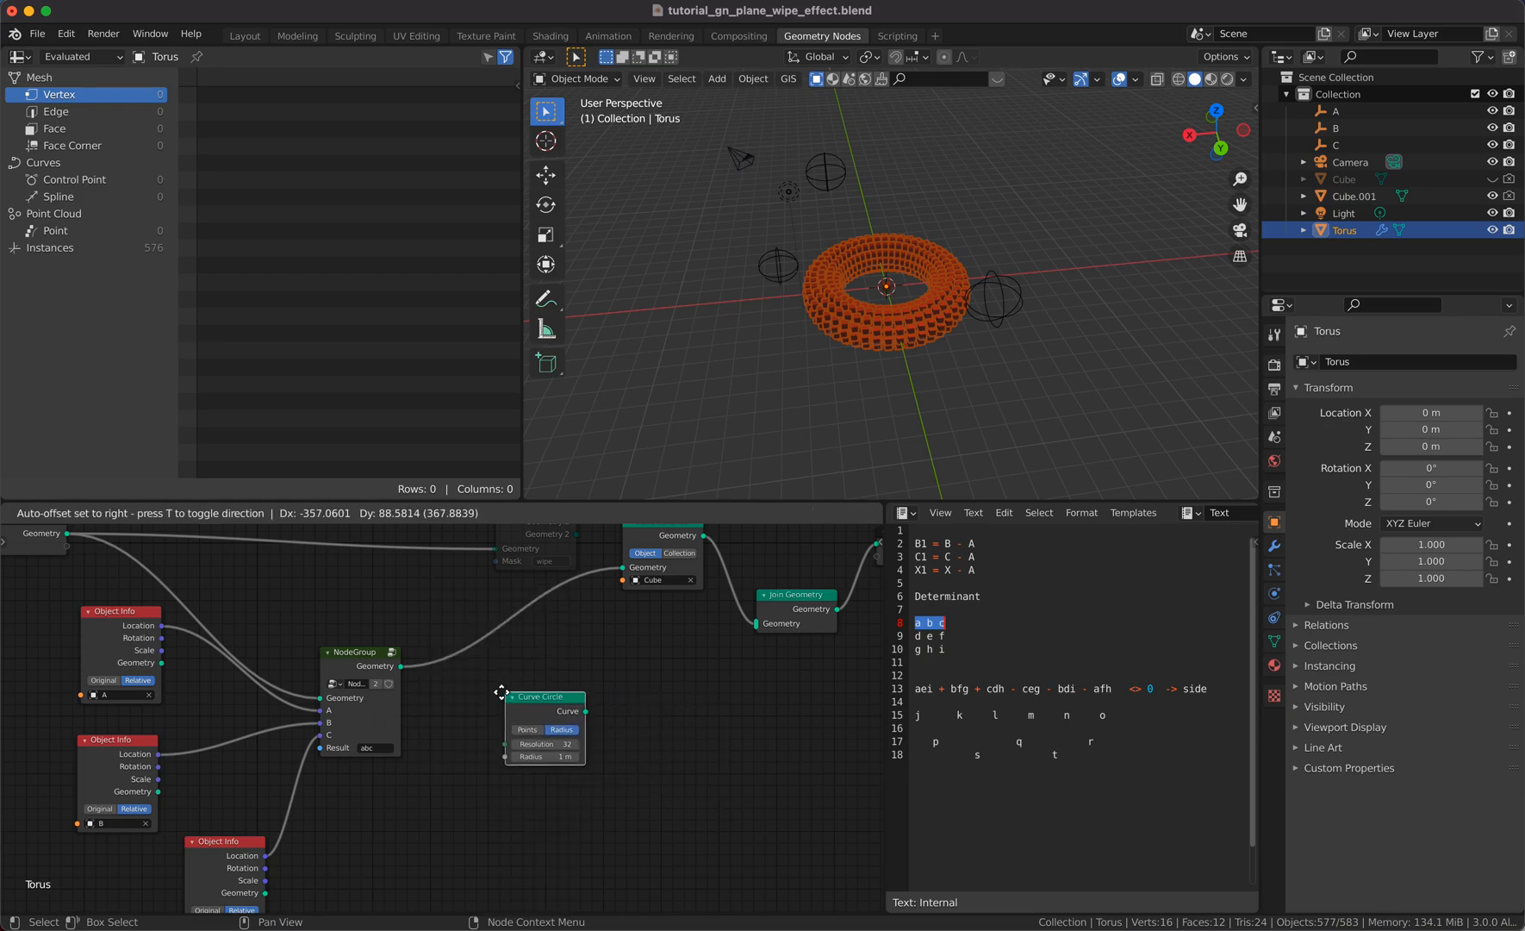
{"action": "left_click_drag", "start_coordinate": [539, 696], "coordinate": [575, 704]}
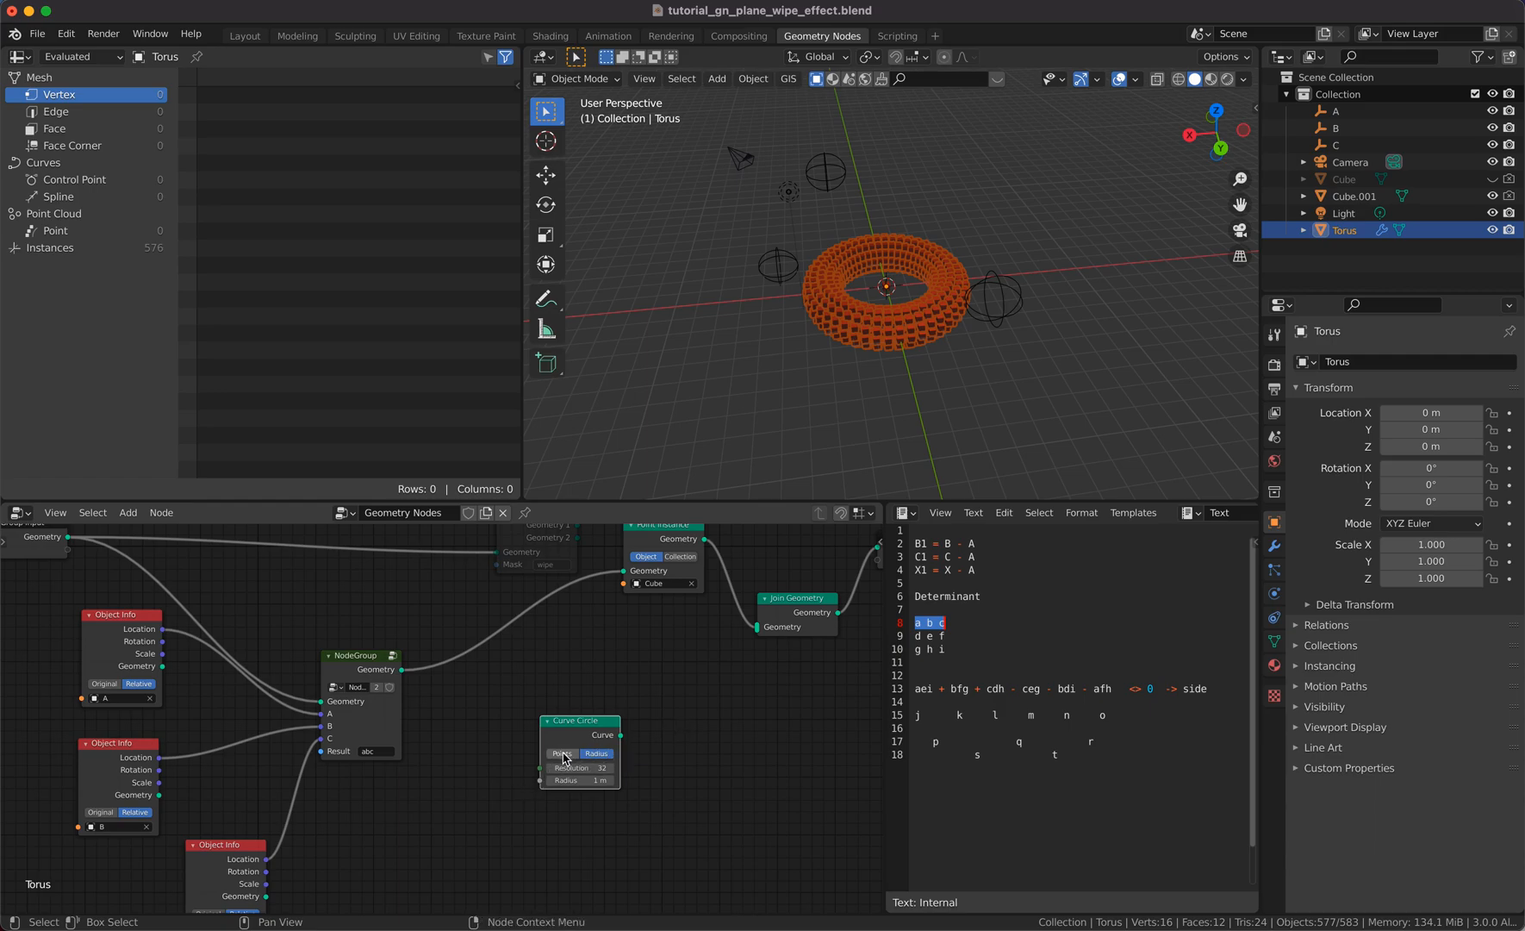
{"action": "left_click", "coordinate": [560, 764]}
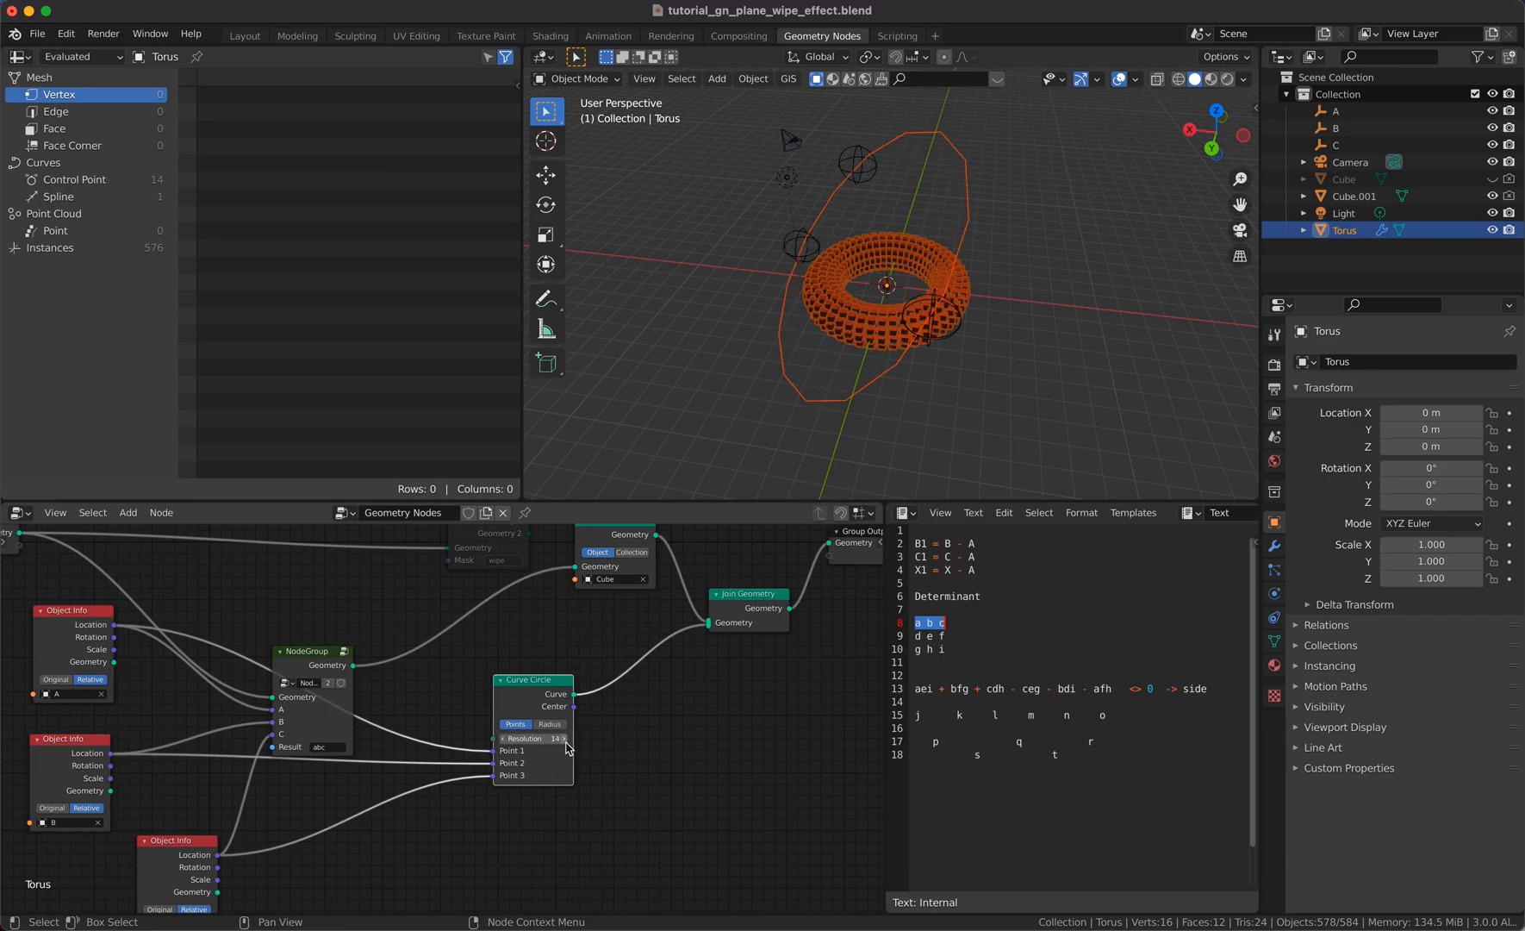
{"action": "left_click_drag", "start_coordinate": [525, 739], "coordinate": [555, 739]}
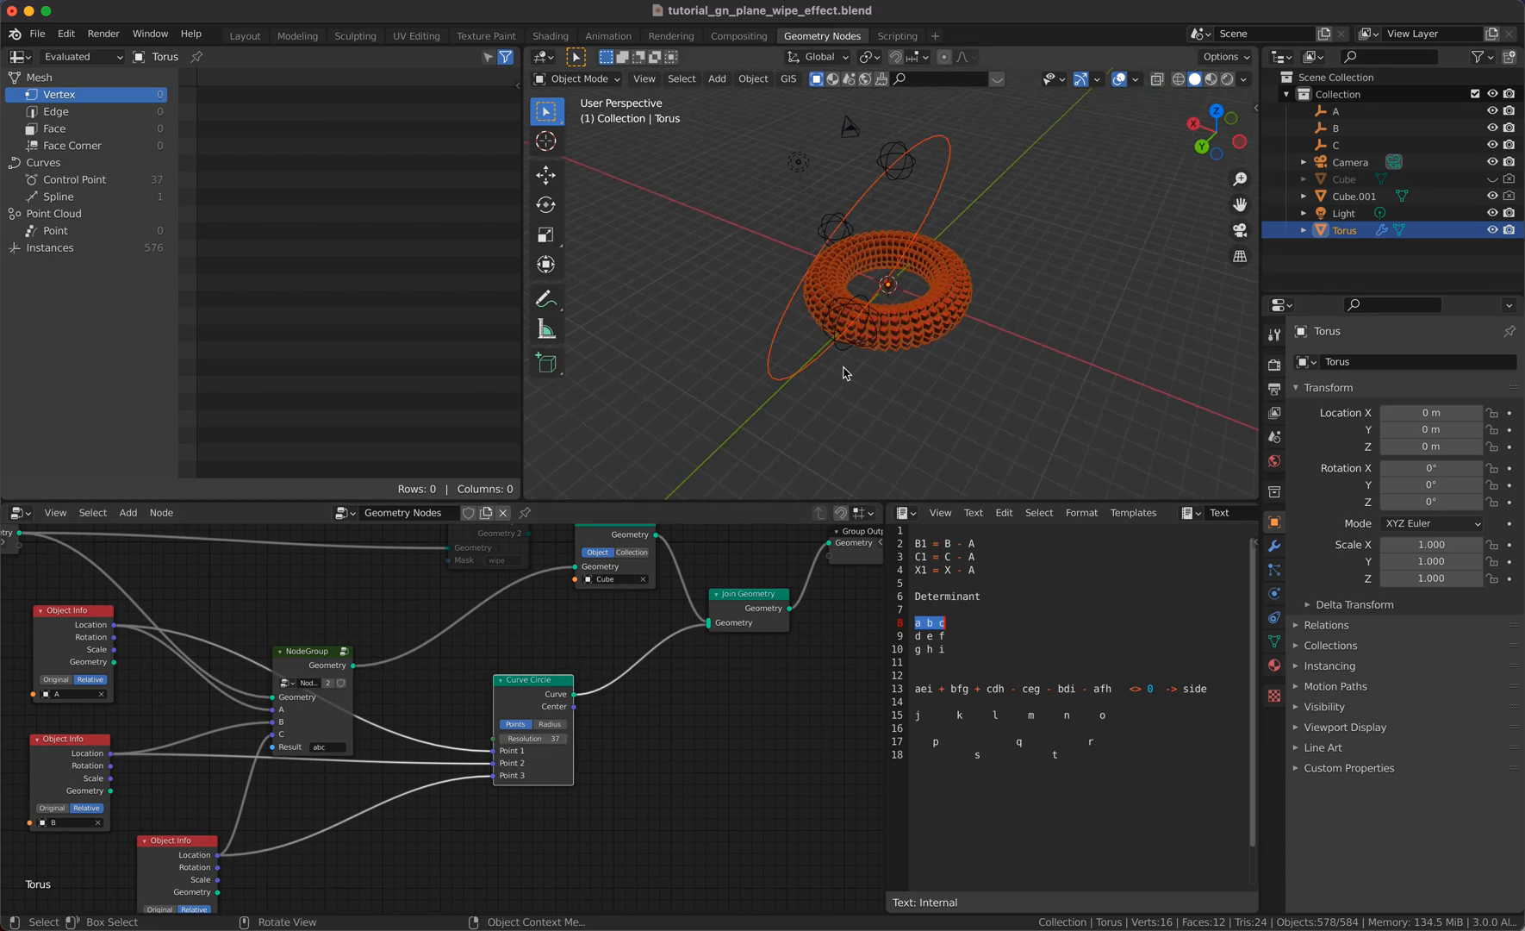
{"action": "left_click", "coordinate": [1335, 127]}
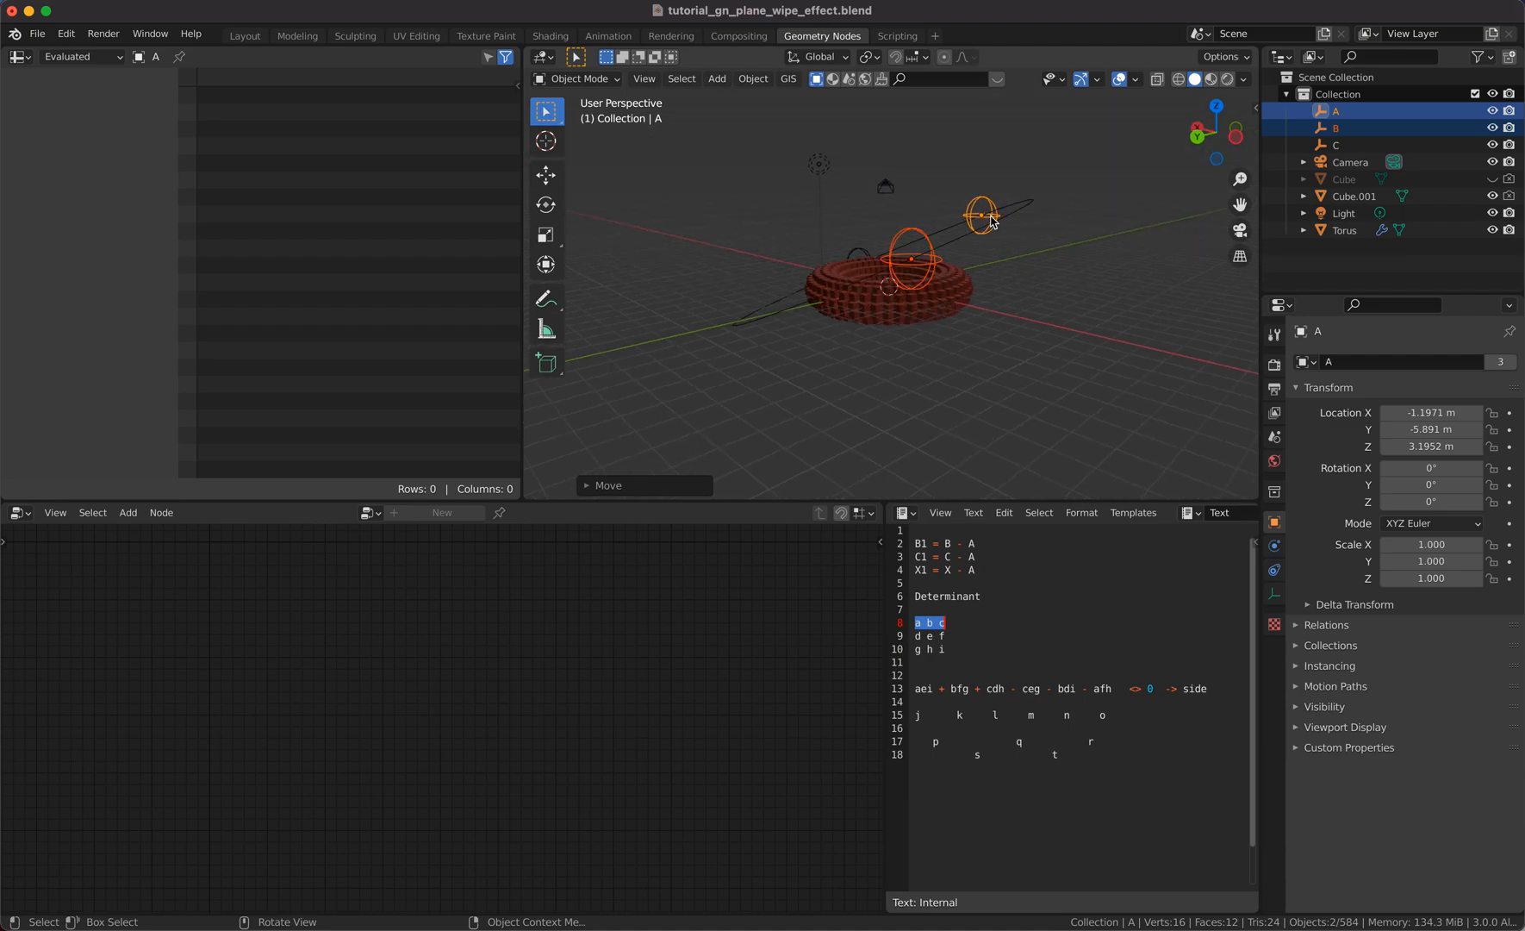
Step: Reselect the torus and set the NodeGroup Result attribute to wipe
{"action": "left_click", "coordinate": [1345, 229]}
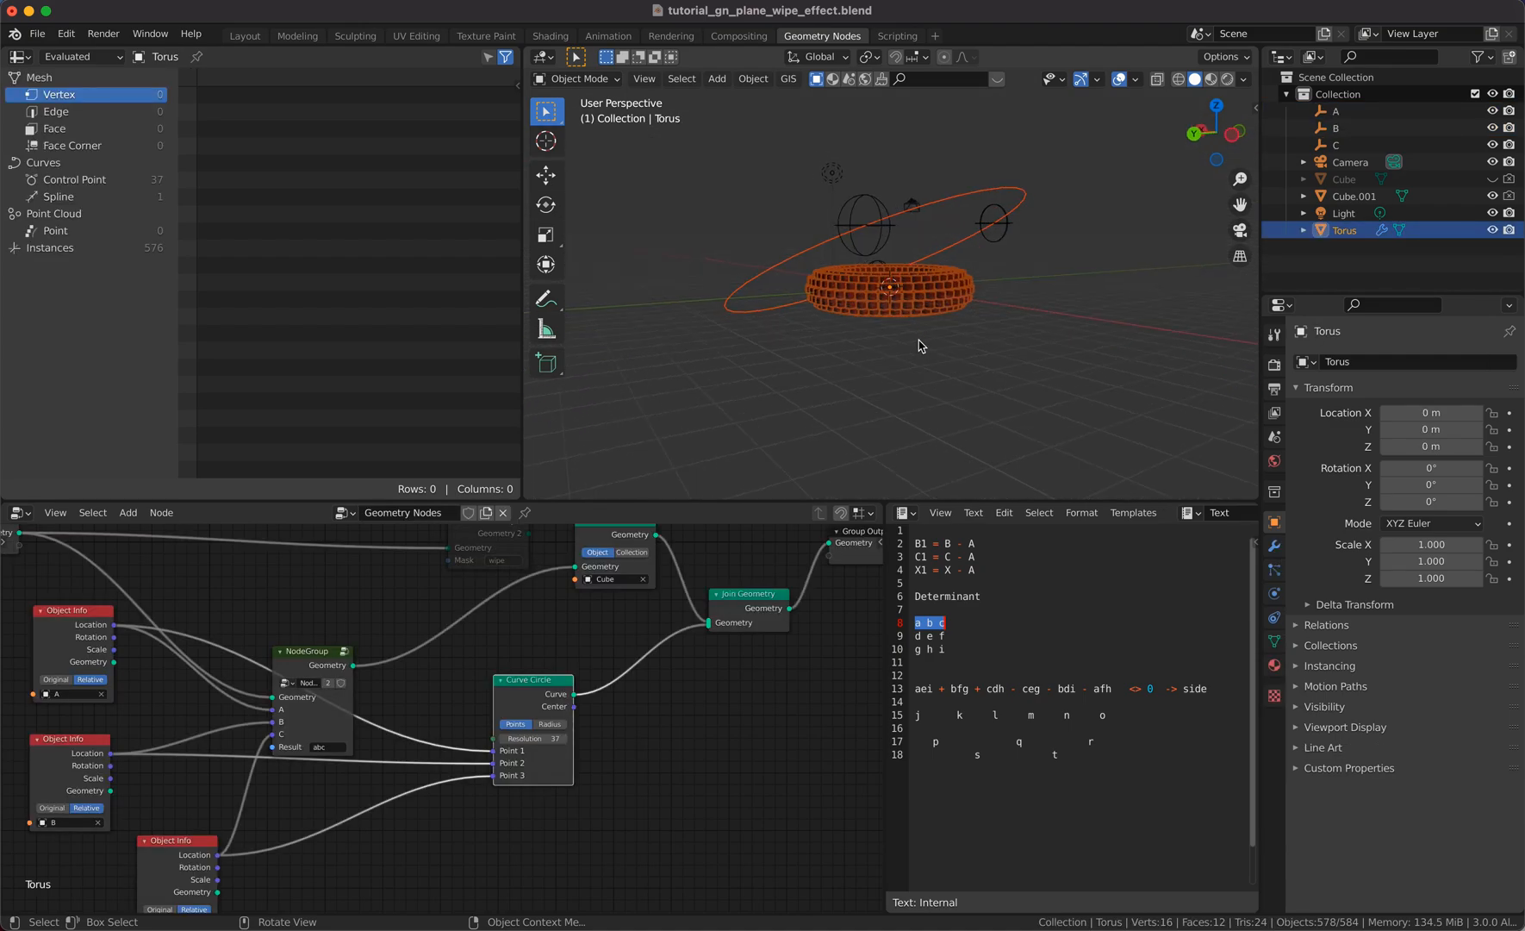
{"action": "left_click_drag", "start_coordinate": [921, 346], "coordinate": [938, 310]}
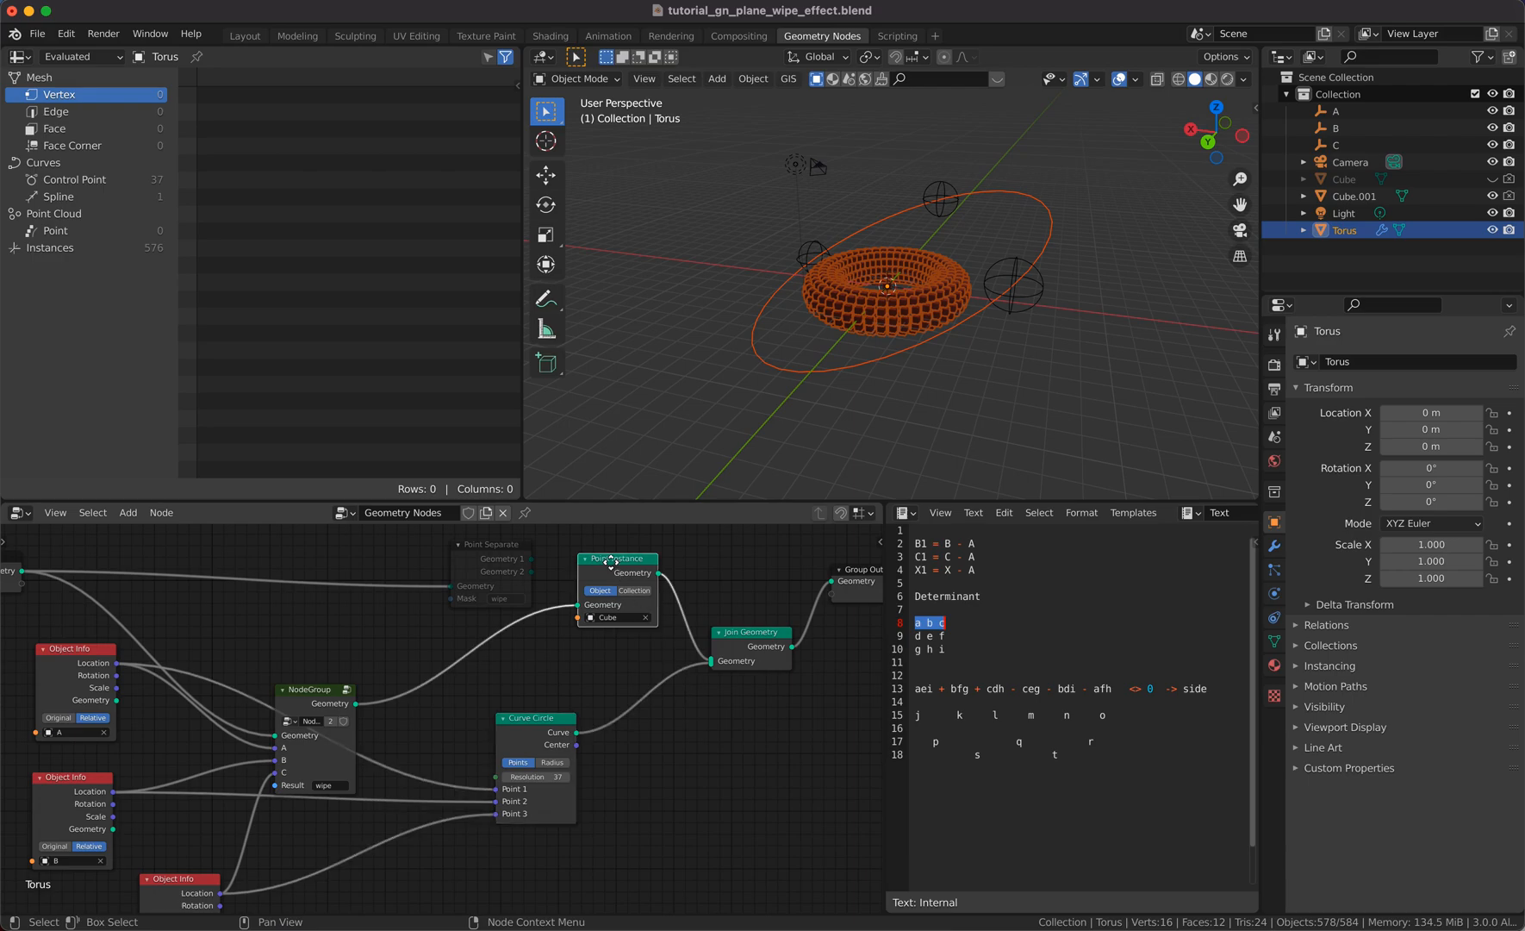
Step: Move Point Separate (Mask: wipe) ahead of Point Instance, feeding Geometry 1 into it
{"action": "left_click", "coordinate": [127, 518]}
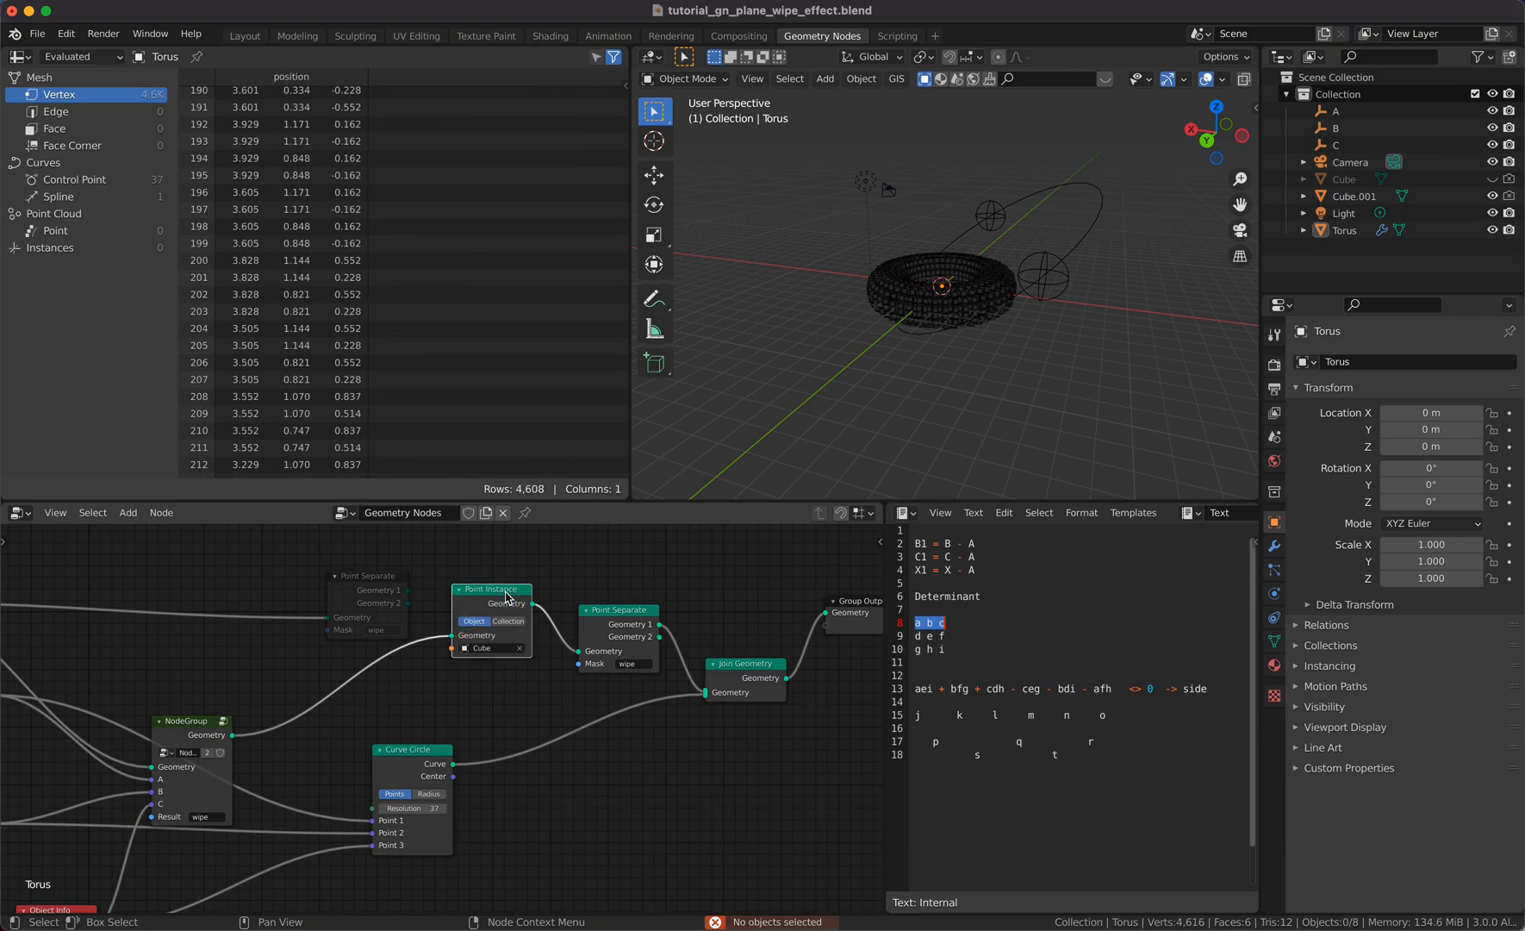
{"action": "left_click_drag", "start_coordinate": [492, 588], "coordinate": [652, 622]}
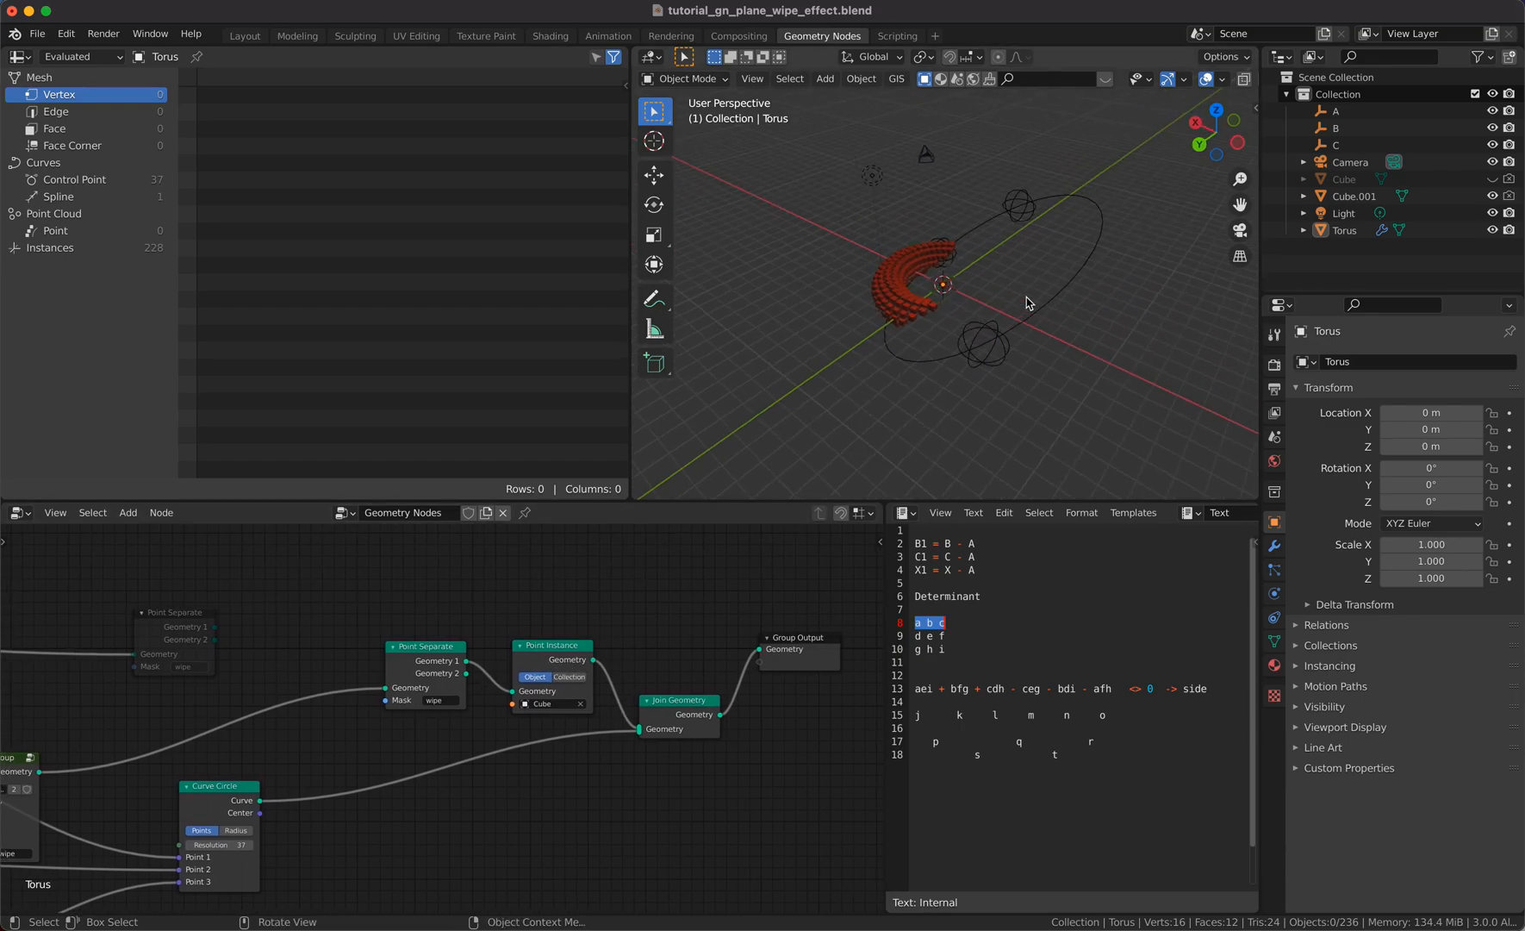
Step: Move empty A and drag empty B below the torus to tilt the circle and shift the wipe
{"action": "left_click", "coordinate": [919, 292]}
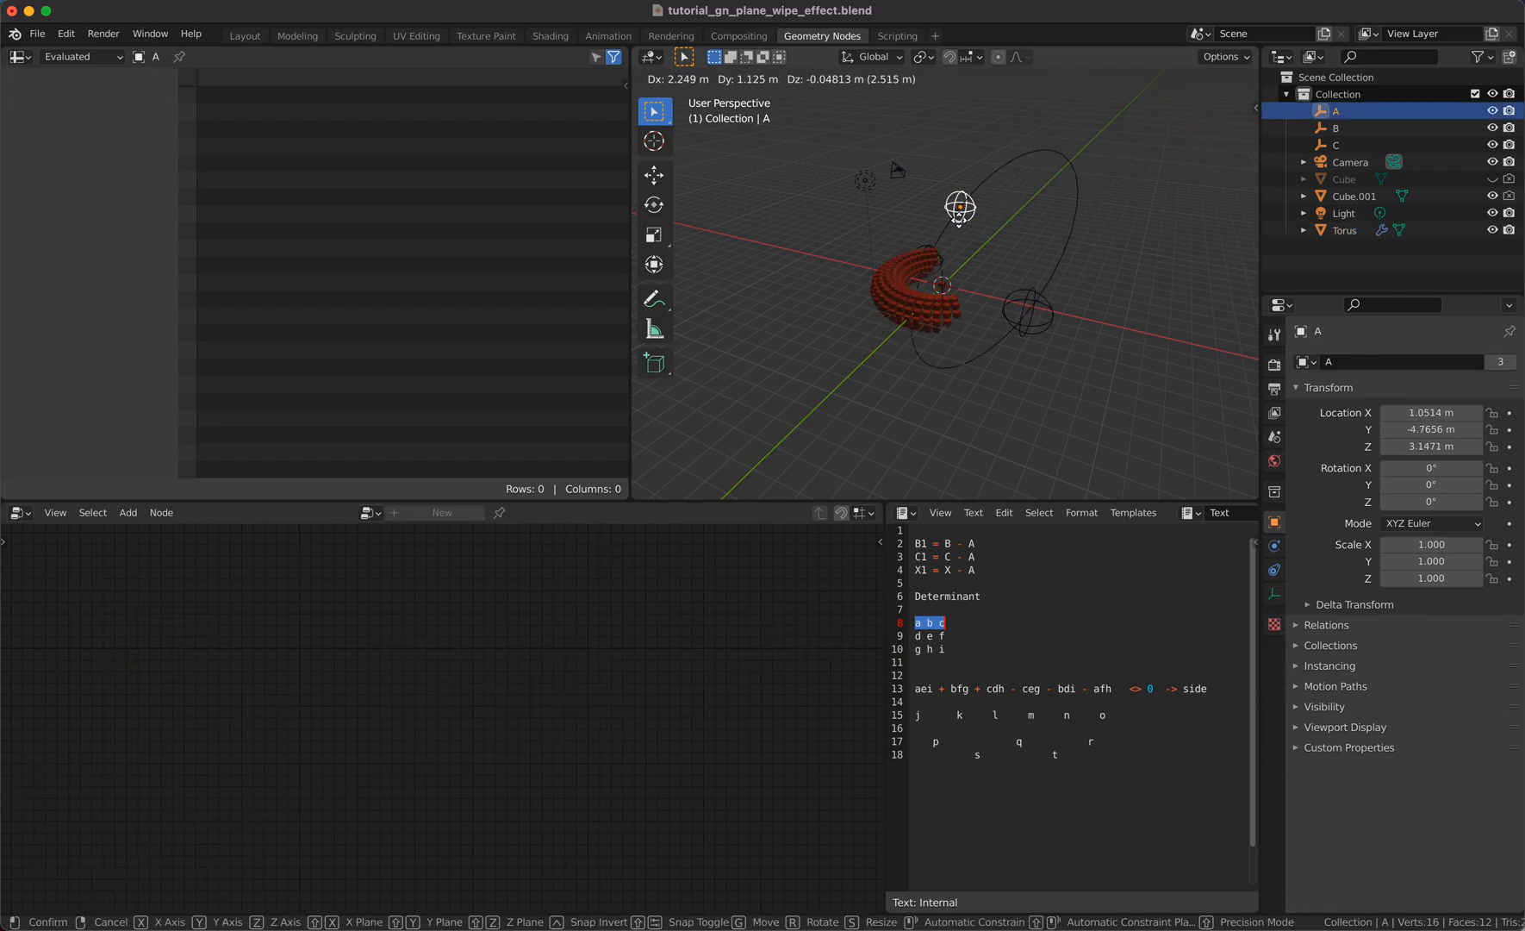
{"action": "left_click_drag", "start_coordinate": [960, 205], "coordinate": [949, 202]}
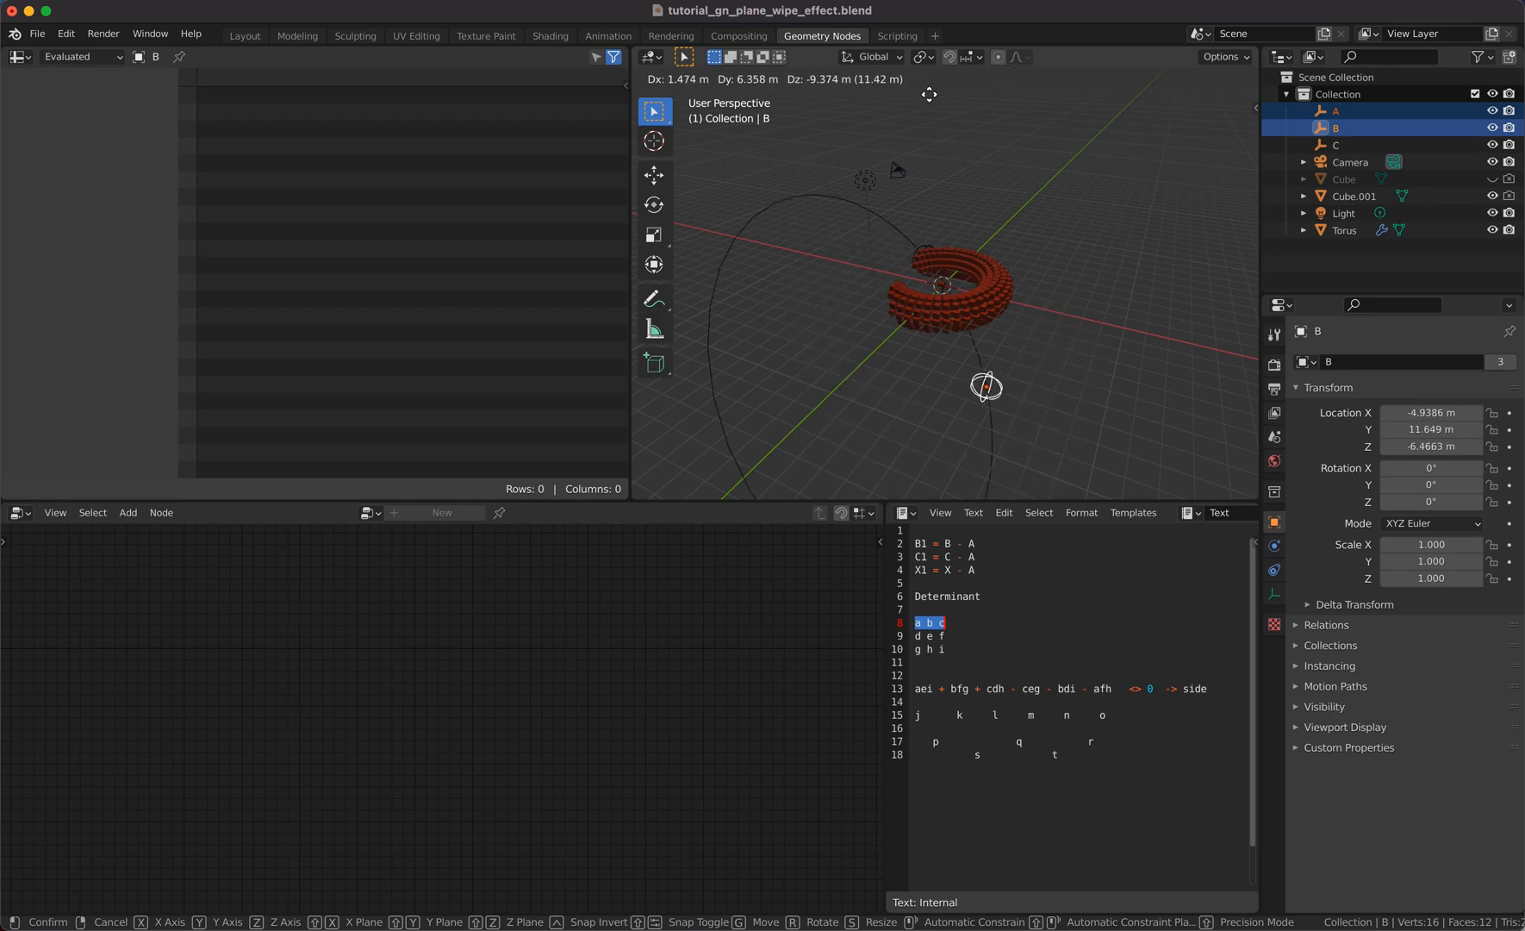
{"action": "left_click_drag", "start_coordinate": [987, 384], "coordinate": [966, 368]}
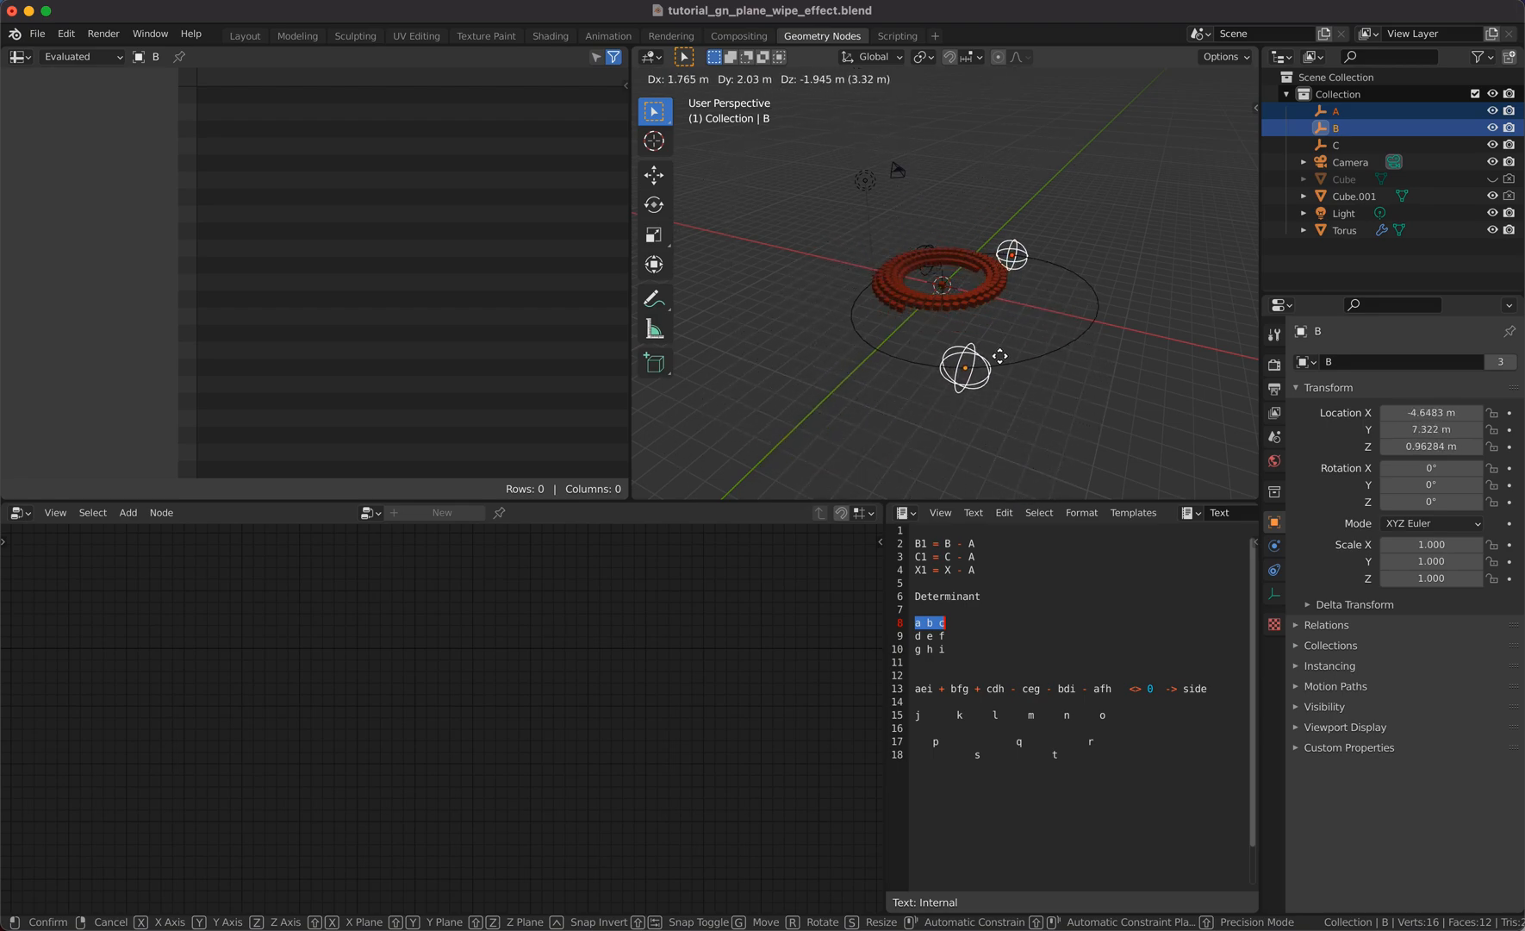